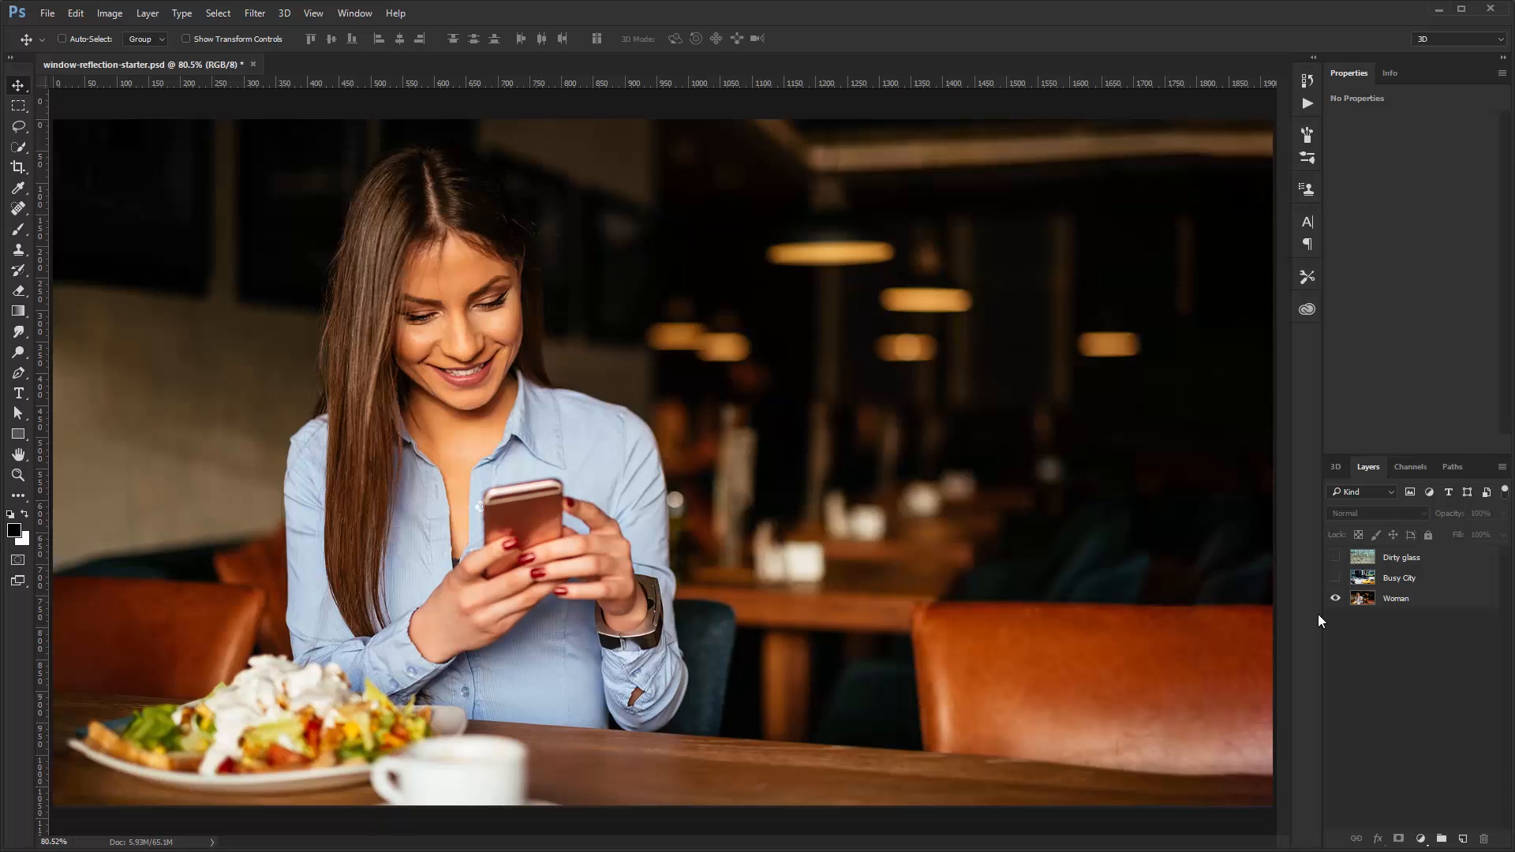
# Step: Check the Woman, Dirty glass and Busy City layers, leaving Busy City visible and selected
pyautogui.click(1396, 598)
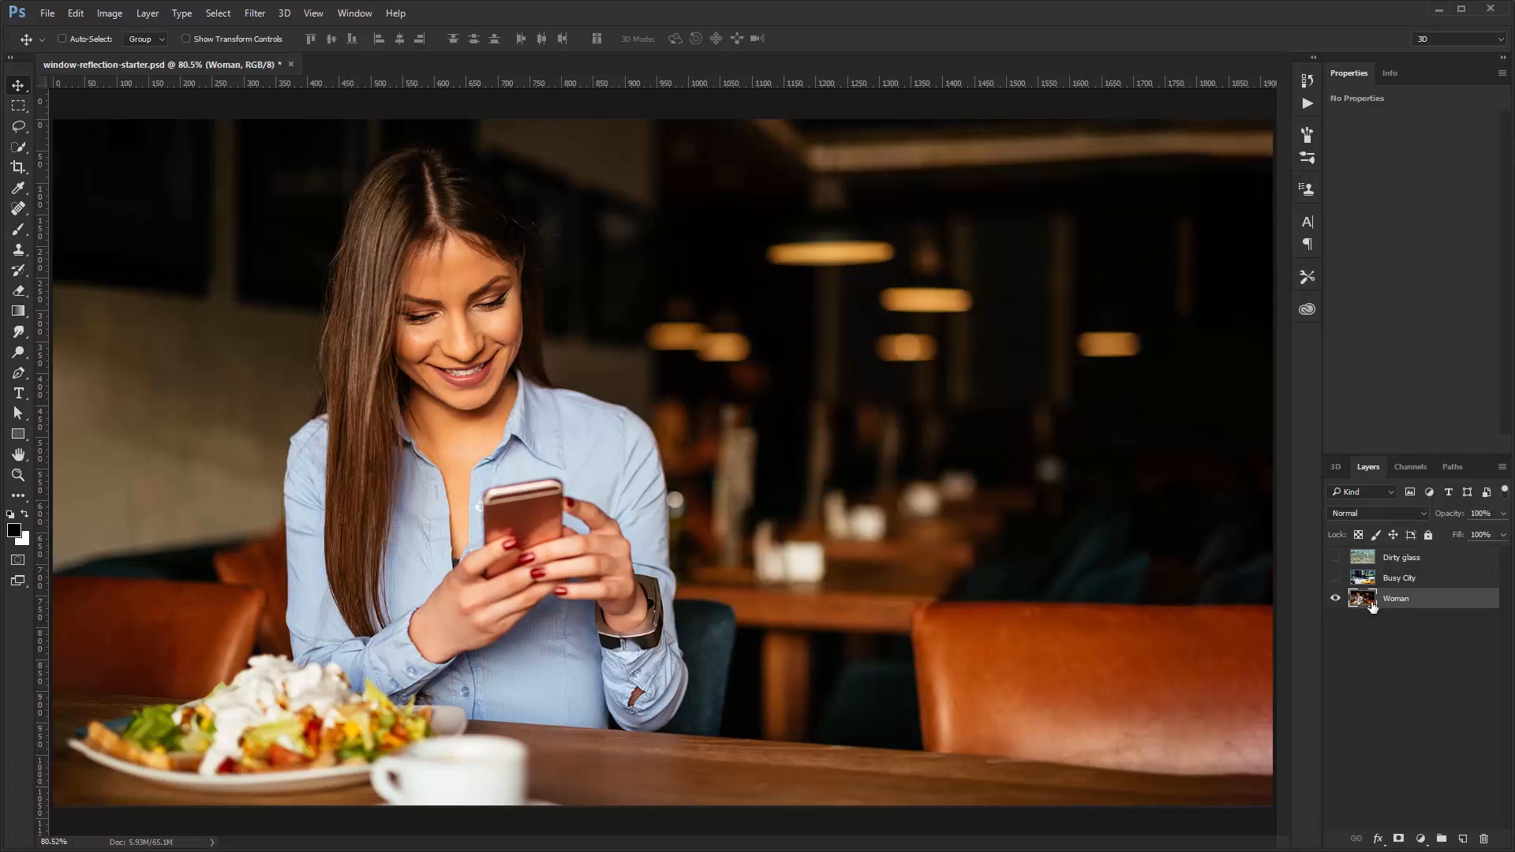
pyautogui.moveTo(1324, 553)
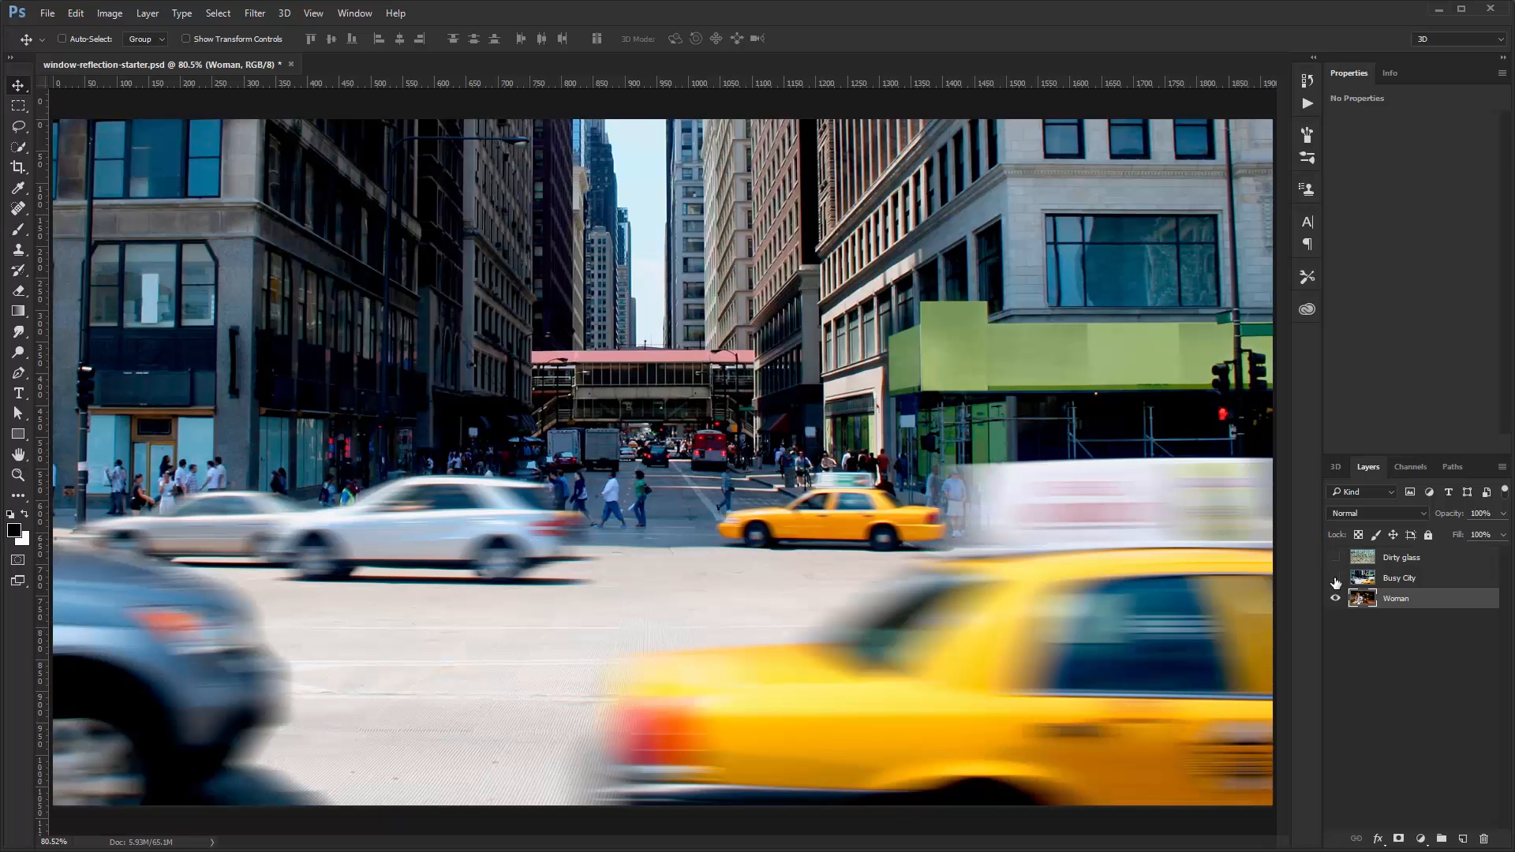
pyautogui.click(1336, 558)
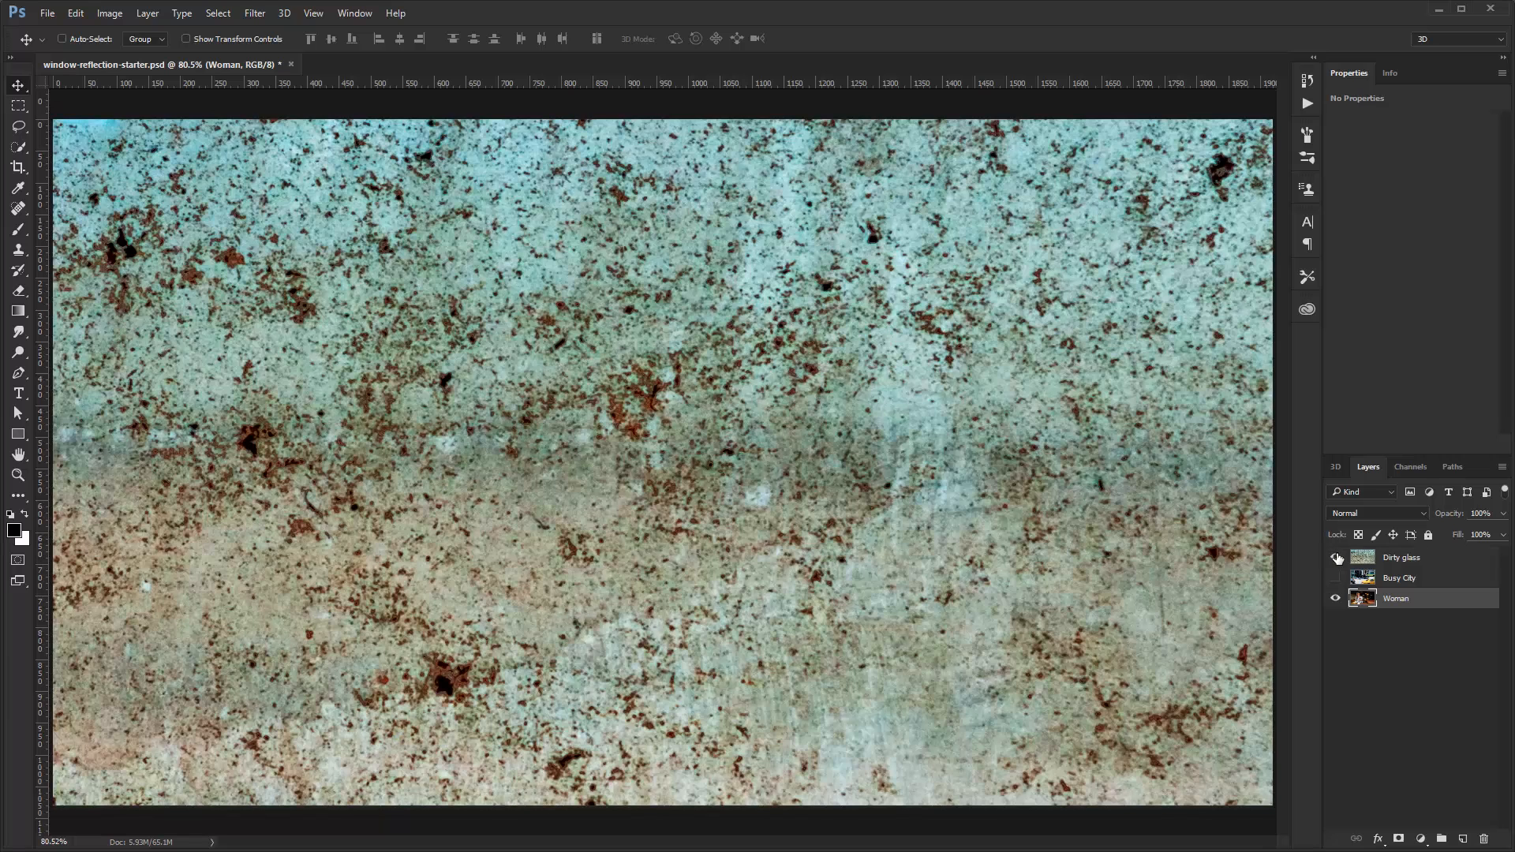
pyautogui.click(1336, 558)
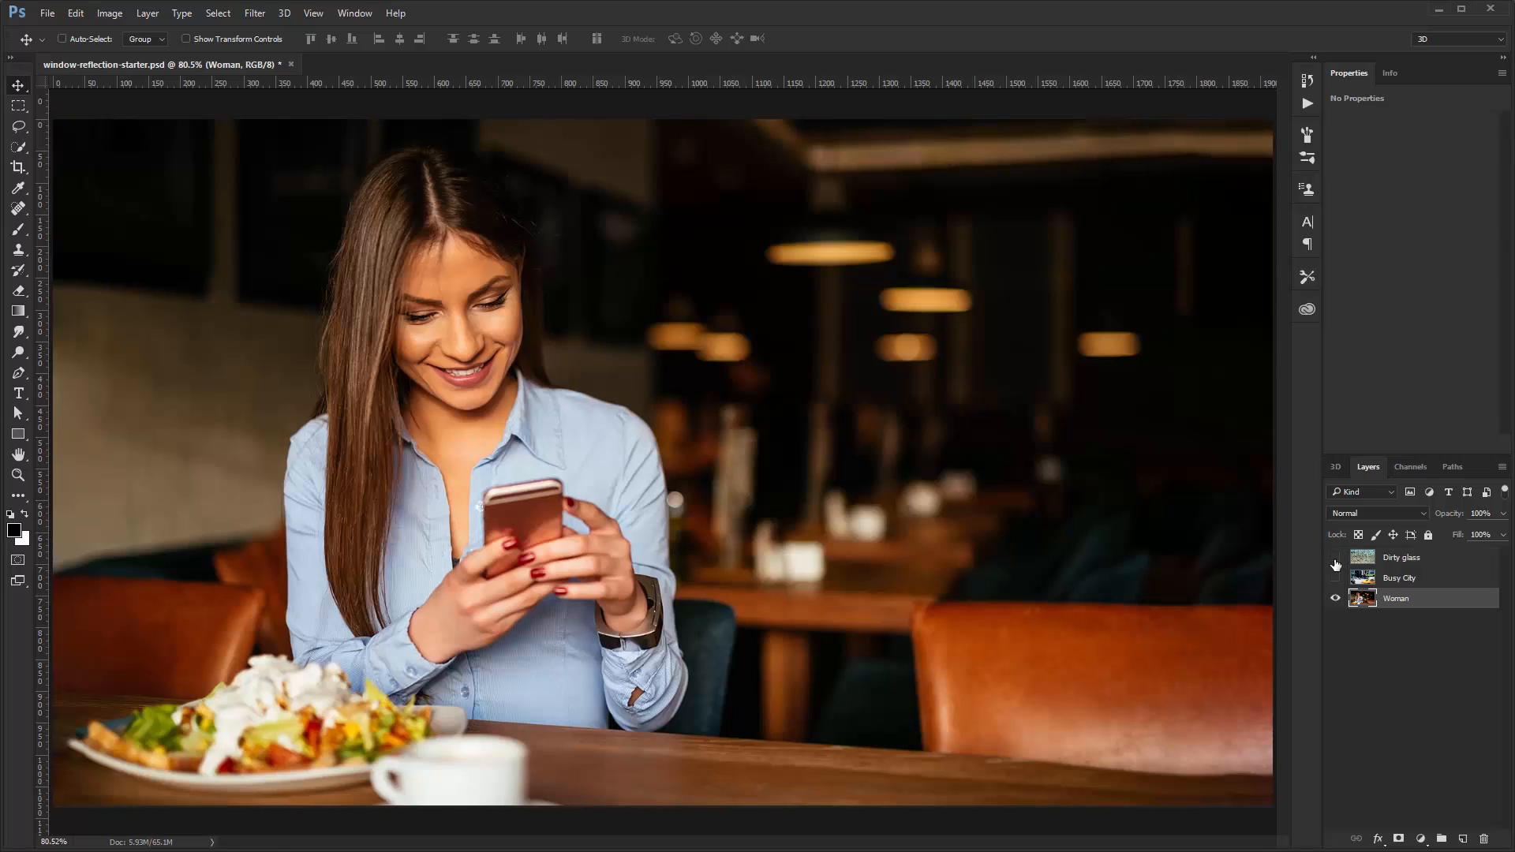
pyautogui.click(1336, 577)
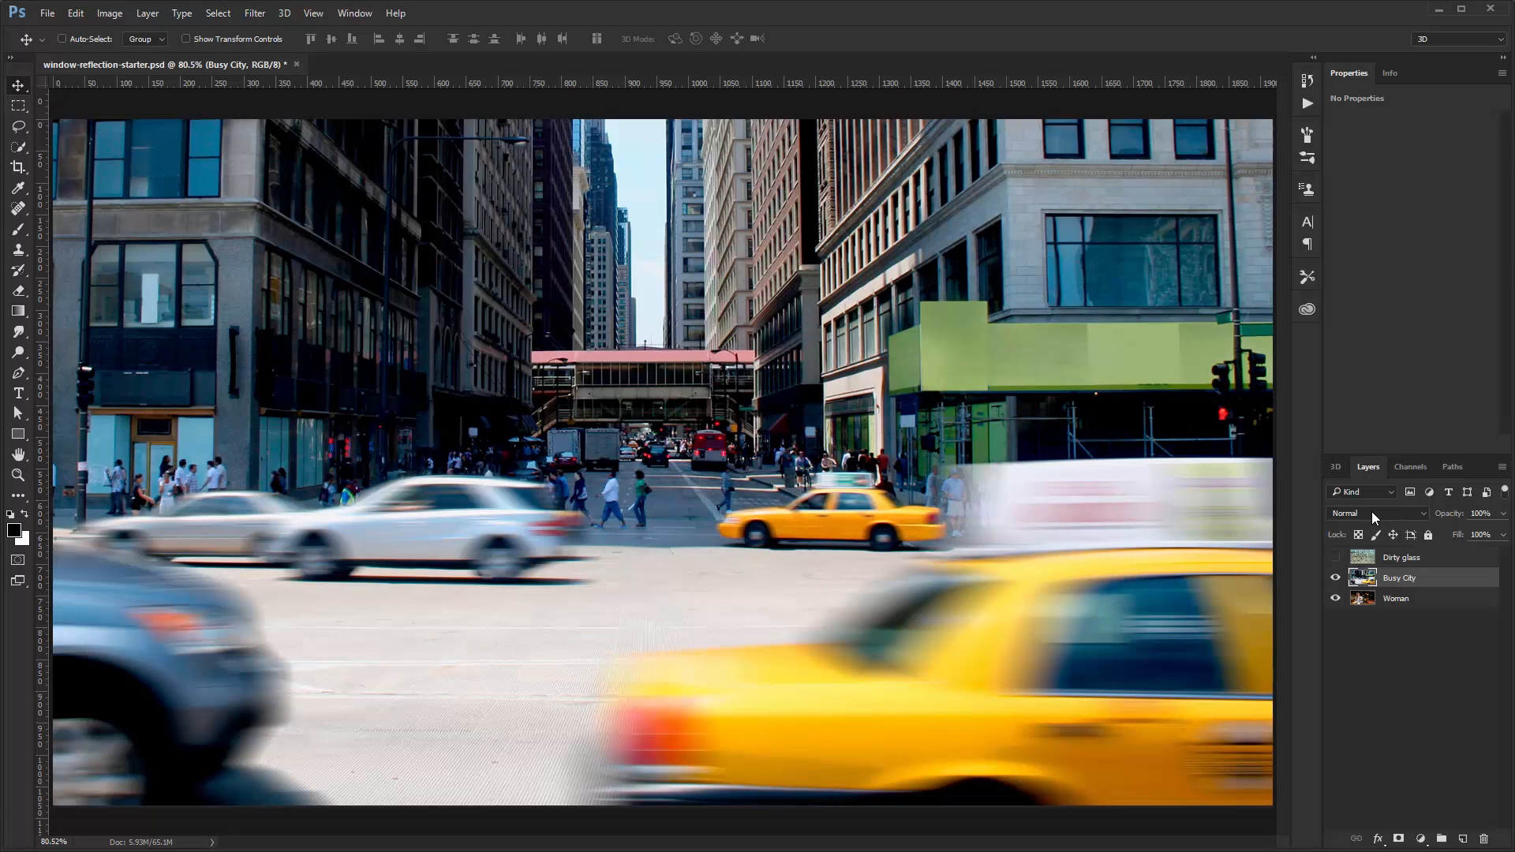
# Step: Set the Busy City layer to Lighten blend mode at 20% opacity
pyautogui.click(1377, 513)
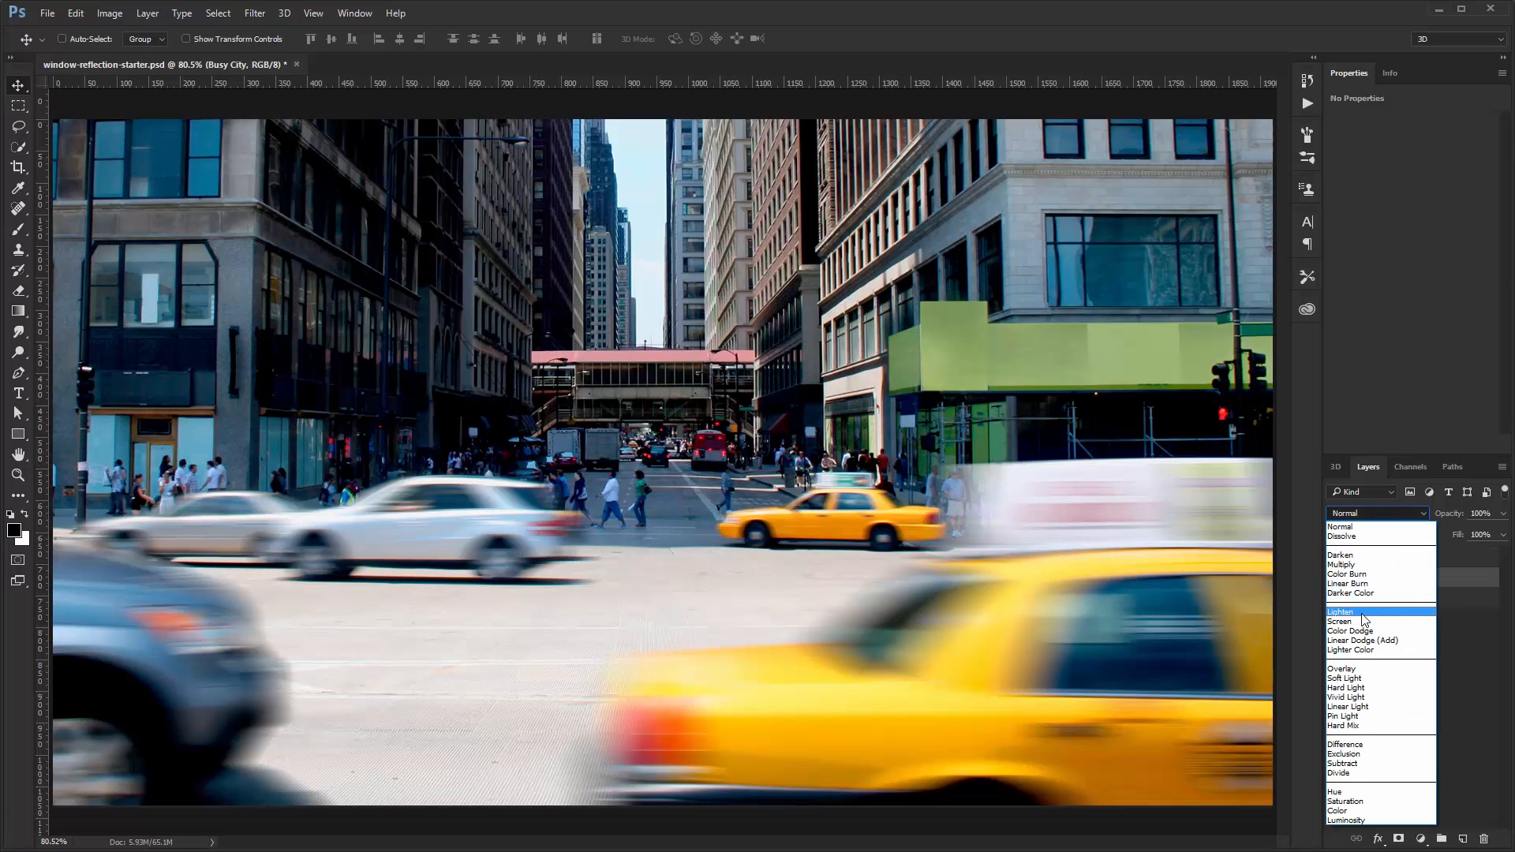
pyautogui.click(1342, 612)
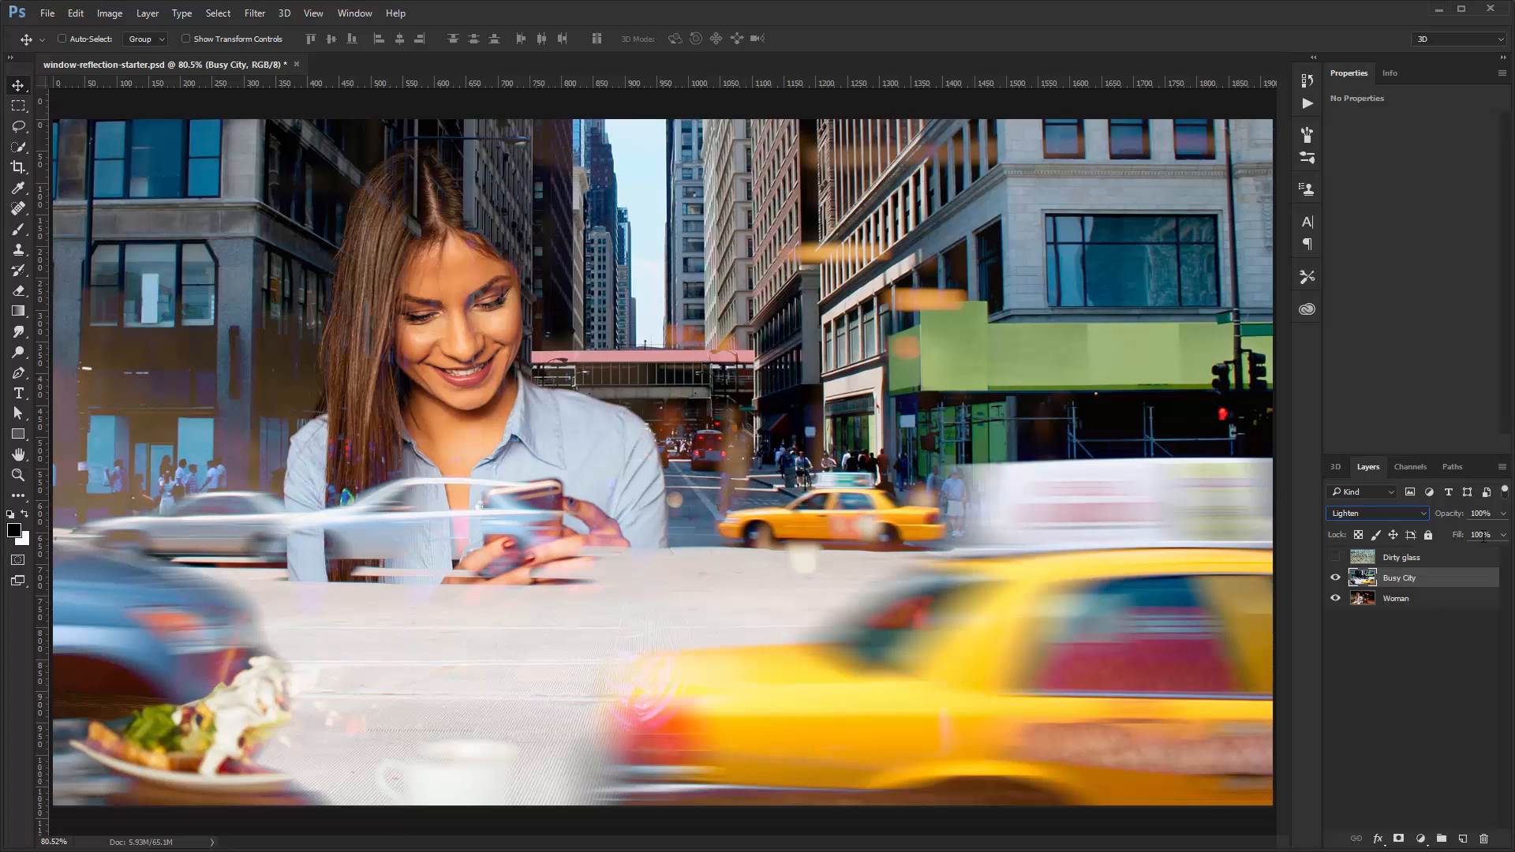
pyautogui.click(1479, 513)
pyautogui.write('20')
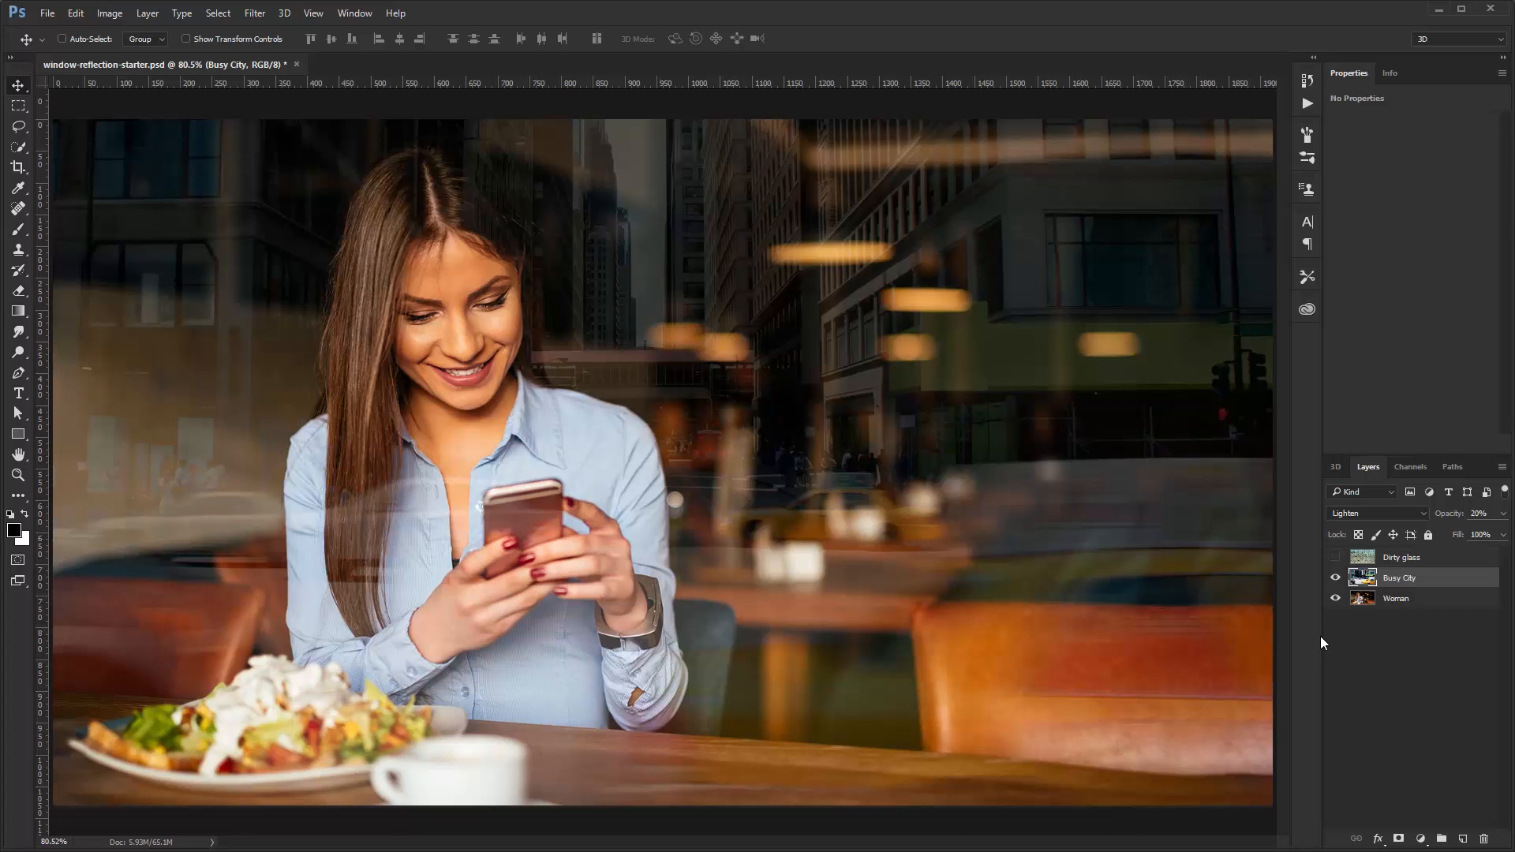
pyautogui.click(1372, 513)
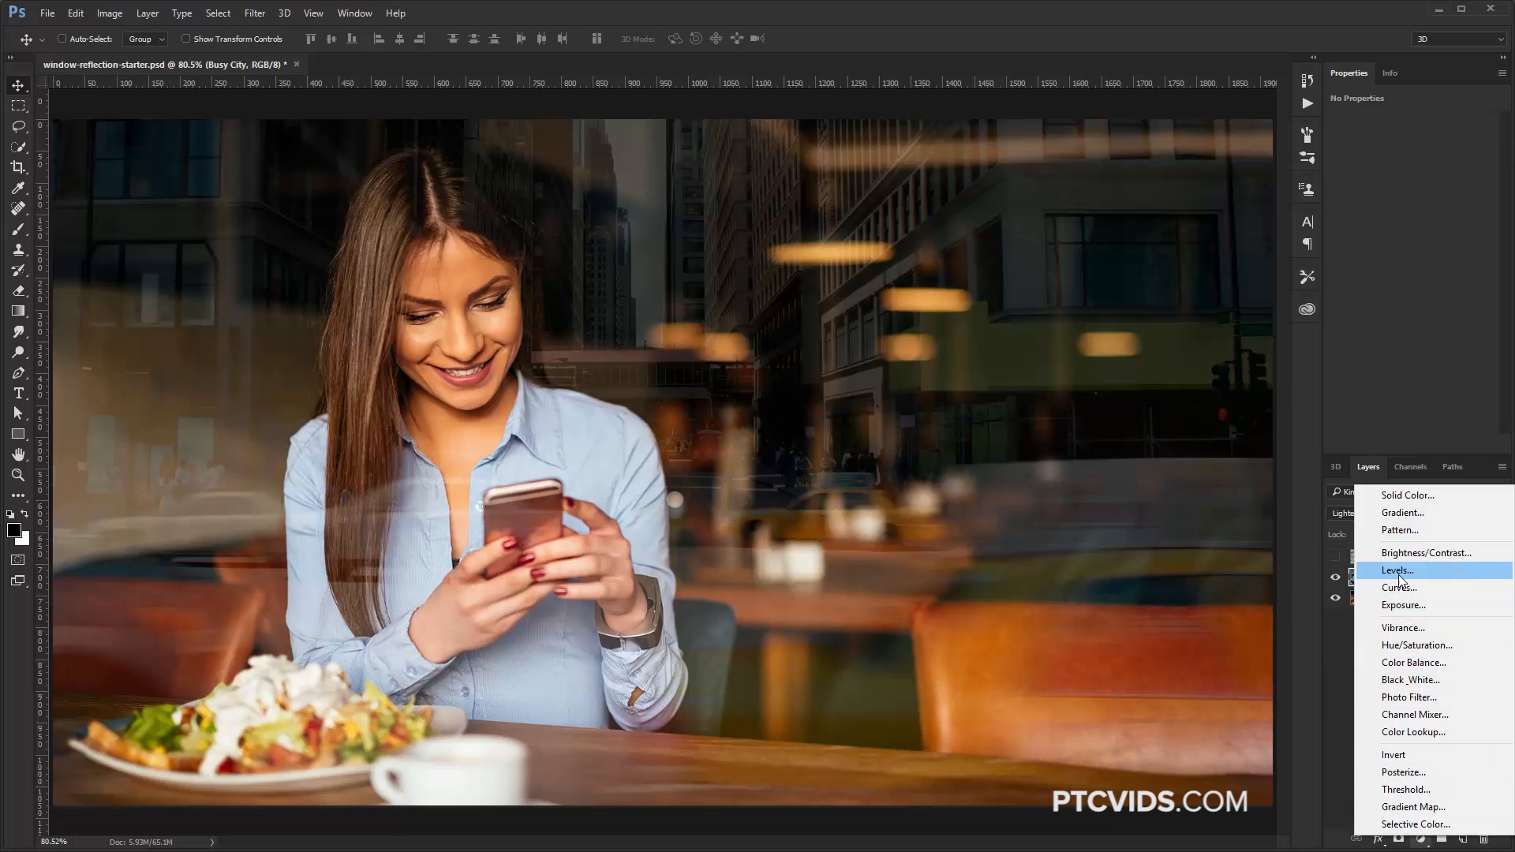
pyautogui.click(1395, 569)
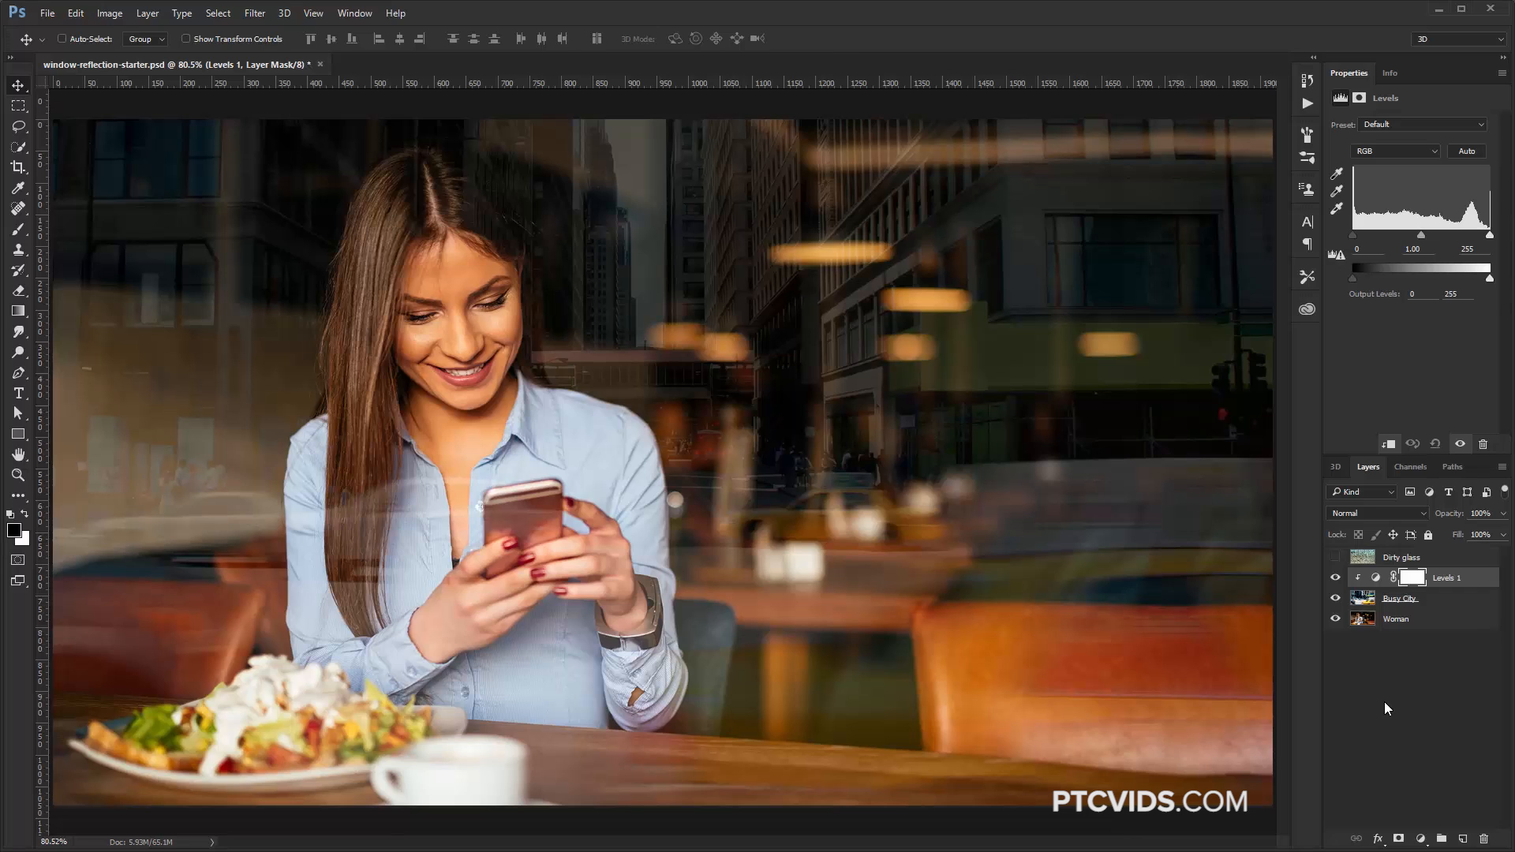
pyautogui.moveTo(1388, 461)
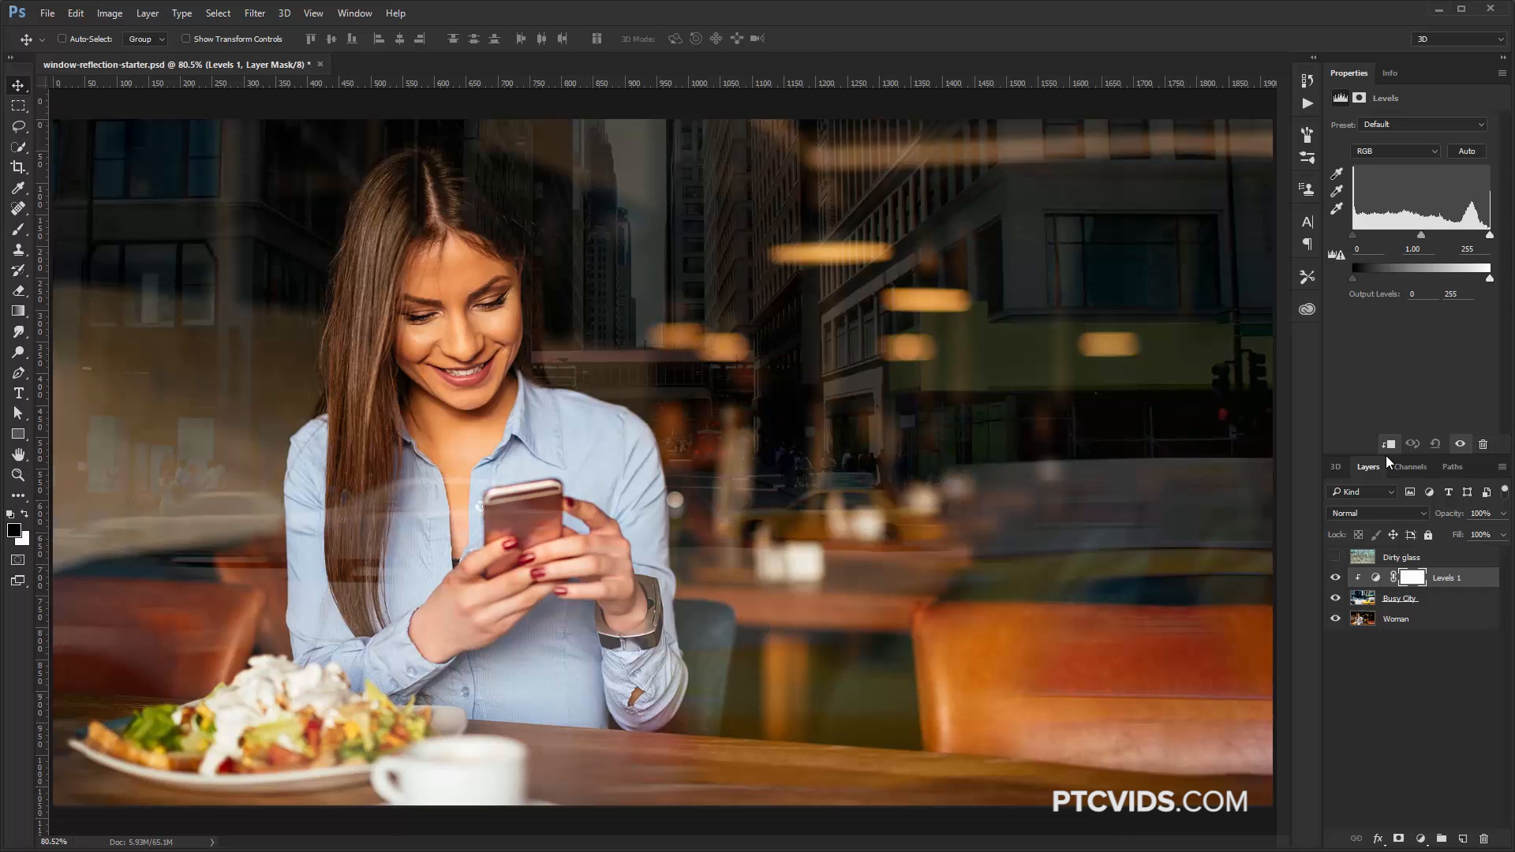
pyautogui.moveTo(1389, 454)
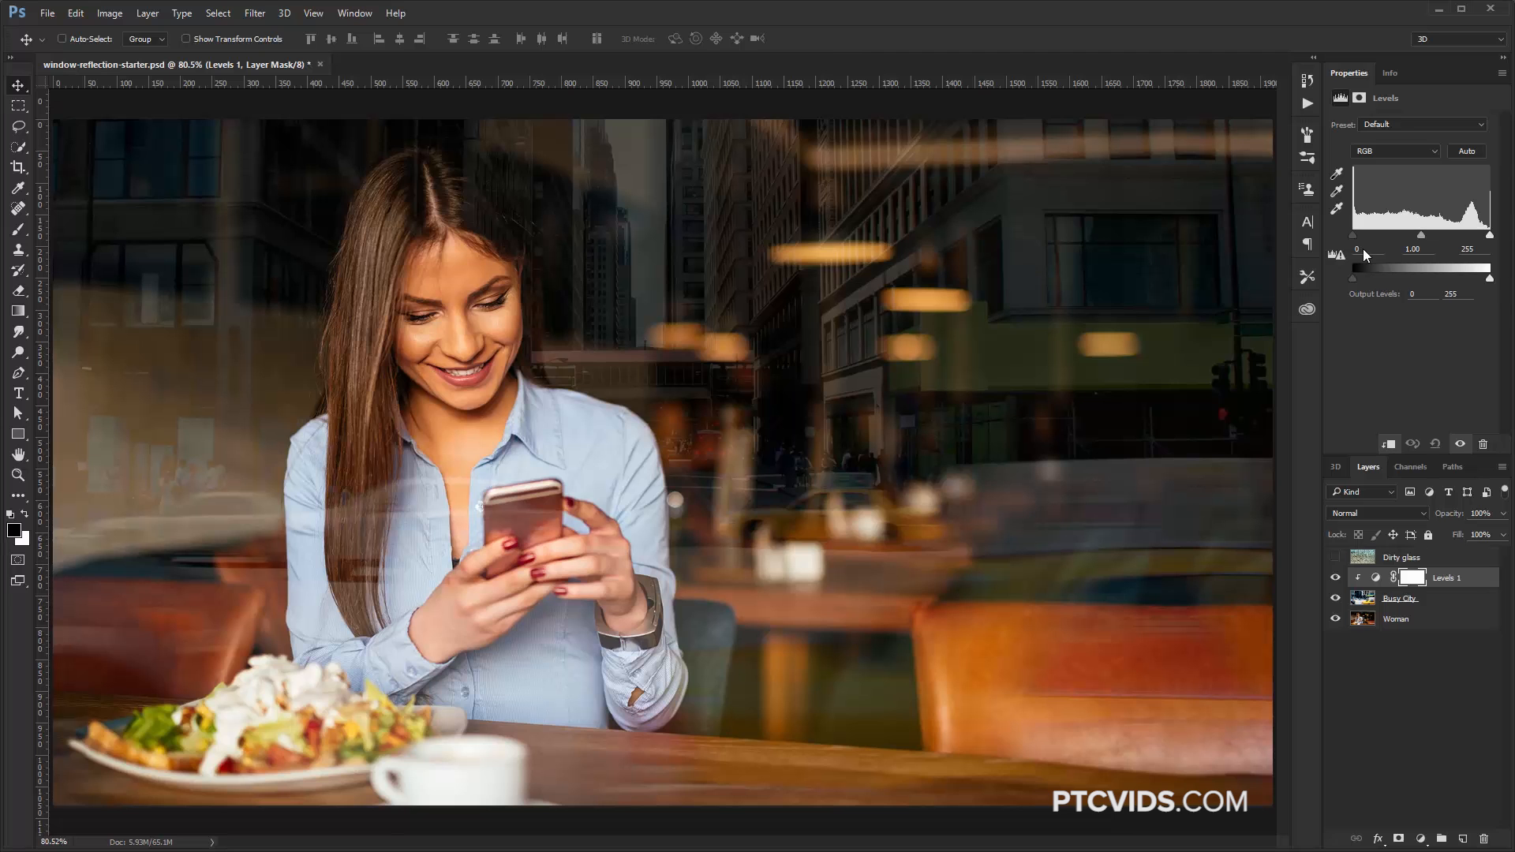
pyautogui.moveTo(1365, 240)
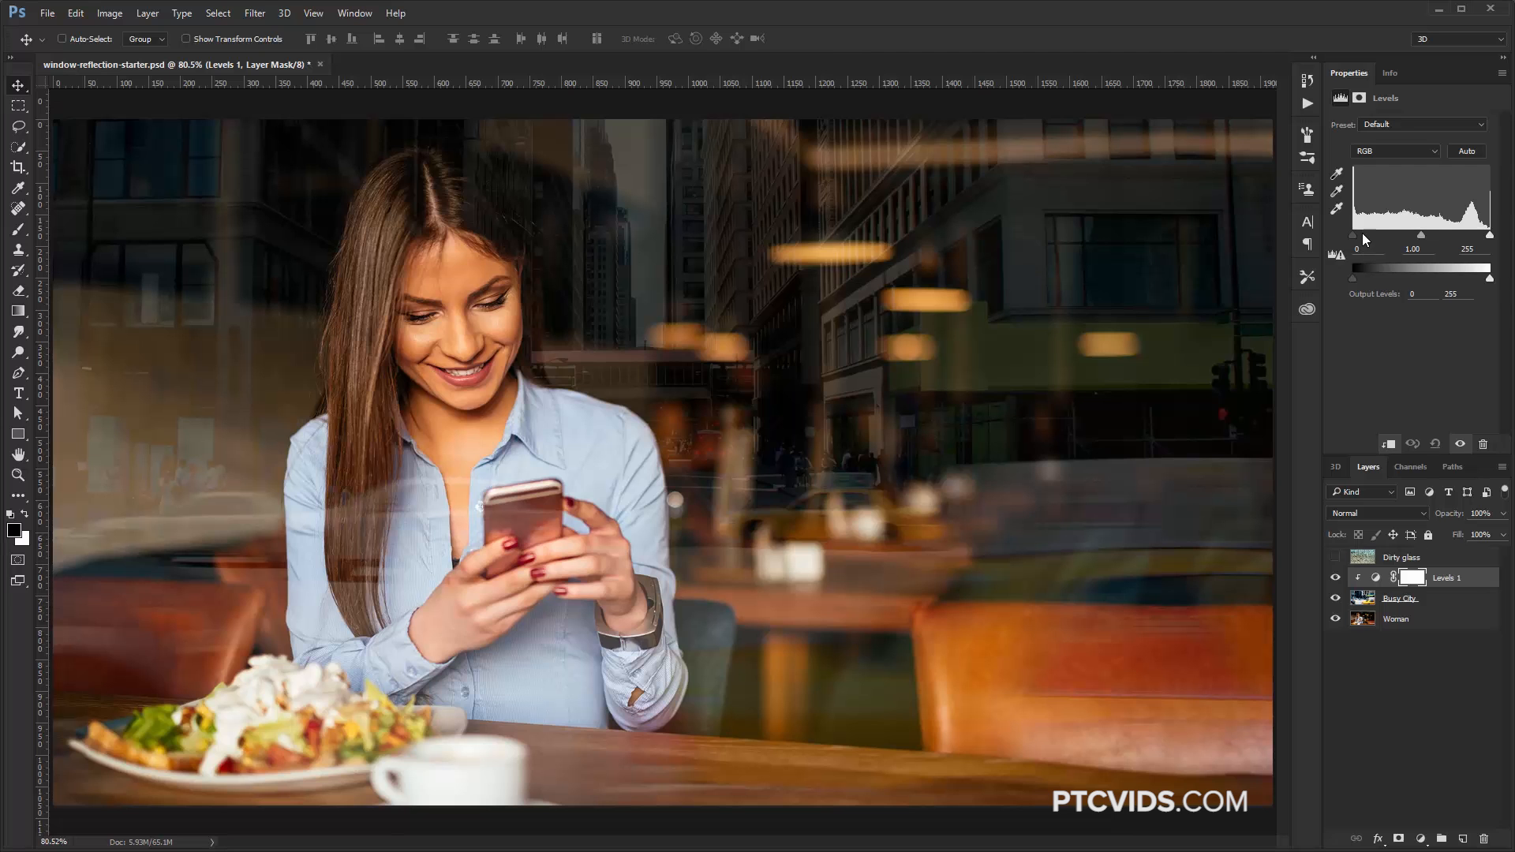
pyautogui.moveTo(1356, 235); pyautogui.dragTo(1348, 235)
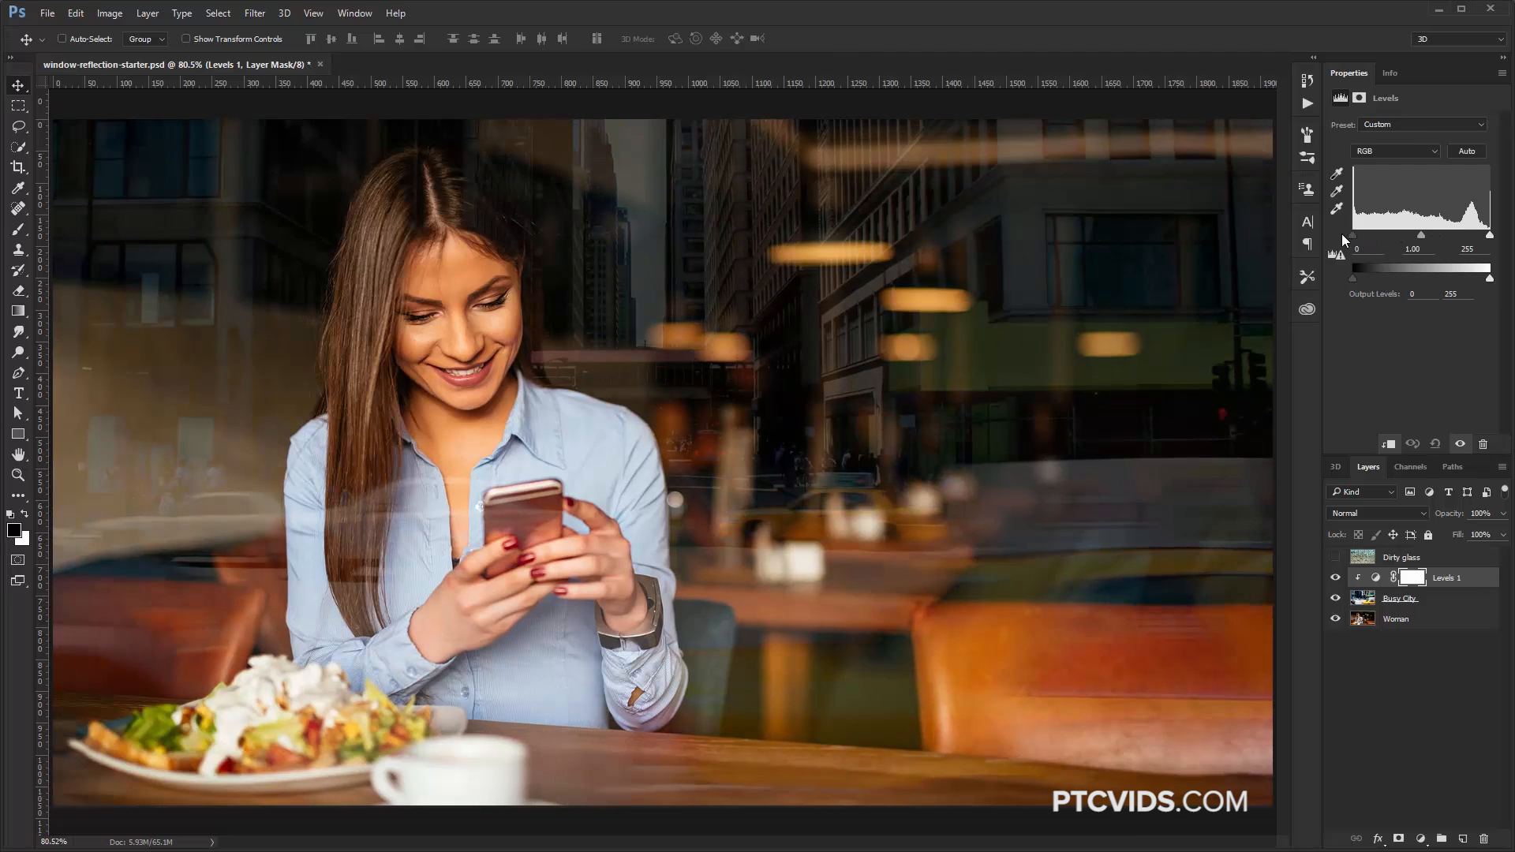
pyautogui.moveTo(1421, 236); pyautogui.dragTo(1433, 235)
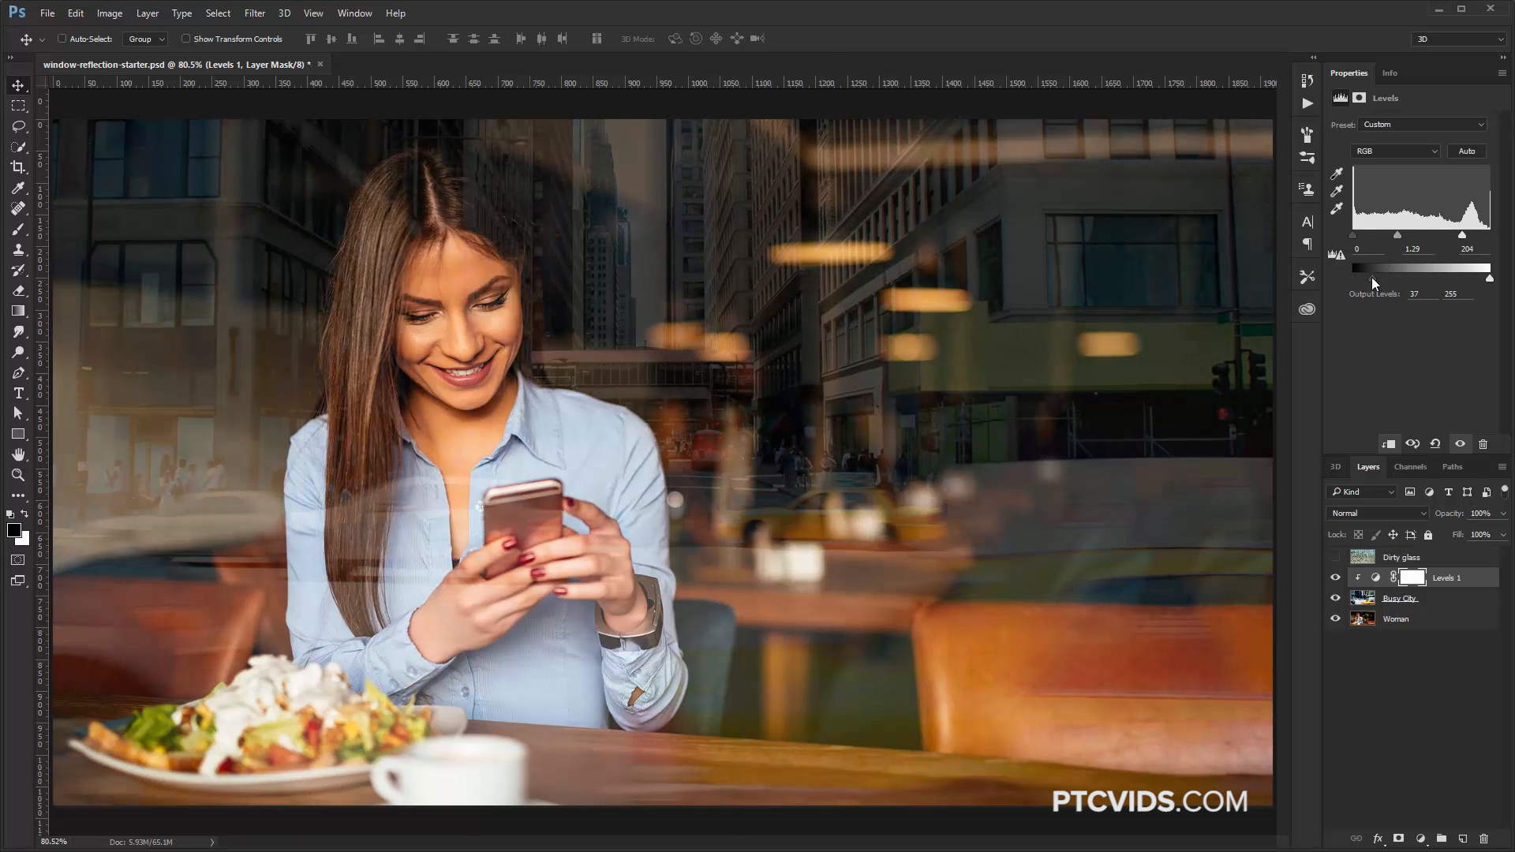
pyautogui.moveTo(1488, 279); pyautogui.dragTo(1451, 279)
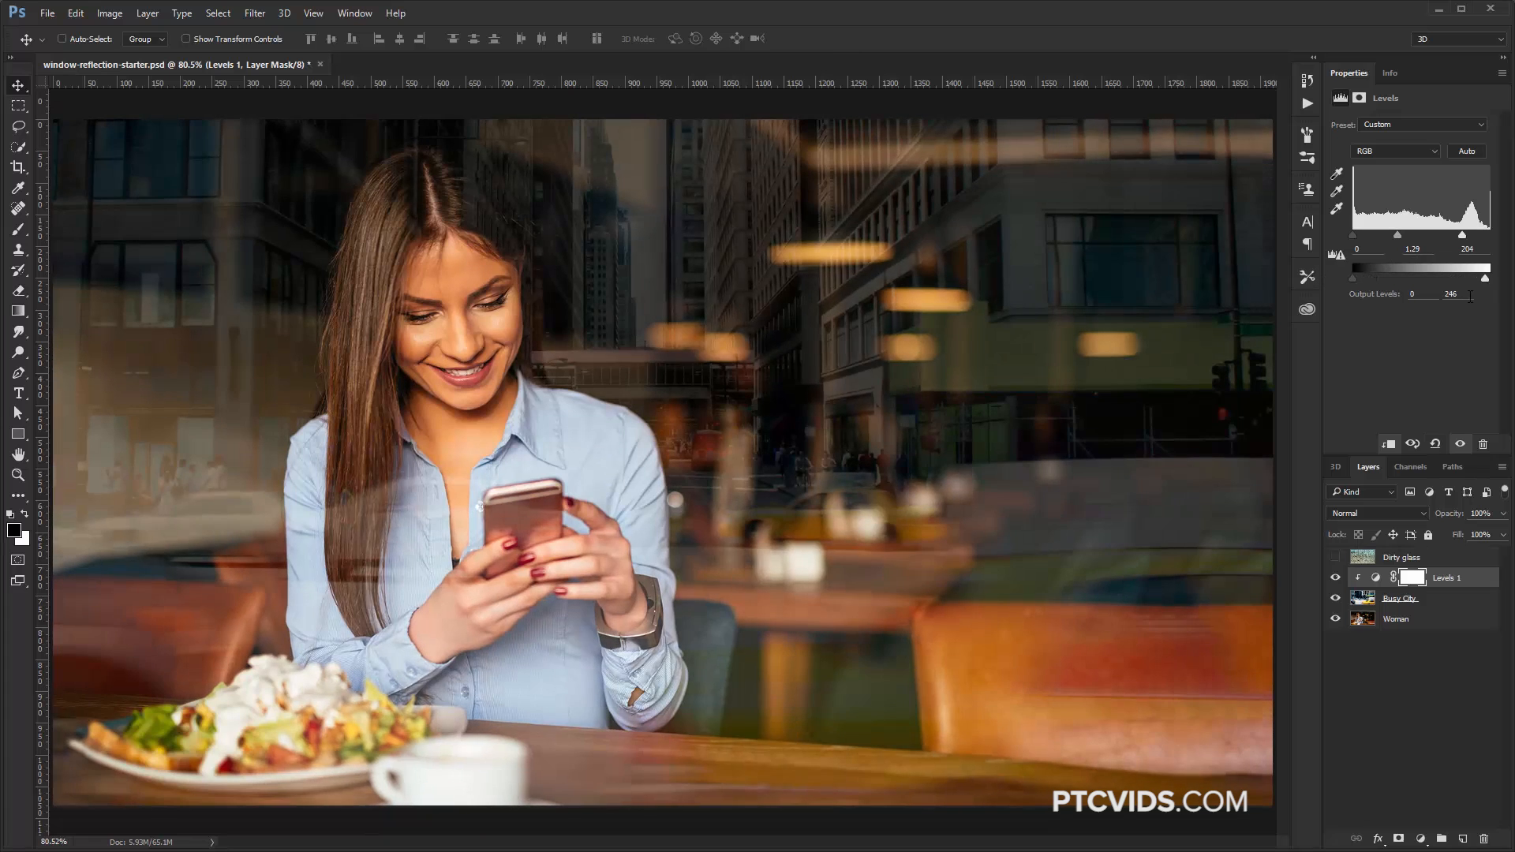
pyautogui.click(1436, 443)
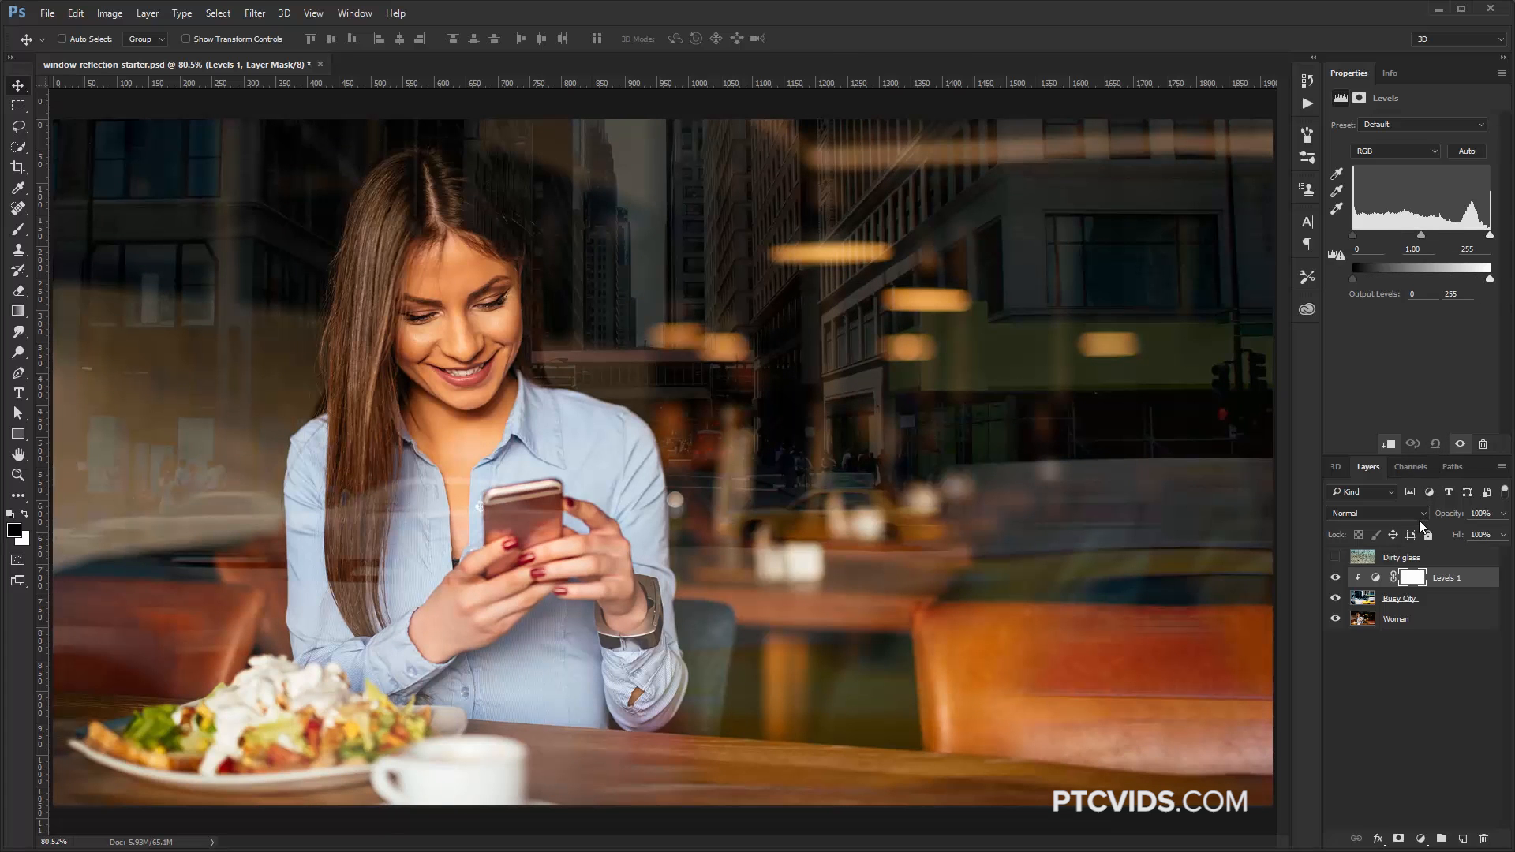
pyautogui.click(1373, 513)
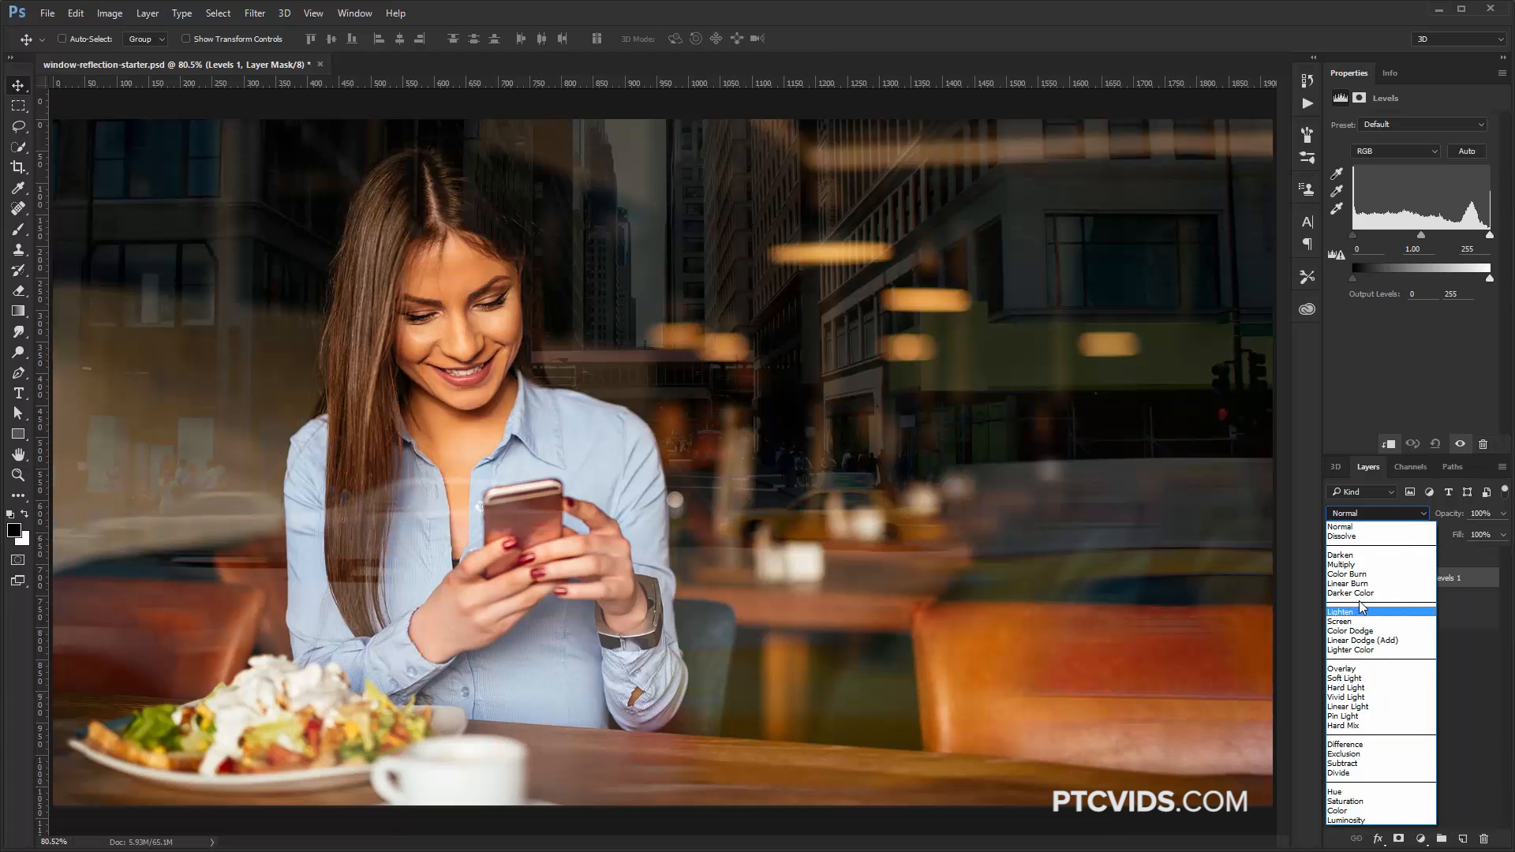
pyautogui.moveTo(1343, 668)
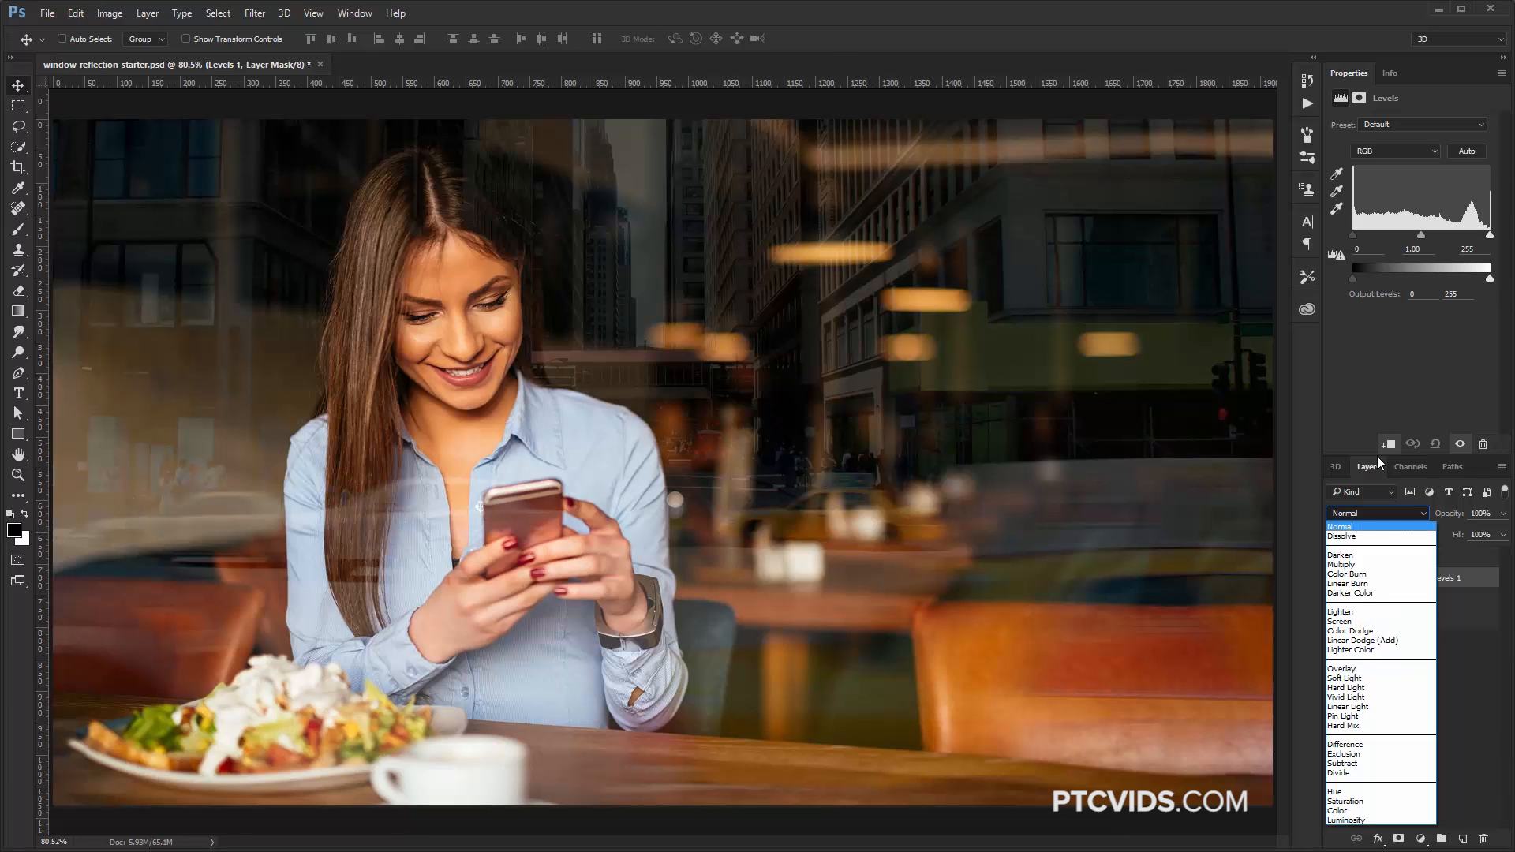
pyautogui.click(1377, 513)
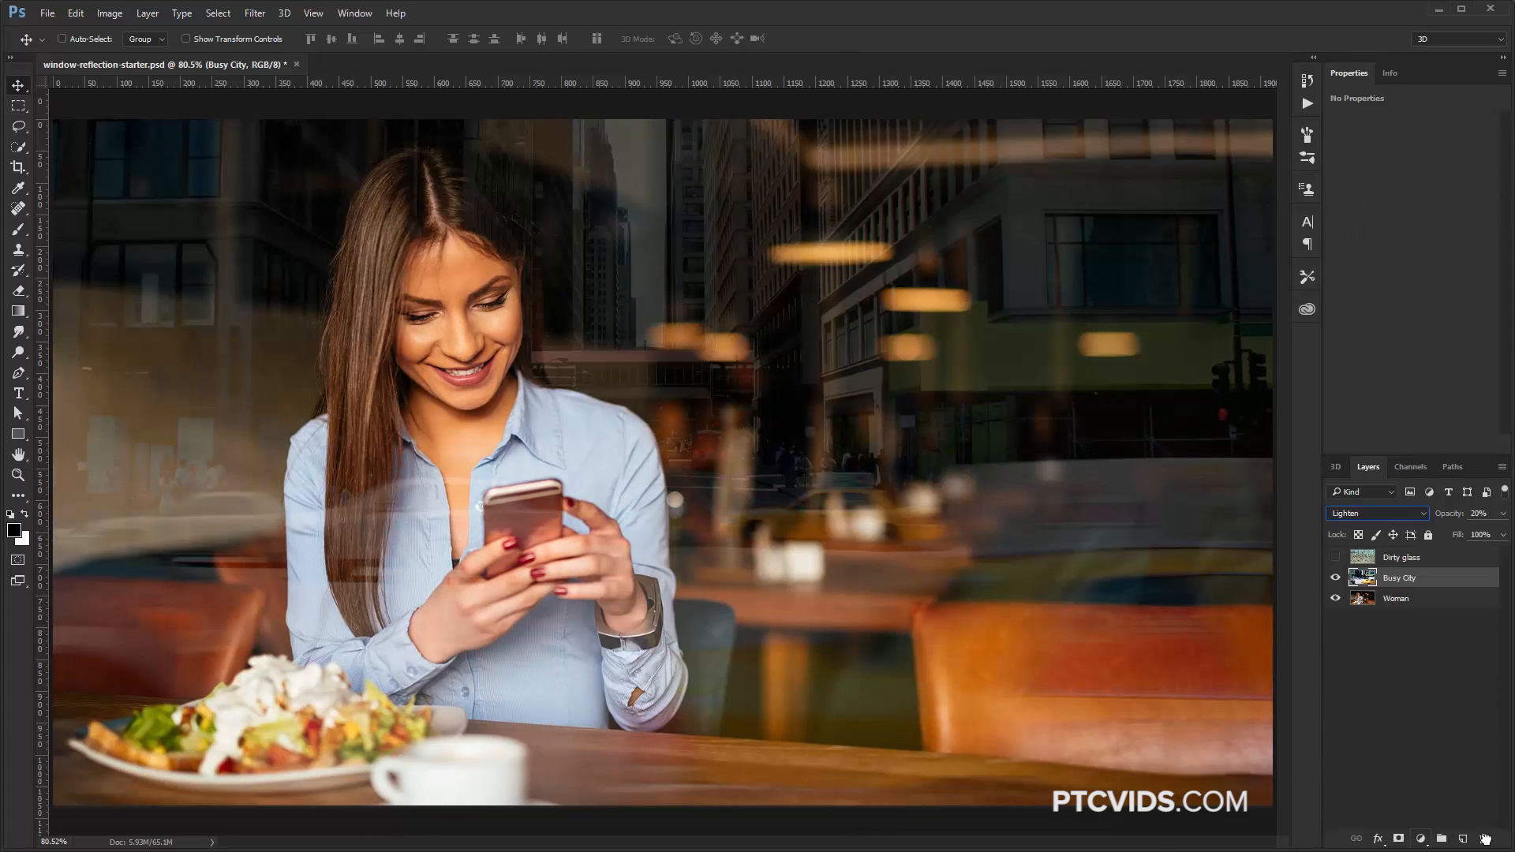
# Step: Add a Black & White adjustment layer clipped to the Busy City photo
pyautogui.click(1423, 838)
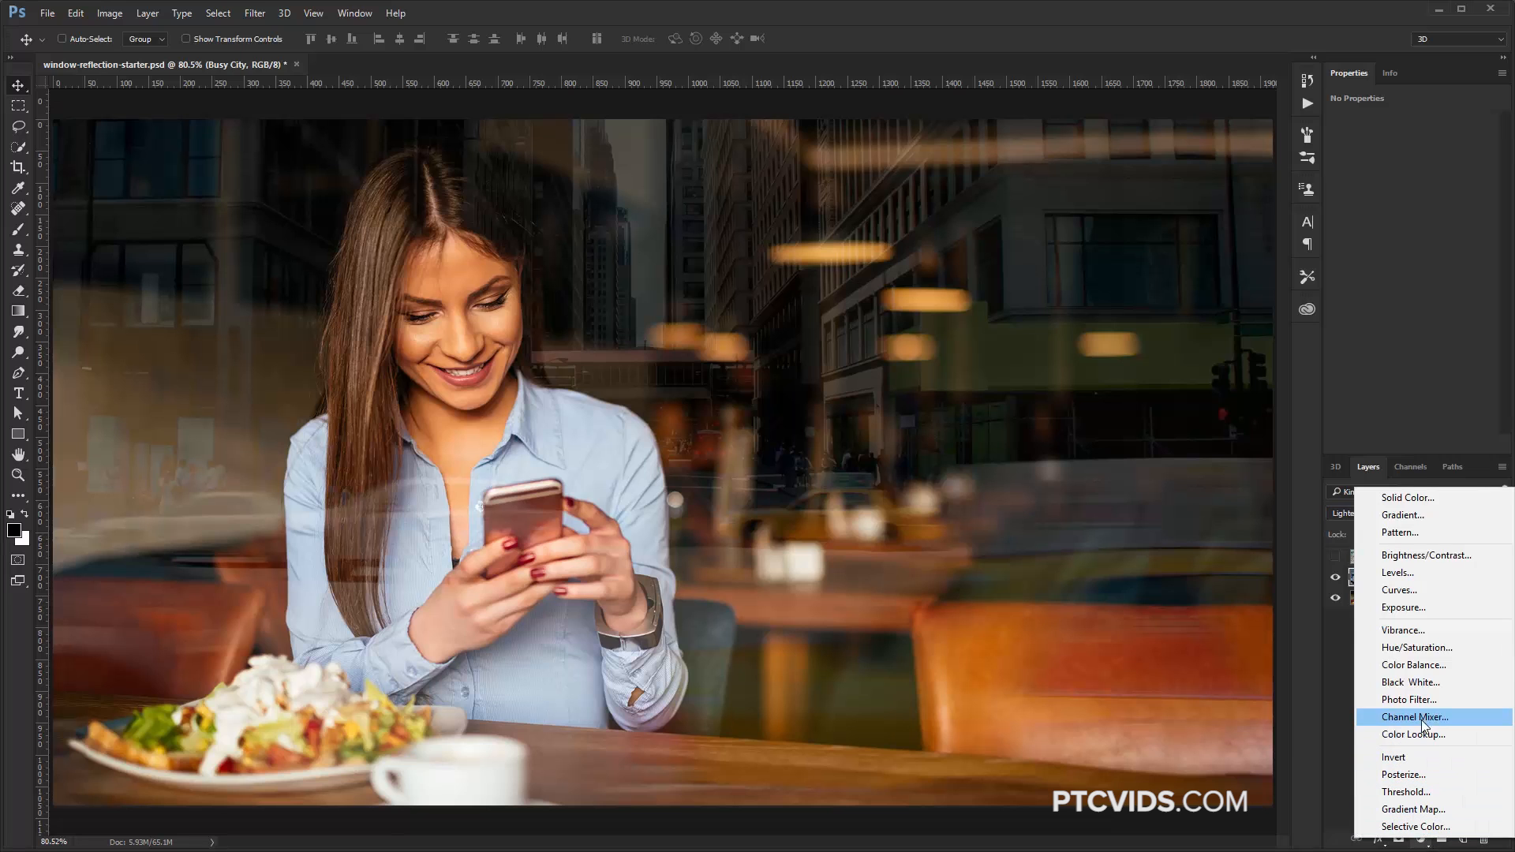
pyautogui.click(1410, 682)
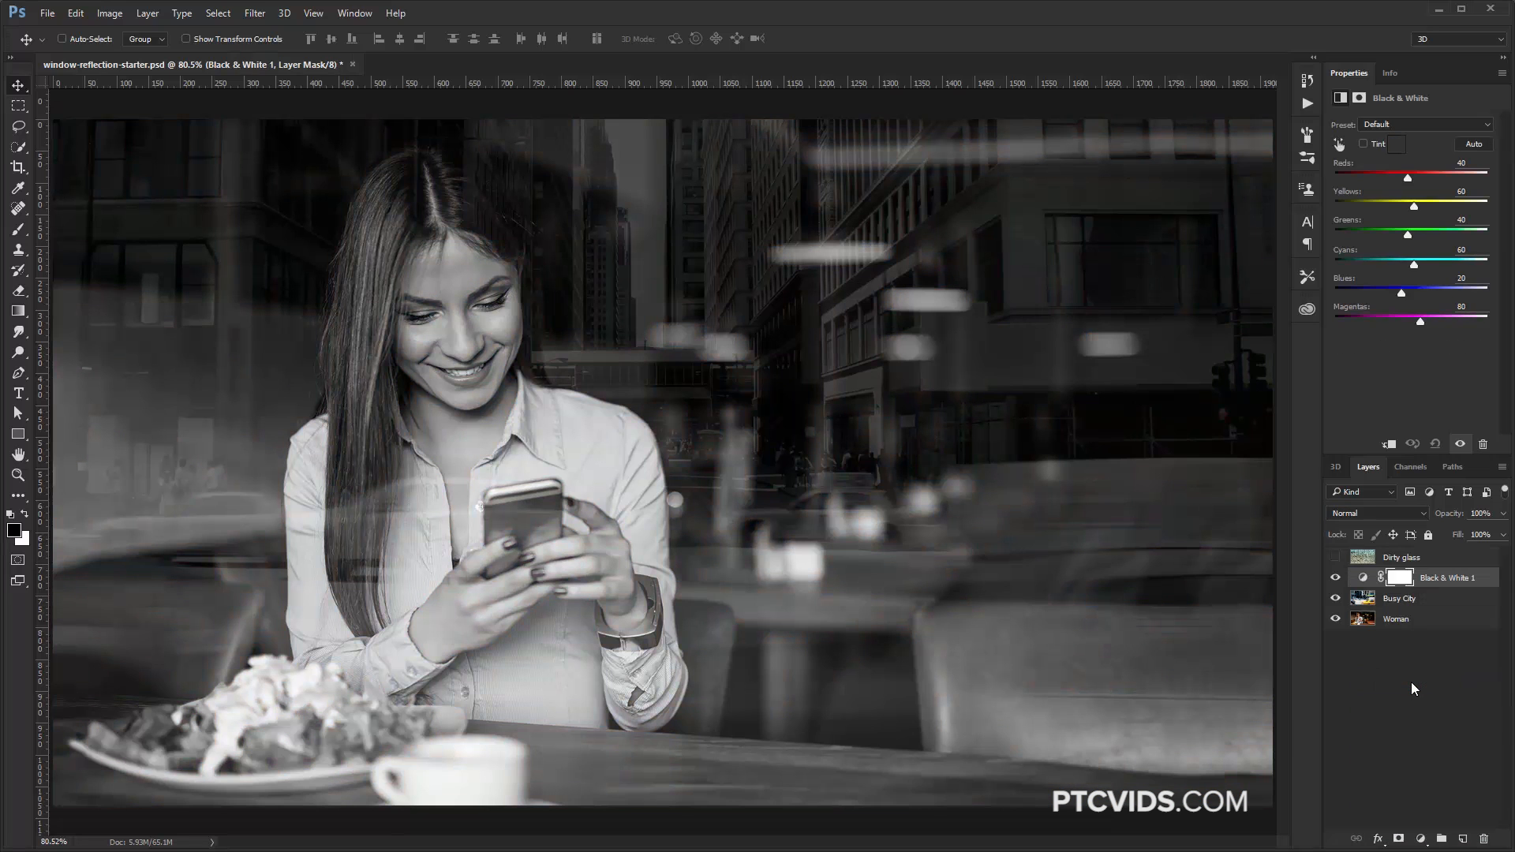
pyautogui.moveTo(1015, 515)
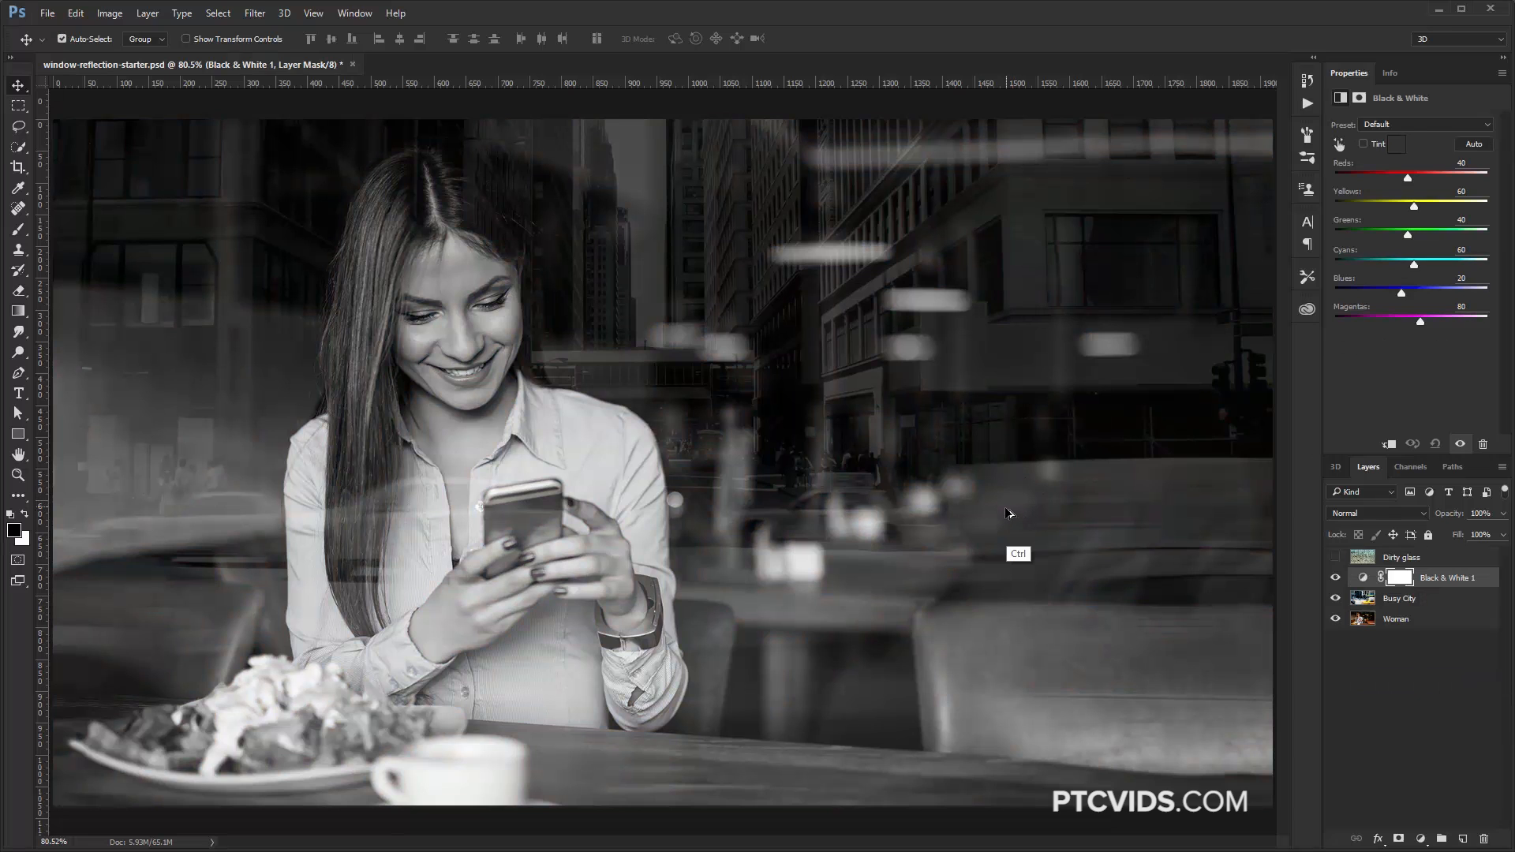
pyautogui.click(1336, 577)
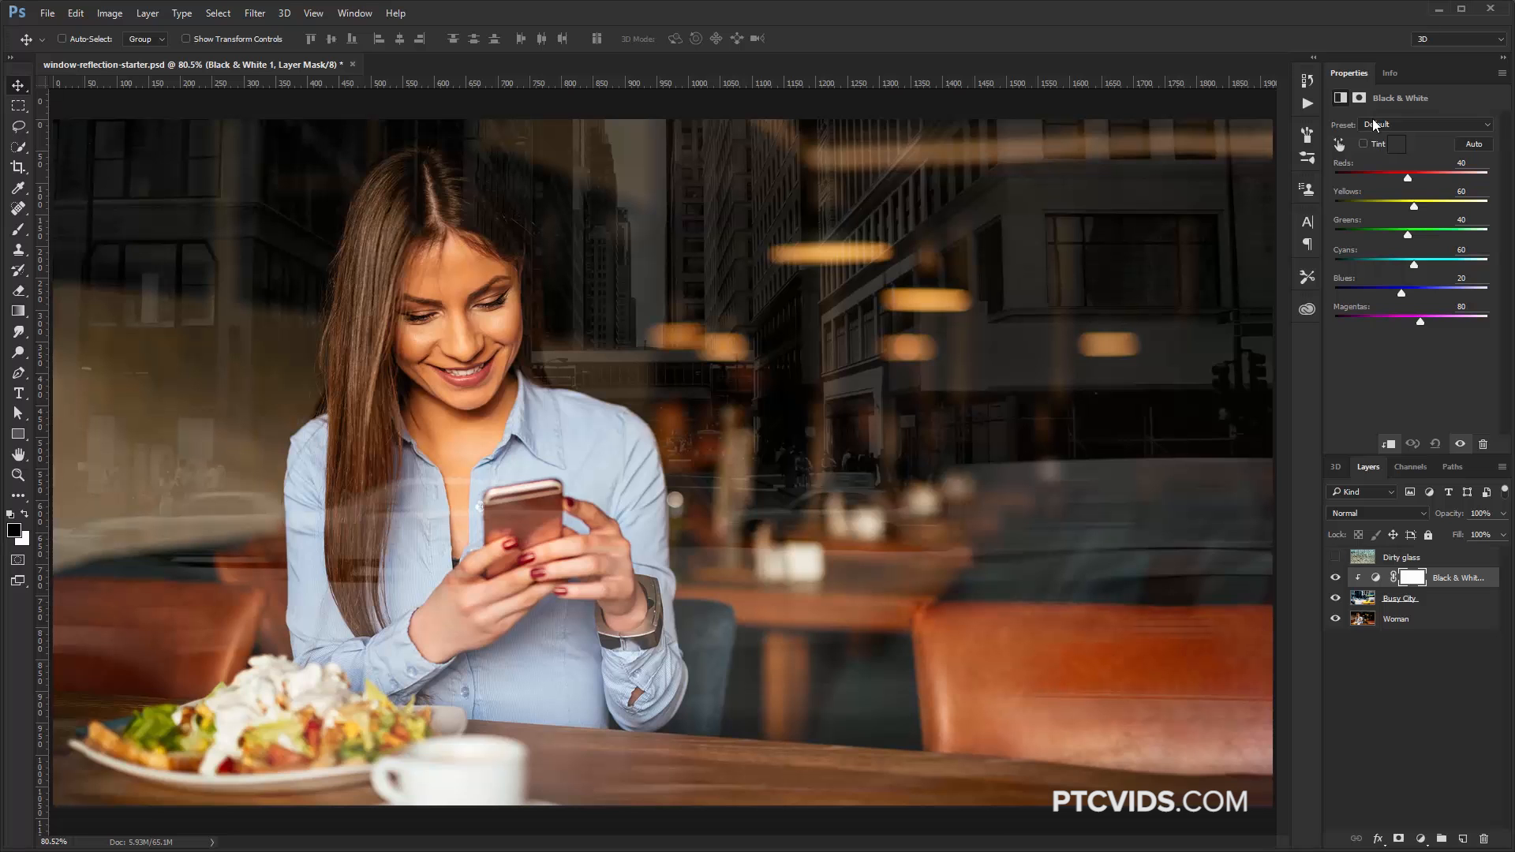
# Step: Tune the Black & White colour sliders and switch the adjustment to Luminosity blending
pyautogui.moveTo(1413, 206); pyautogui.dragTo(1476, 206)
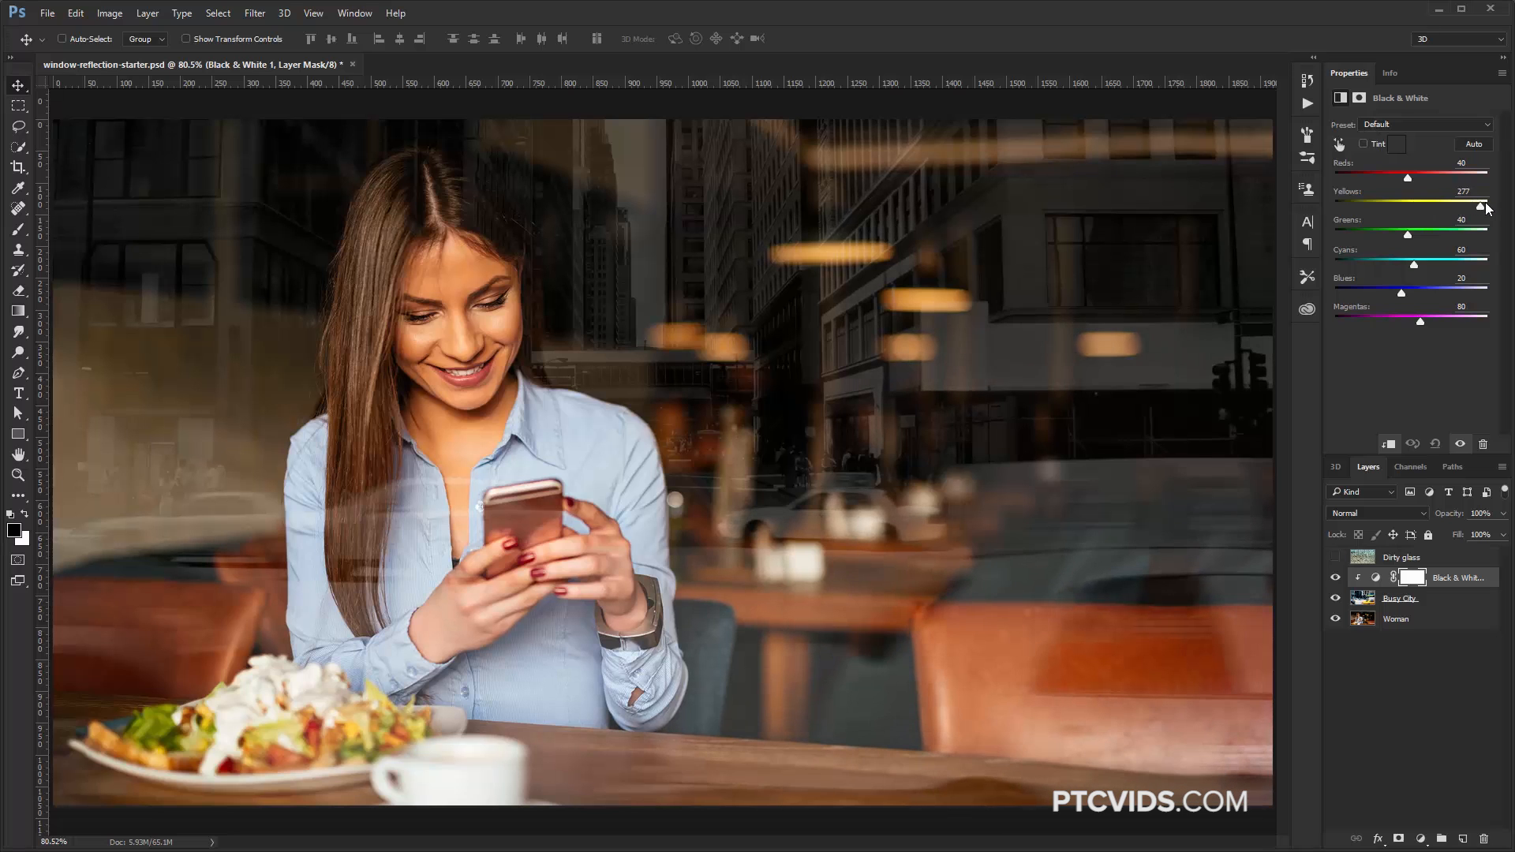
pyautogui.moveTo(1478, 205); pyautogui.dragTo(1487, 205)
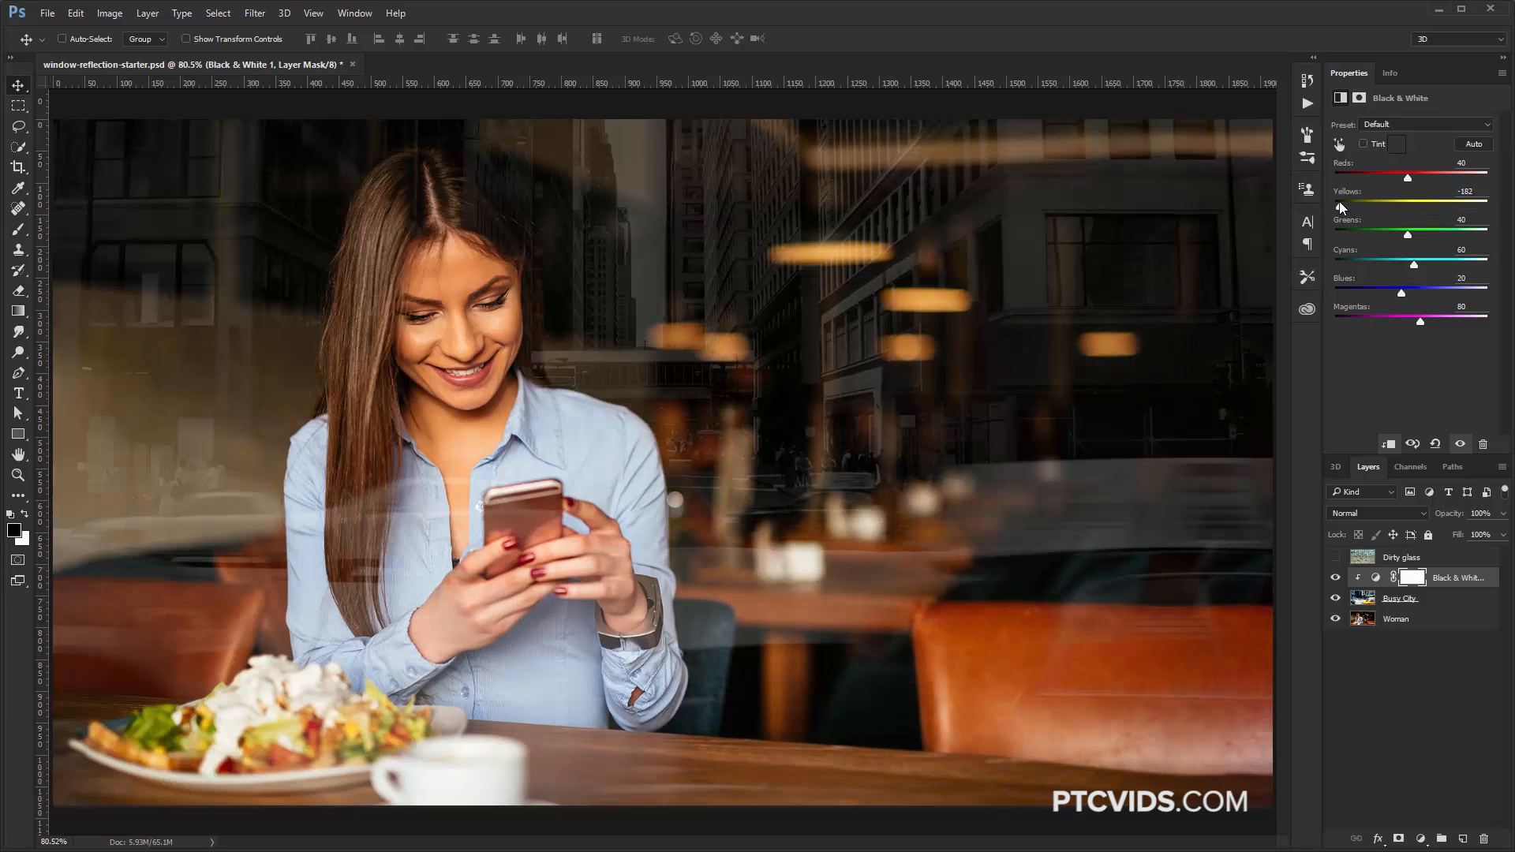
pyautogui.moveTo(1340, 207); pyautogui.dragTo(1389, 207)
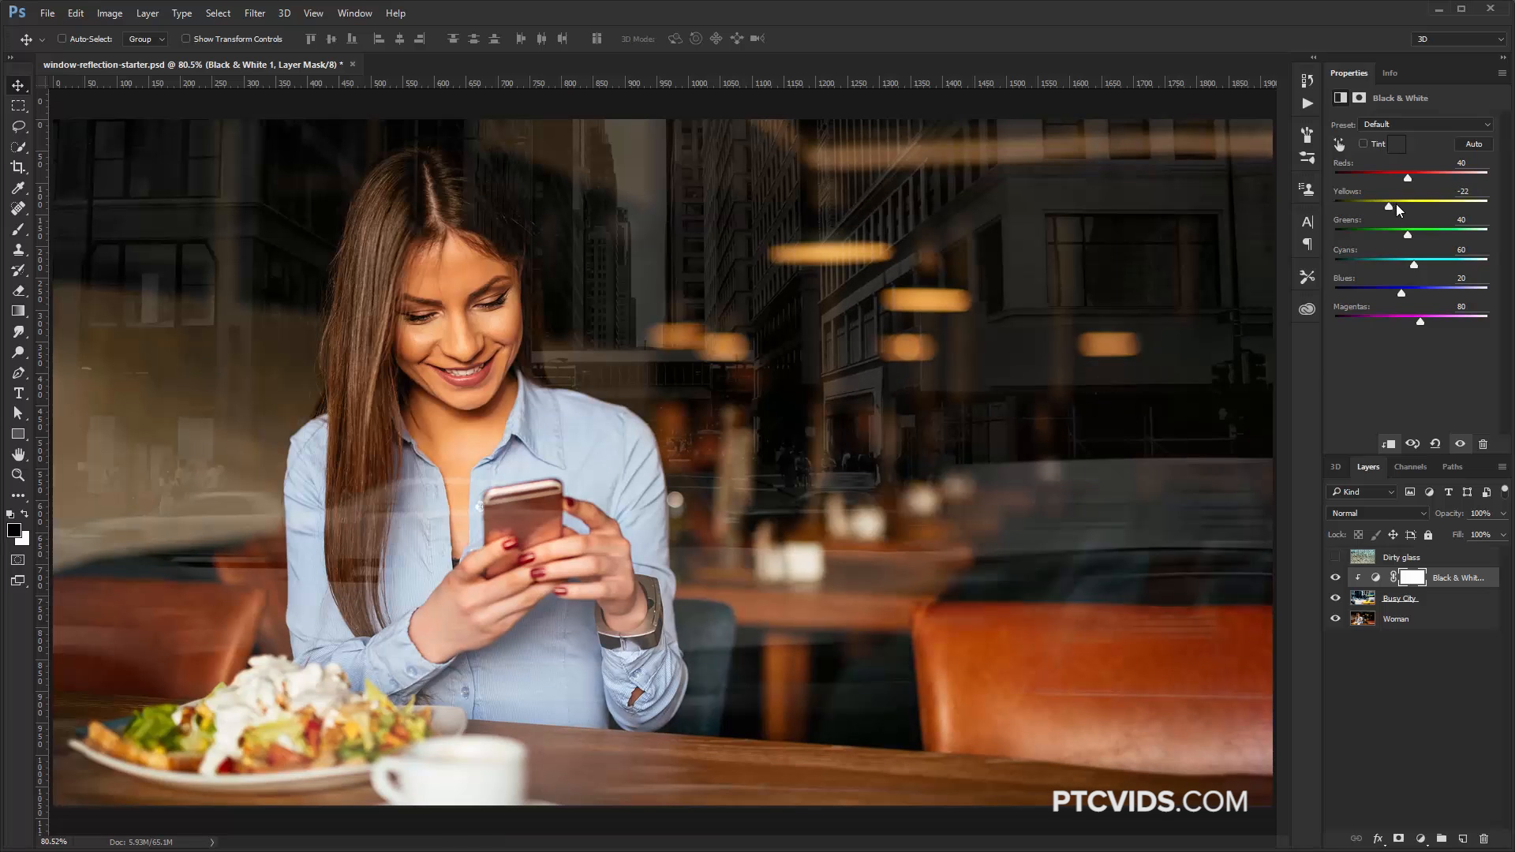
pyautogui.moveTo(1389, 205); pyautogui.dragTo(1466, 205)
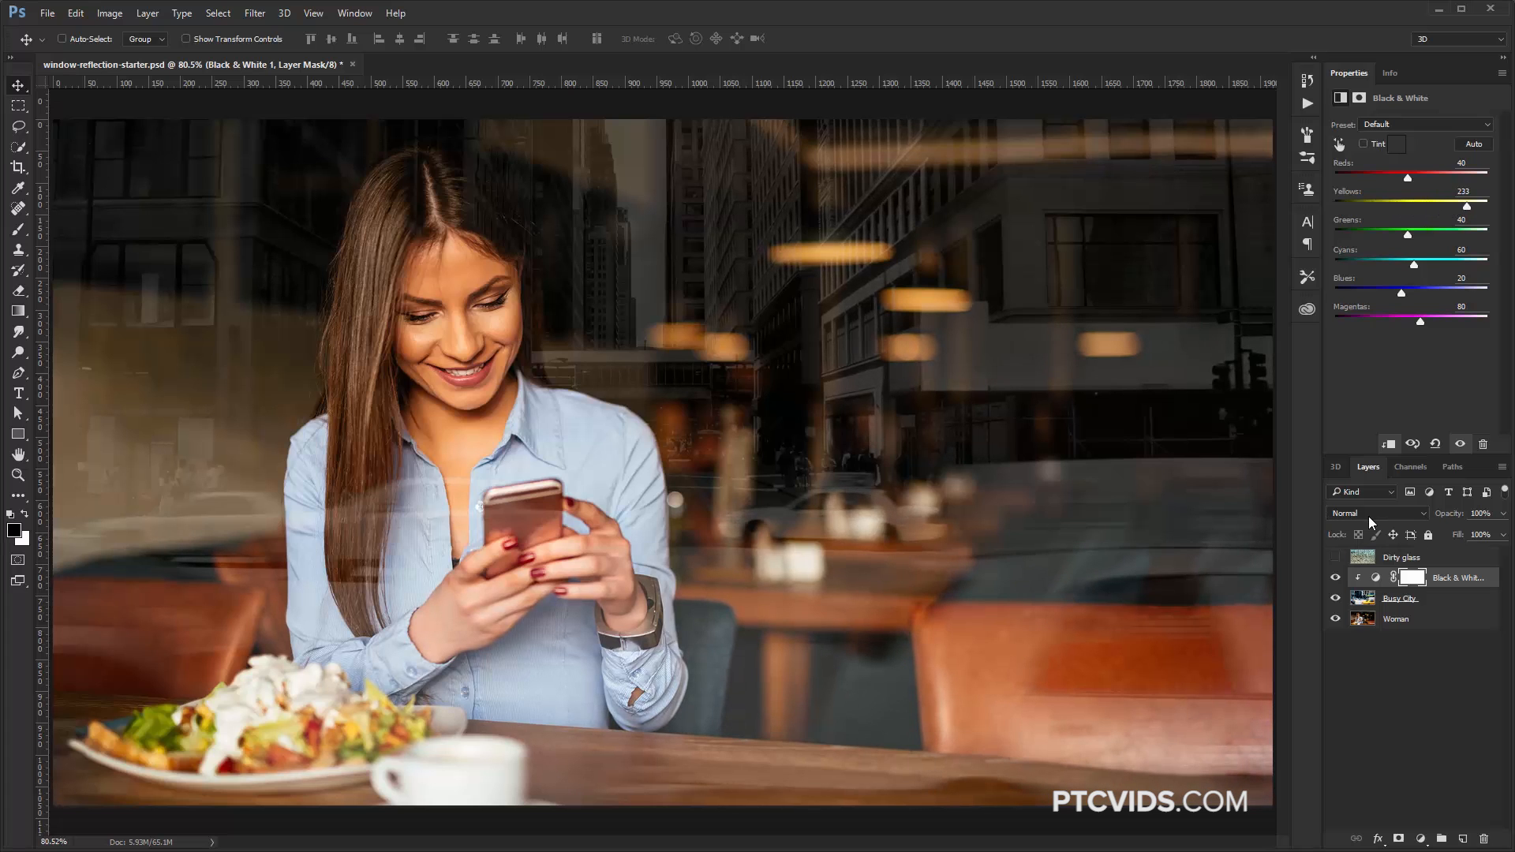
pyautogui.click(1377, 512)
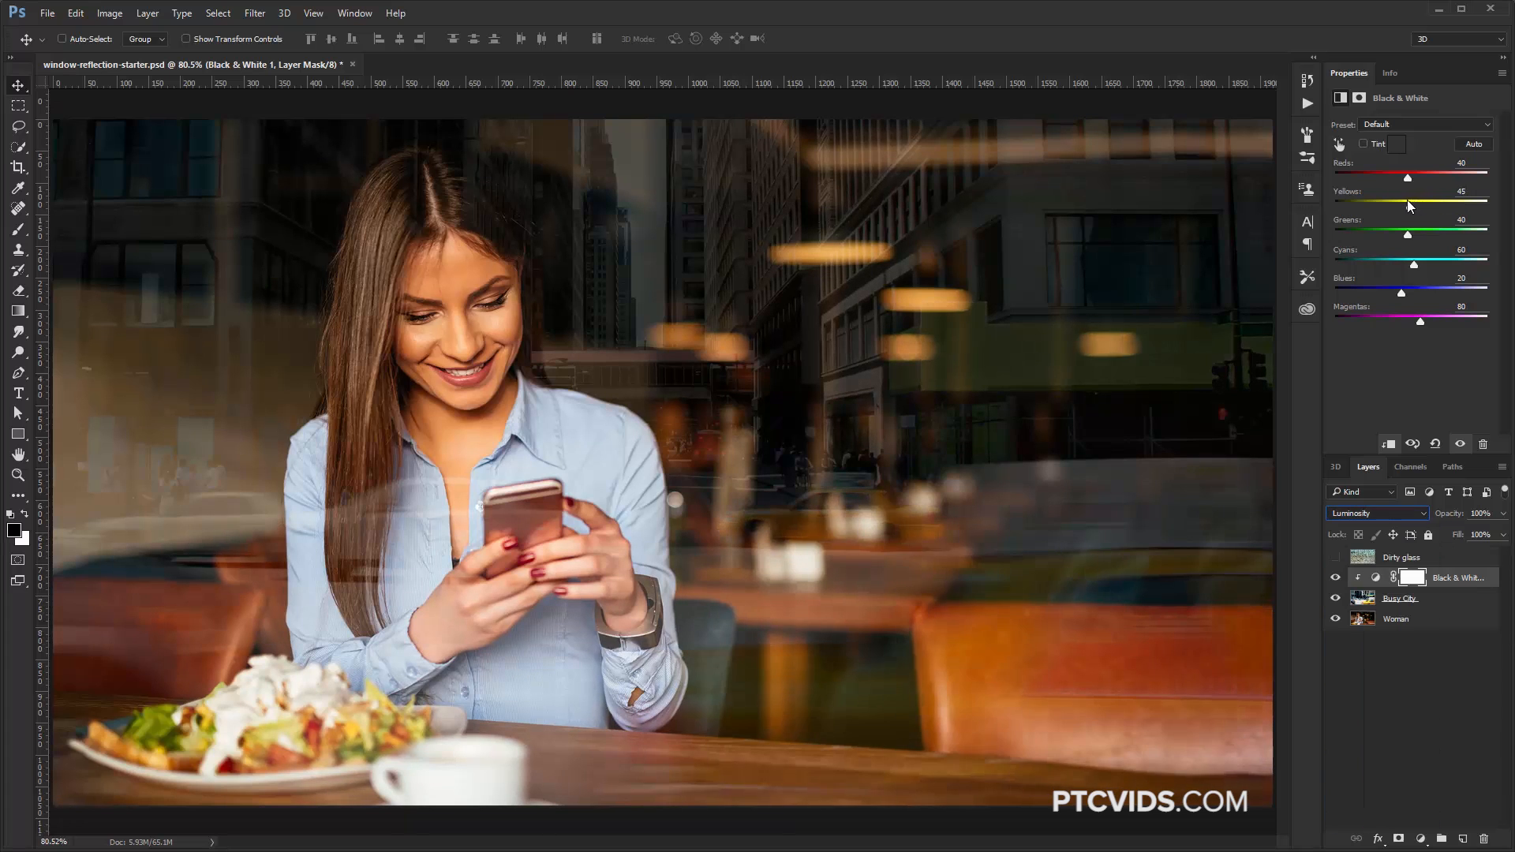
pyautogui.moveTo(1407, 177); pyautogui.dragTo(1425, 177)
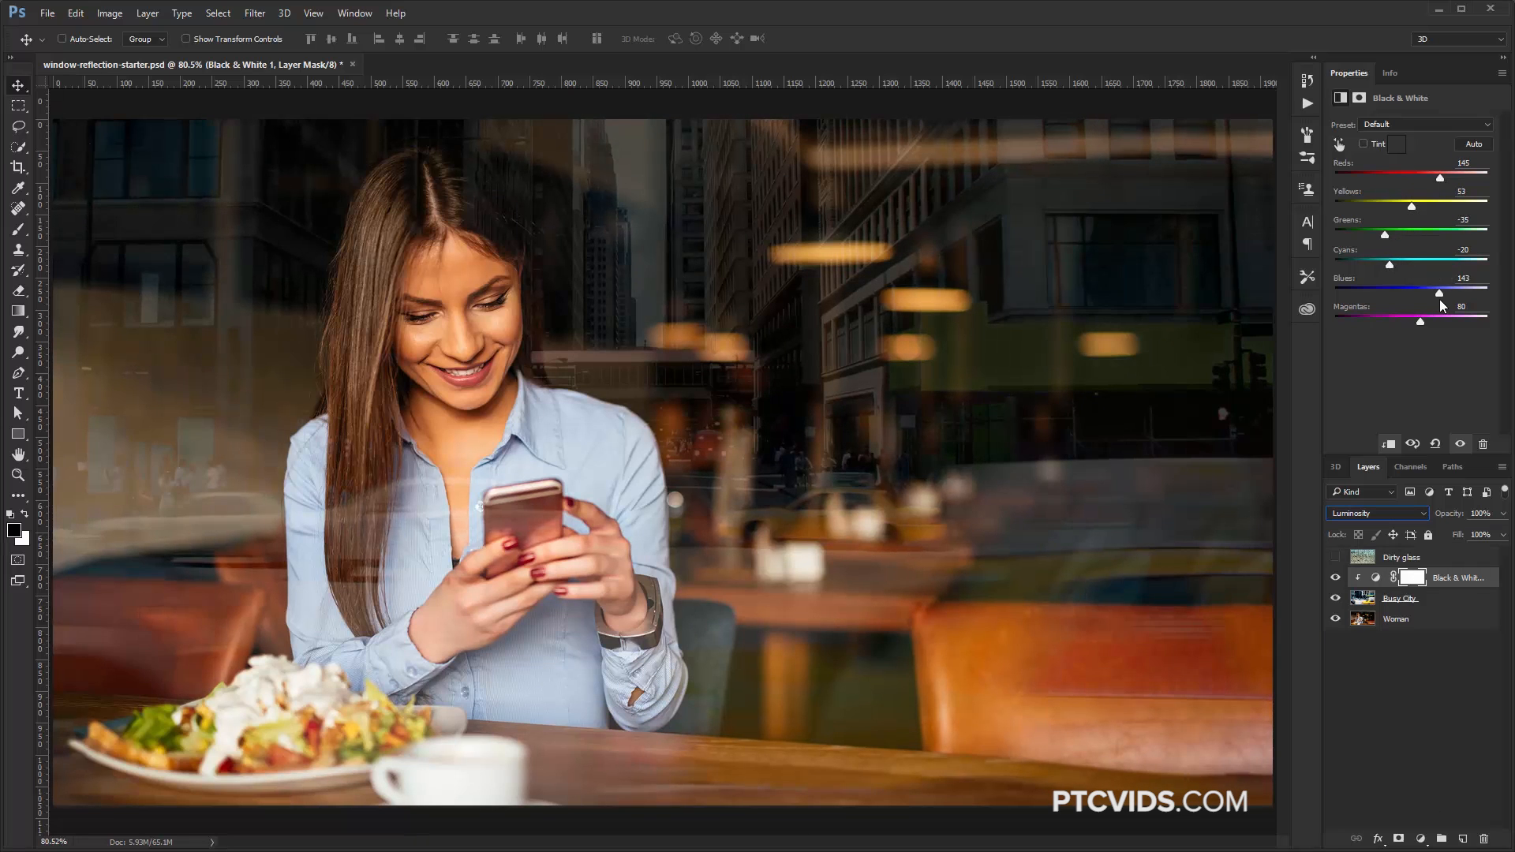
pyautogui.moveTo(1421, 322); pyautogui.dragTo(1383, 321)
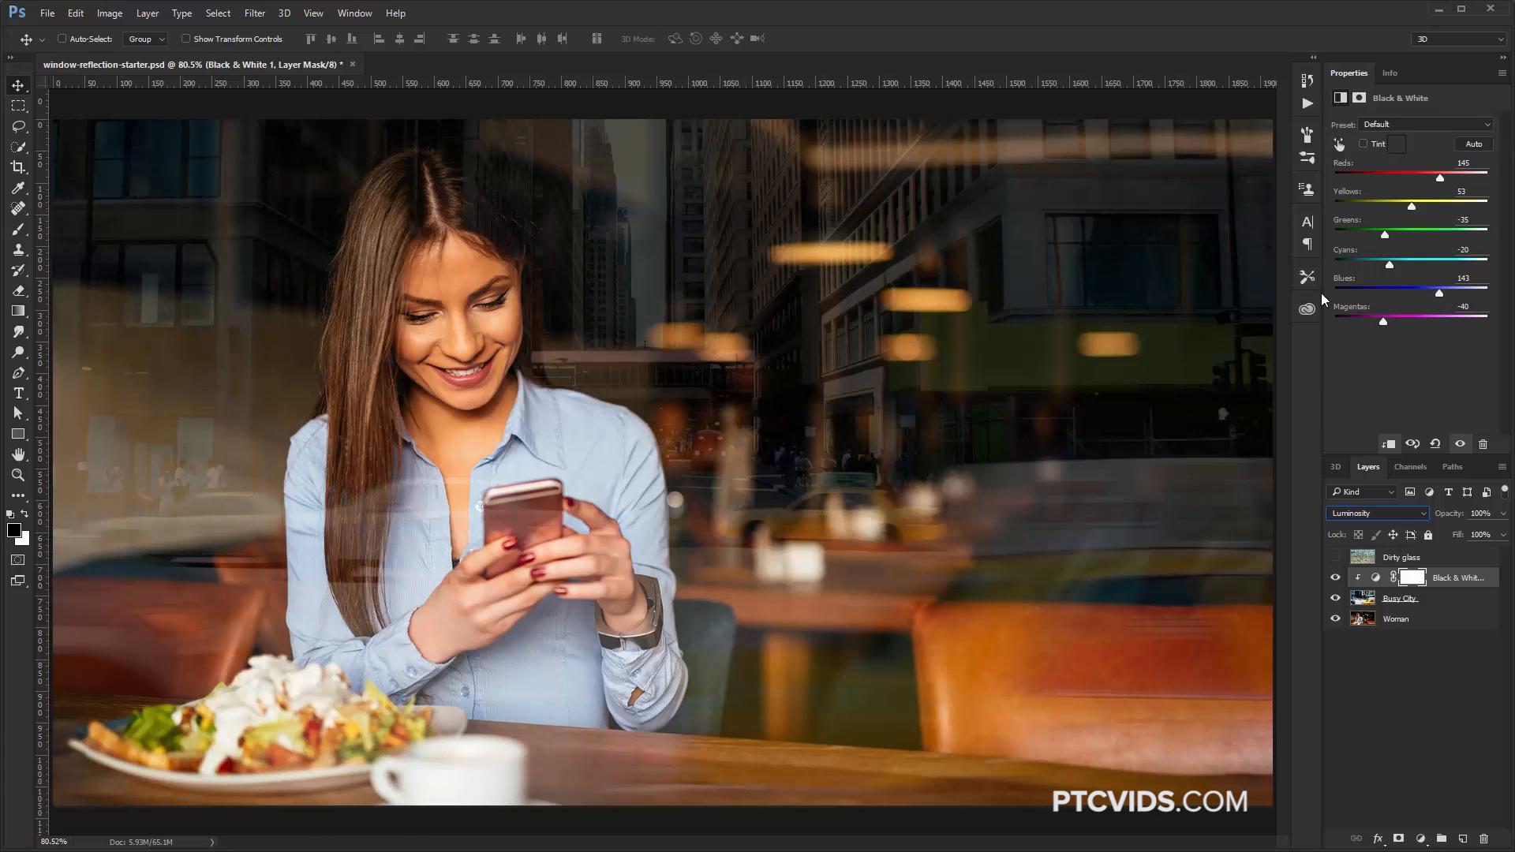
pyautogui.moveTo(1381, 526)
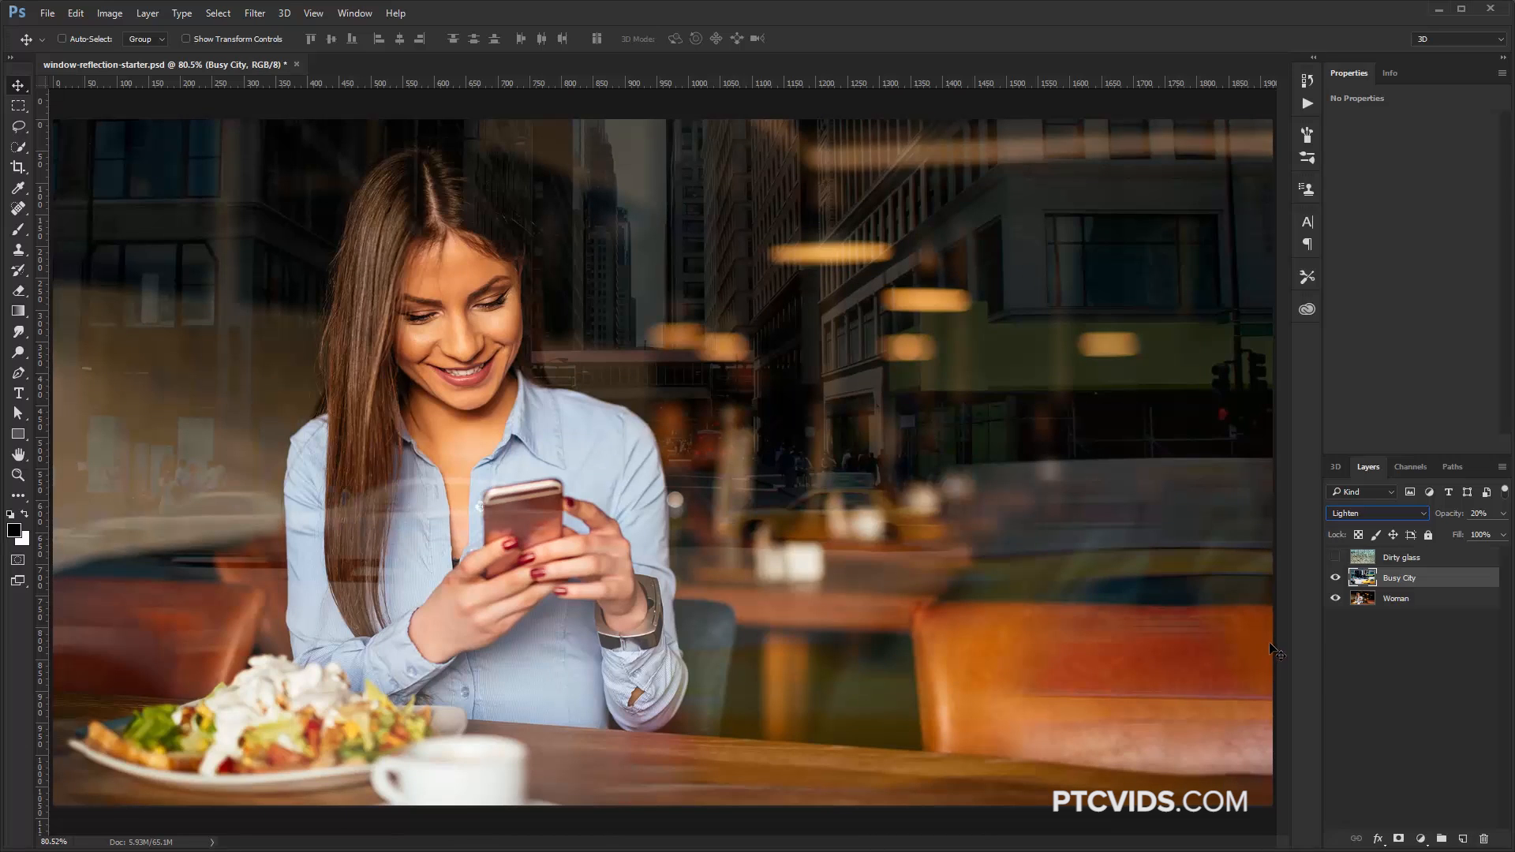
pyautogui.moveTo(1390, 528)
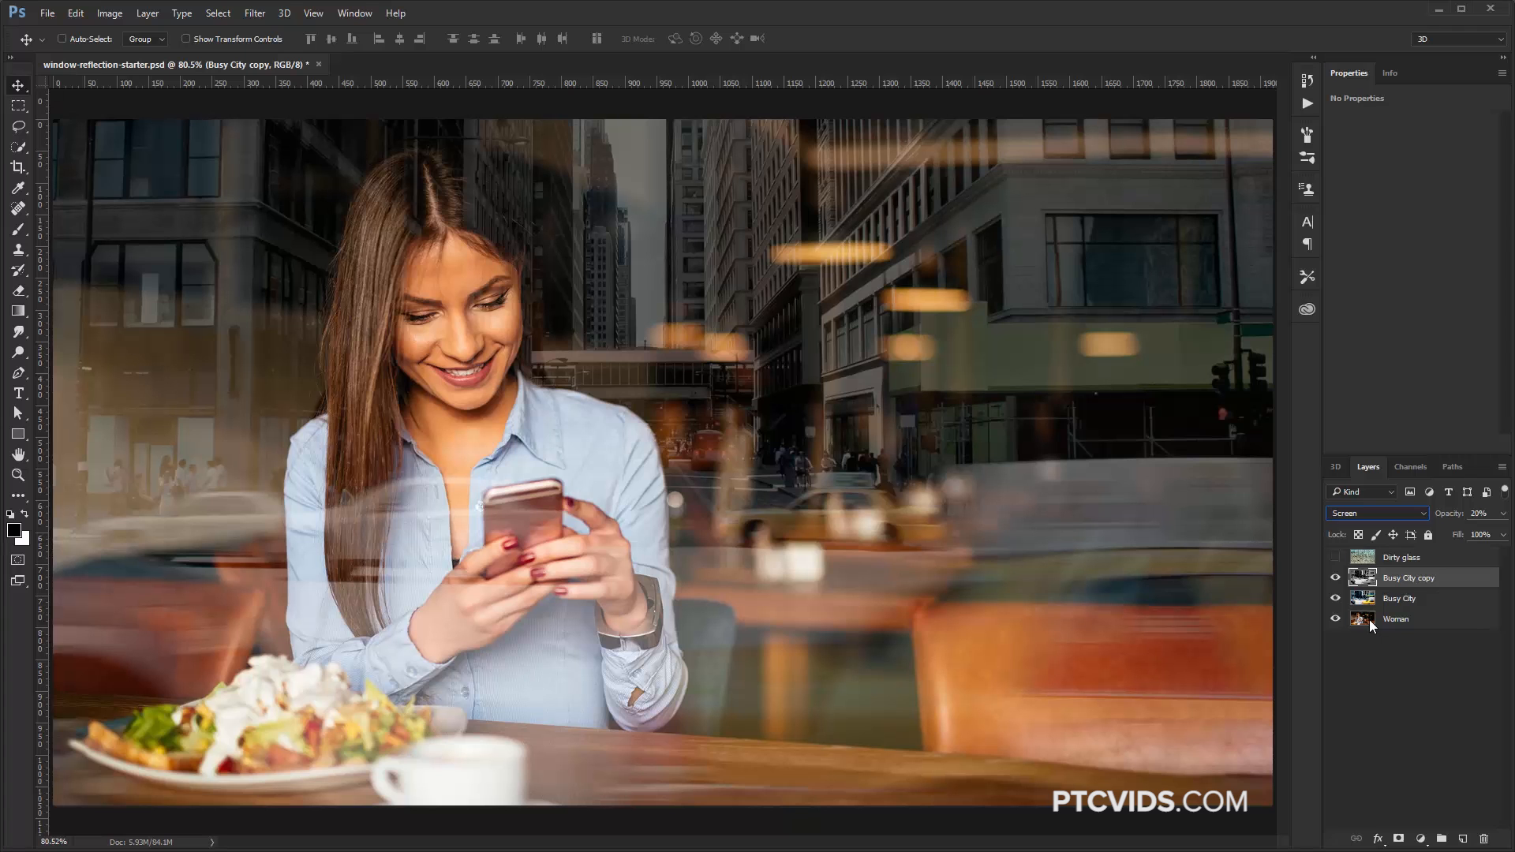
# Step: Inspect the city copy alone at Normal 100%, then restore Screen at 20% and show Woman
pyautogui.click(1376, 513)
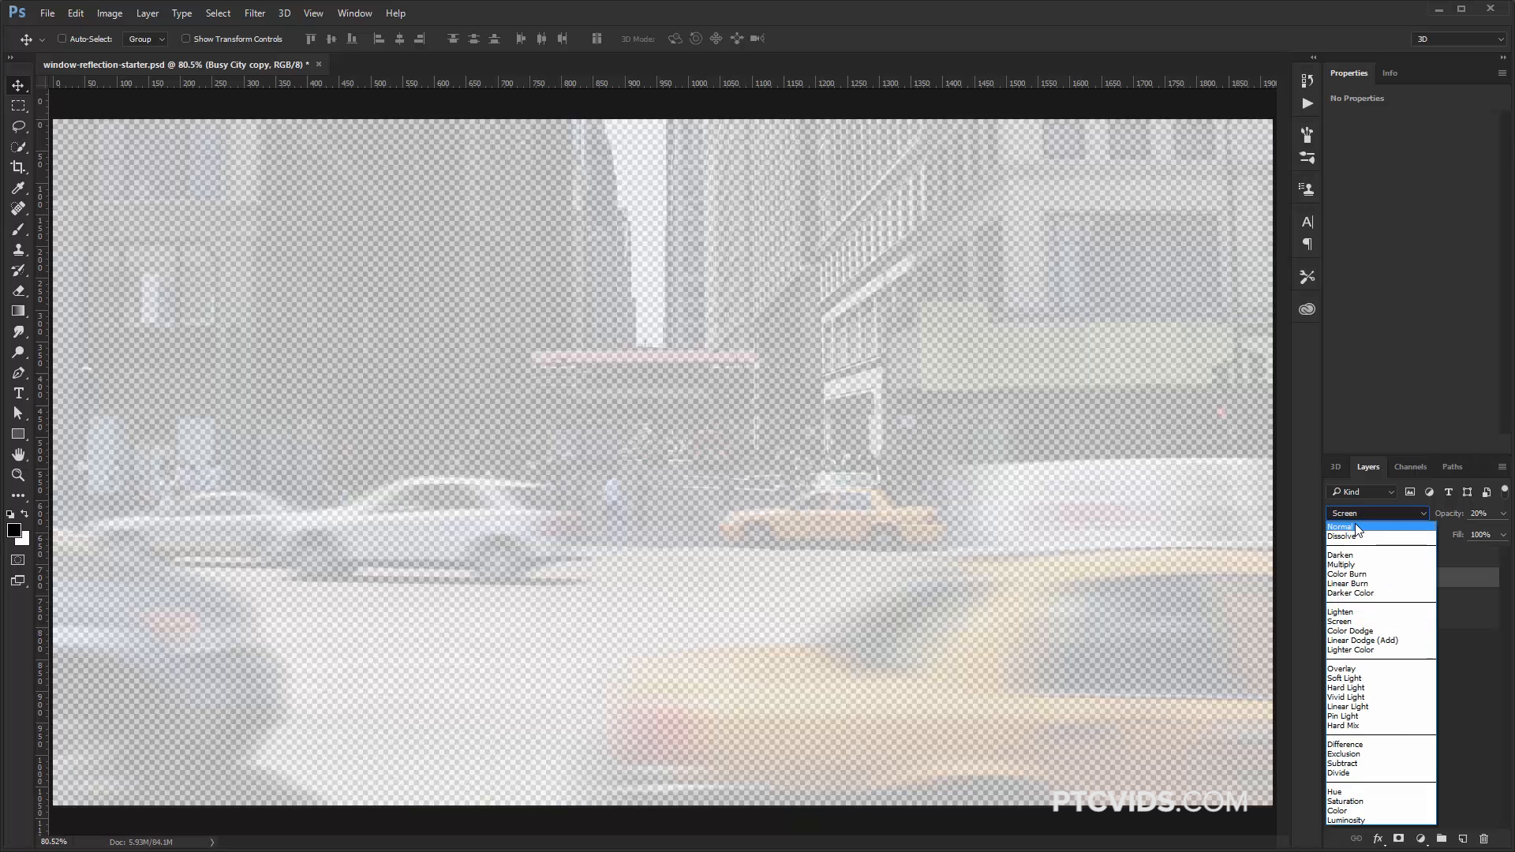
pyautogui.click(1342, 526)
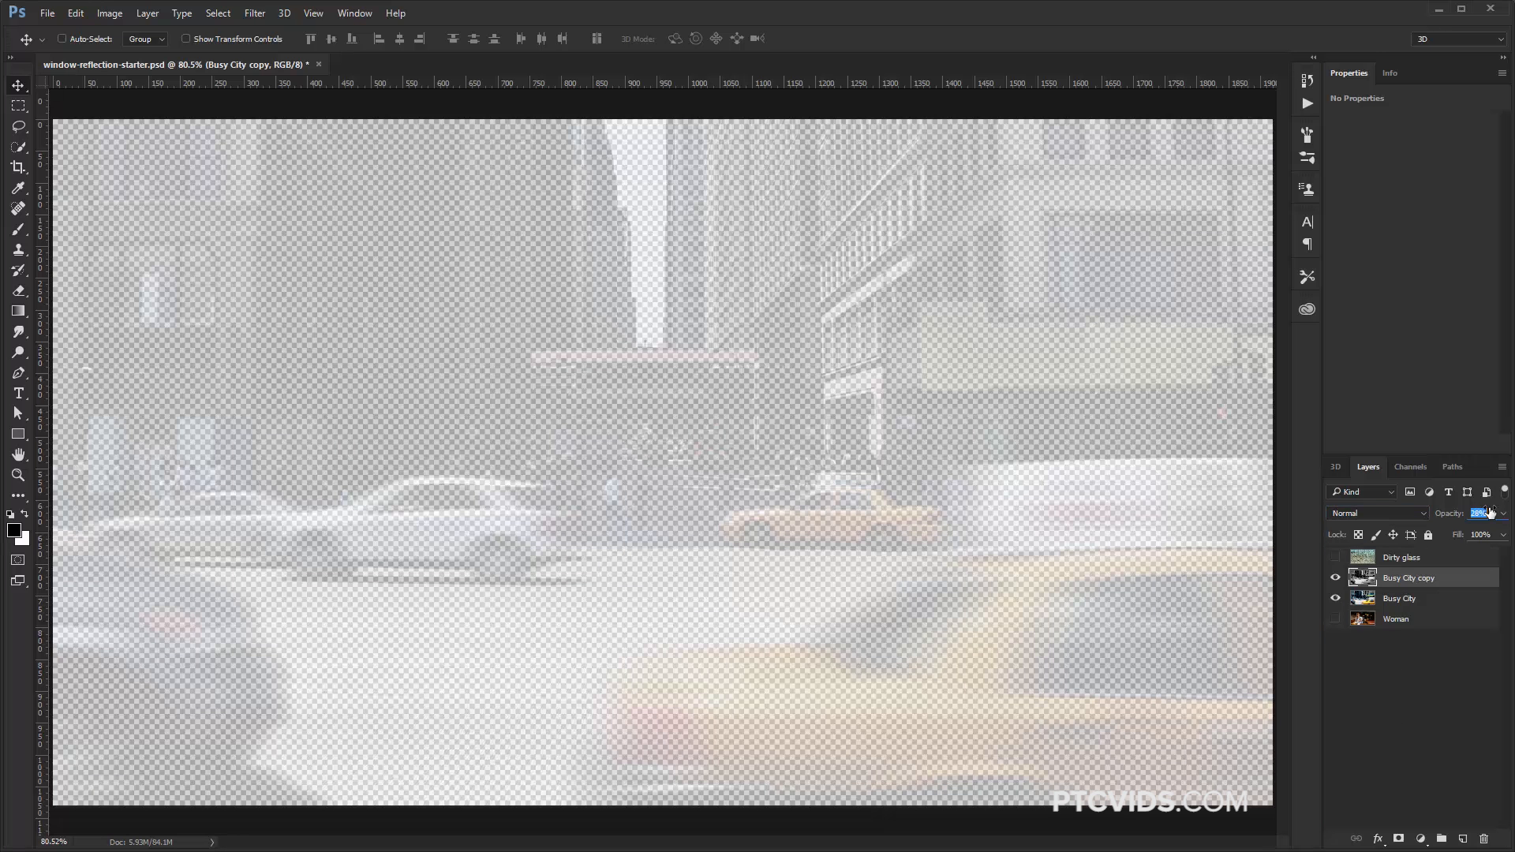
pyautogui.write('100%')
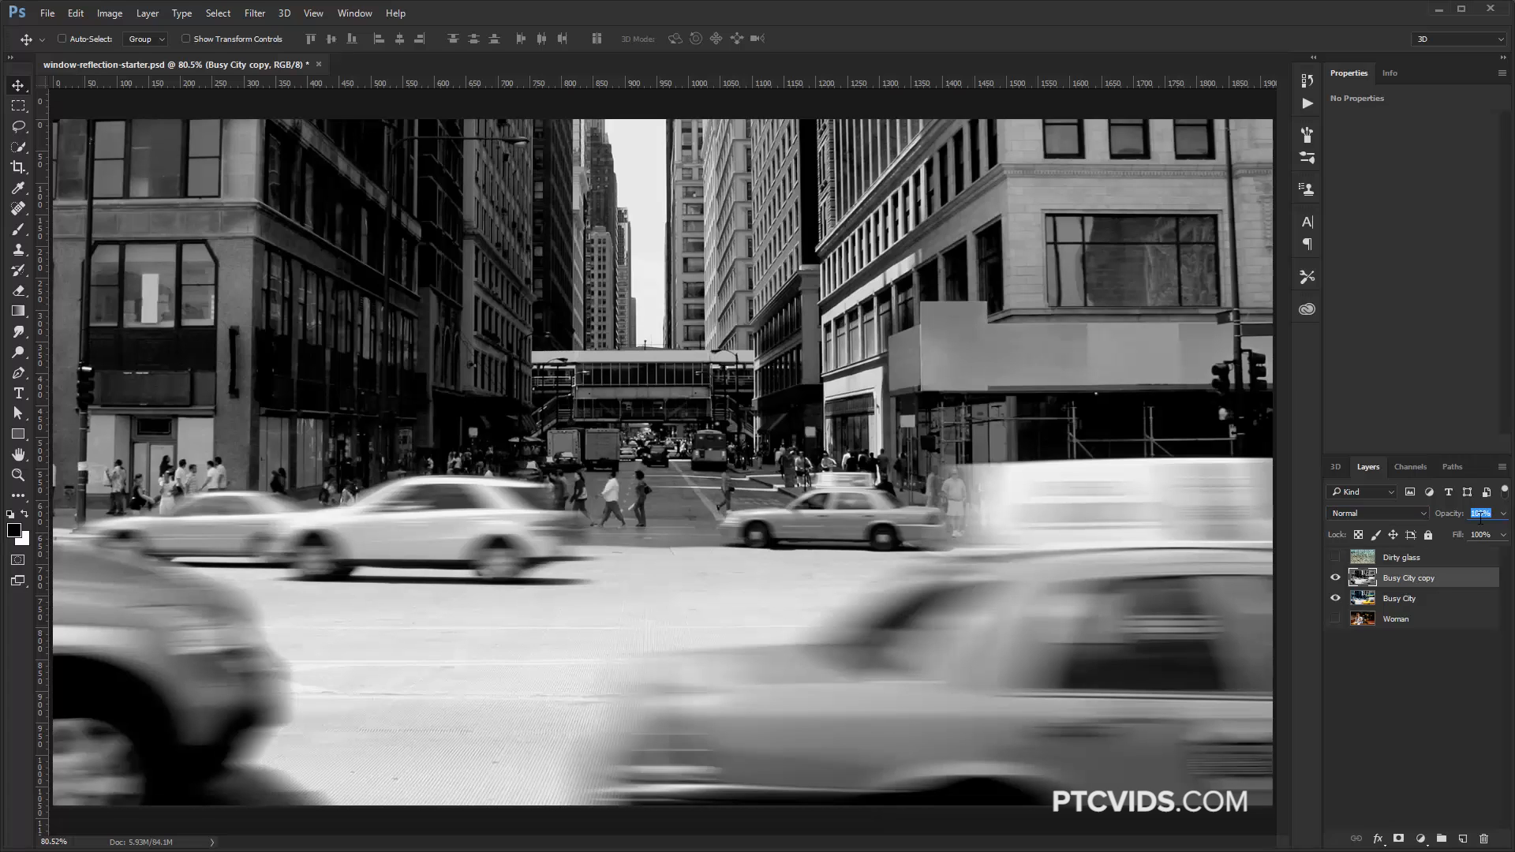
pyautogui.write('20')
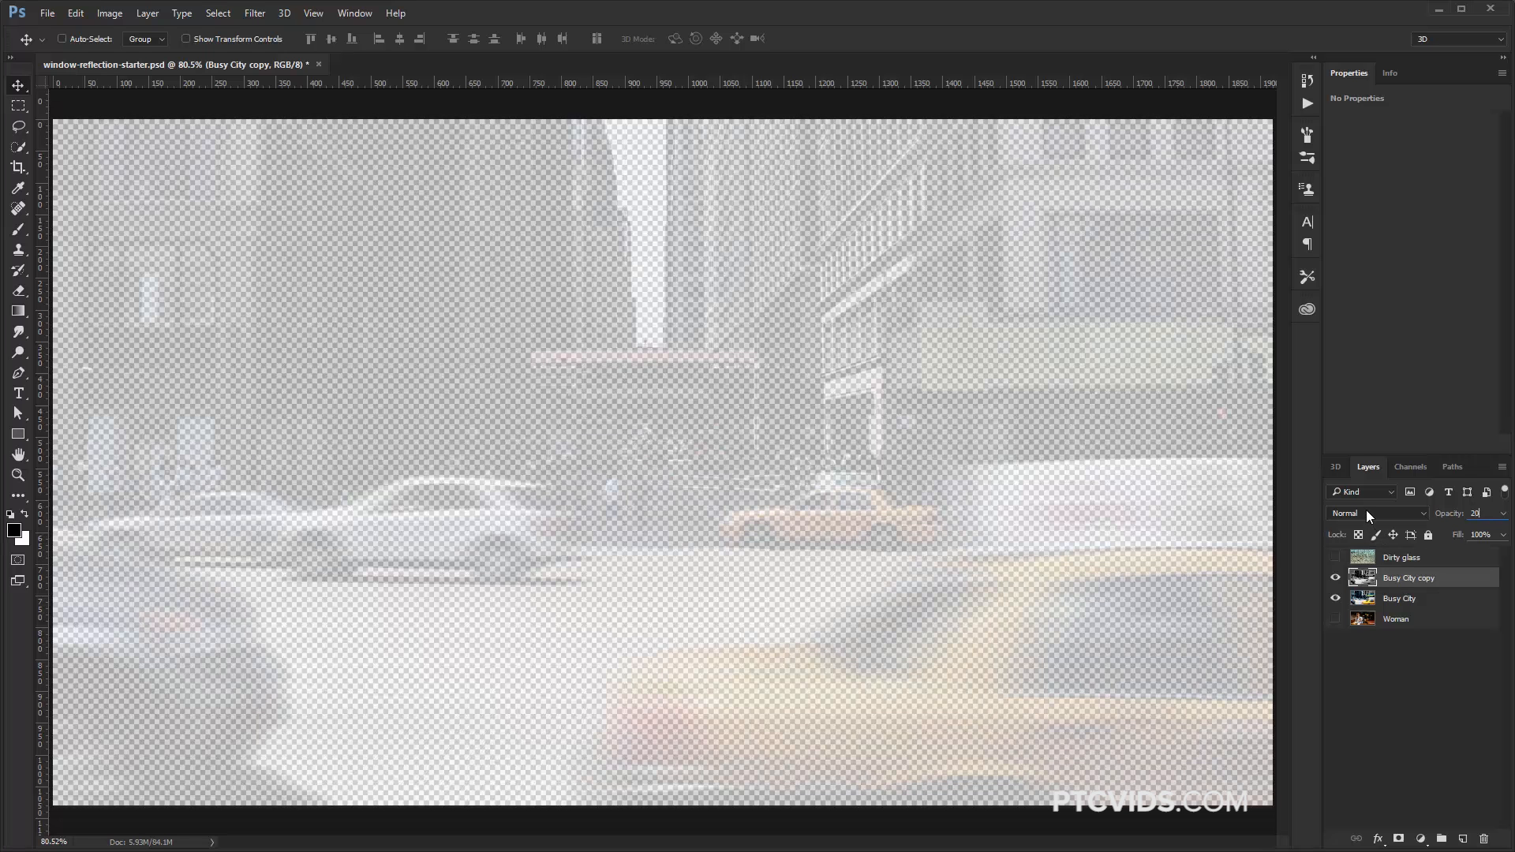
pyautogui.click(1377, 513)
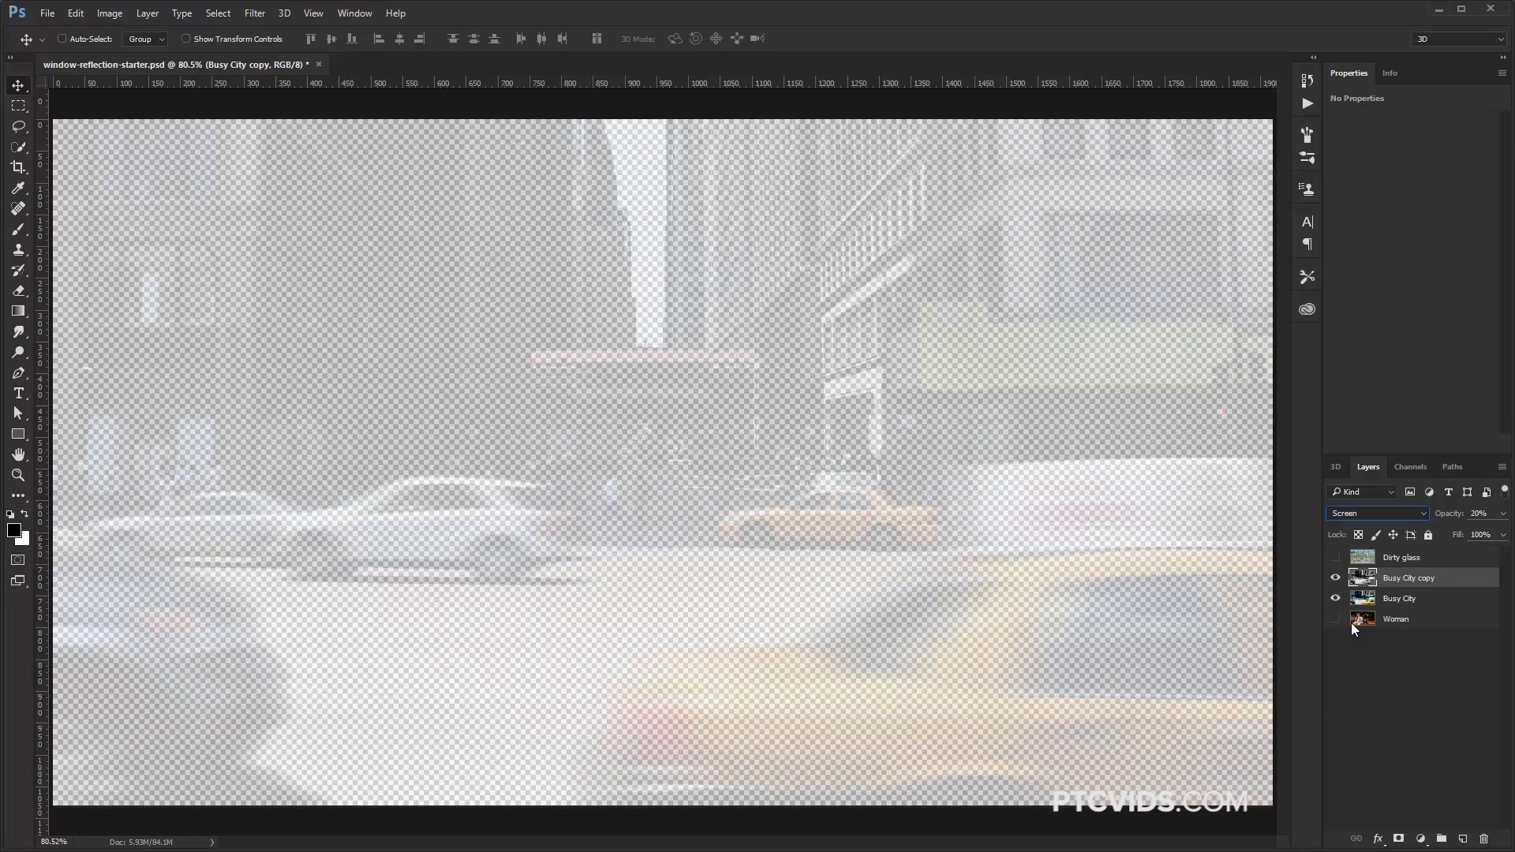
pyautogui.click(1336, 619)
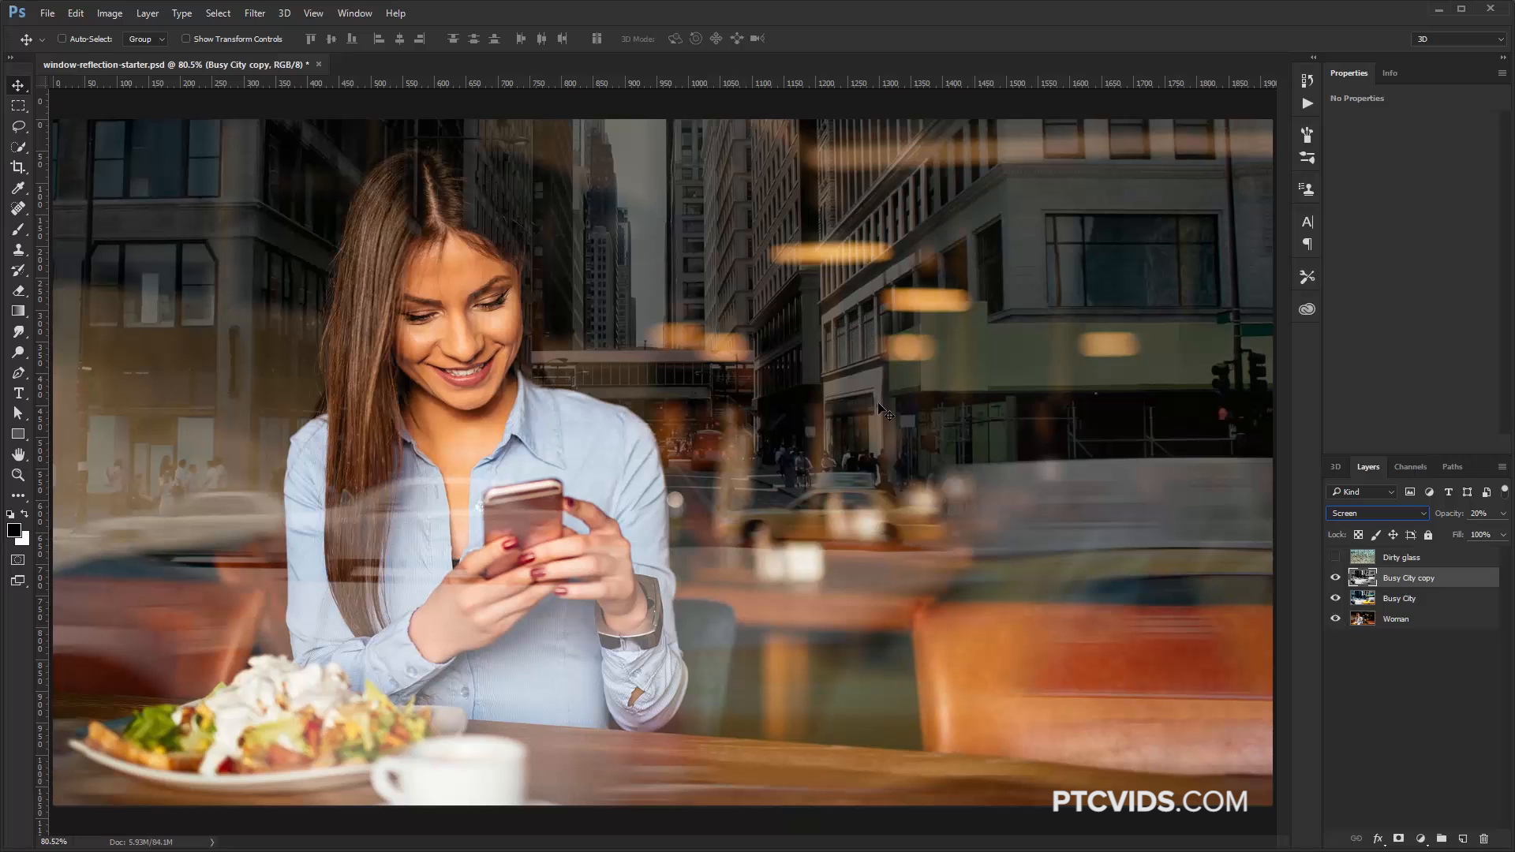
# Step: Hide the city copy's dark tones with a split, softly feathered Blend If shadow slider
pyautogui.doubleClick(1409, 578)
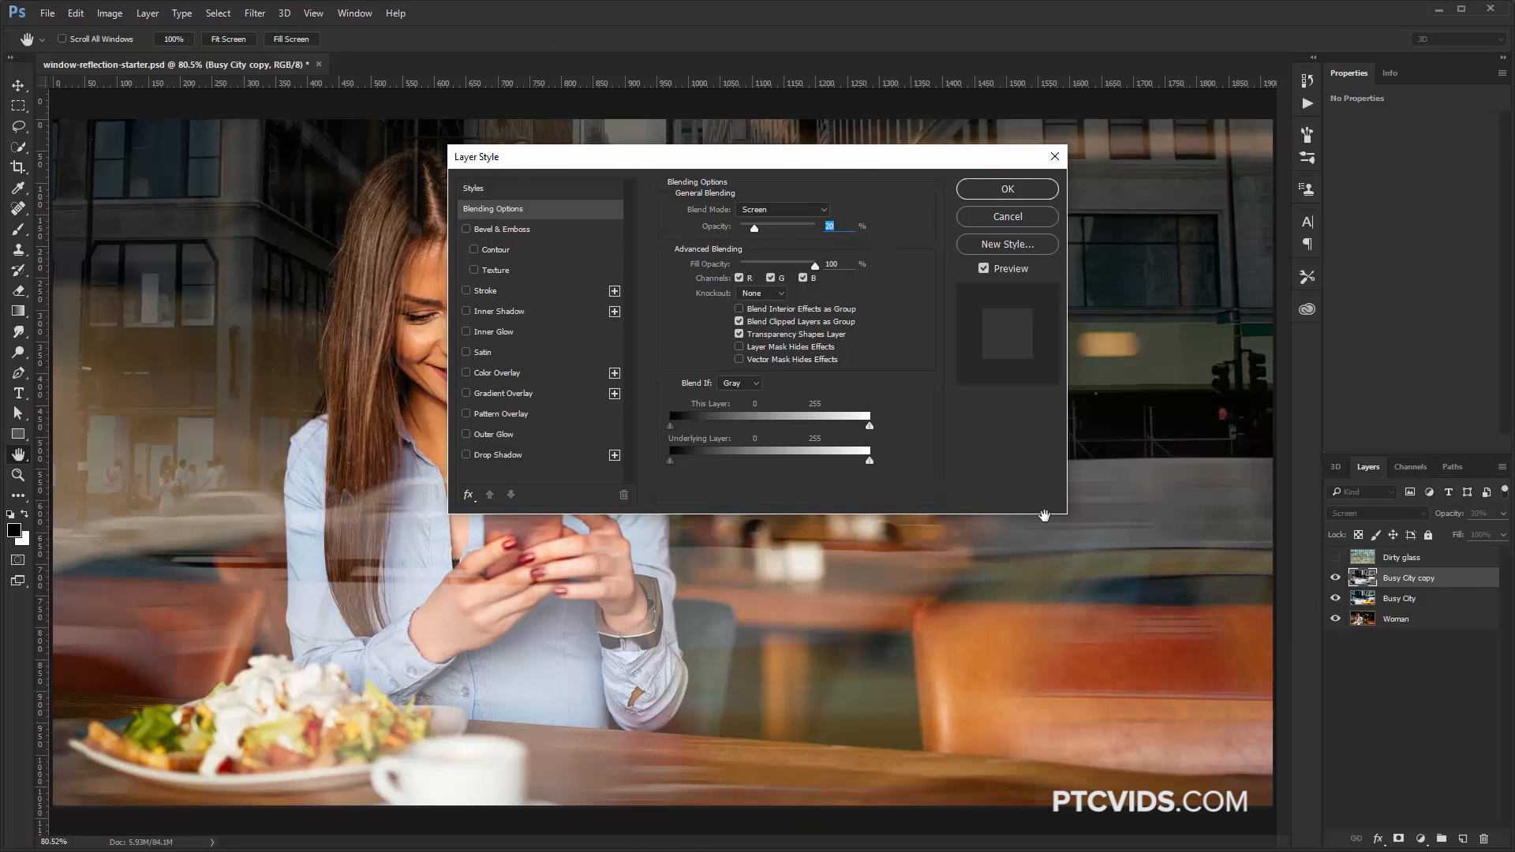
pyautogui.moveTo(668, 425); pyautogui.dragTo(718, 425)
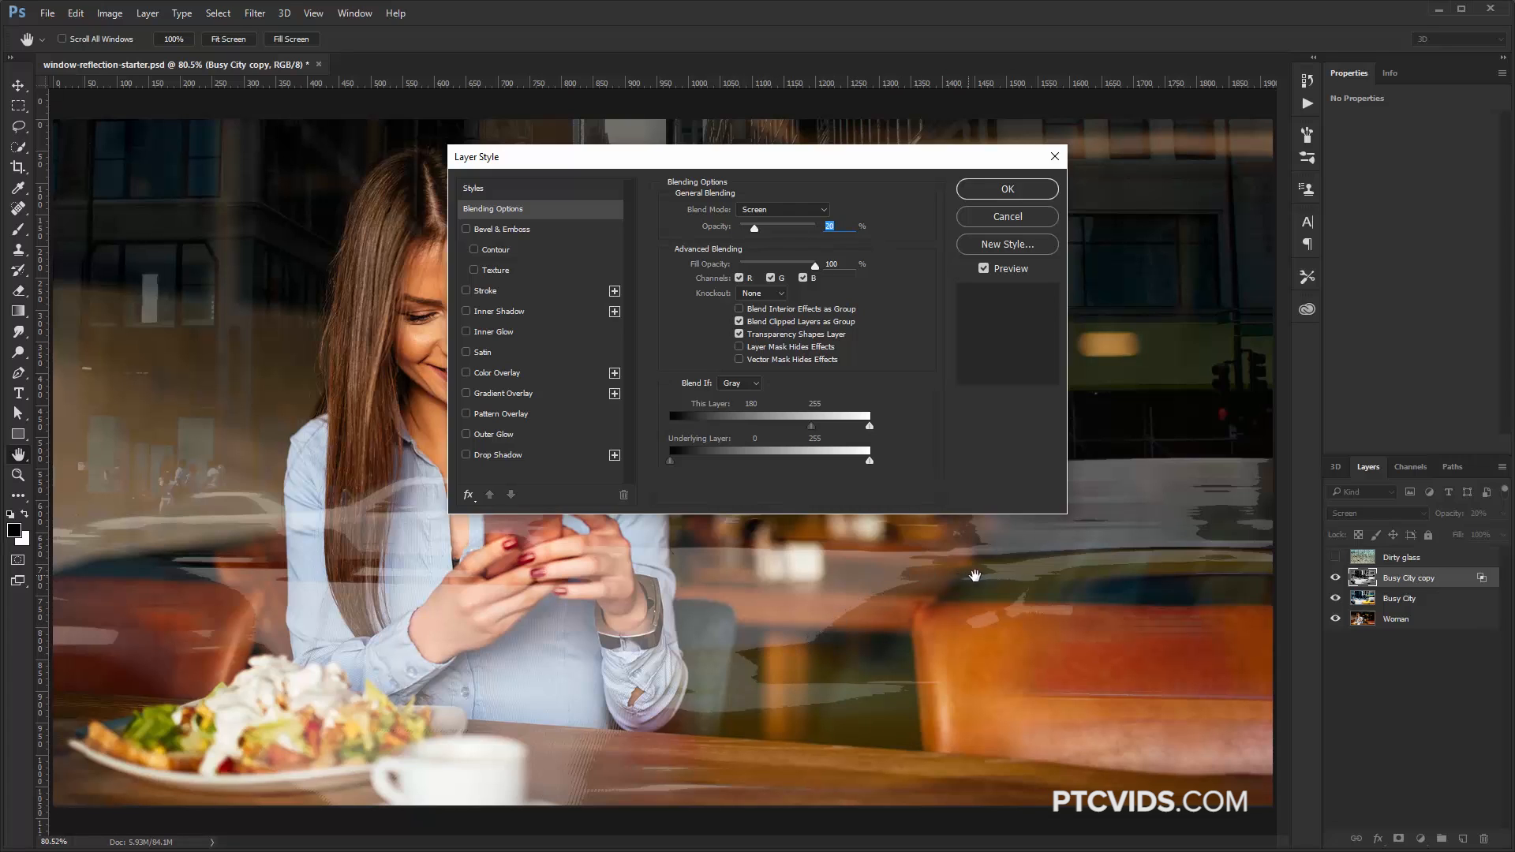
pyautogui.moveTo(819, 654)
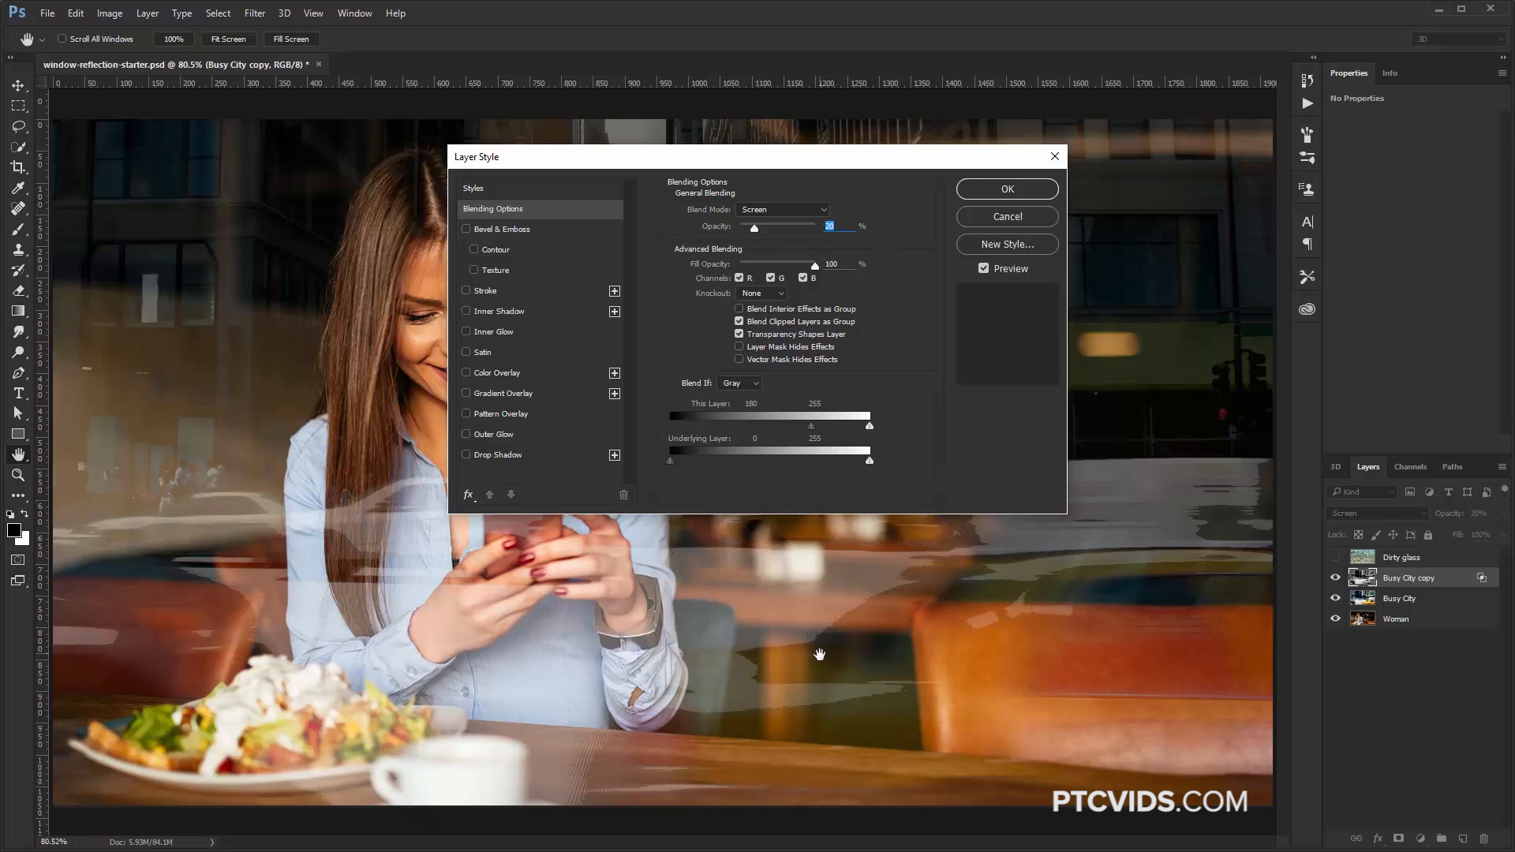
pyautogui.moveTo(822, 475)
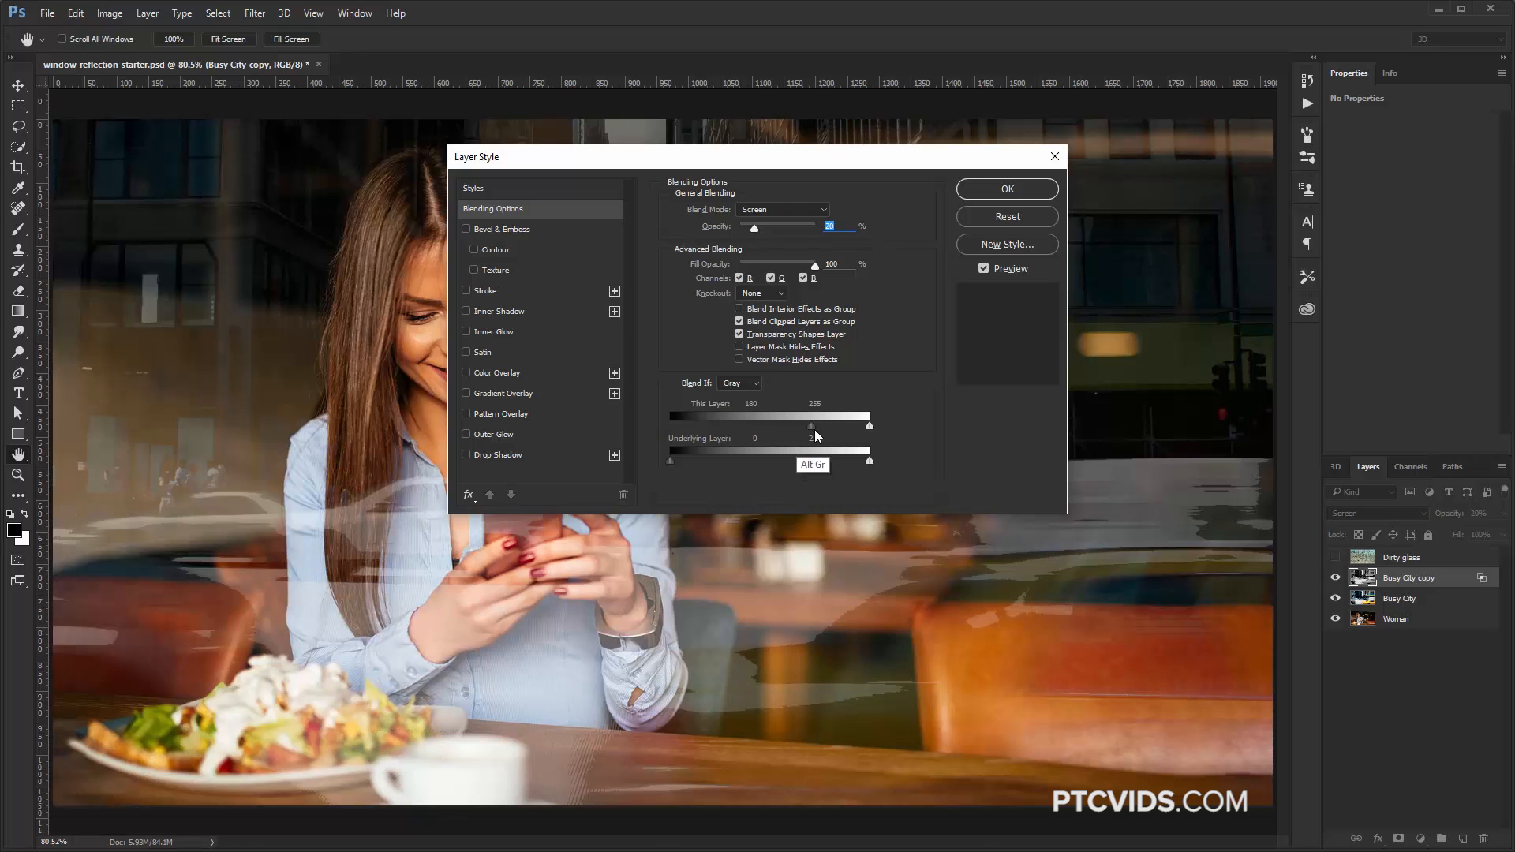
pyautogui.moveTo(813, 425); pyautogui.dragTo(814, 426)
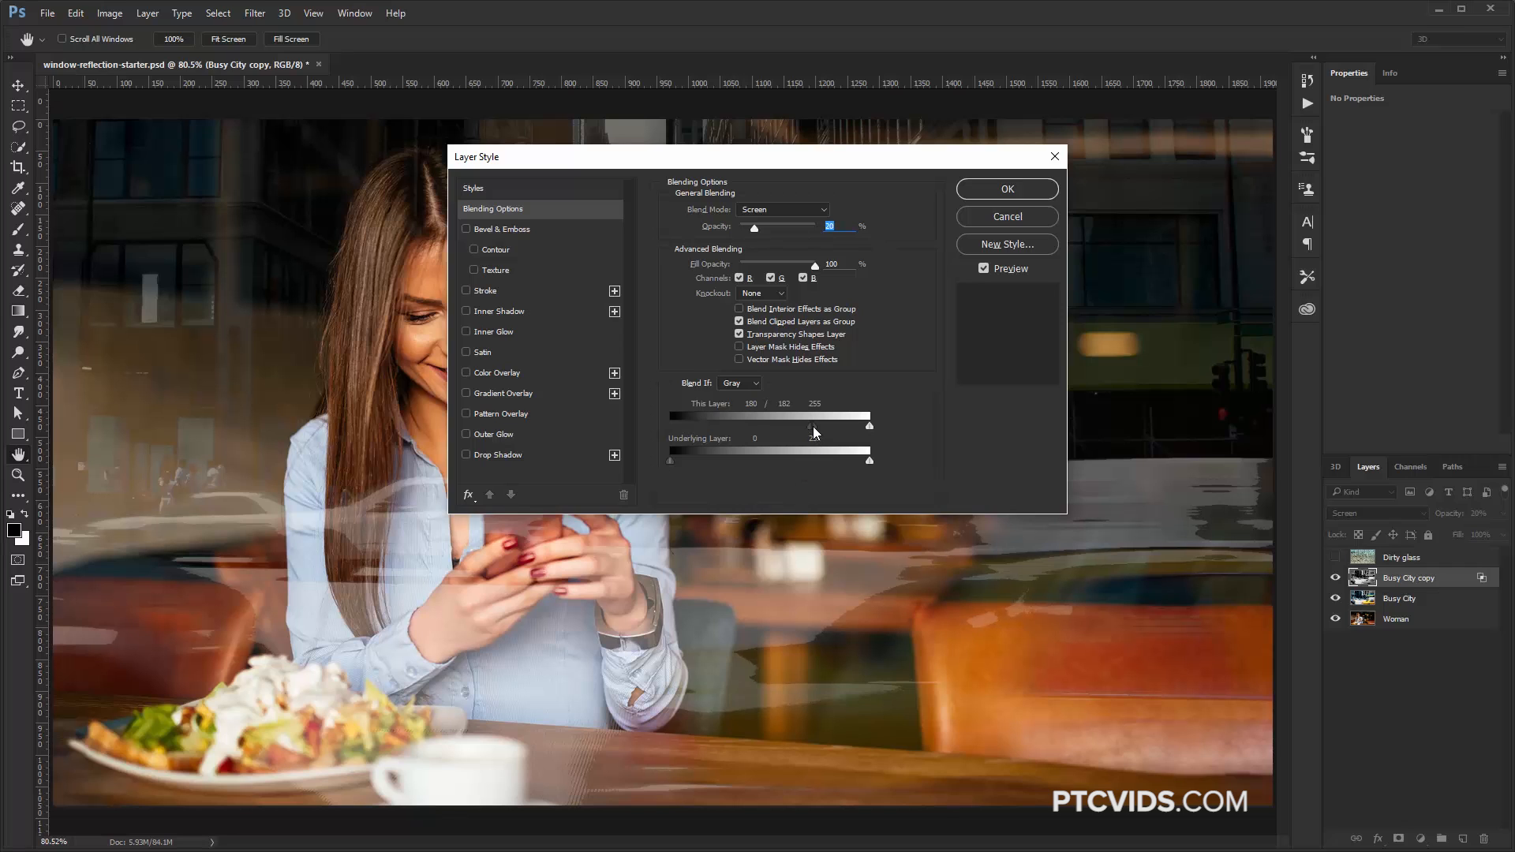
pyautogui.moveTo(814, 426); pyautogui.dragTo(807, 425)
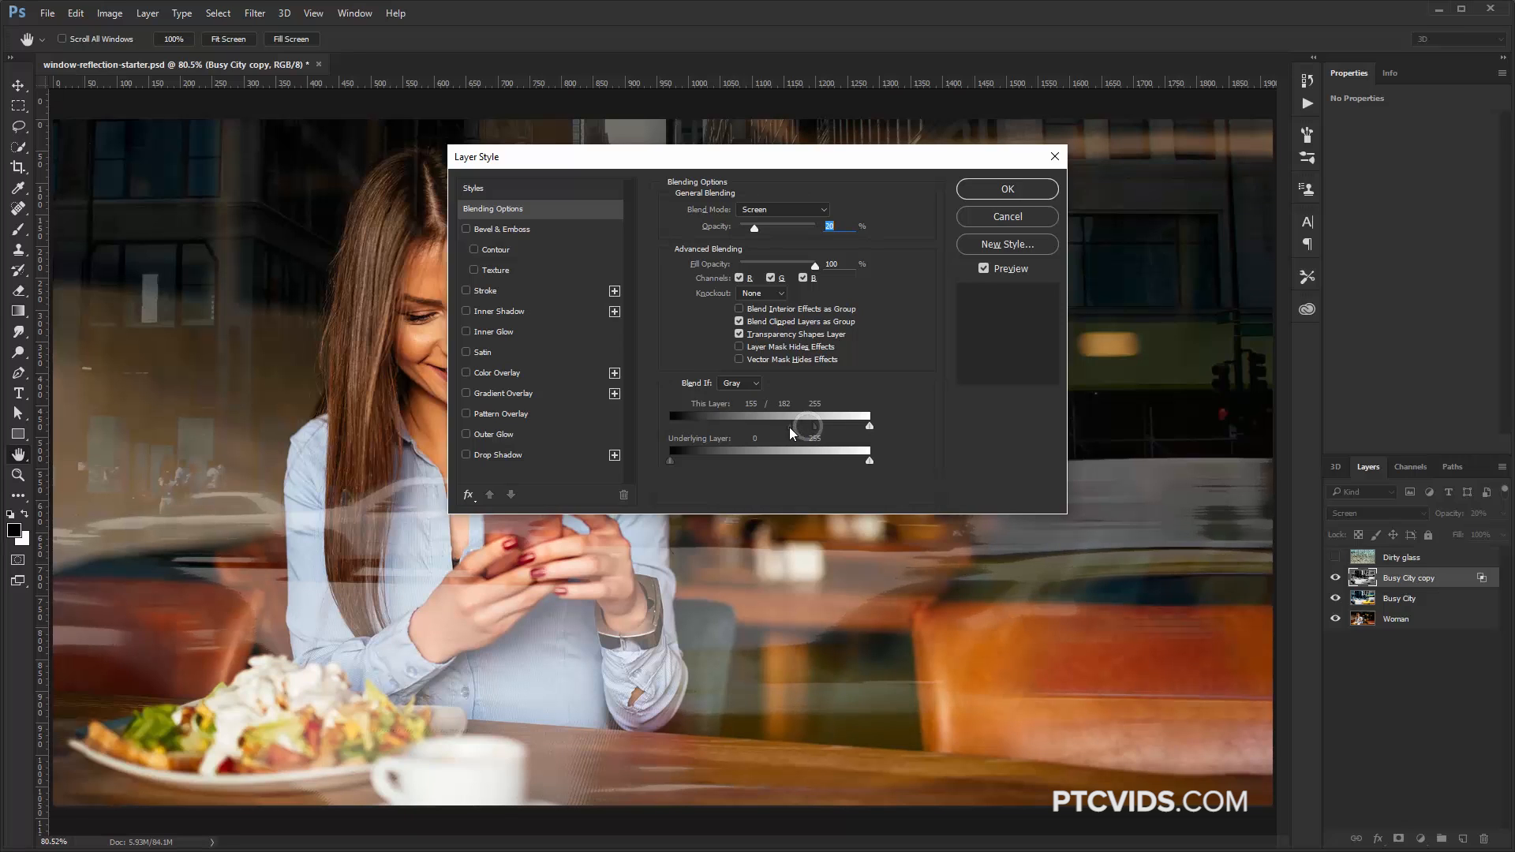
pyautogui.moveTo(809, 424); pyautogui.dragTo(746, 424)
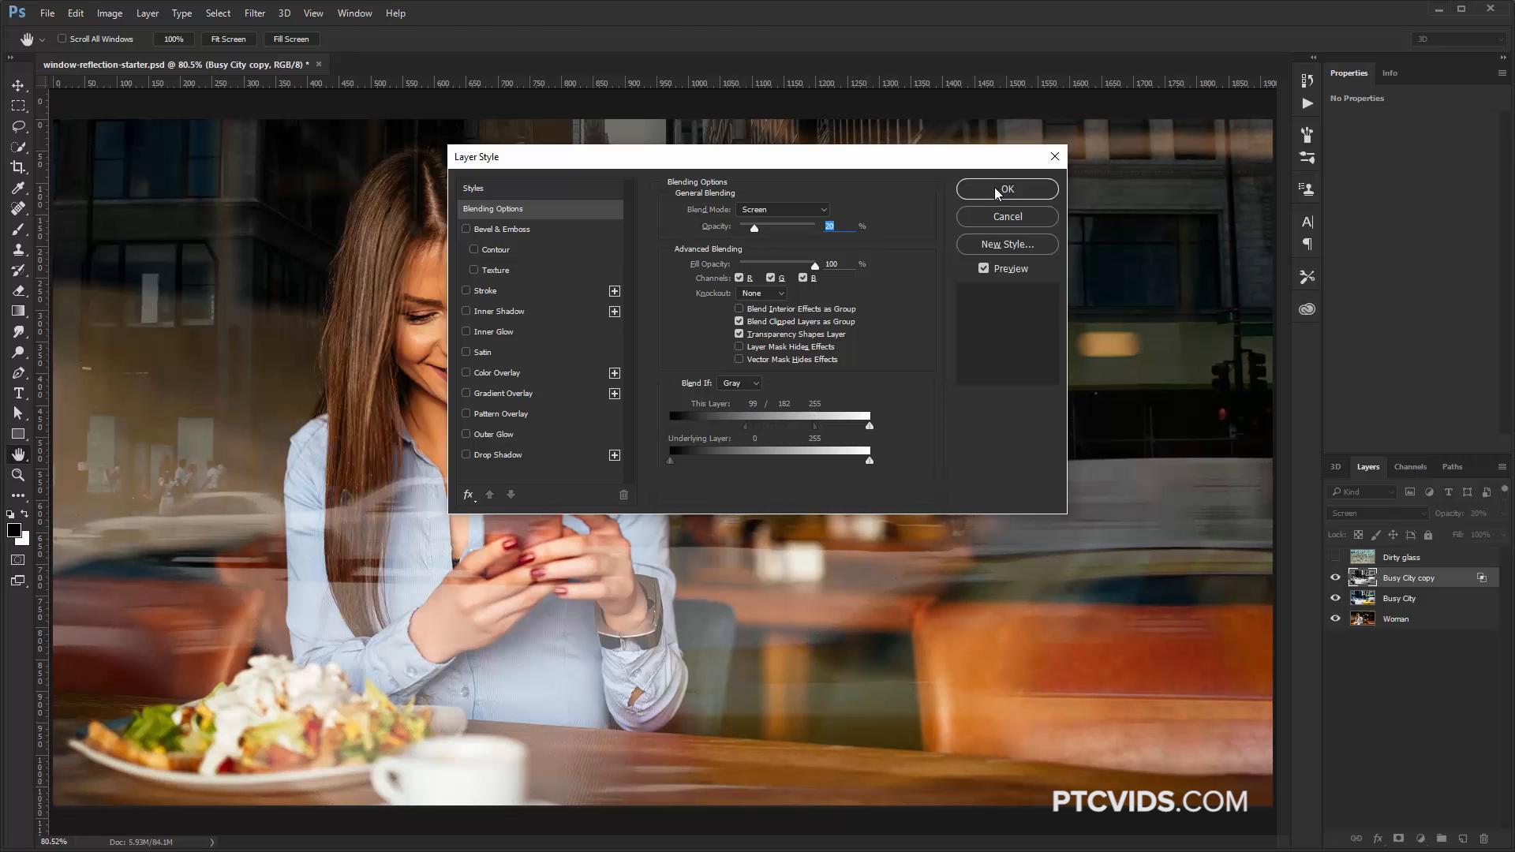
pyautogui.click(1007, 188)
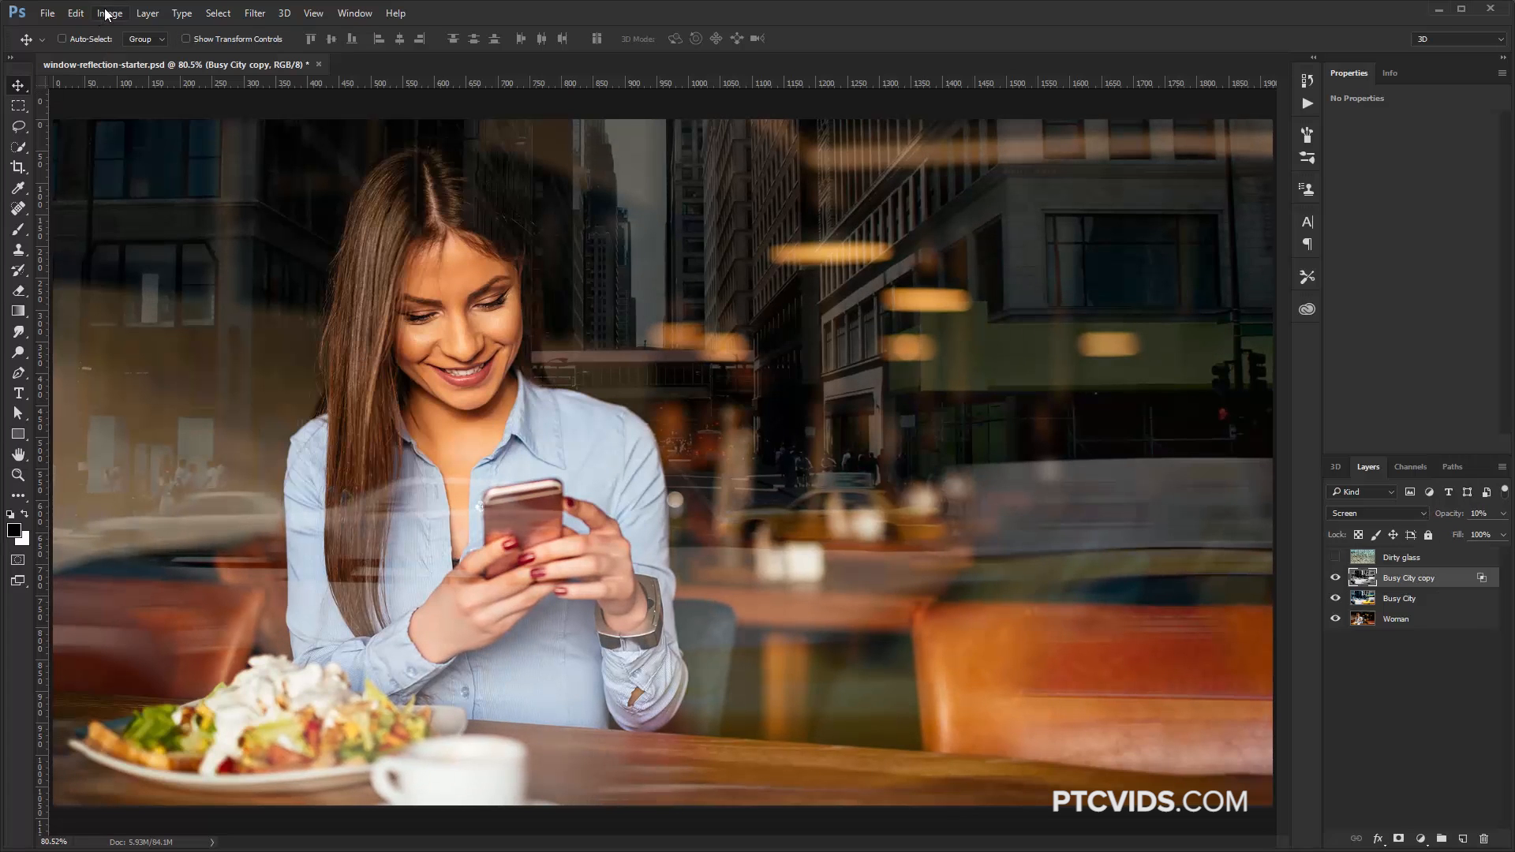
# Step: Darken the city copy's shadows with Levels, compare before and after, and lower its opacity
pyautogui.click(109, 13)
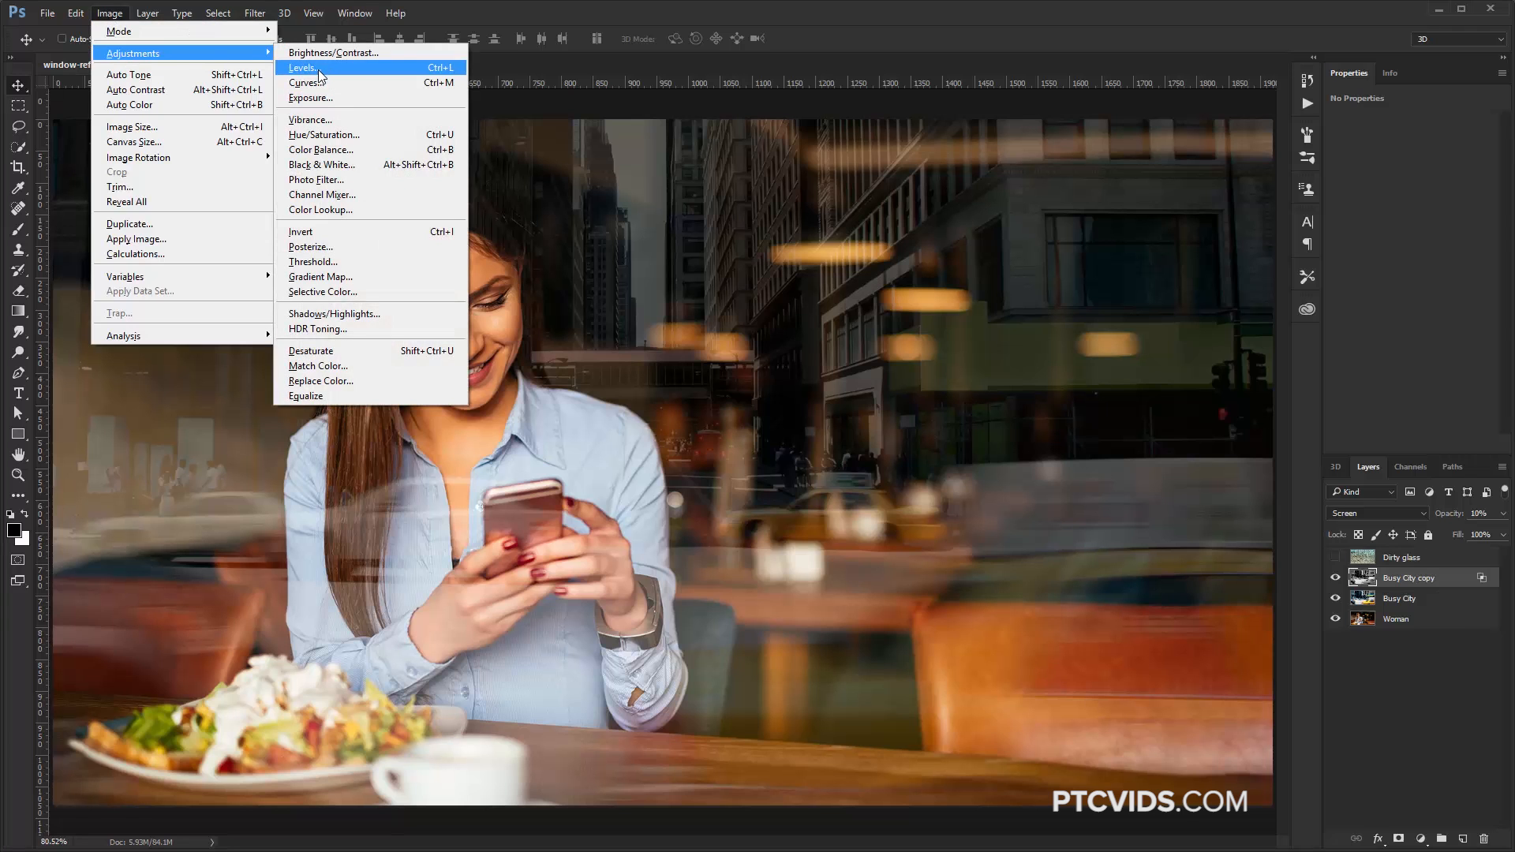
pyautogui.click(301, 67)
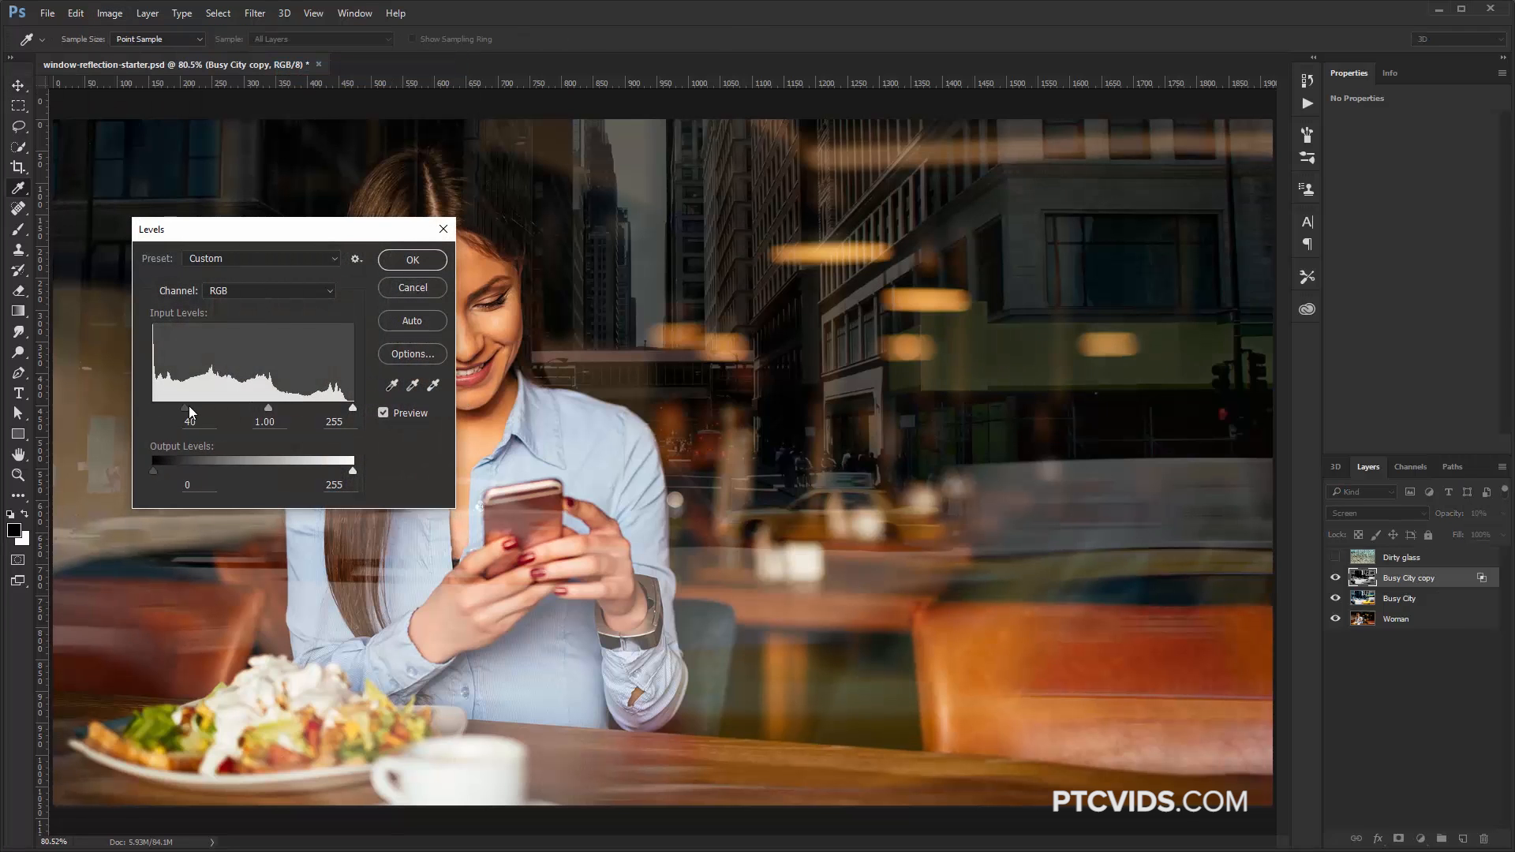
pyautogui.moveTo(185, 407); pyautogui.dragTo(180, 407)
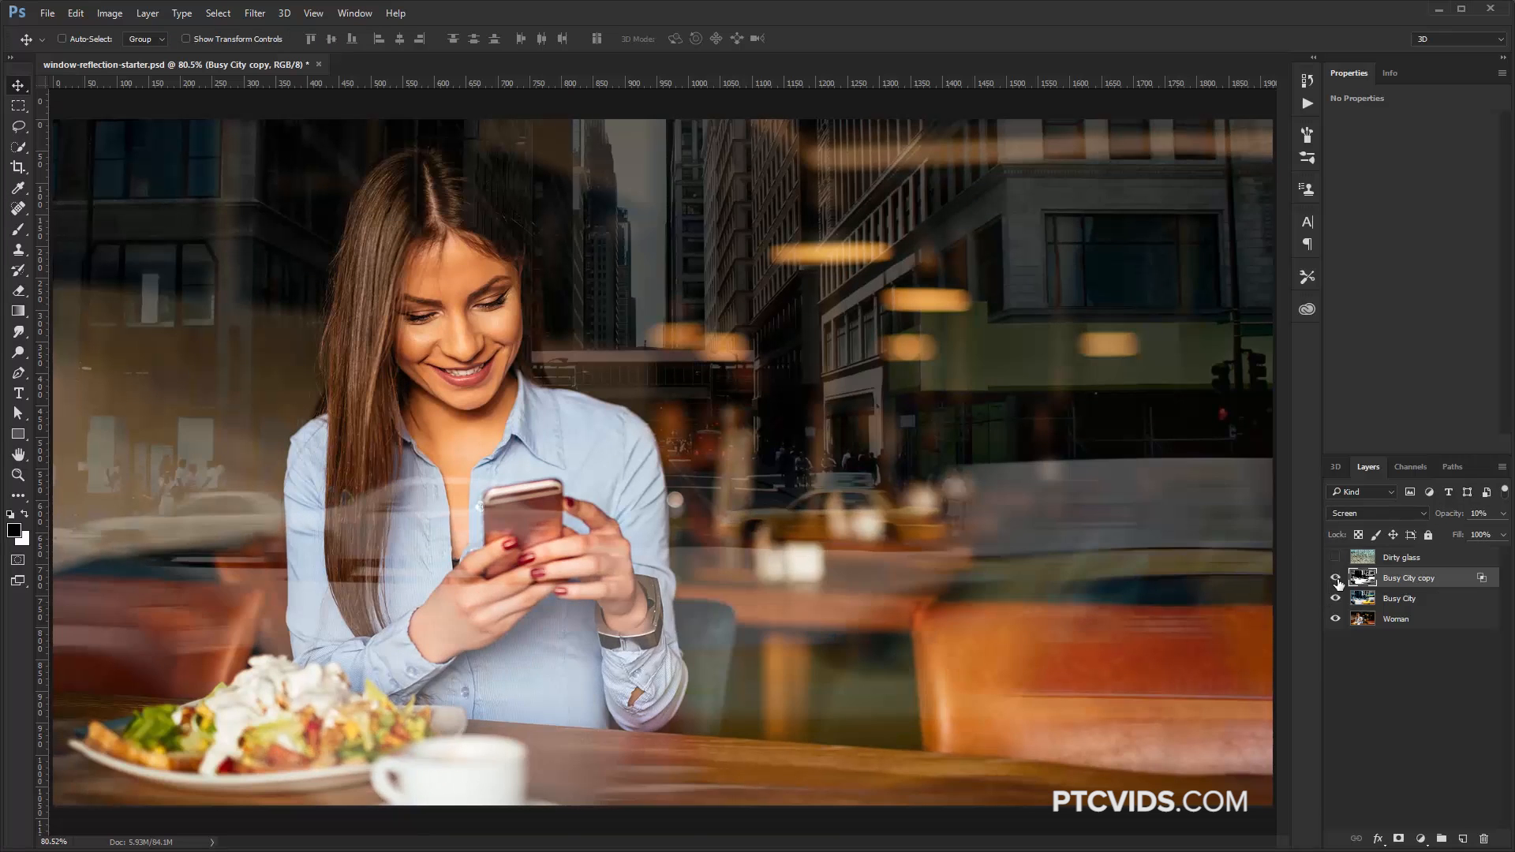
pyautogui.click(1479, 512)
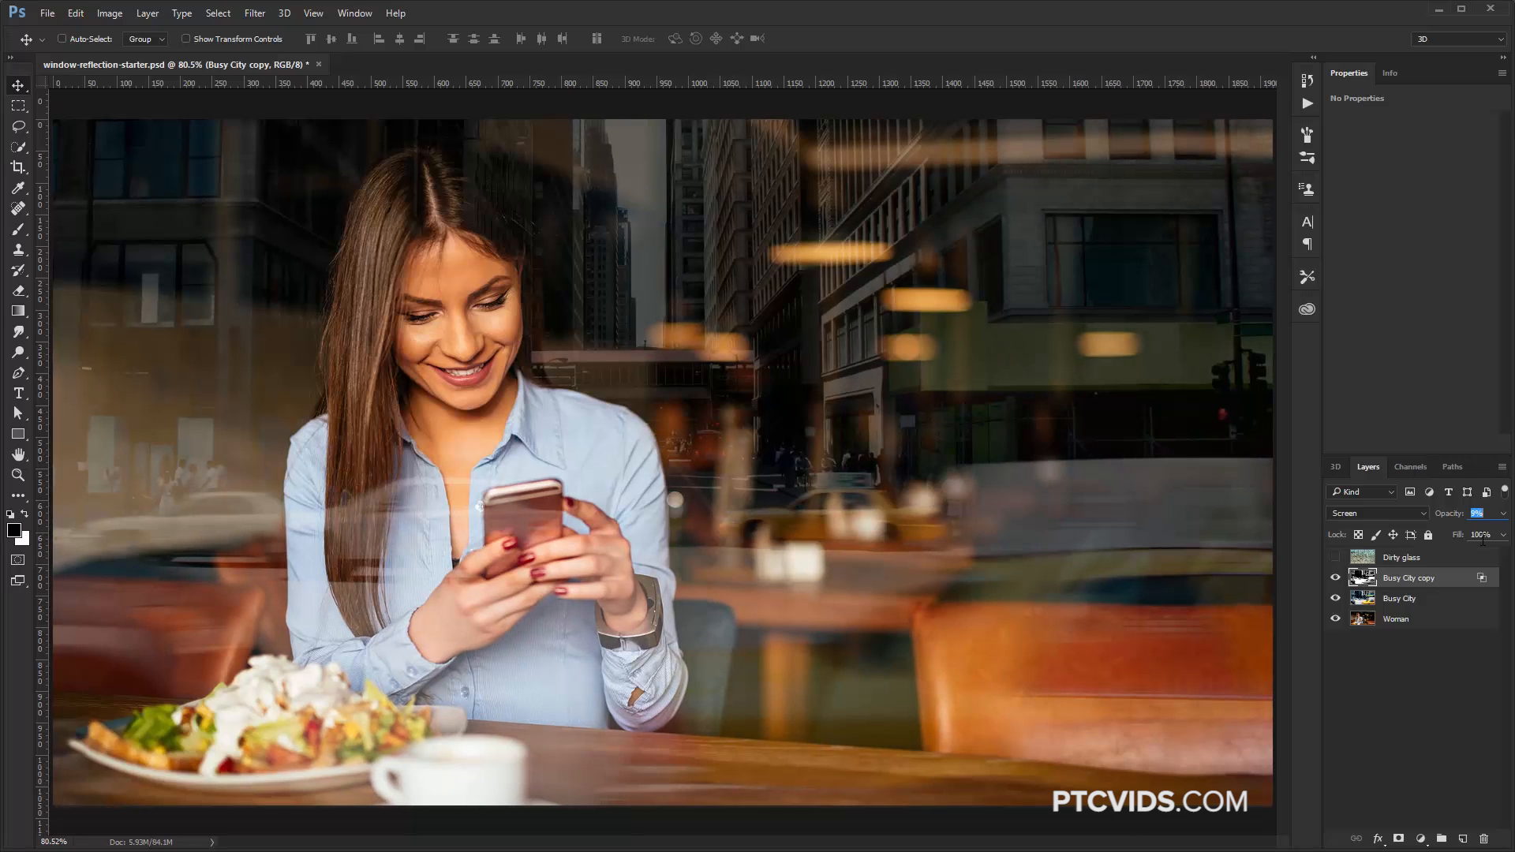
pyautogui.write('9')
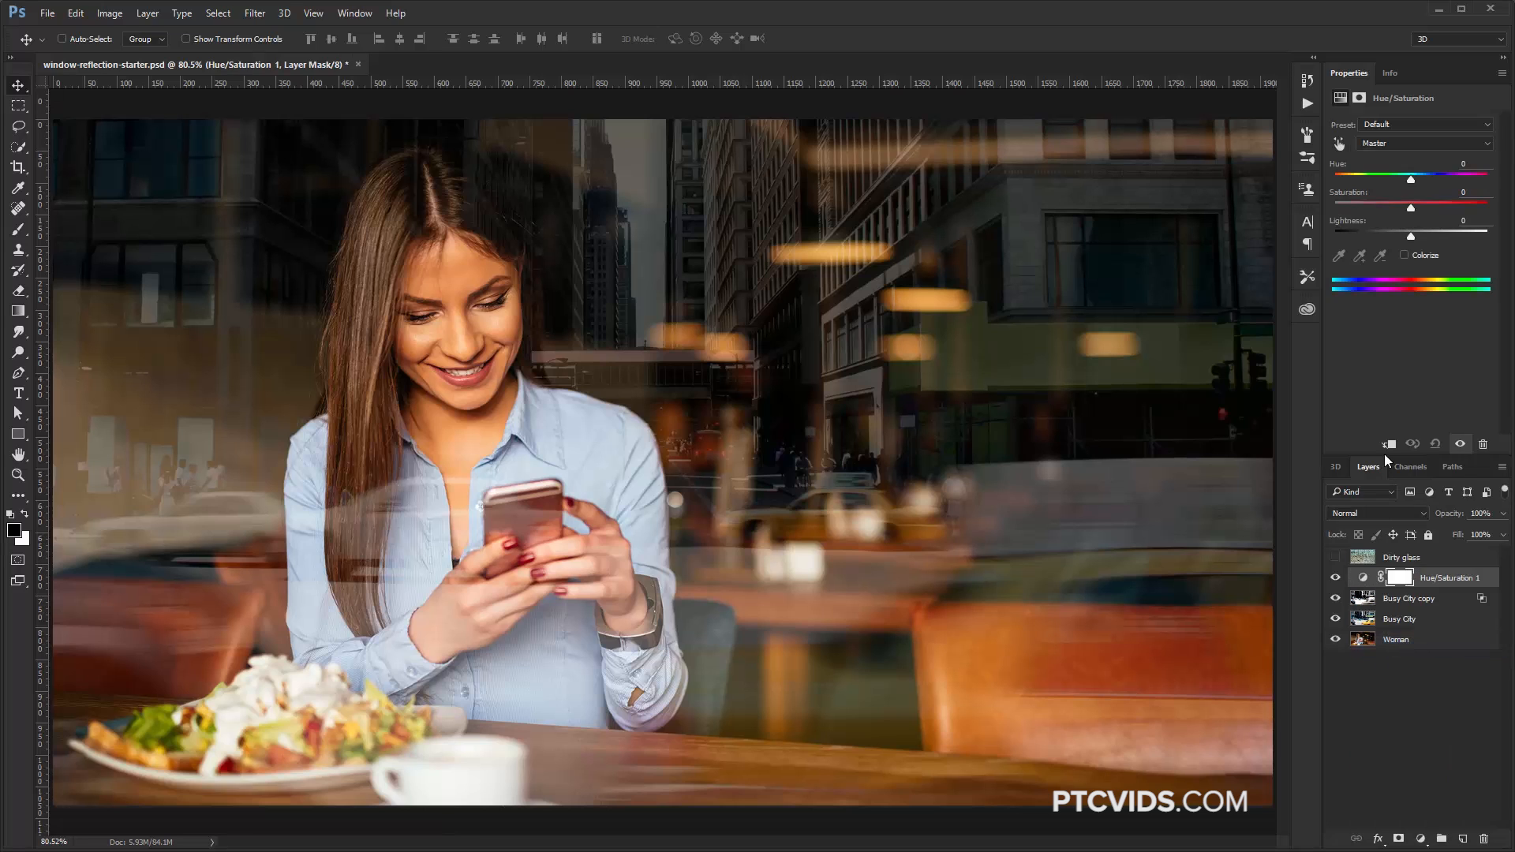
# Step: Colorize the Hue/Saturation layer at hue 85, saturation 25, and 25% layer opacity
pyautogui.click(1405, 255)
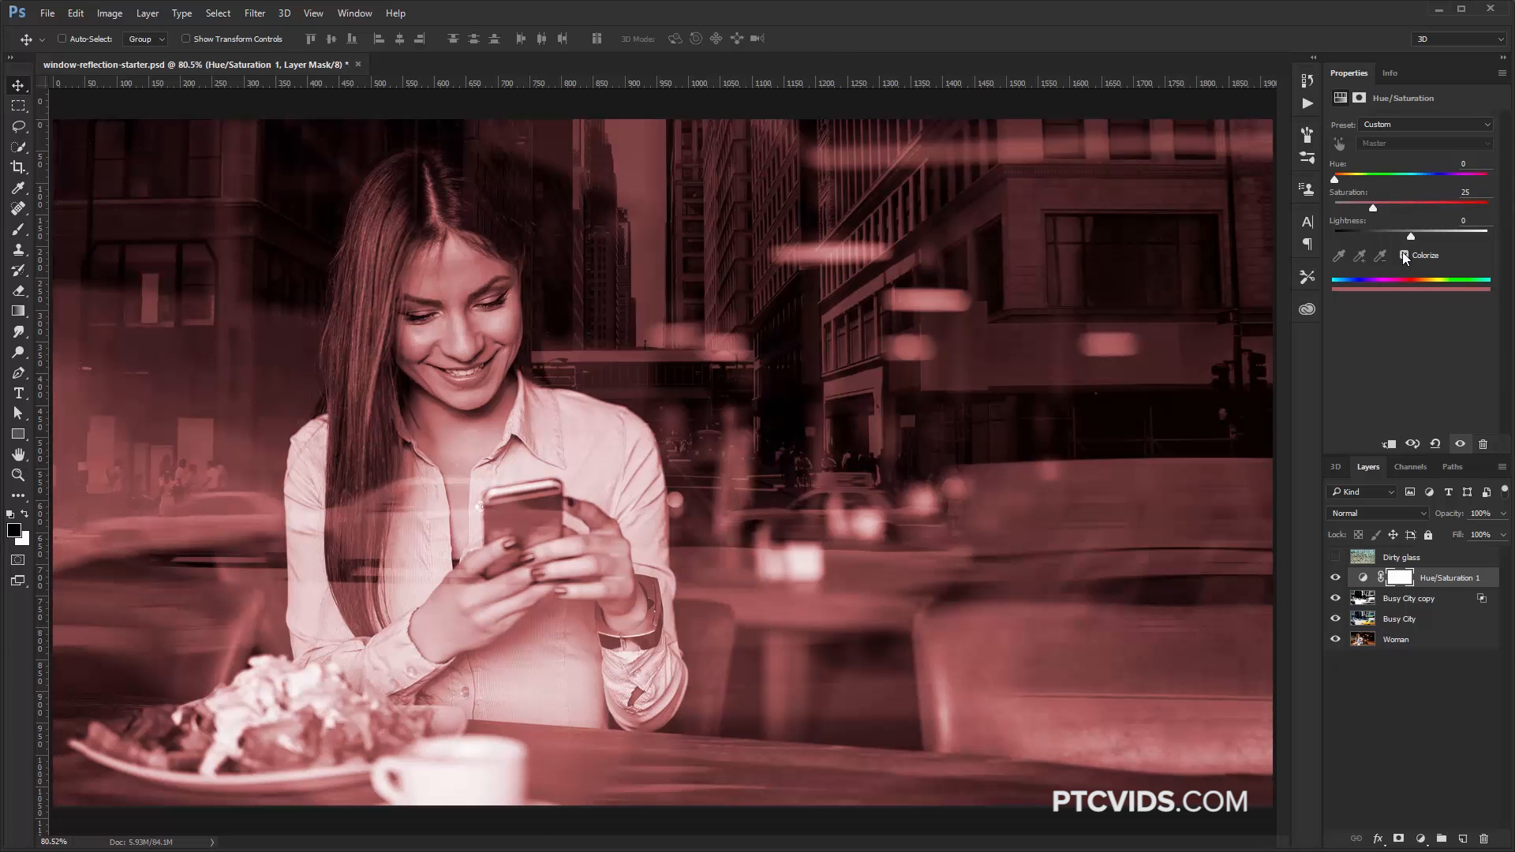
pyautogui.moveTo(1335, 179); pyautogui.dragTo(1366, 180)
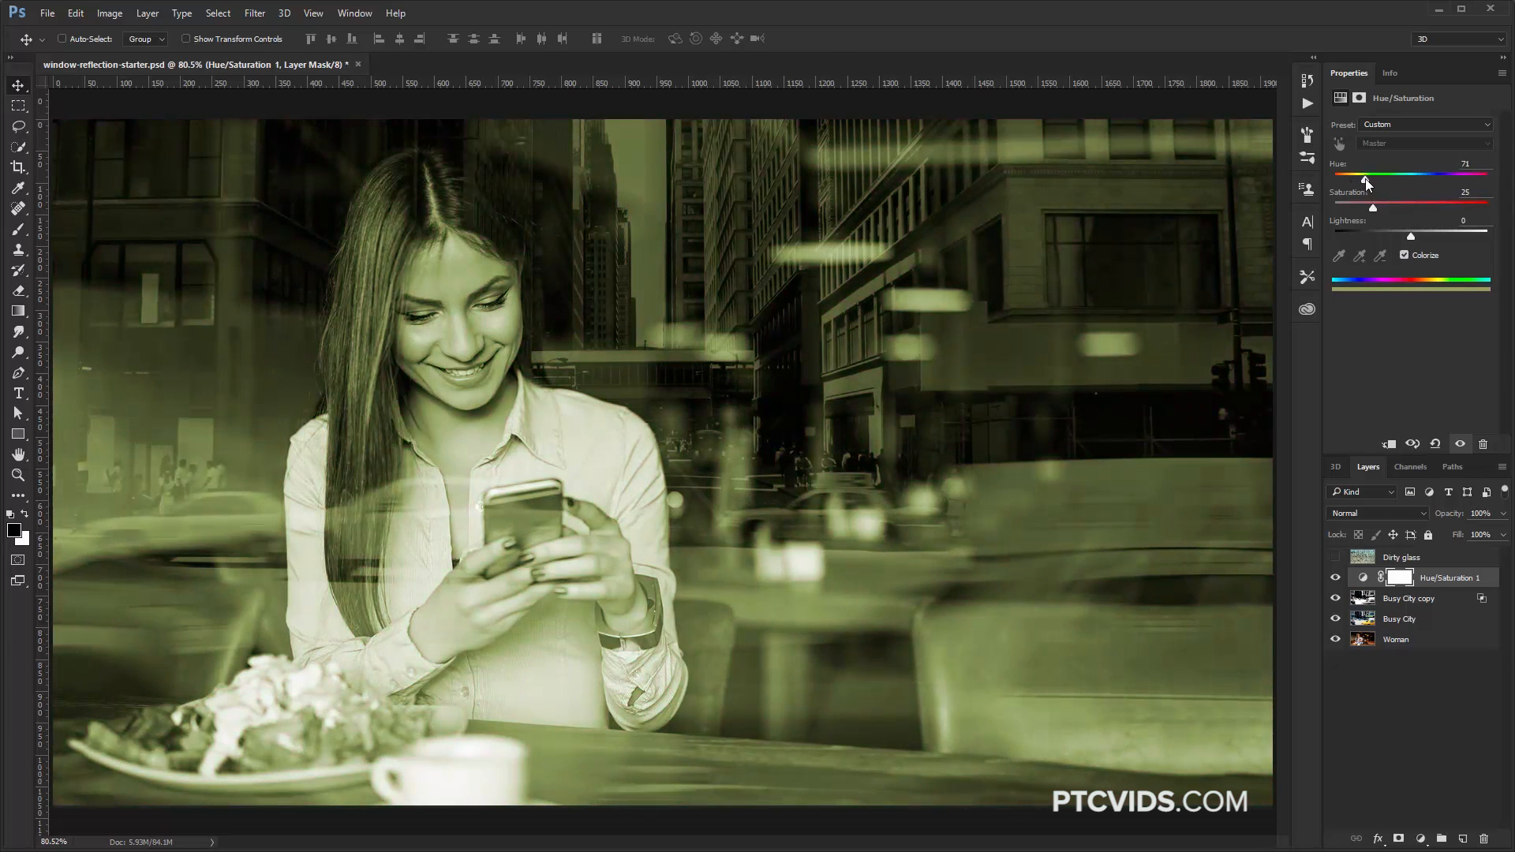
pyautogui.moveTo(1365, 181); pyautogui.dragTo(1371, 181)
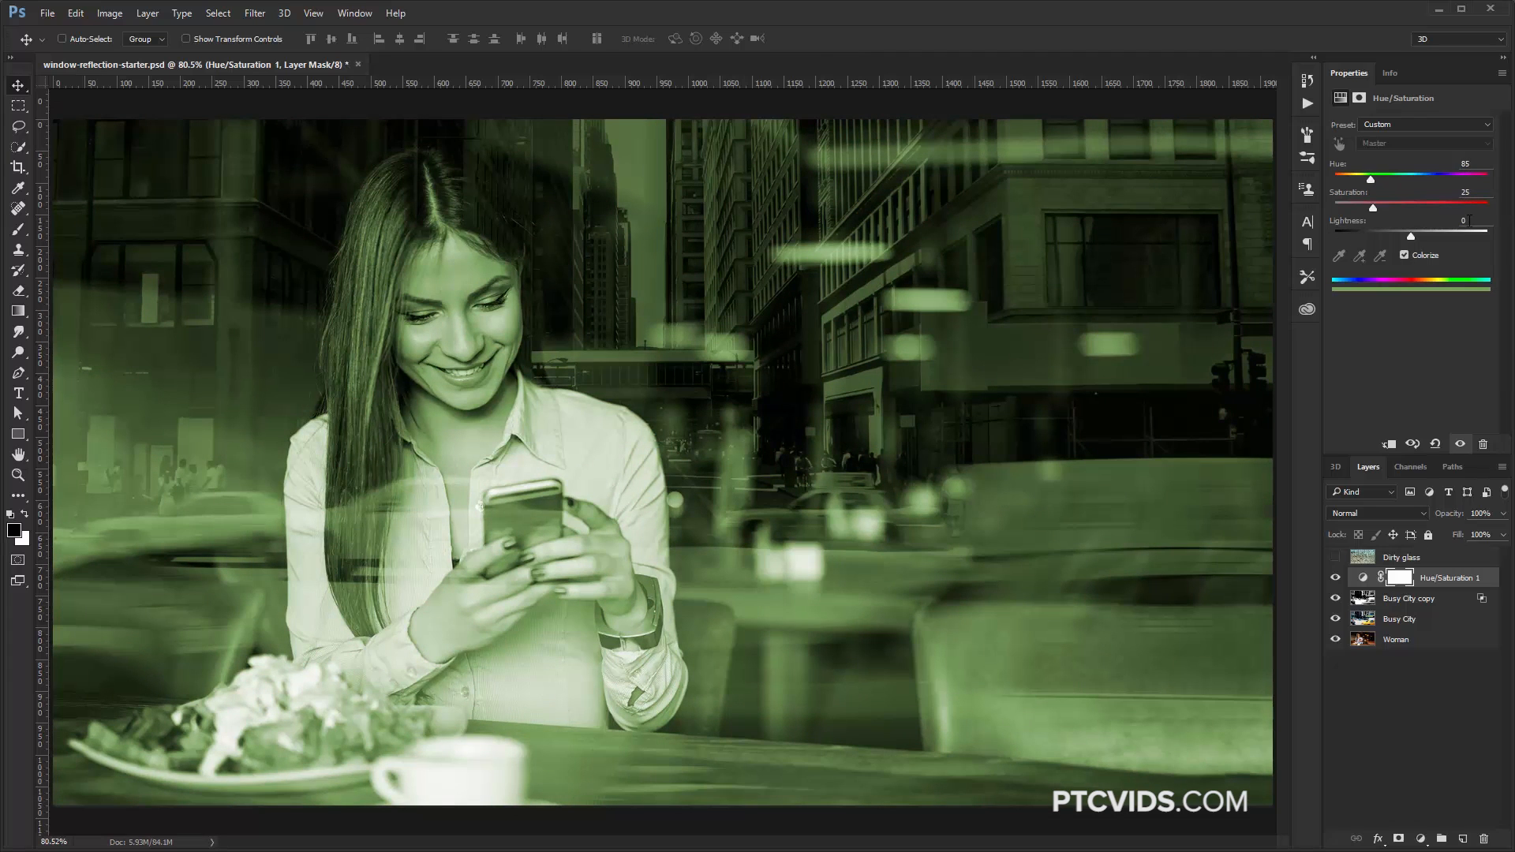
pyautogui.moveTo(1429, 513)
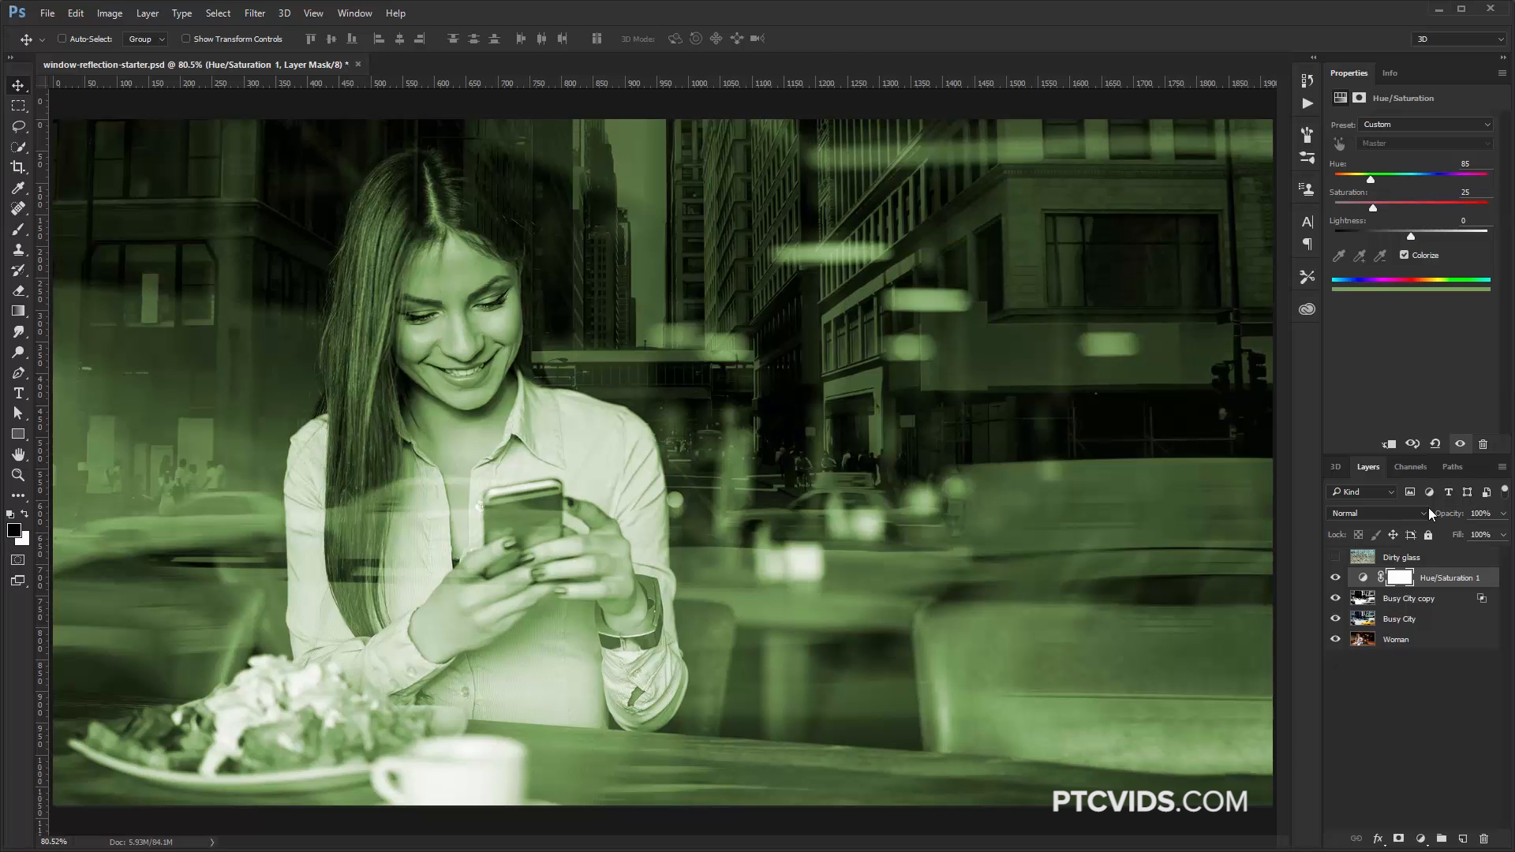
pyautogui.moveTo(1389, 528)
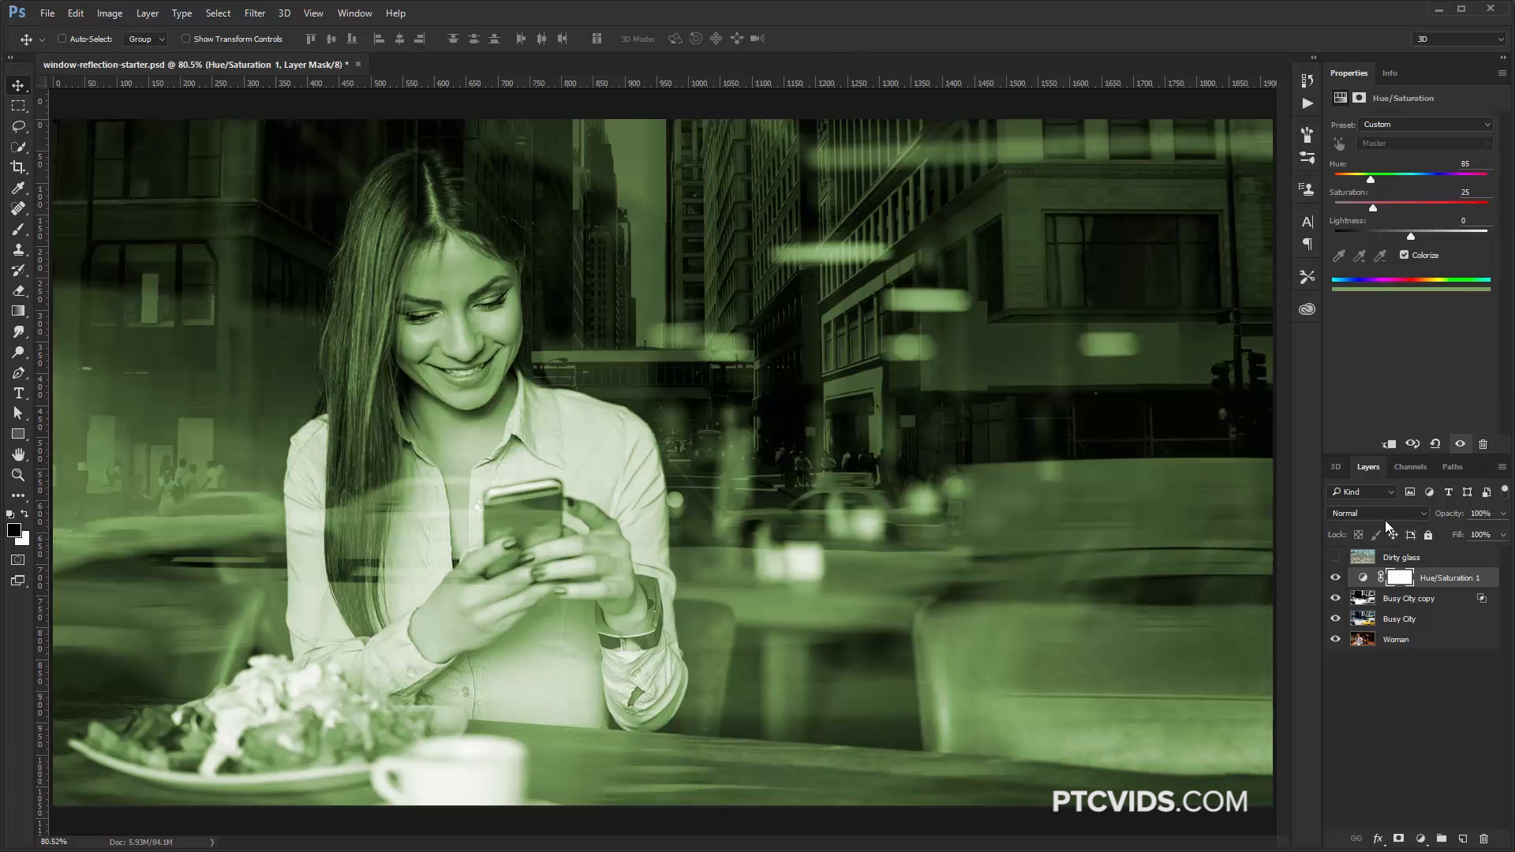
pyautogui.click(1481, 513)
pyautogui.write('25')
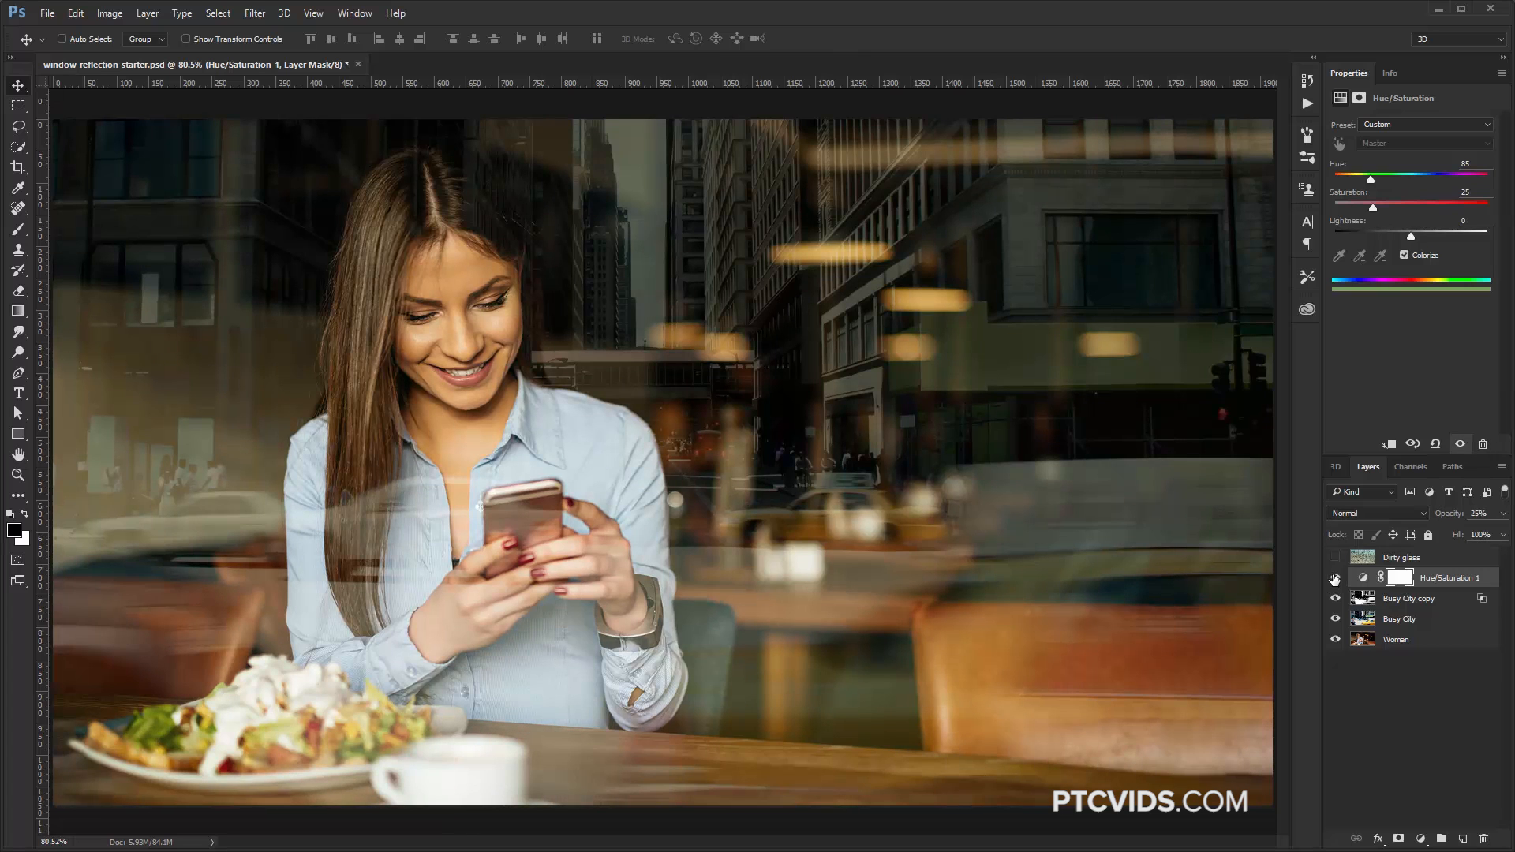
# Step: Show and select Dirty glass, then use Blend If to remove its light tones
pyautogui.click(1335, 559)
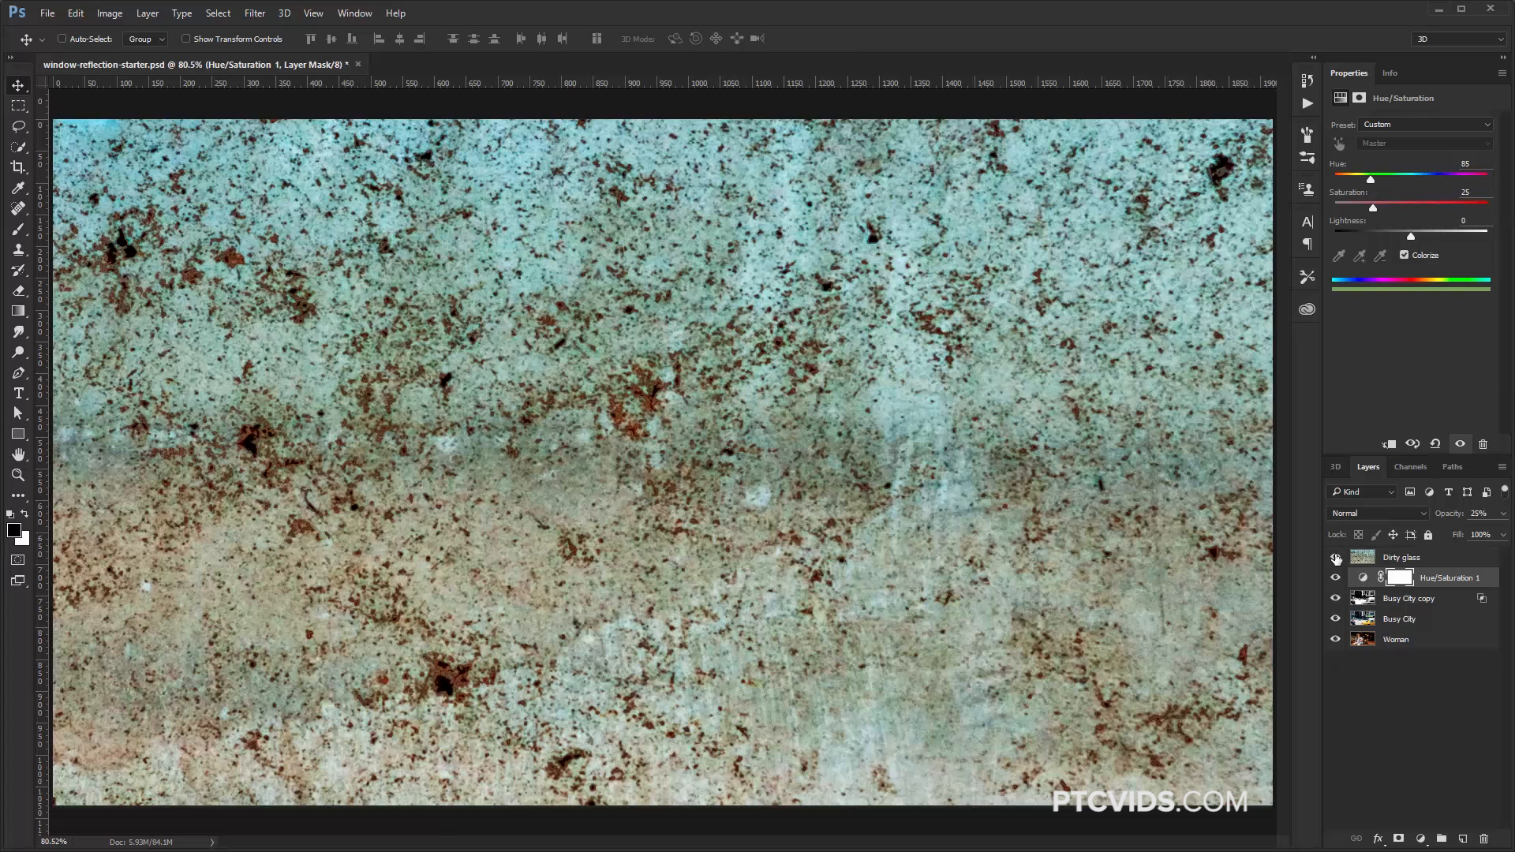
pyautogui.click(1402, 556)
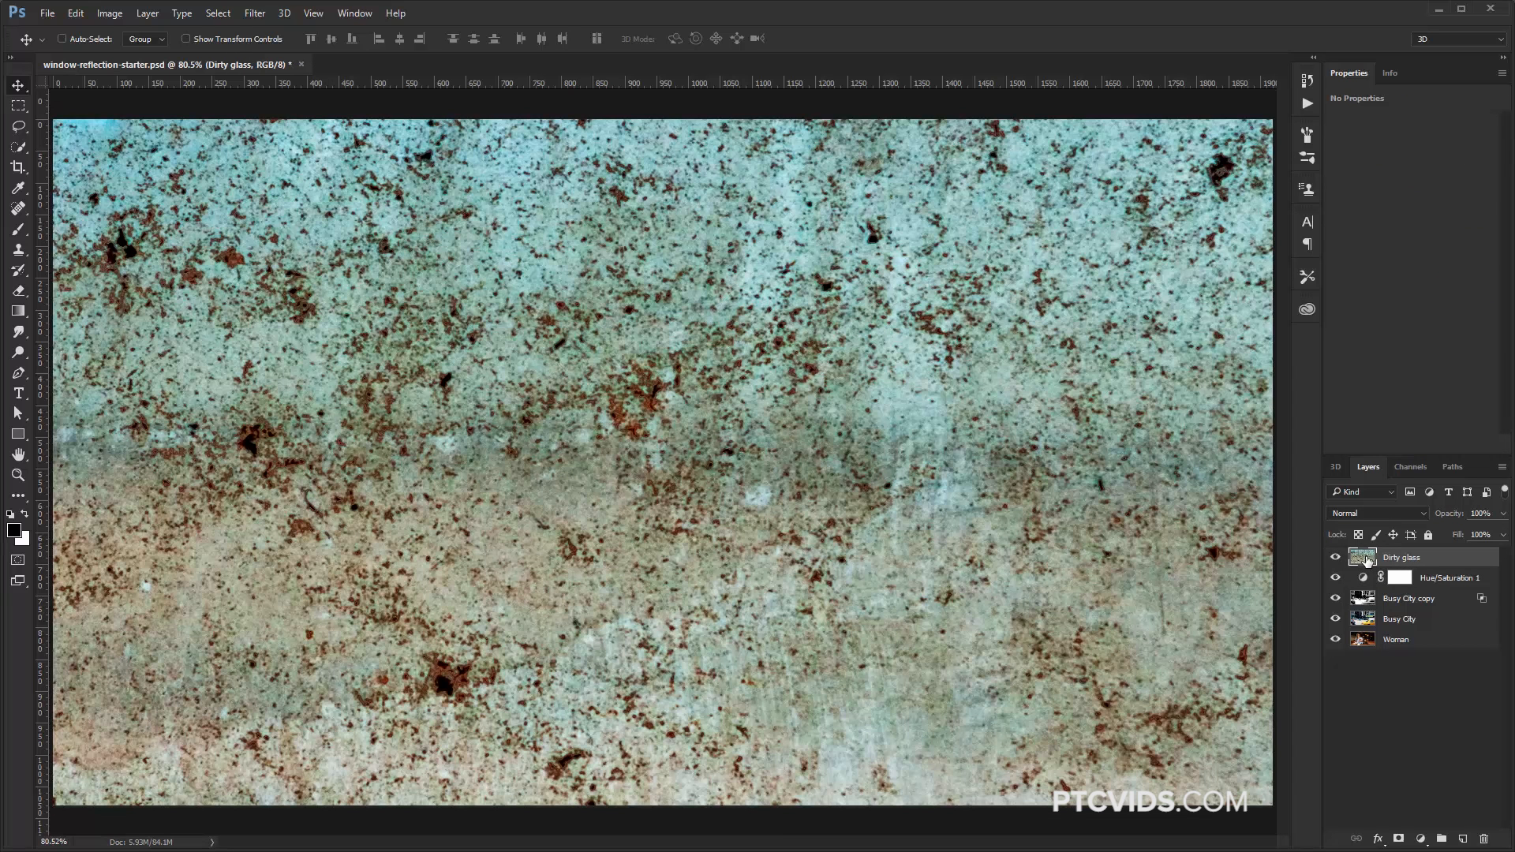
pyautogui.moveTo(1336, 577)
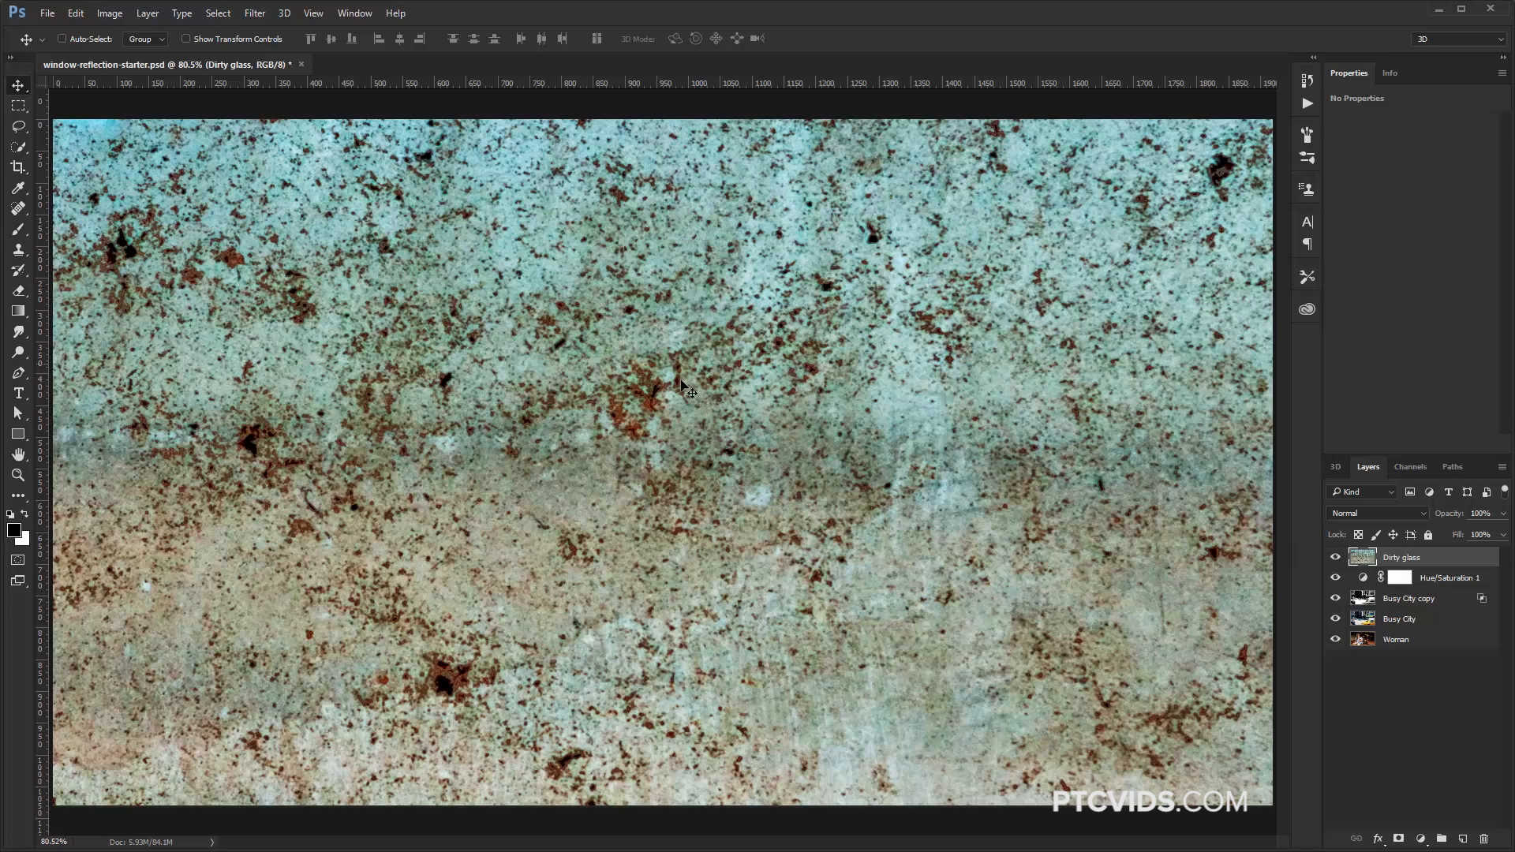
pyautogui.moveTo(881, 404)
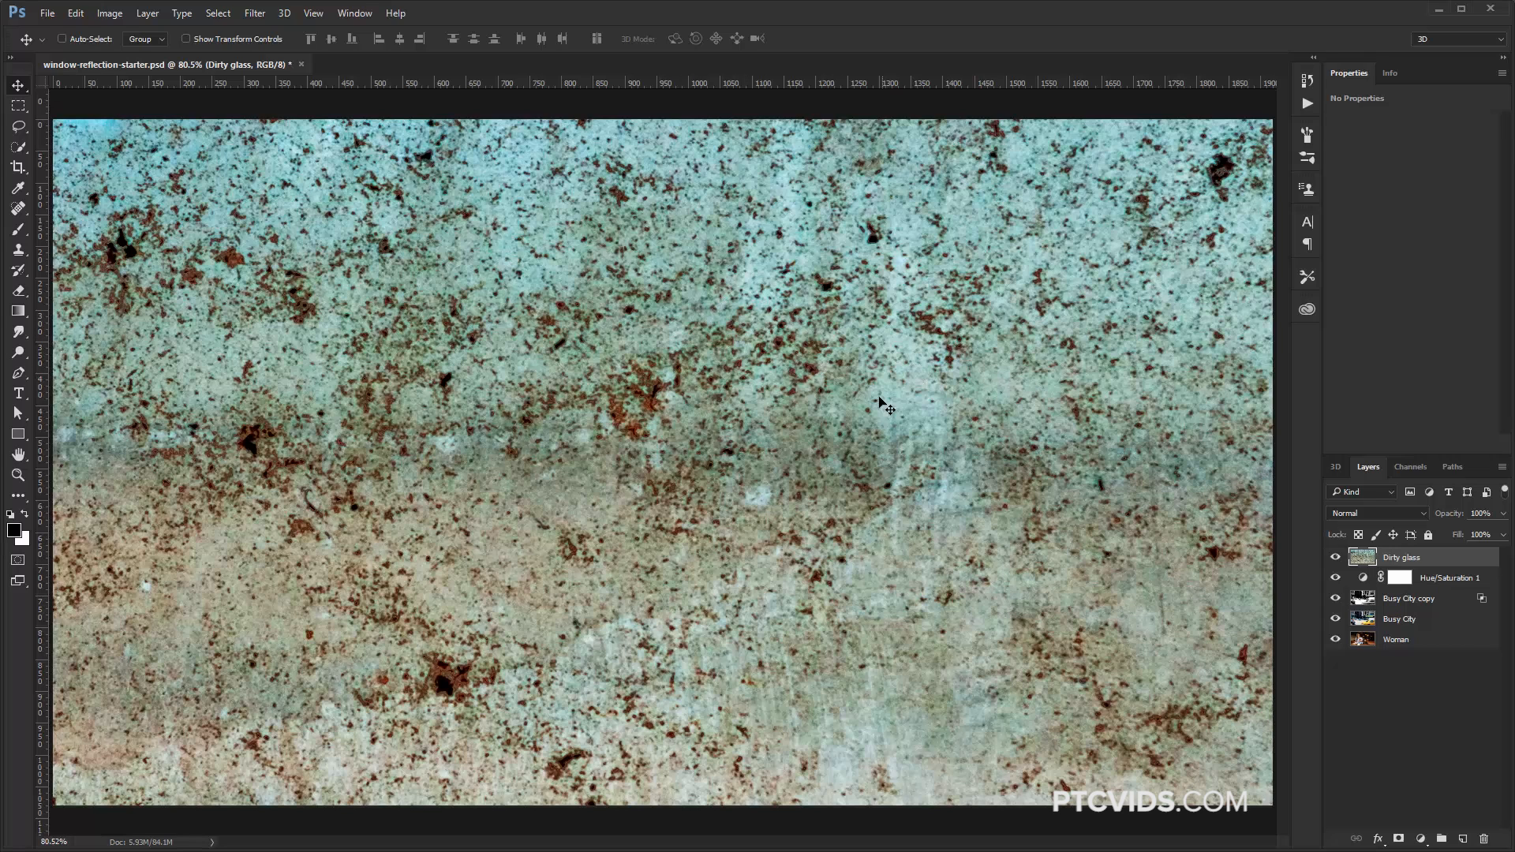
pyautogui.doubleClick(1401, 557)
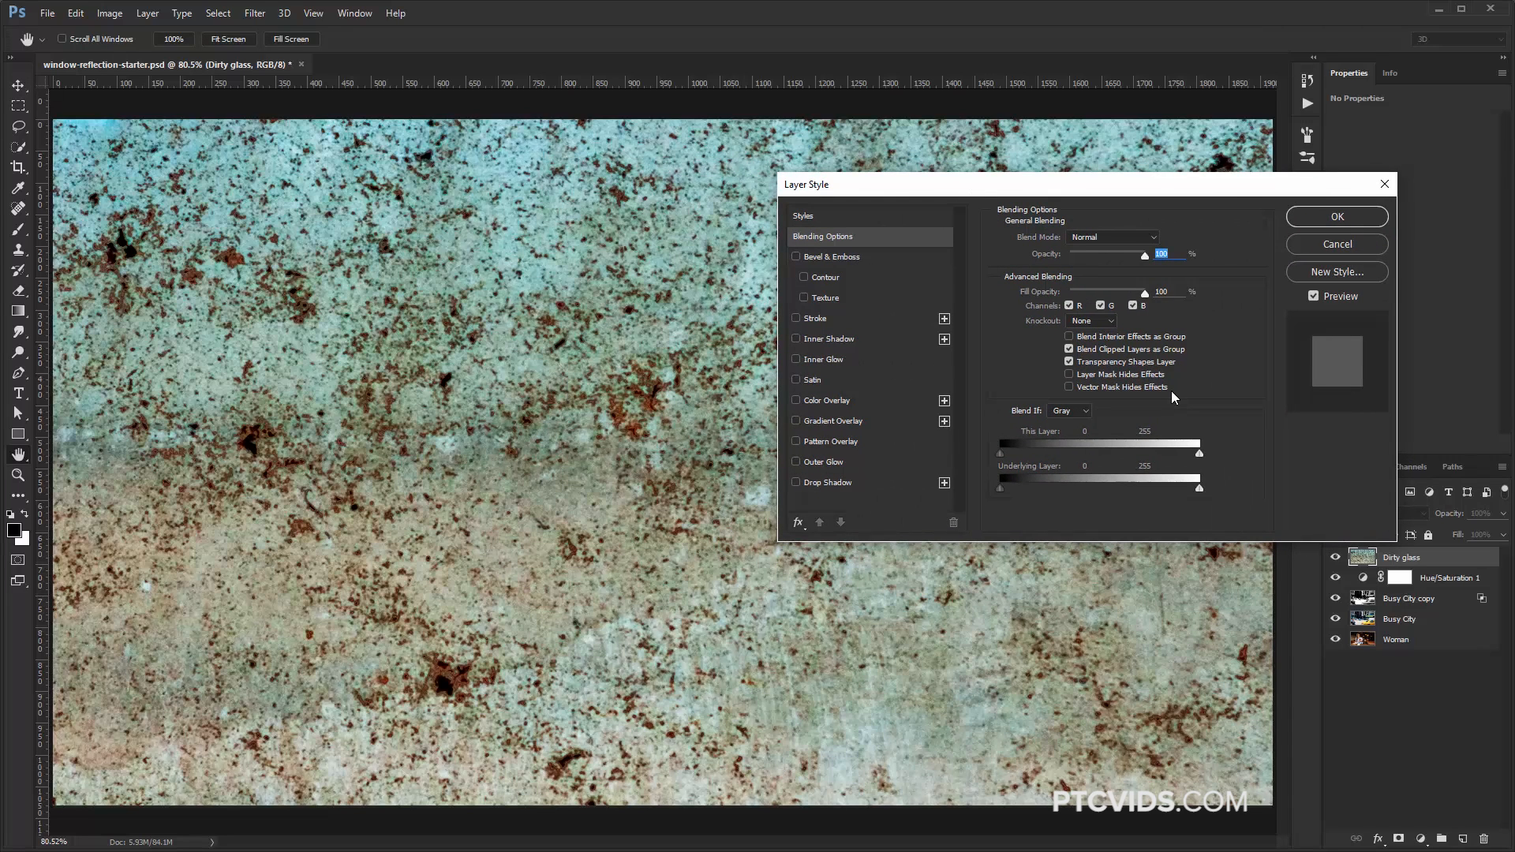
pyautogui.moveTo(1201, 445); pyautogui.dragTo(1145, 445)
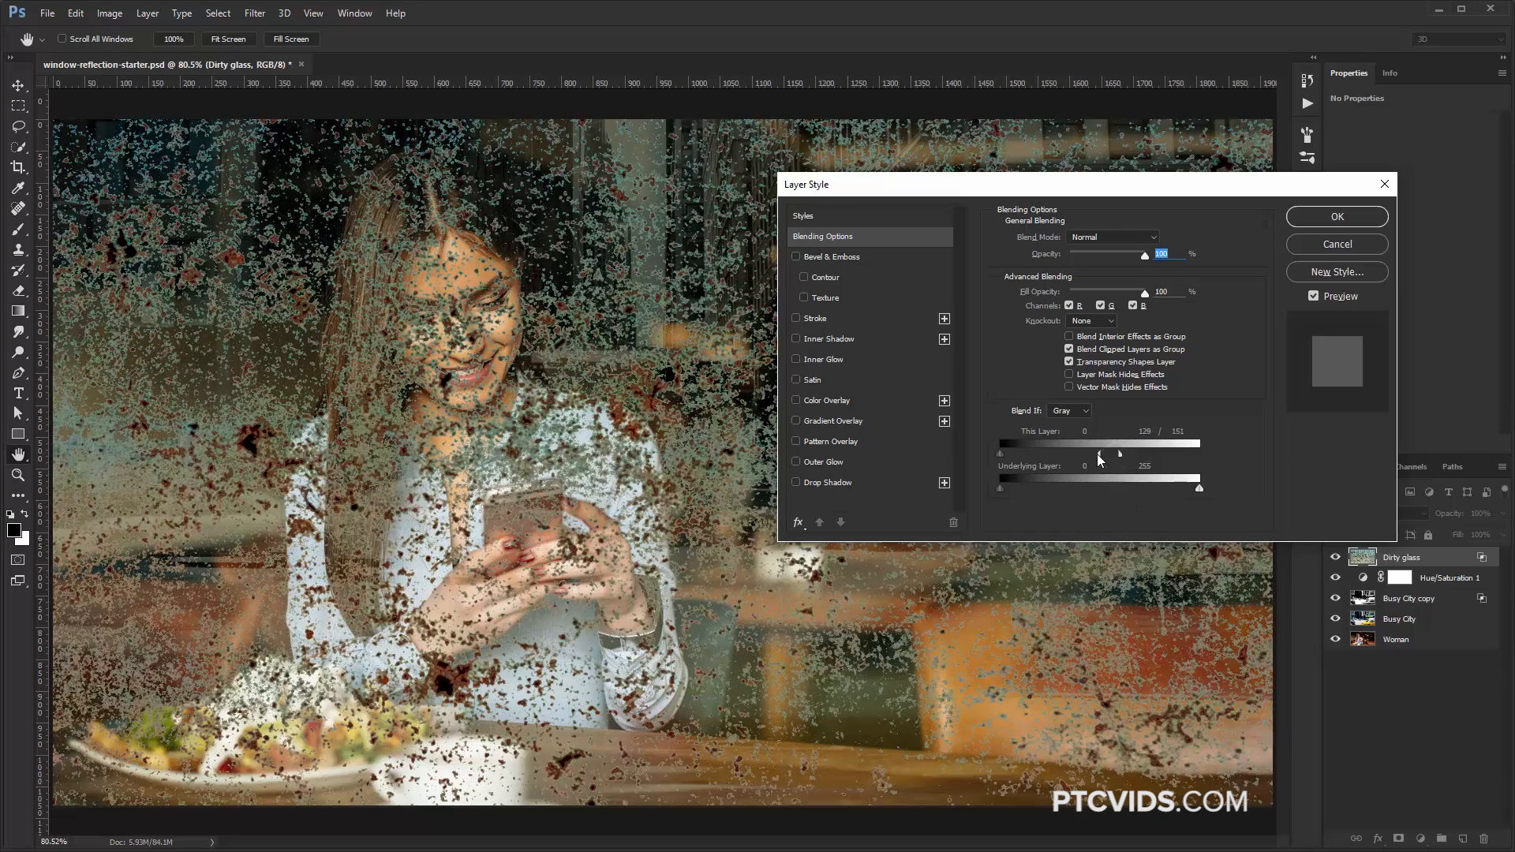
pyautogui.moveTo(1119, 454); pyautogui.dragTo(1048, 454)
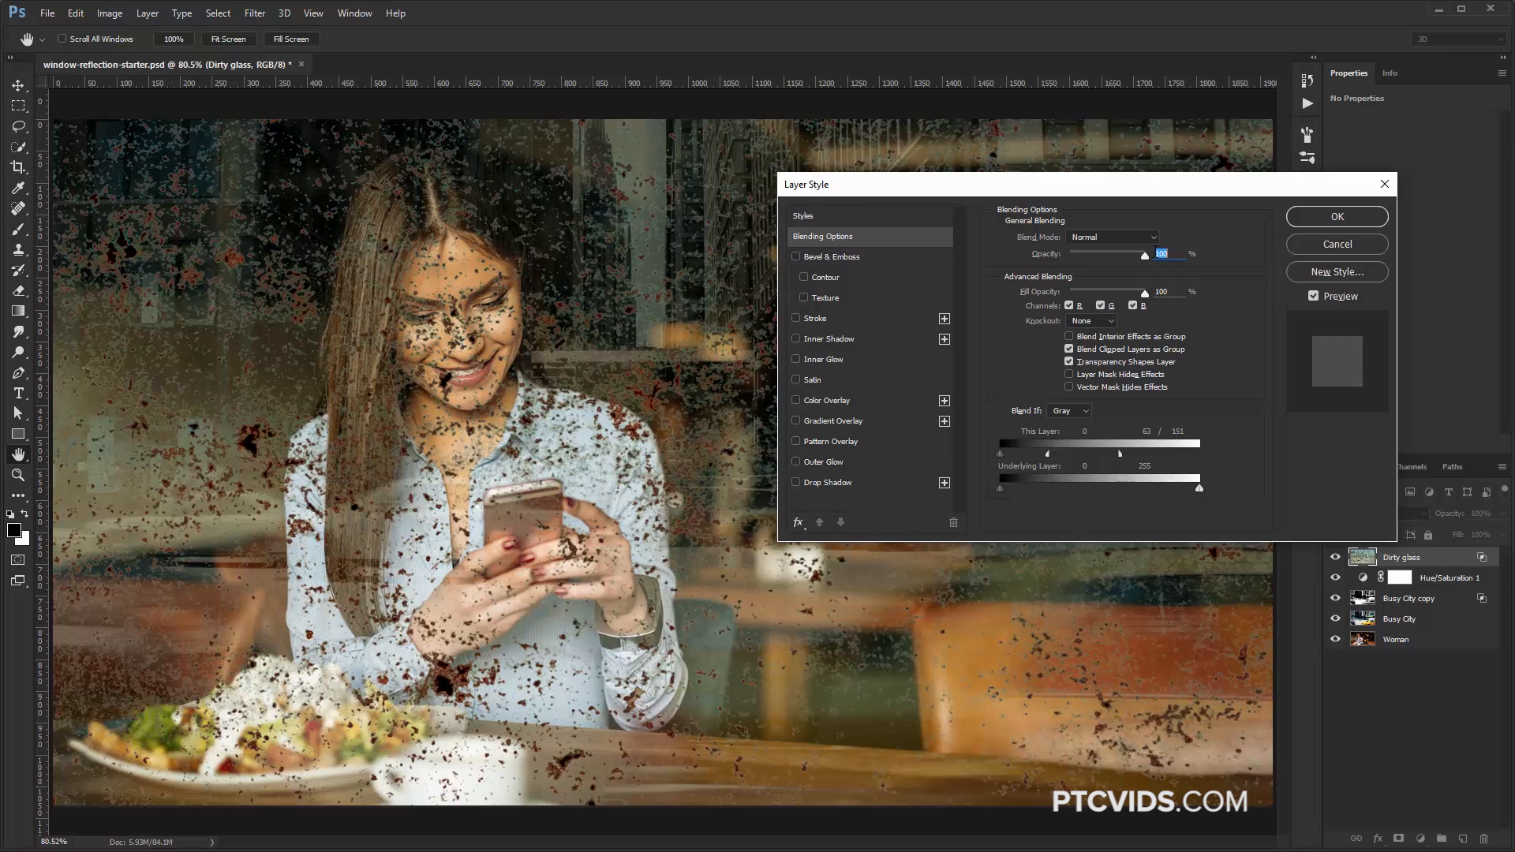
pyautogui.moveTo(1145, 255); pyautogui.dragTo(1068, 254)
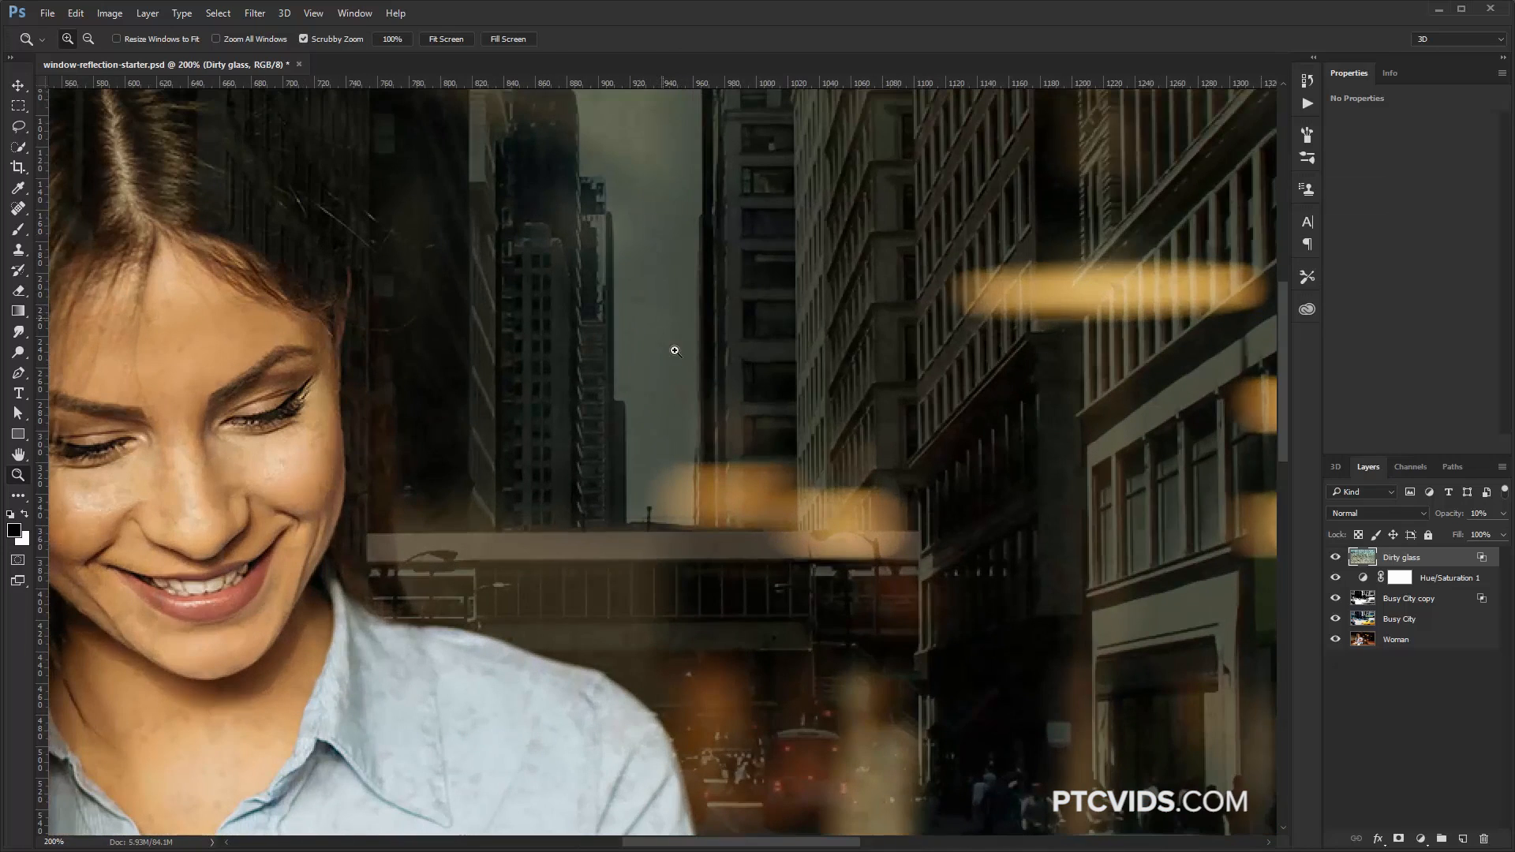
pyautogui.moveTo(1322, 554)
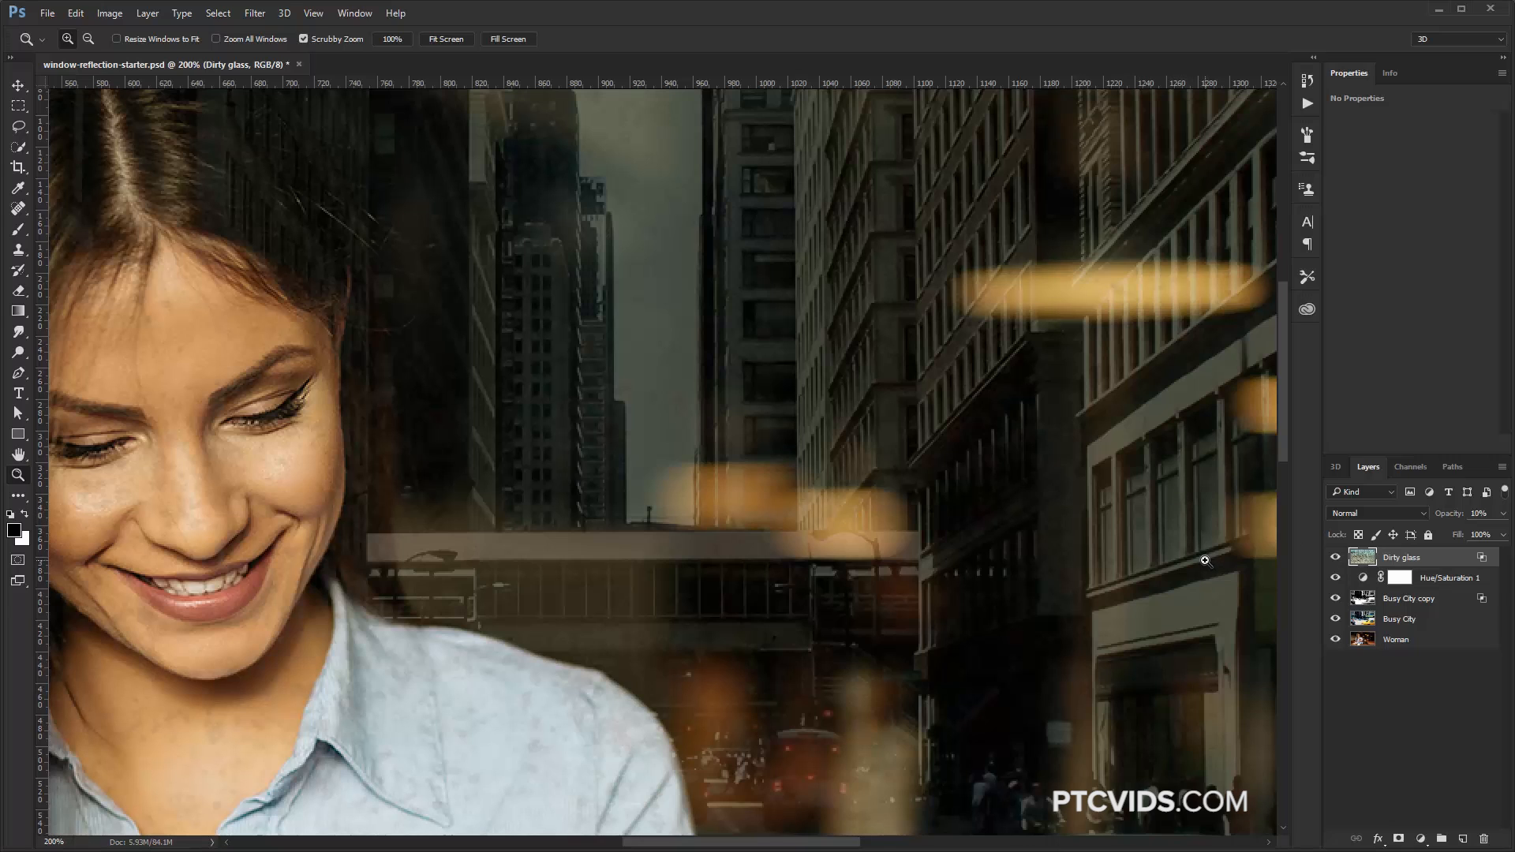
pyautogui.rightClick(1205, 560)
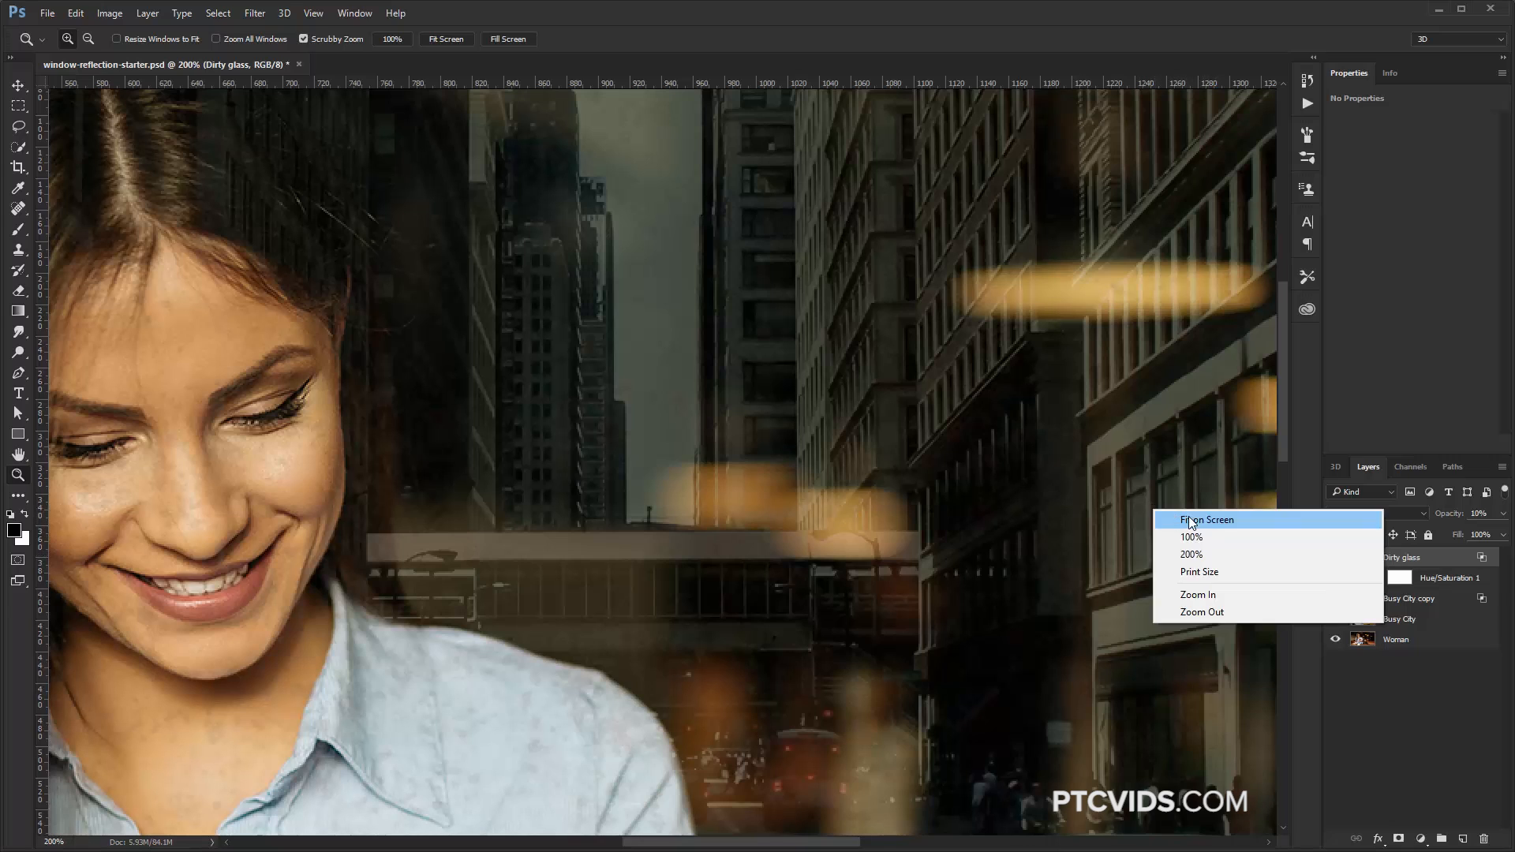
# Step: Fit the screen and add a colour-to-transparent Gradient Fill layer at 36% opacity
pyautogui.click(1206, 520)
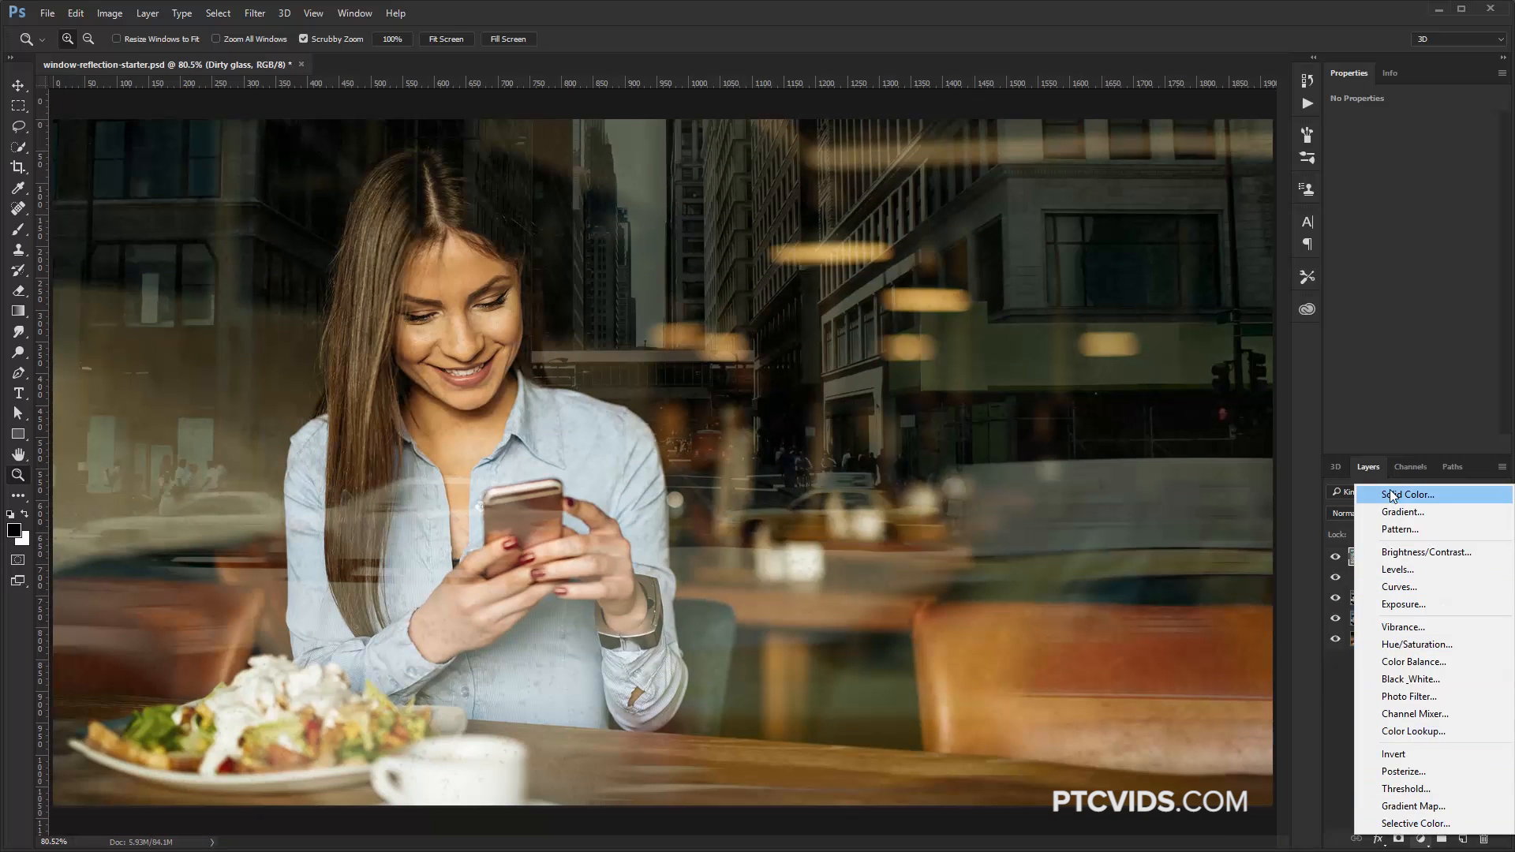
pyautogui.click(1403, 512)
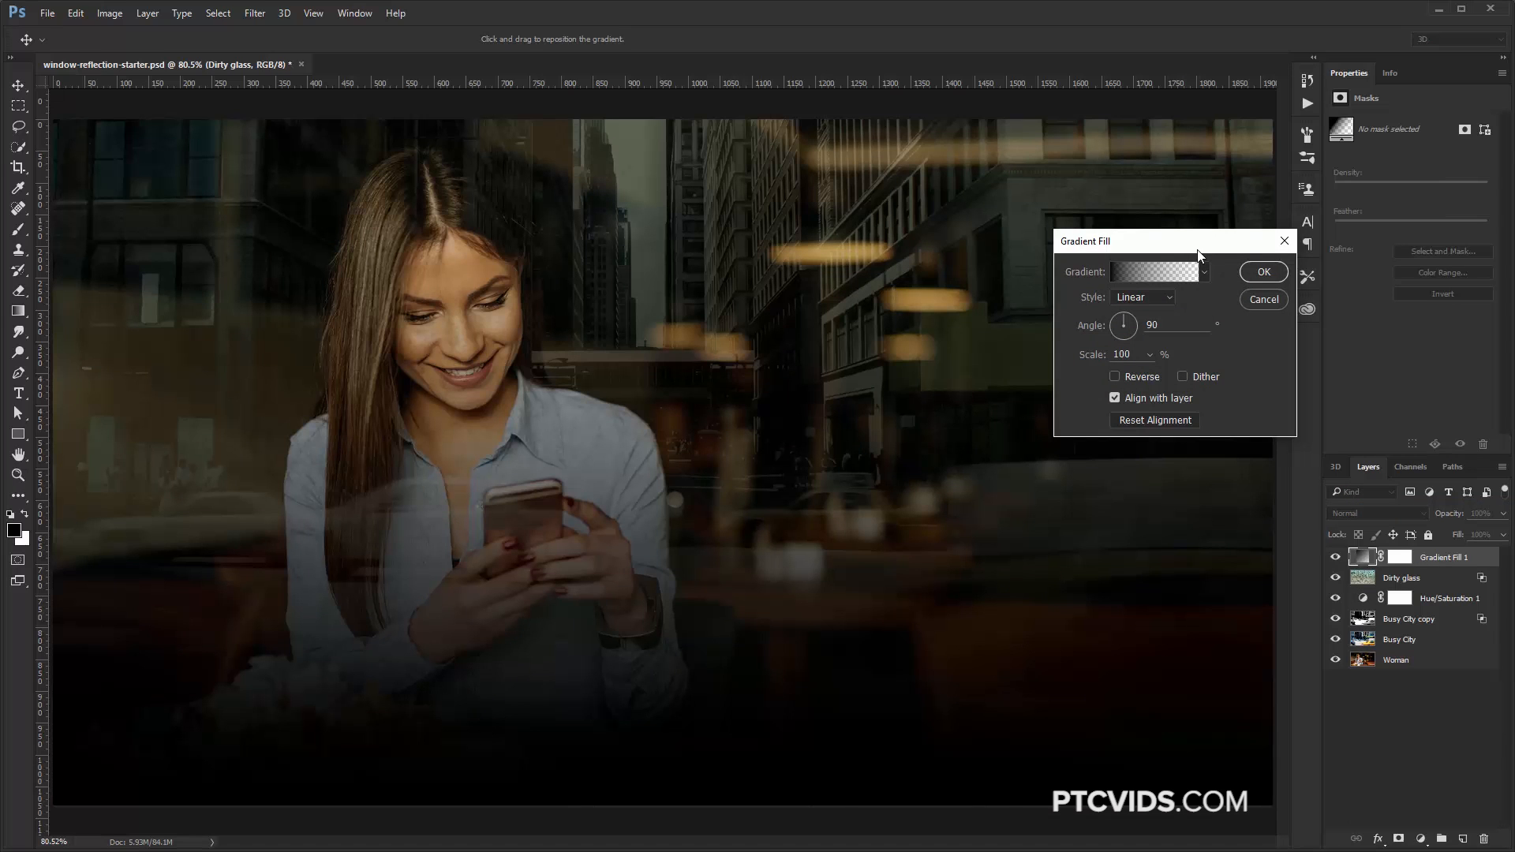
pyautogui.moveTo(35, 544)
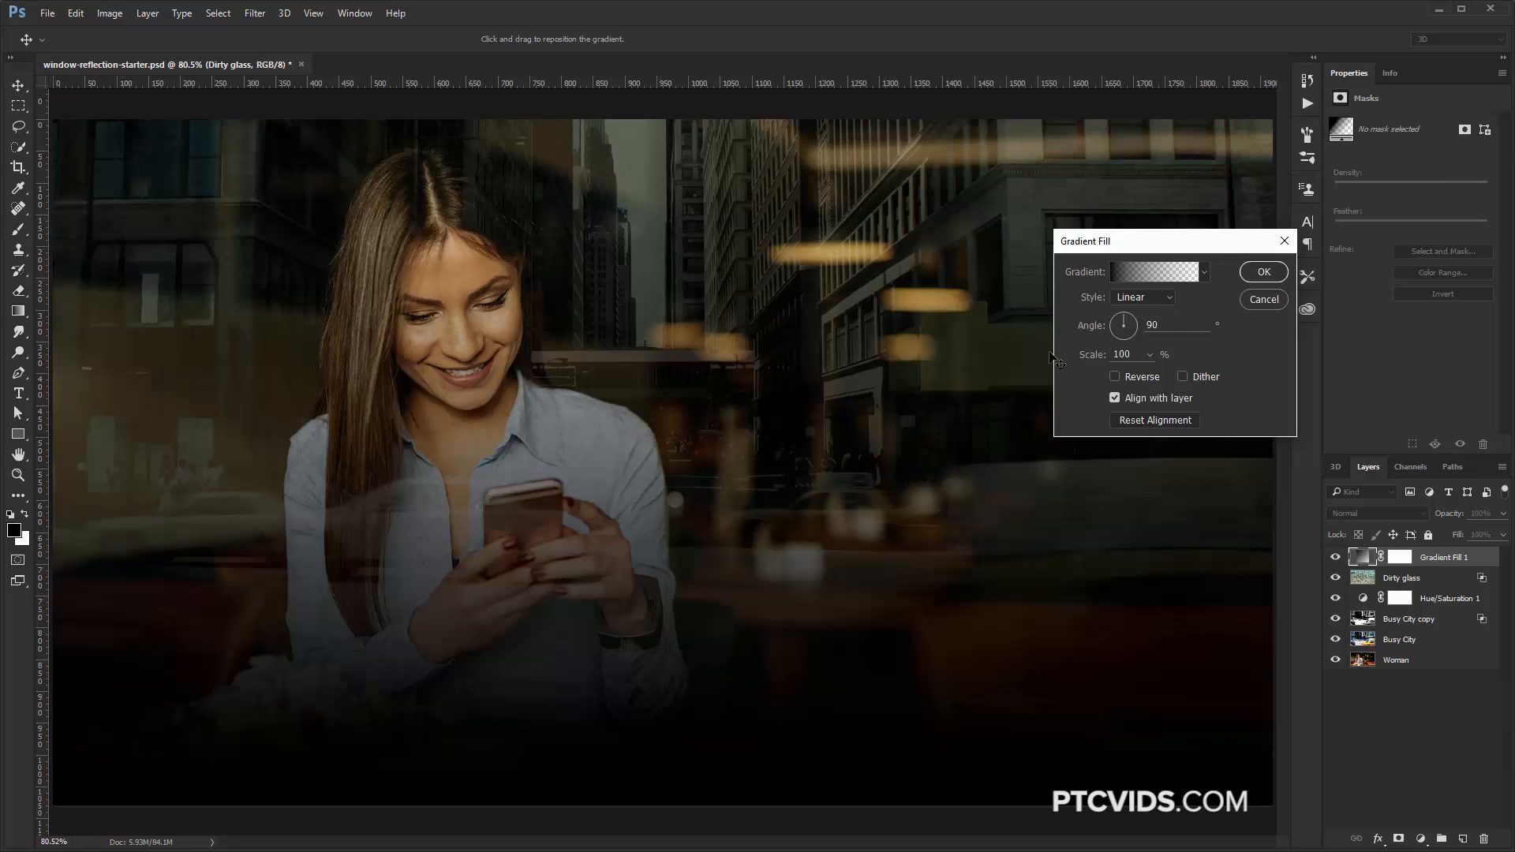
pyautogui.click(1203, 271)
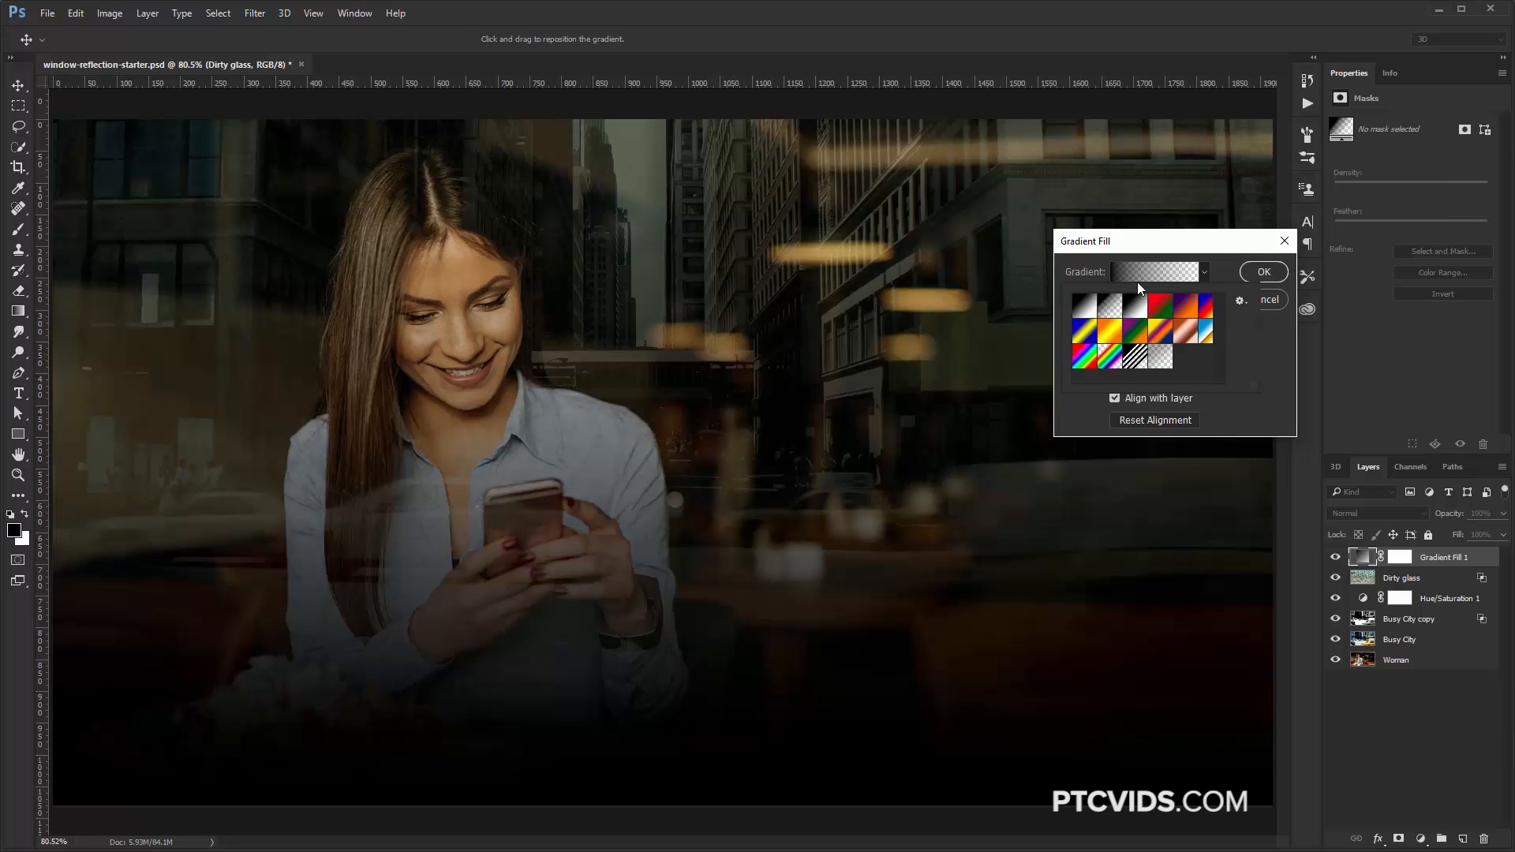
pyautogui.click(1150, 272)
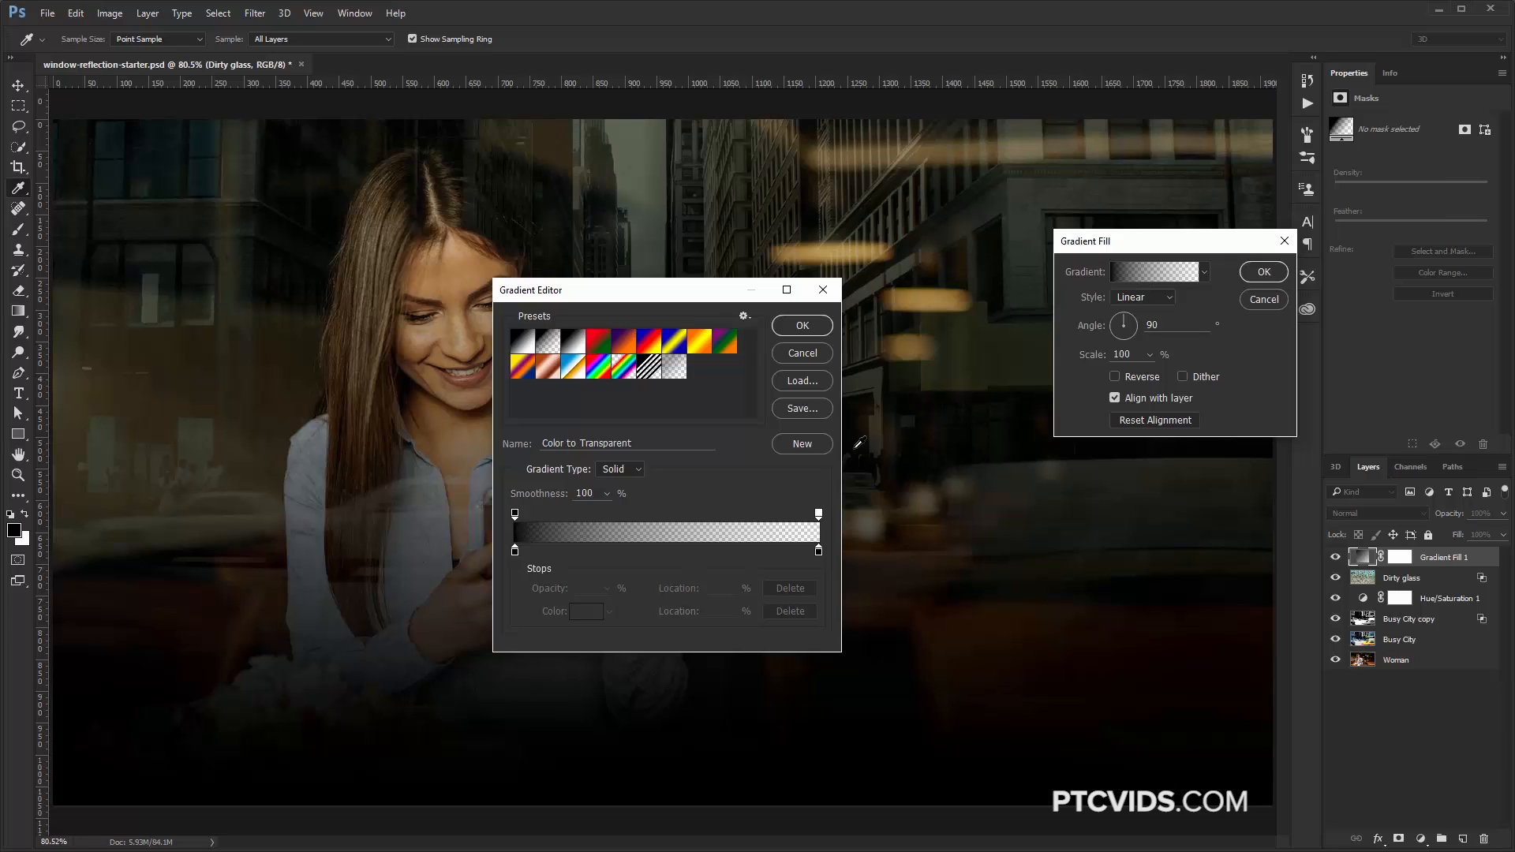
pyautogui.click(819, 513)
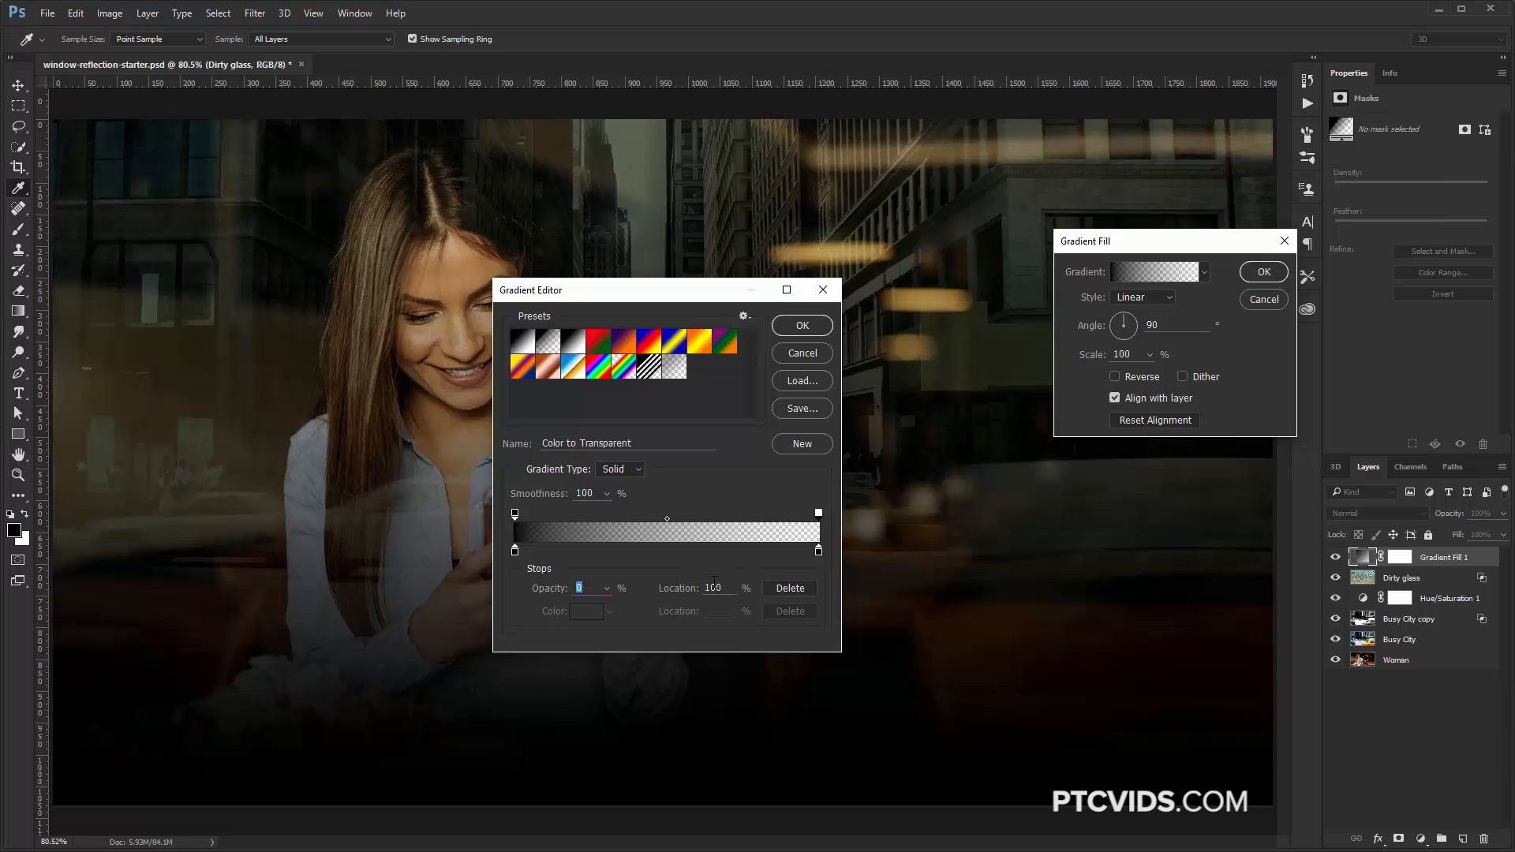
pyautogui.click(800, 324)
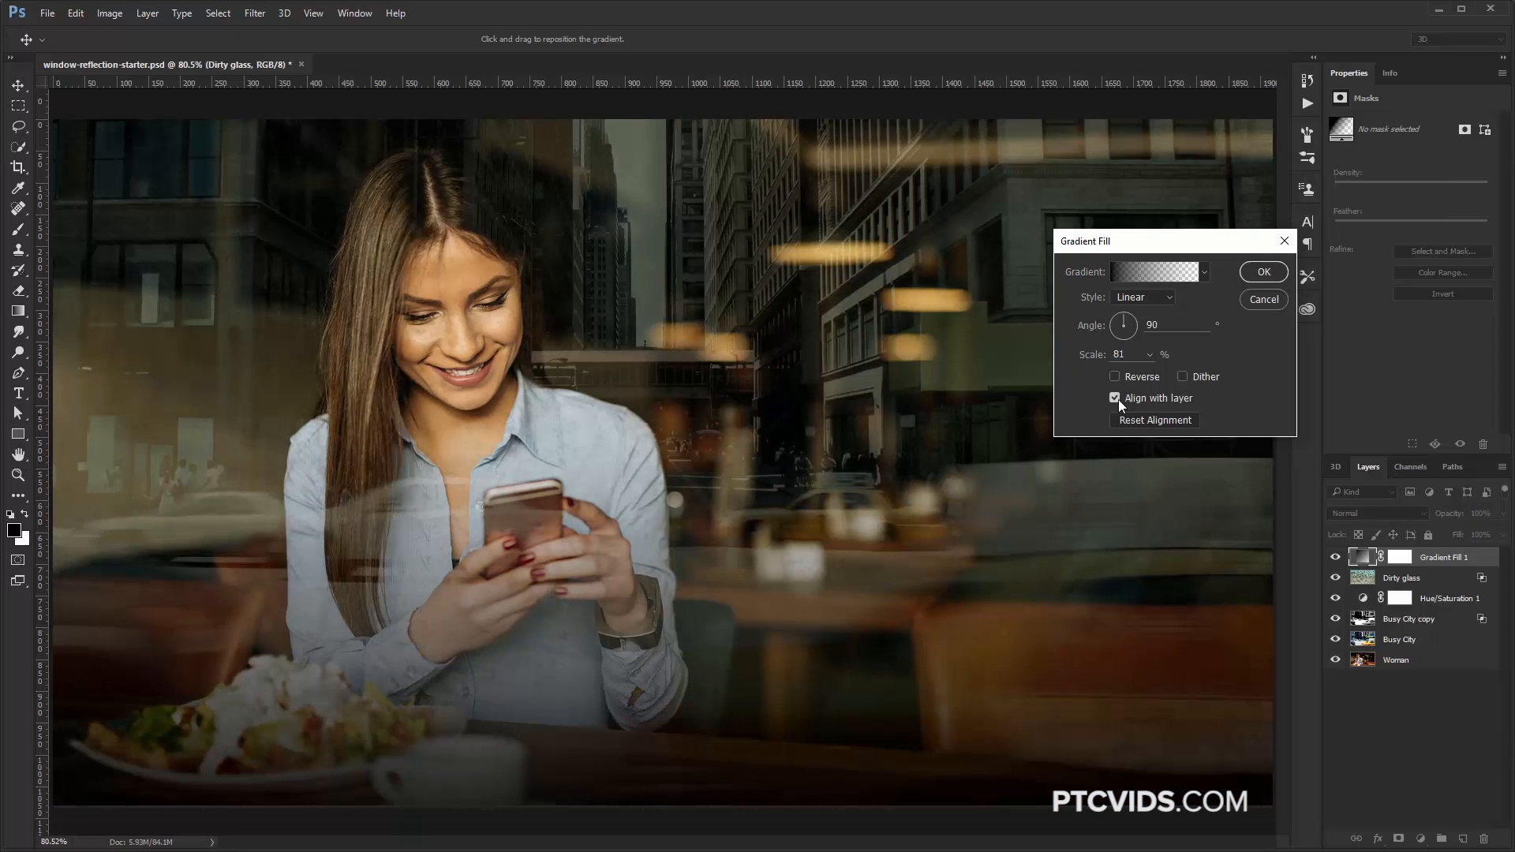
pyautogui.click(1261, 272)
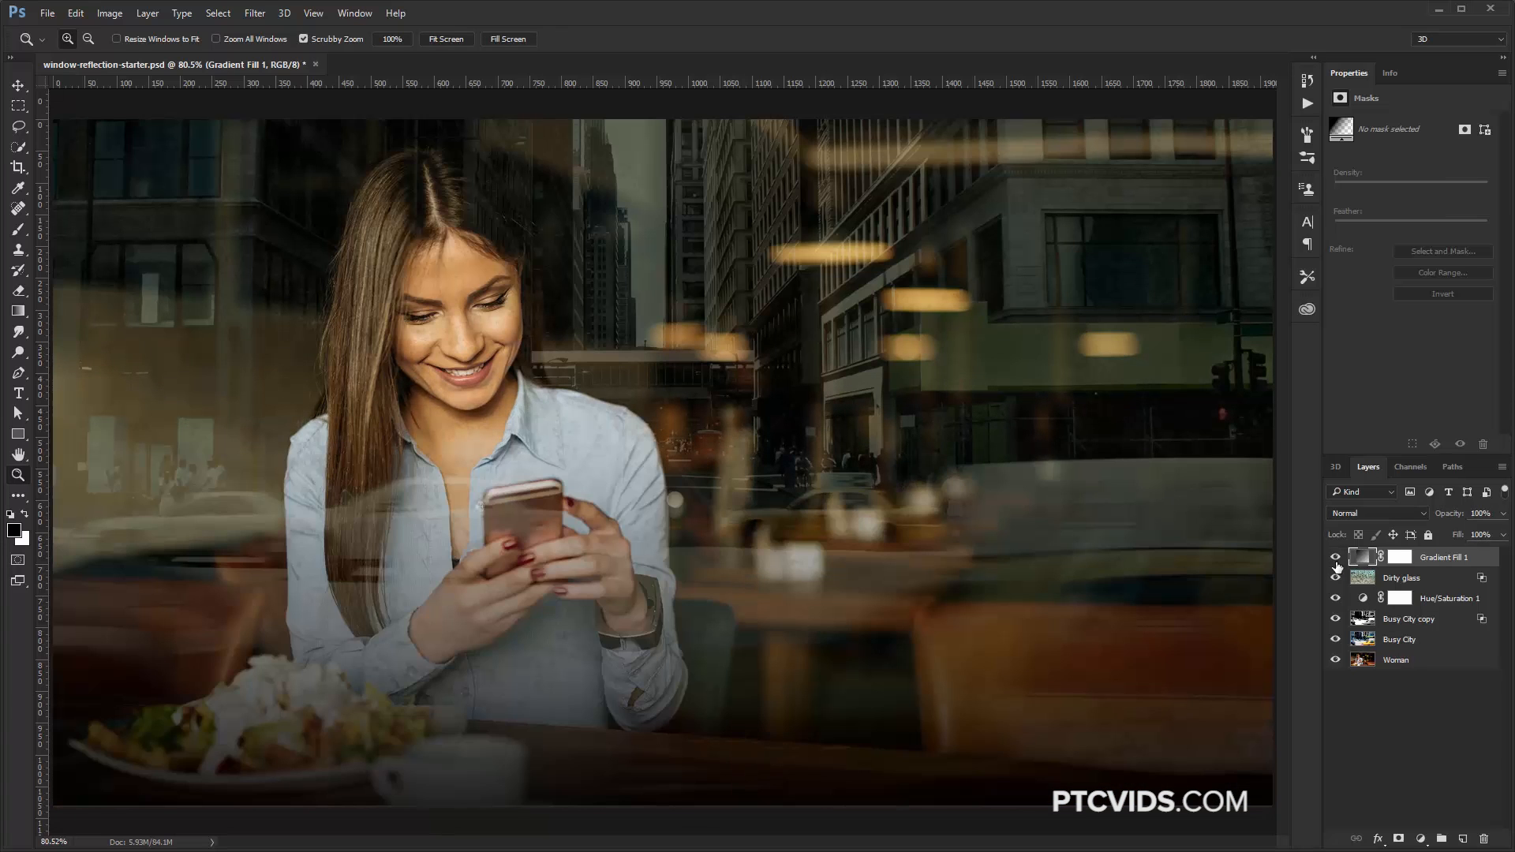
pyautogui.moveTo(1484, 513); pyautogui.dragTo(1440, 513)
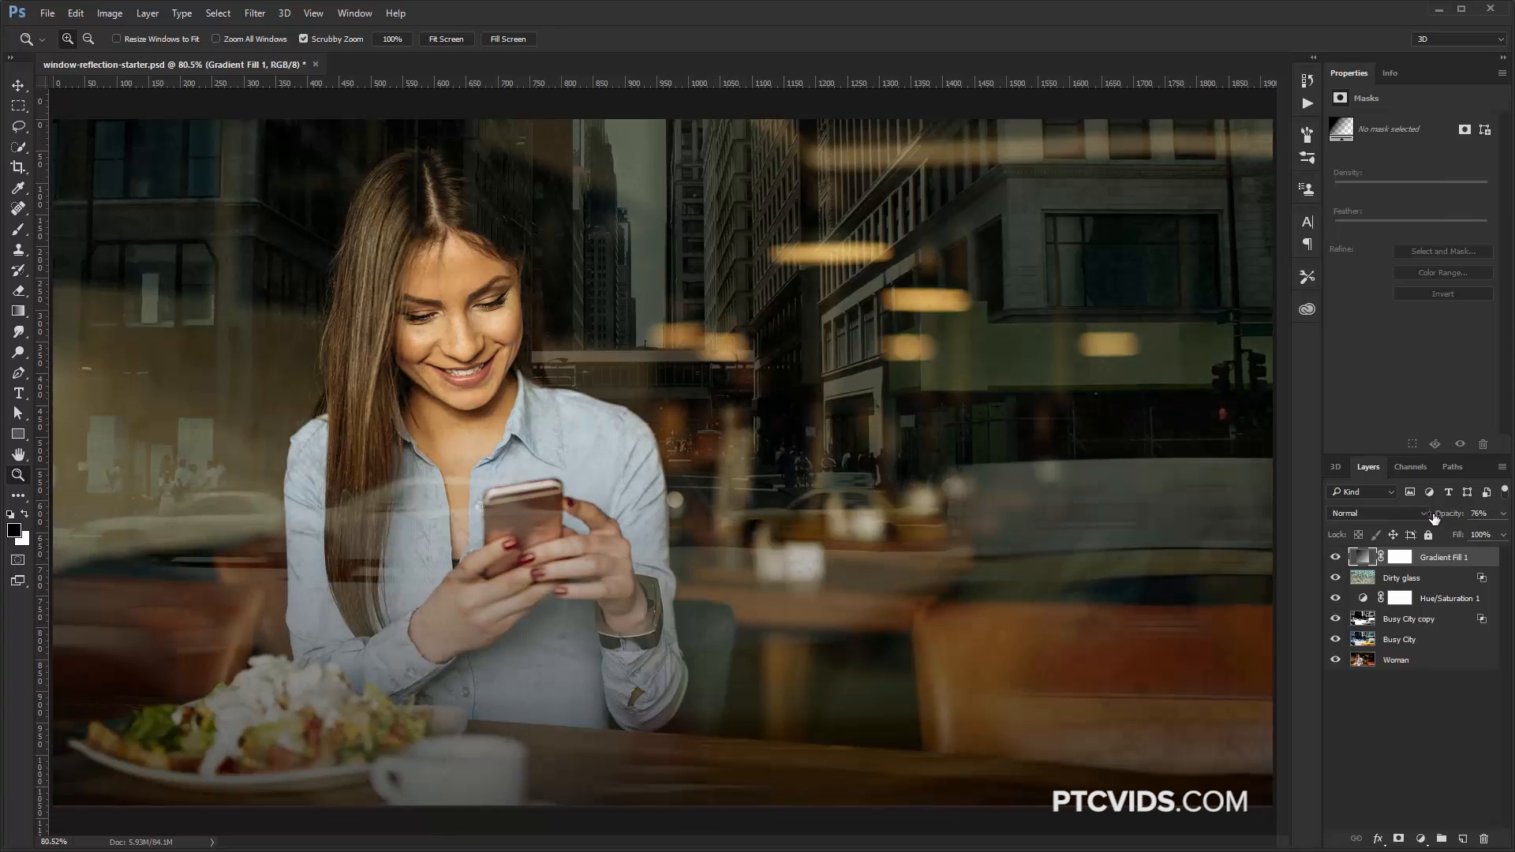
pyautogui.click(1480, 513)
pyautogui.write('36')
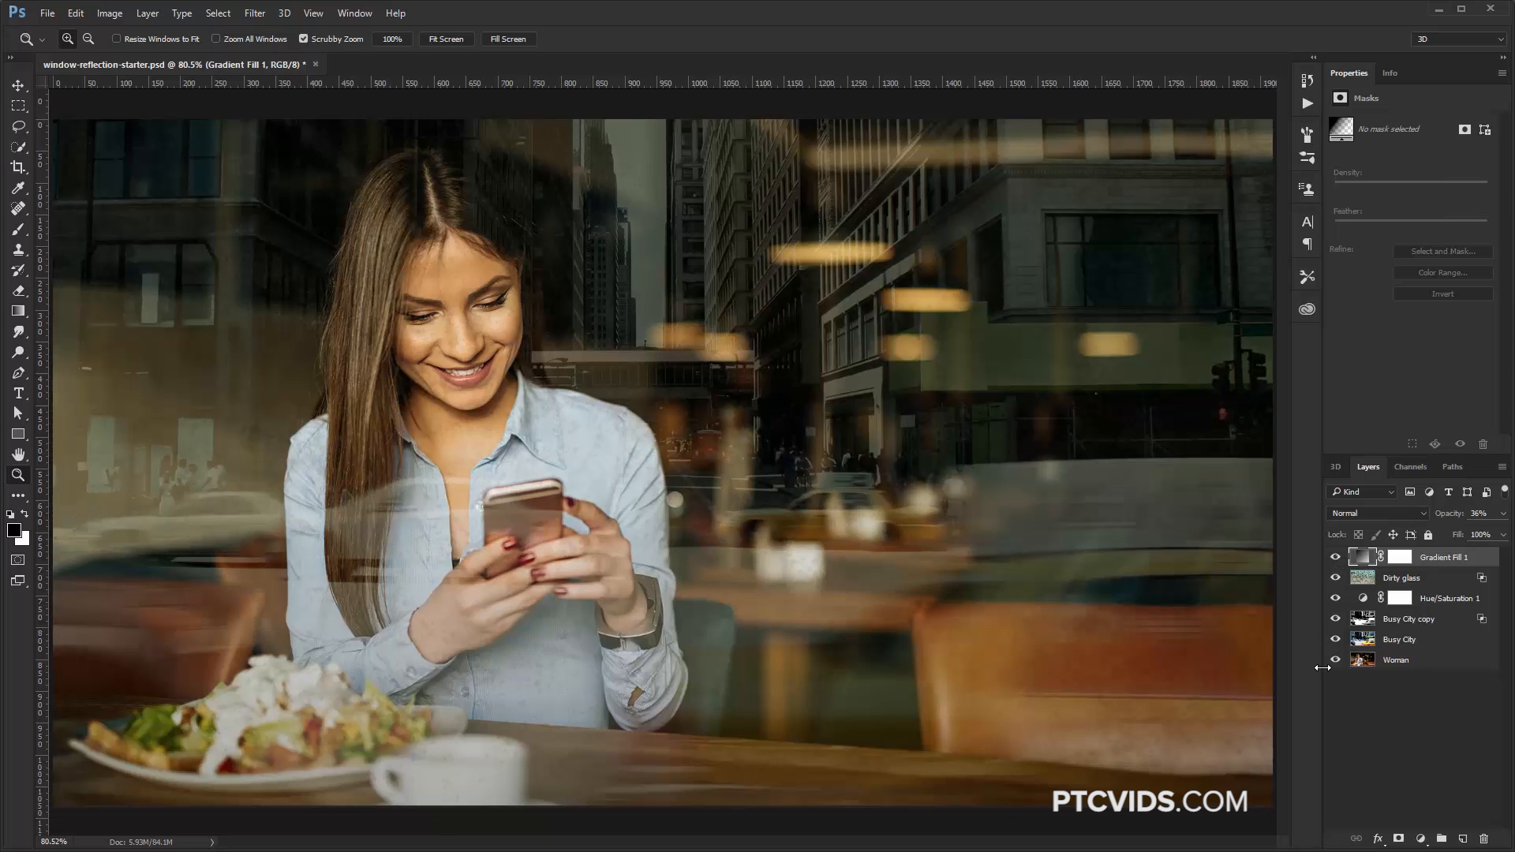
# Step: Paint a soft white spot on a new layer, then enlarge and move it over the street
pyautogui.click(1463, 838)
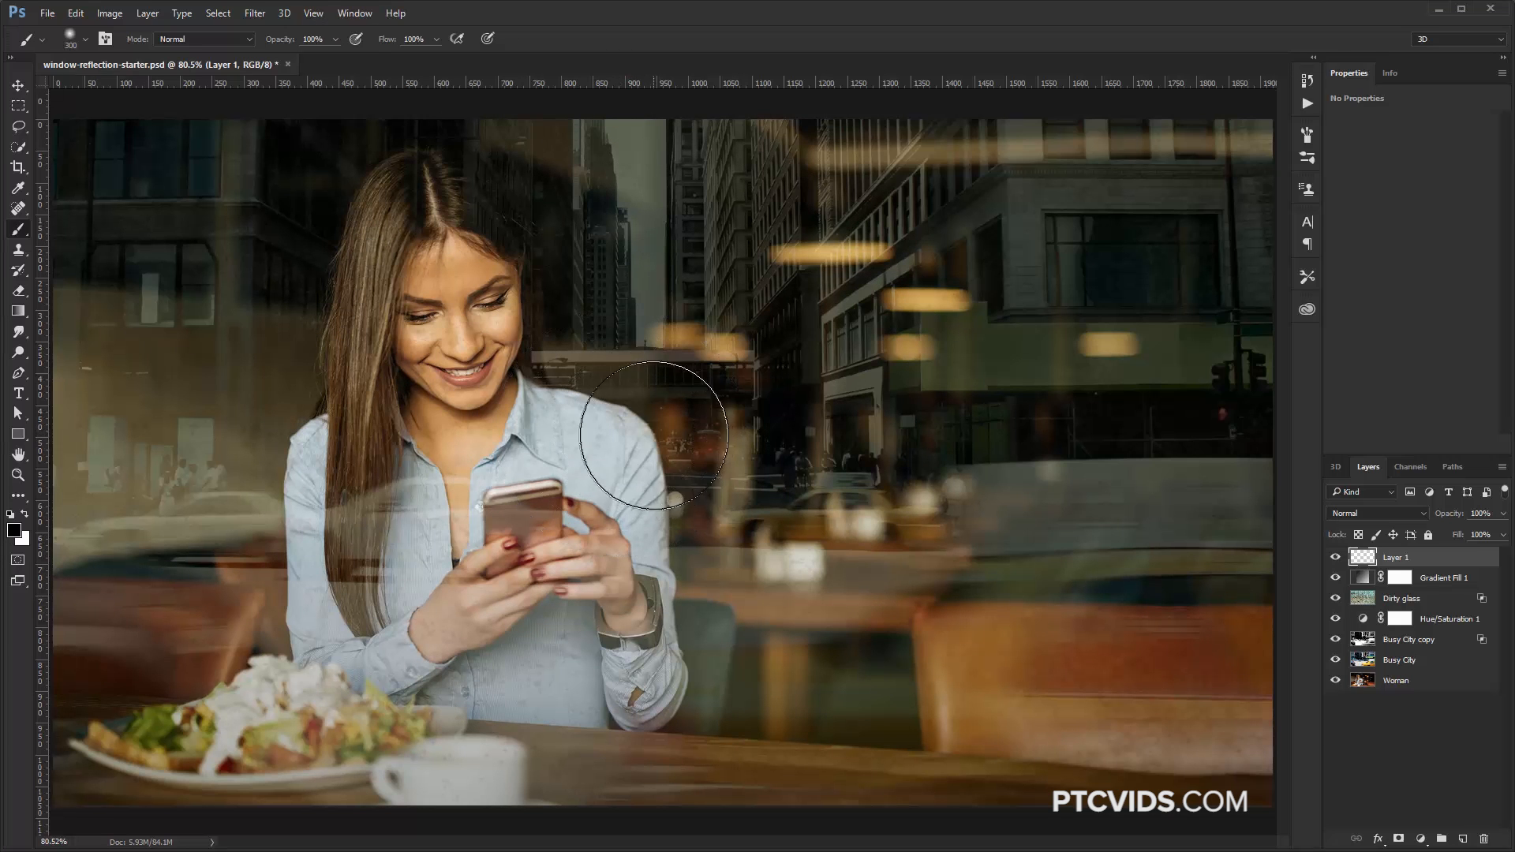
pyautogui.click(85, 39)
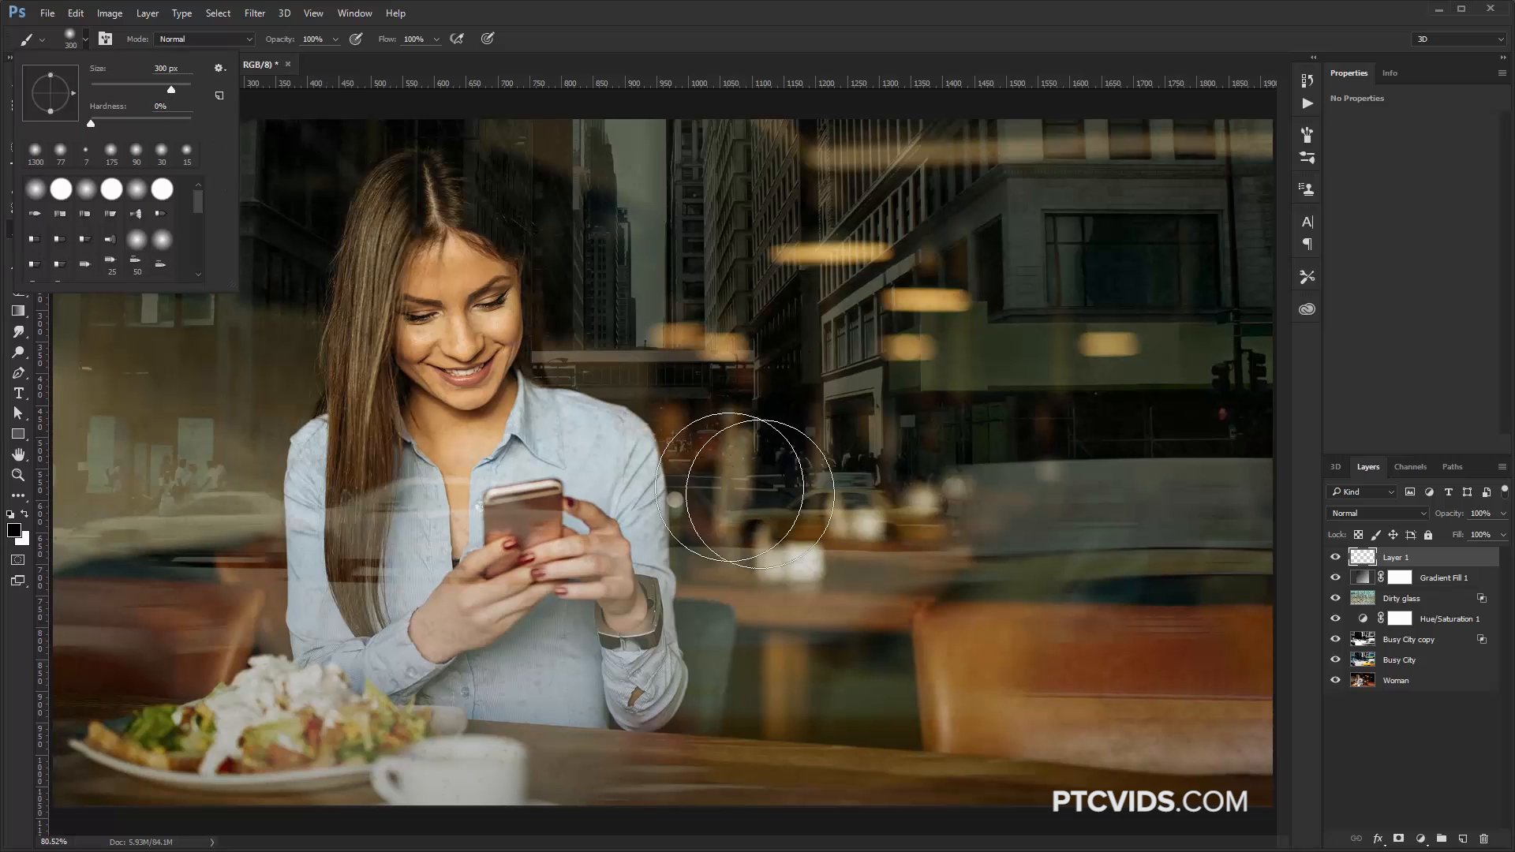
pyautogui.moveTo(686, 382)
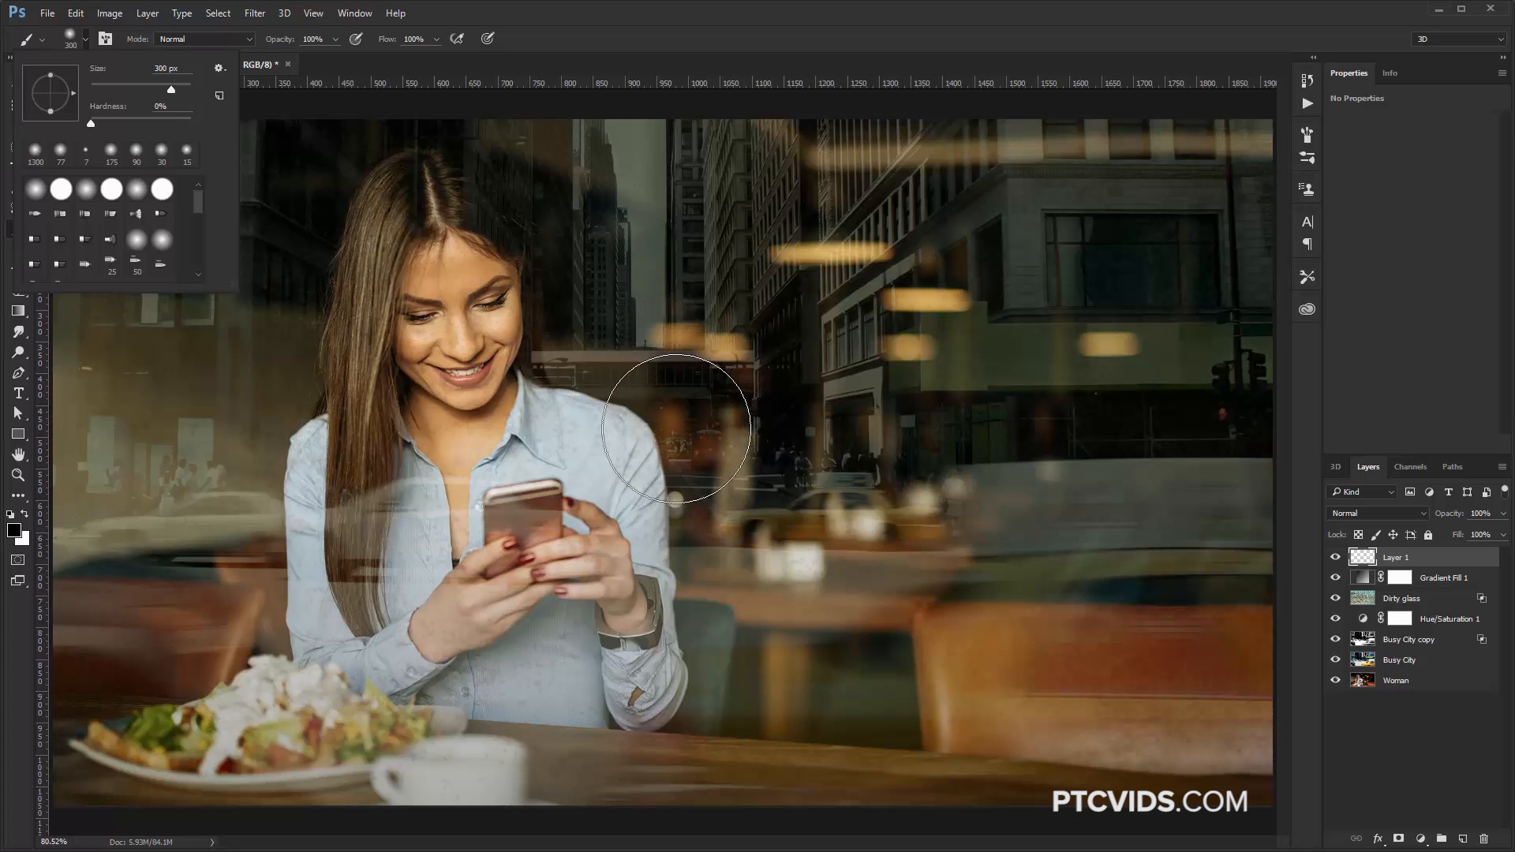
pyautogui.moveTo(666, 237)
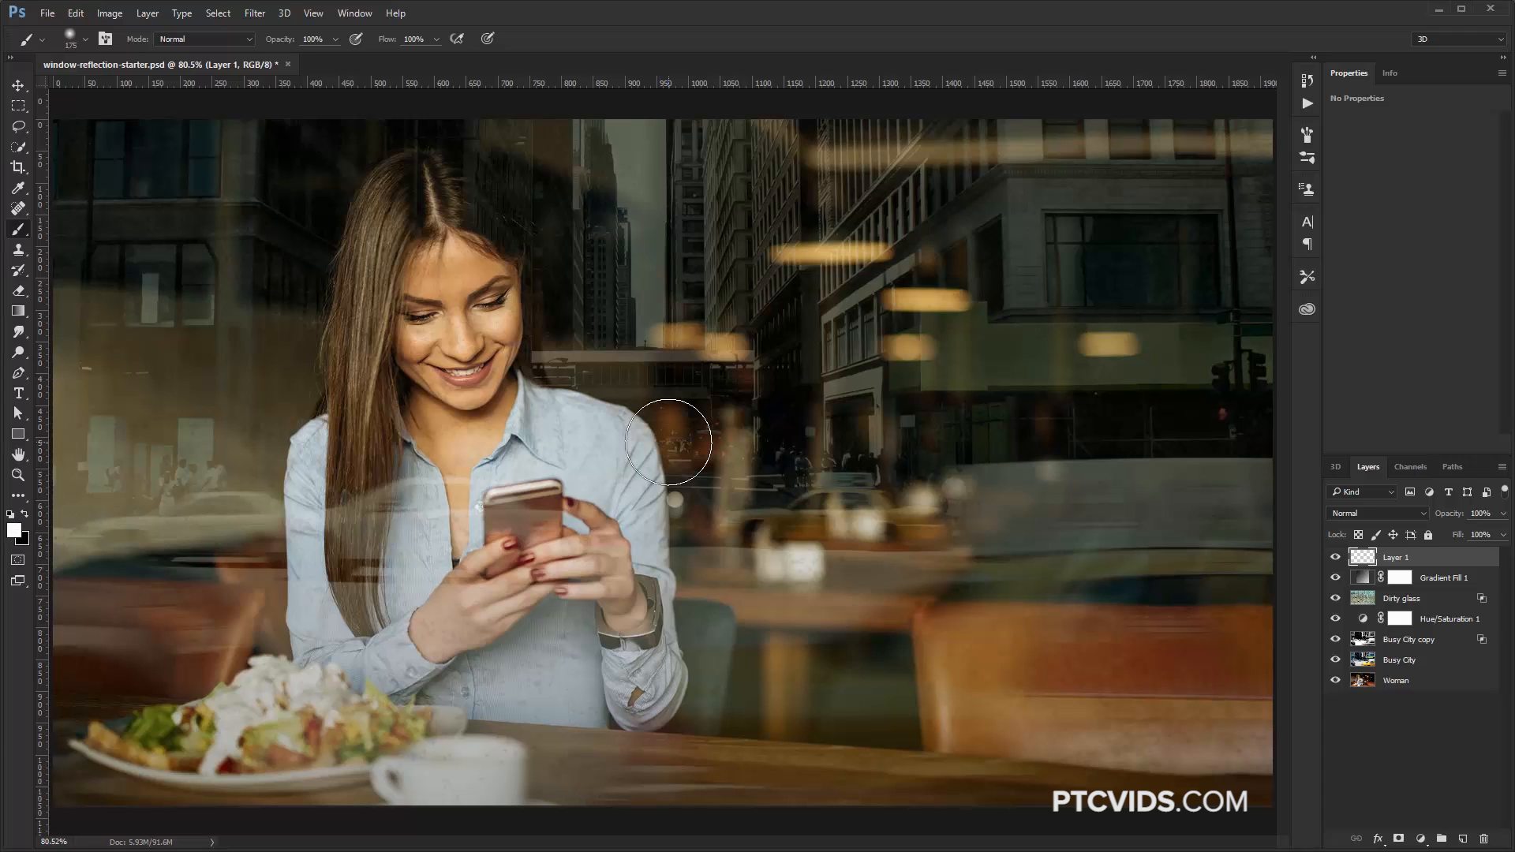
pyautogui.click(667, 442)
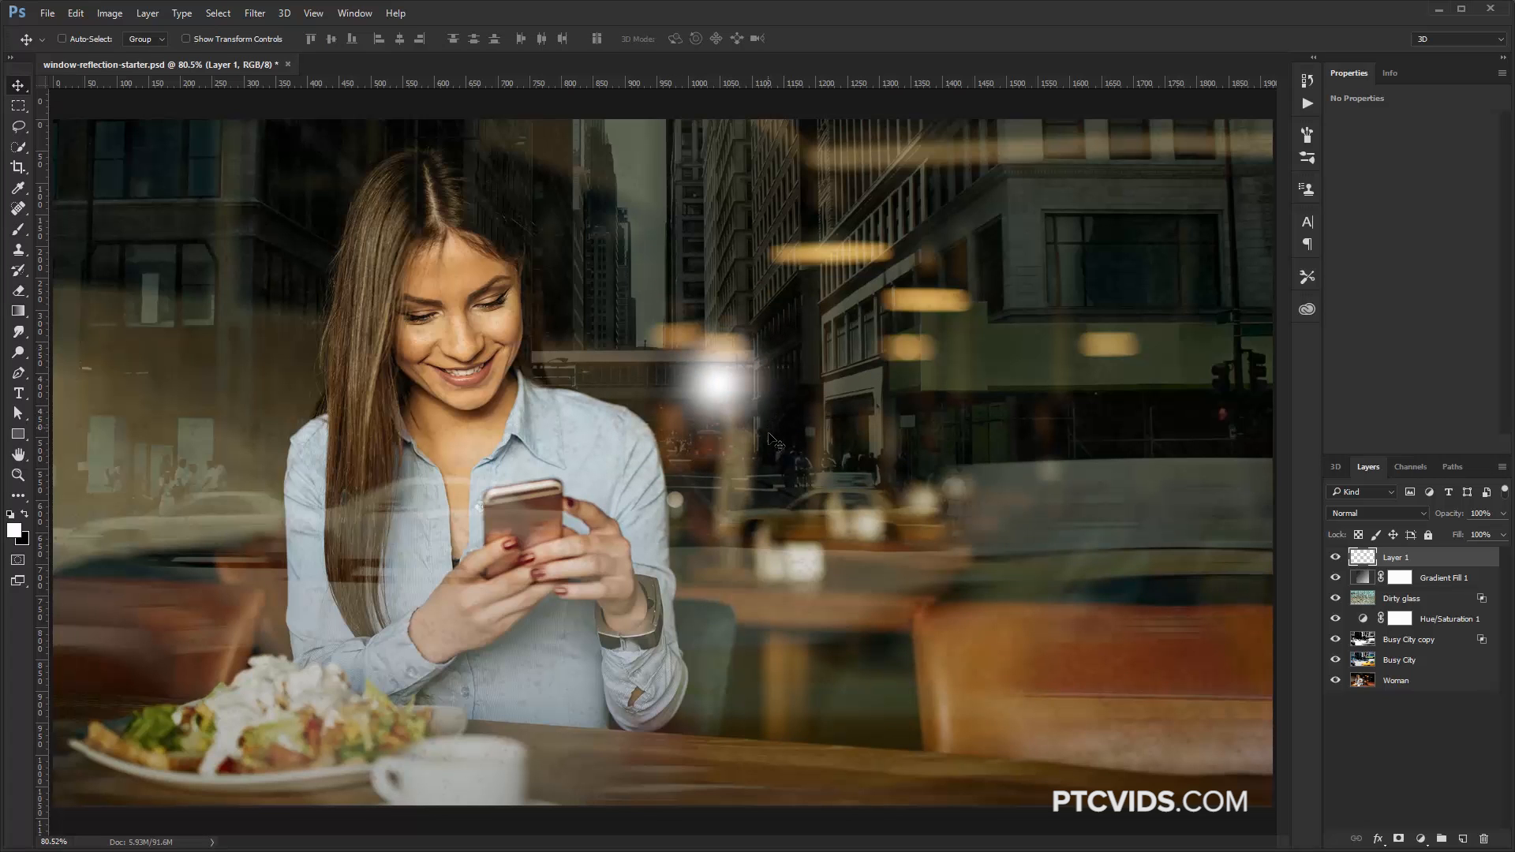
pyautogui.press('Ctrl+t')
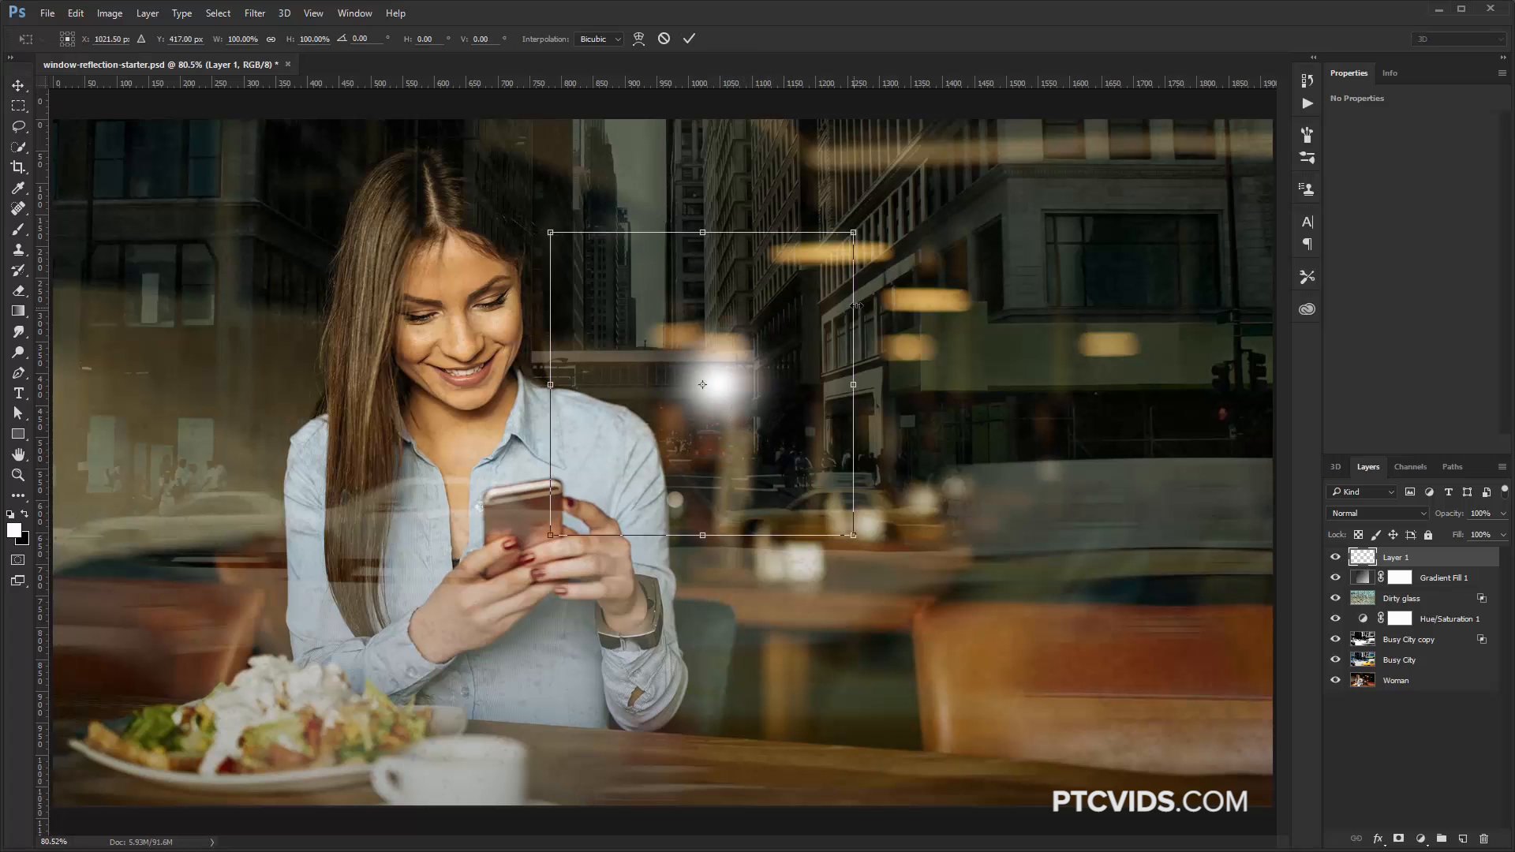
pyautogui.moveTo(853, 232); pyautogui.dragTo(988, 100)
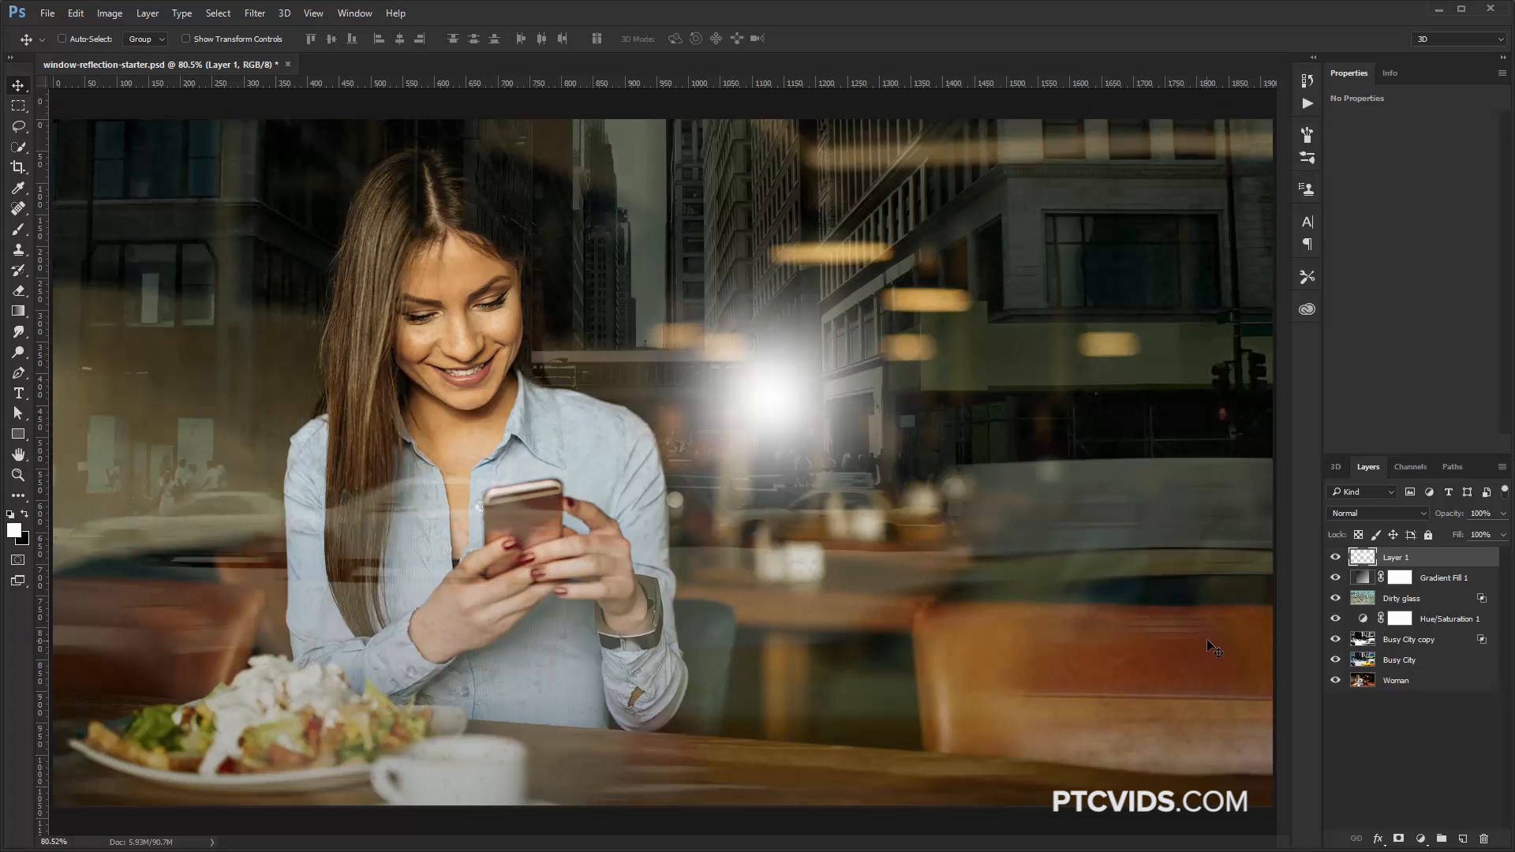
pyautogui.moveTo(1322, 697)
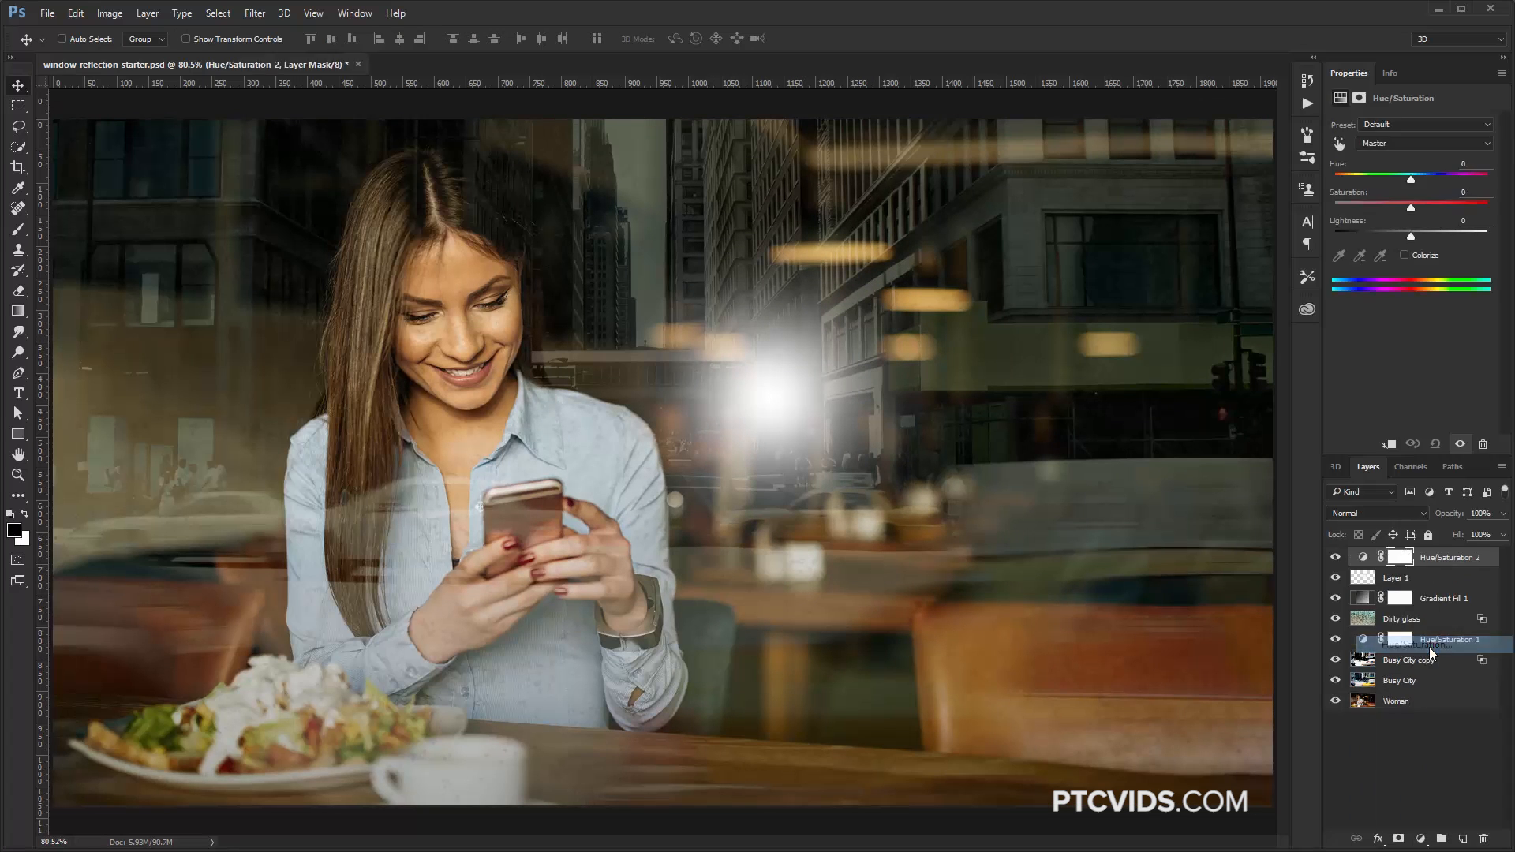
# Step: Colorize the clipped Hue/Saturation layer with Hue 58, Saturation 41, Lightness -26
pyautogui.click(1404, 254)
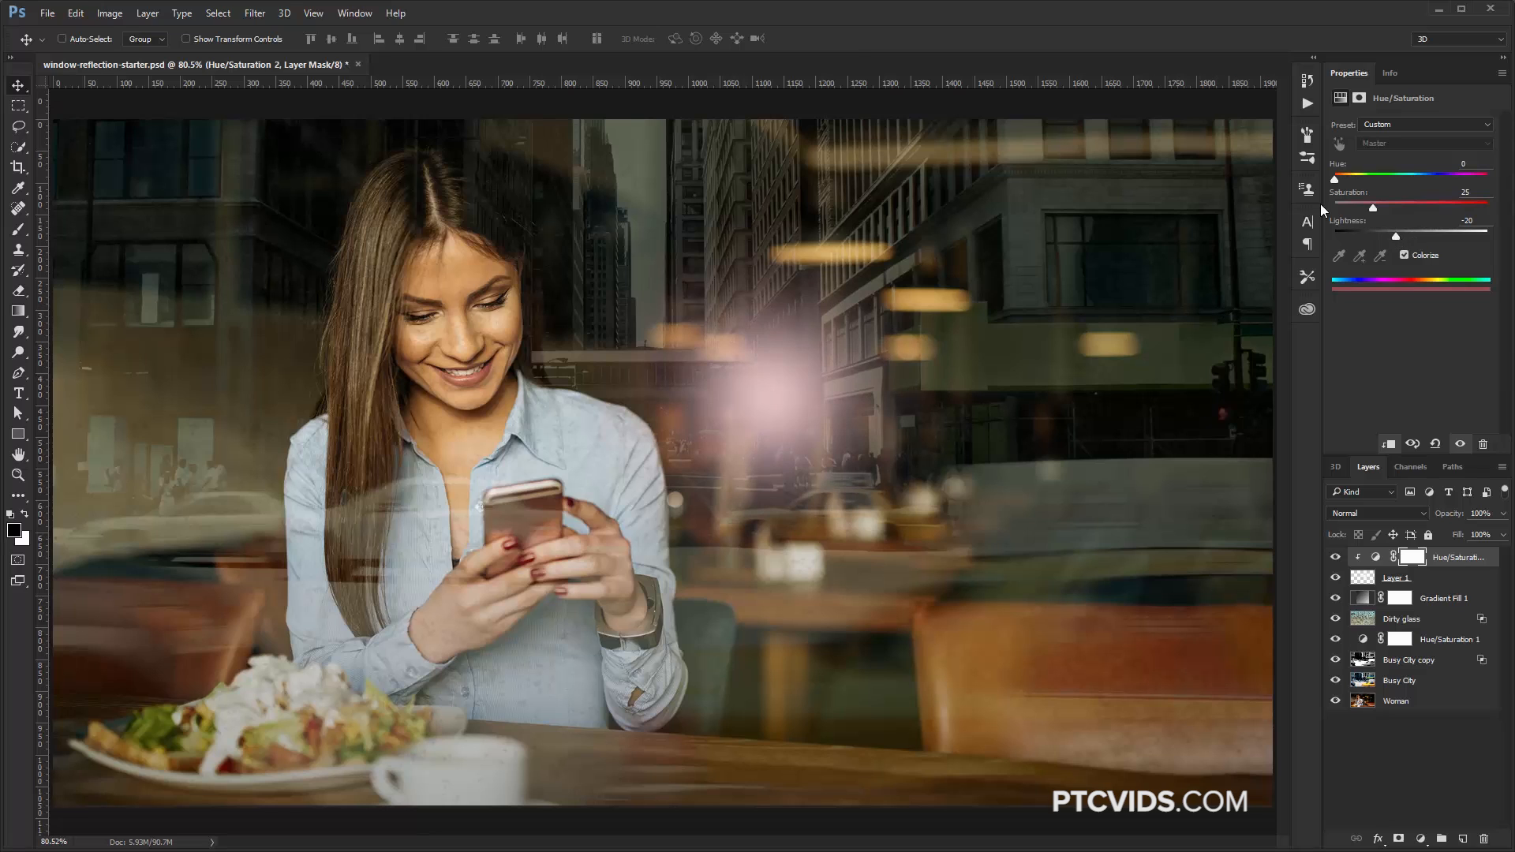
pyautogui.moveTo(1335, 177); pyautogui.dragTo(1359, 177)
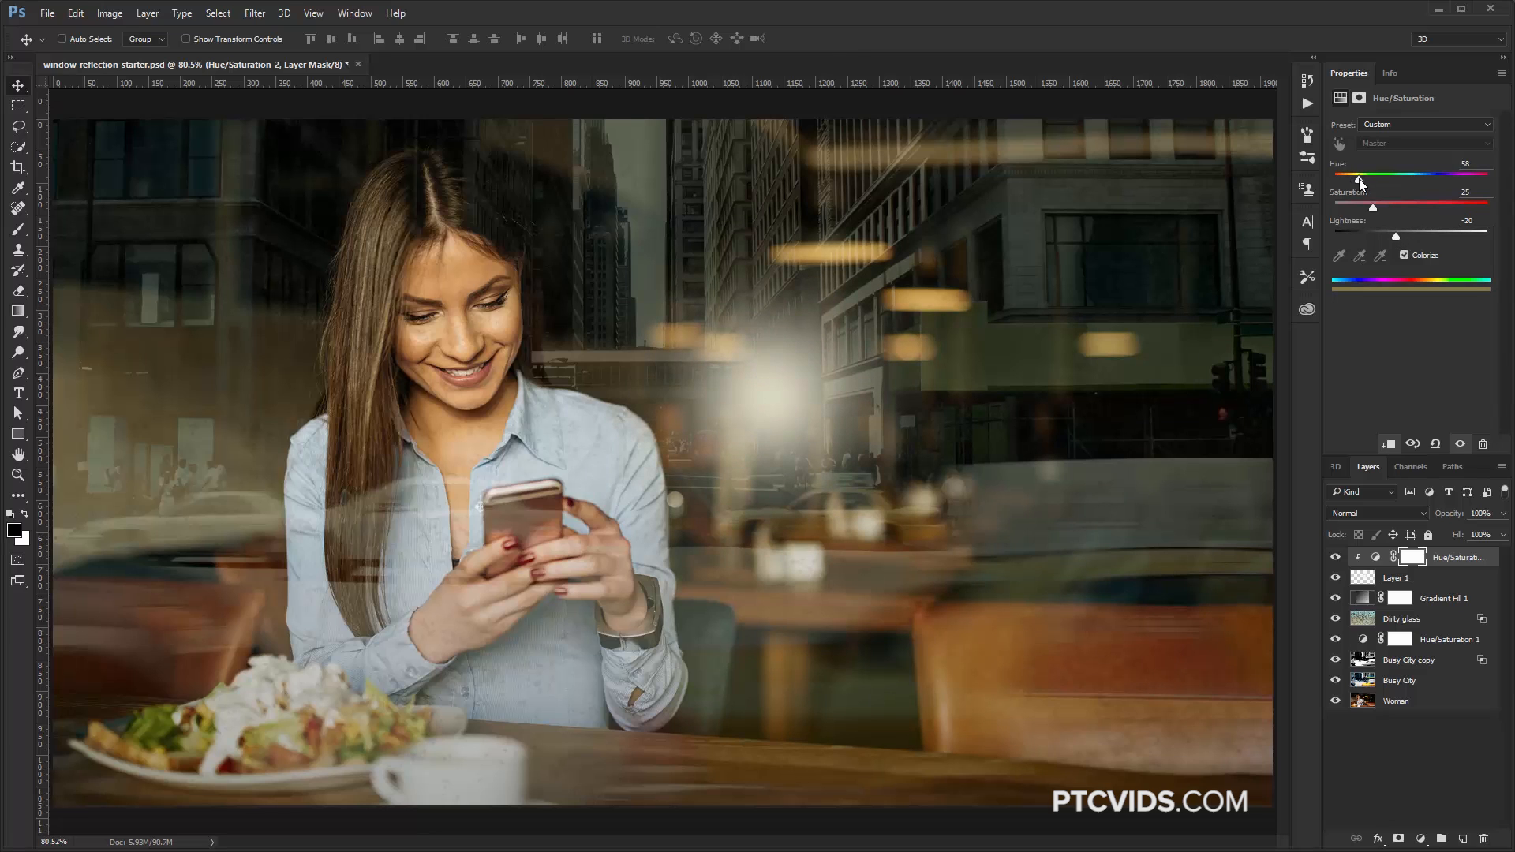
pyautogui.moveTo(1373, 207); pyautogui.dragTo(1395, 207)
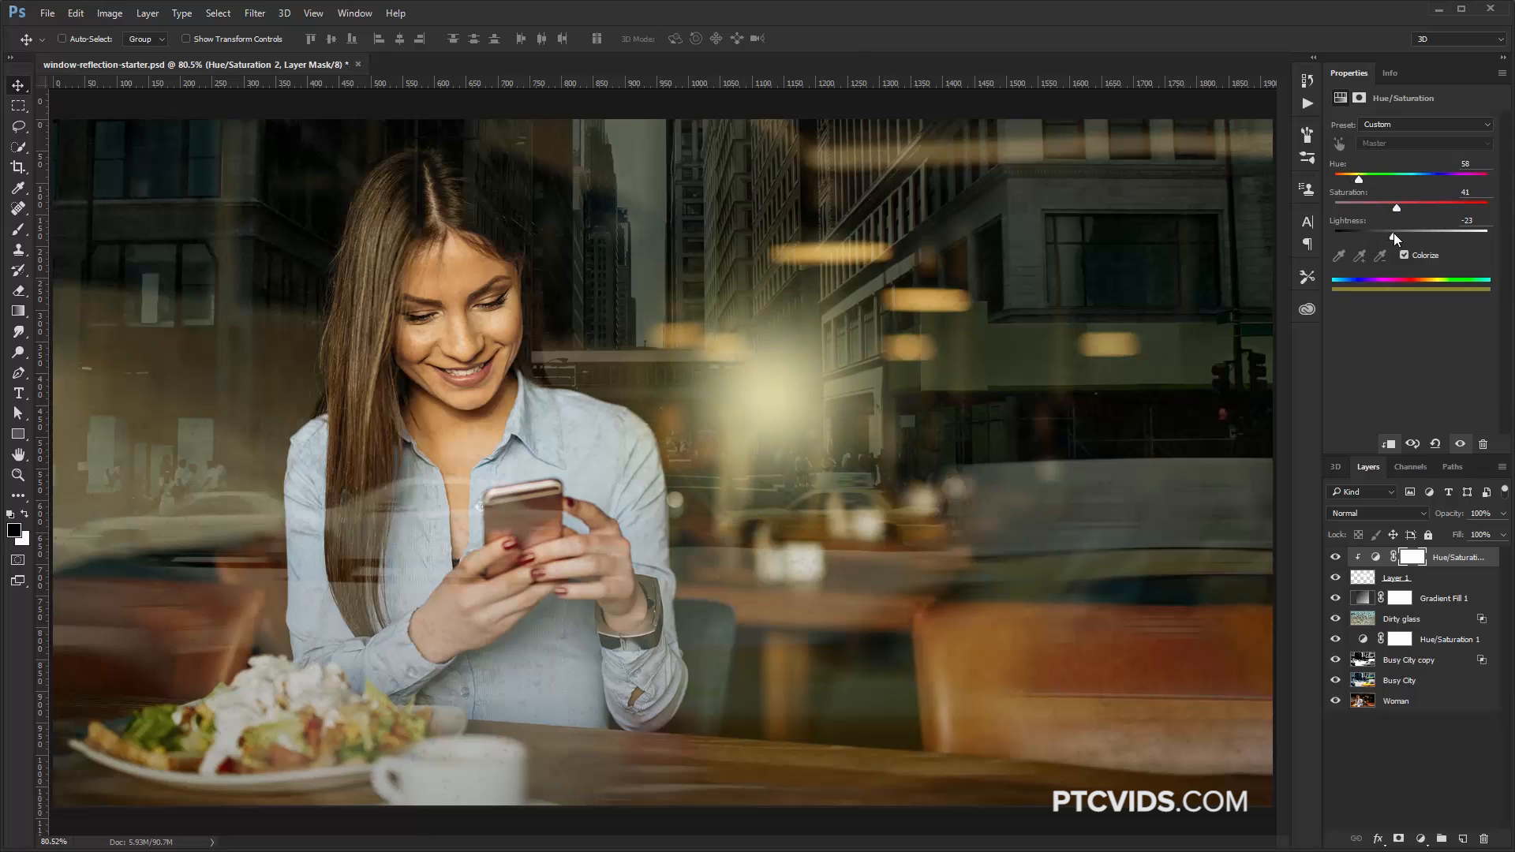
pyautogui.moveTo(1395, 237); pyautogui.dragTo(1390, 236)
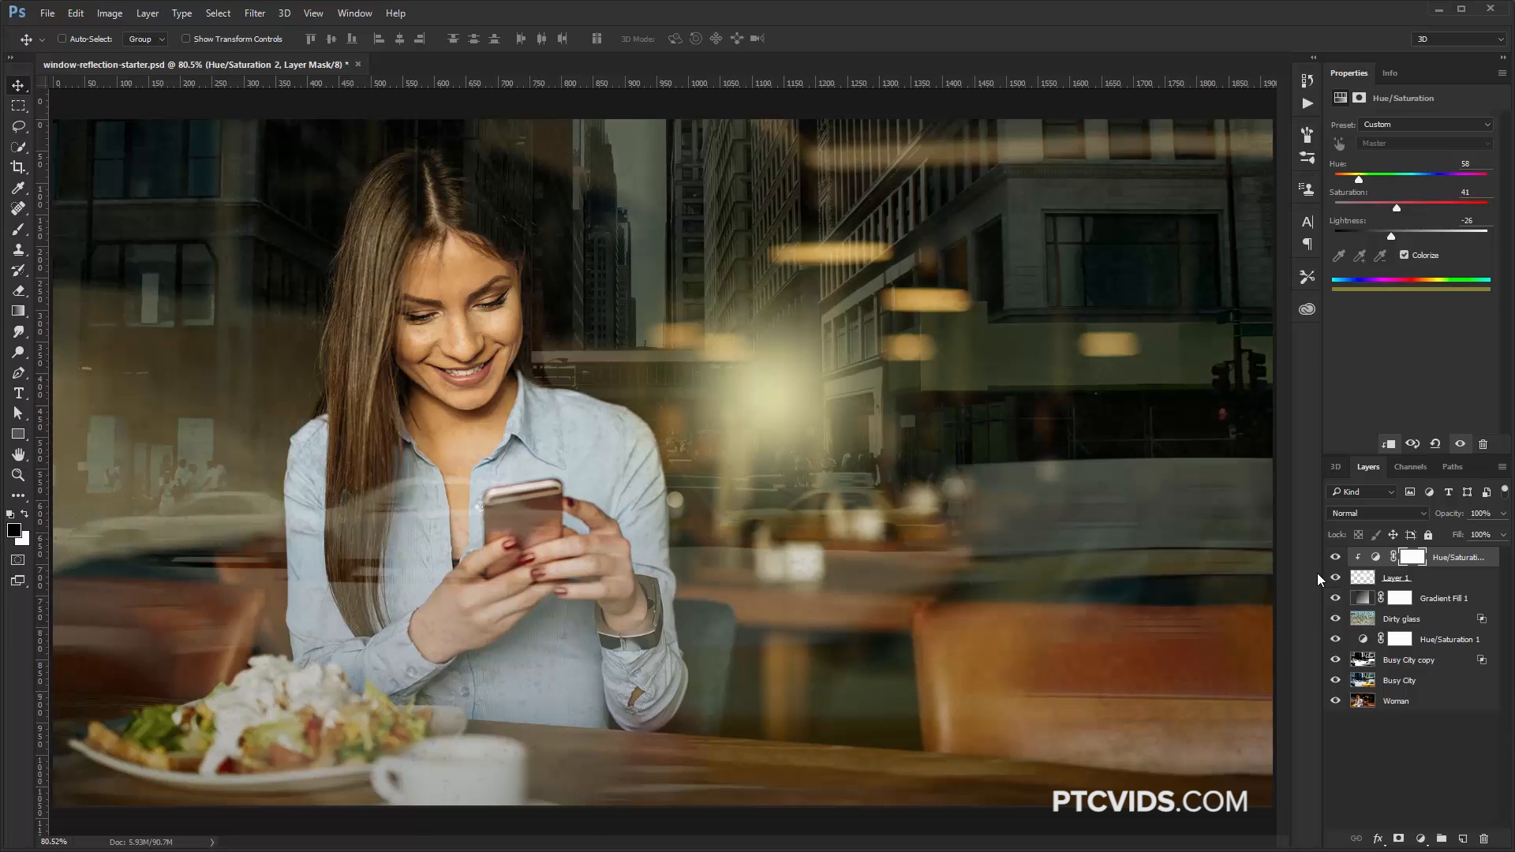
# Step: Rename the glow painting layer to 'Glow'
pyautogui.click(1396, 577)
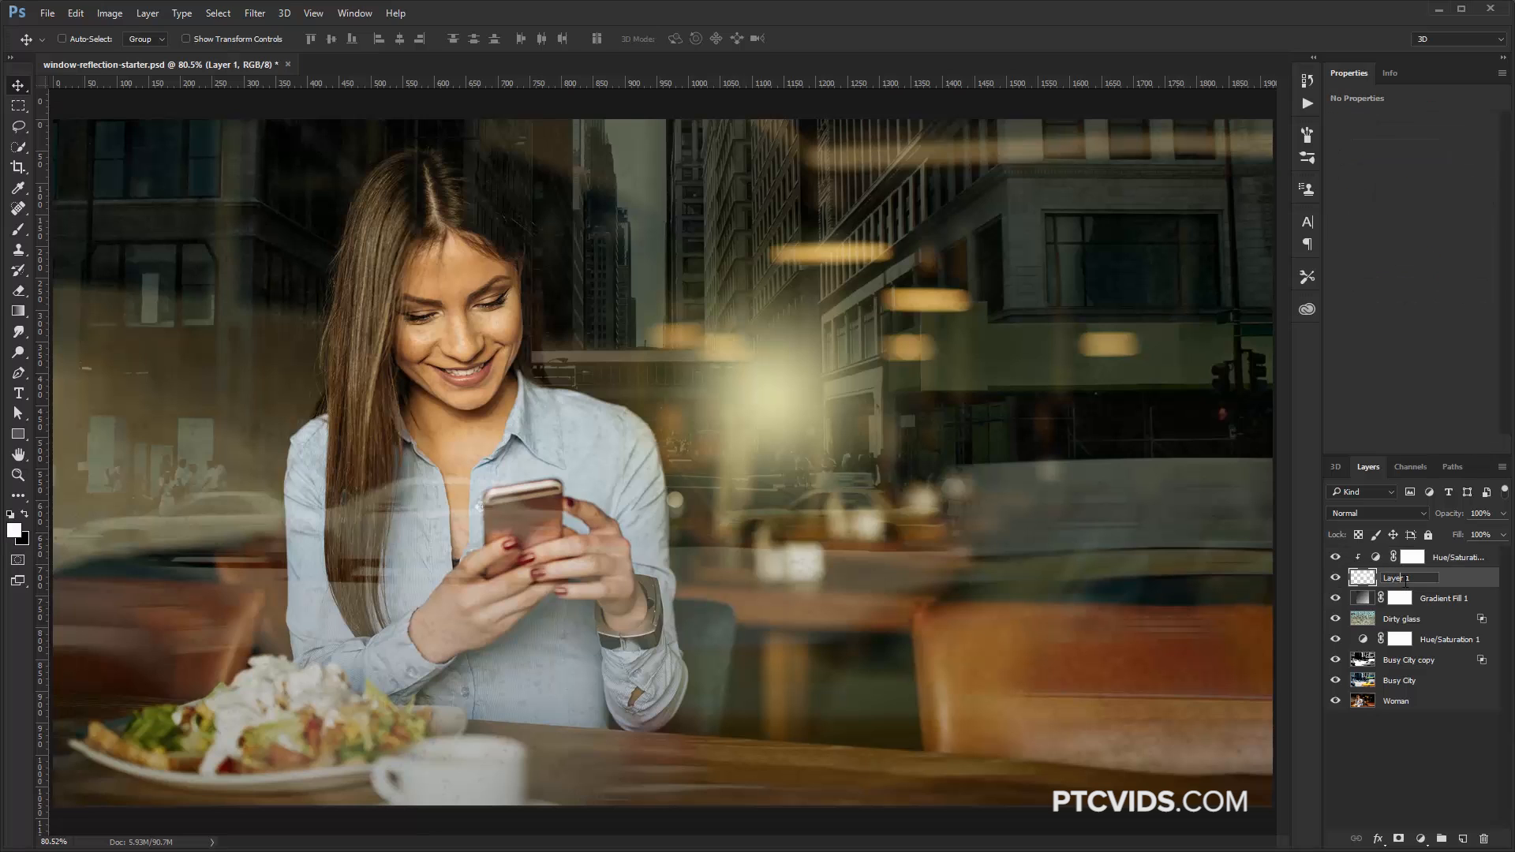
pyautogui.doubleClick(1399, 577)
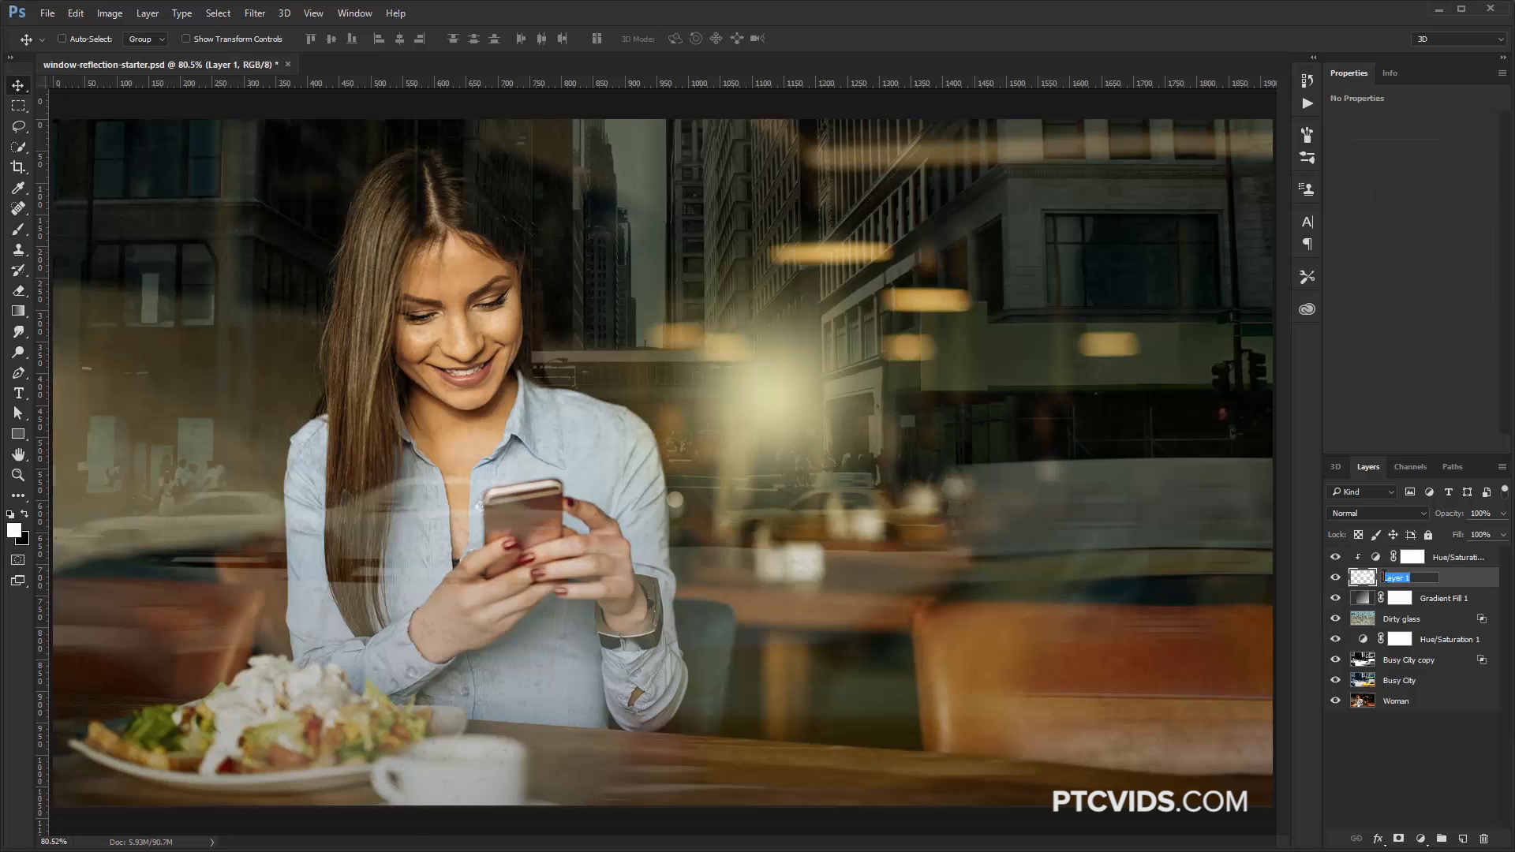
pyautogui.write('Glow')
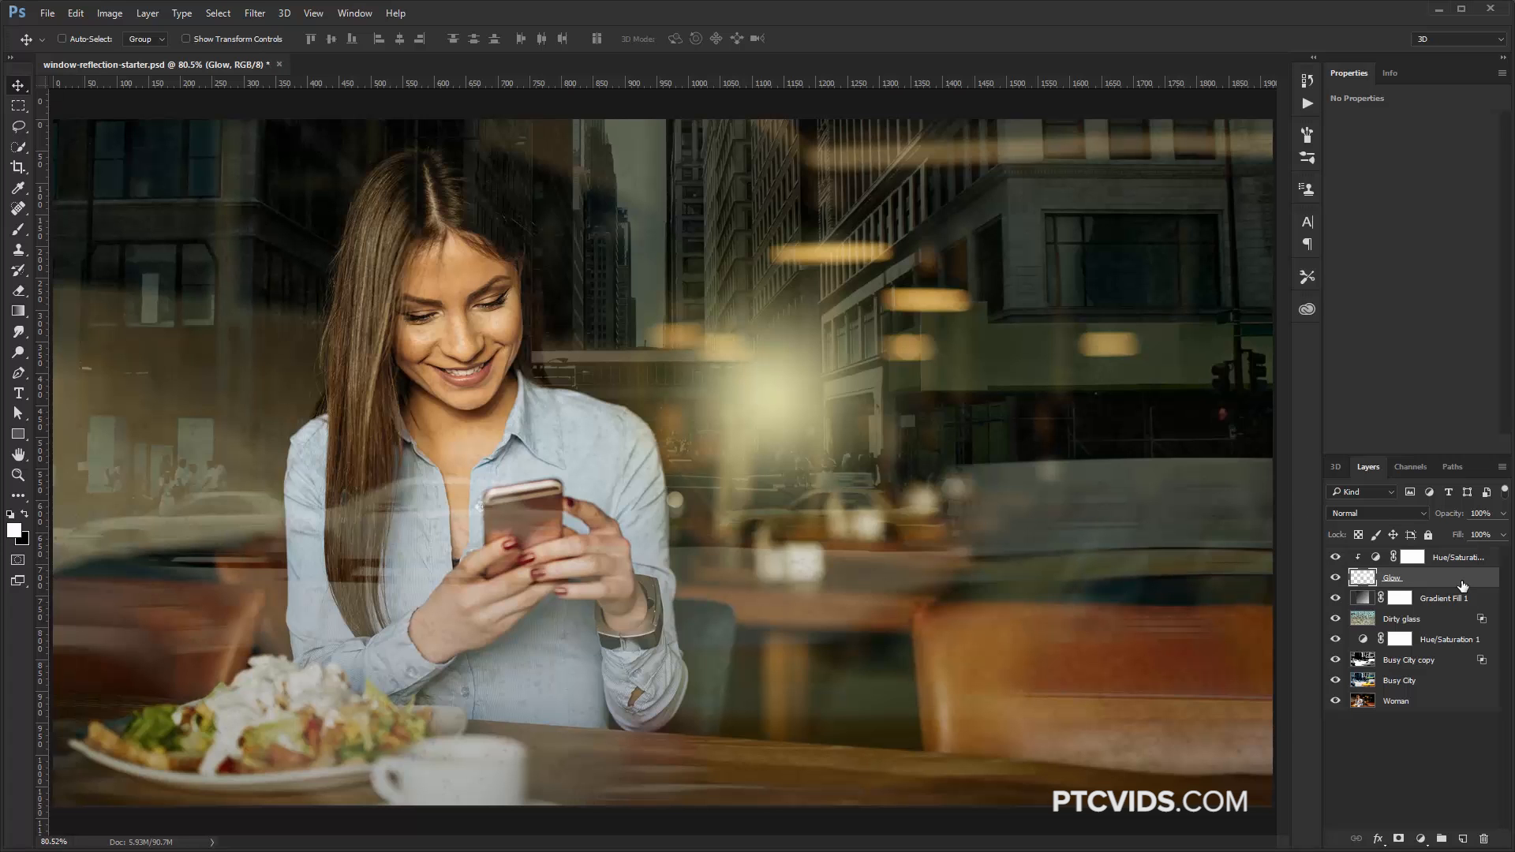
# Step: Set the Glow layer's blend mode to Linear Dodge (Add) with Transparency Shapes Layer unchecked
pyautogui.doubleClick(1401, 578)
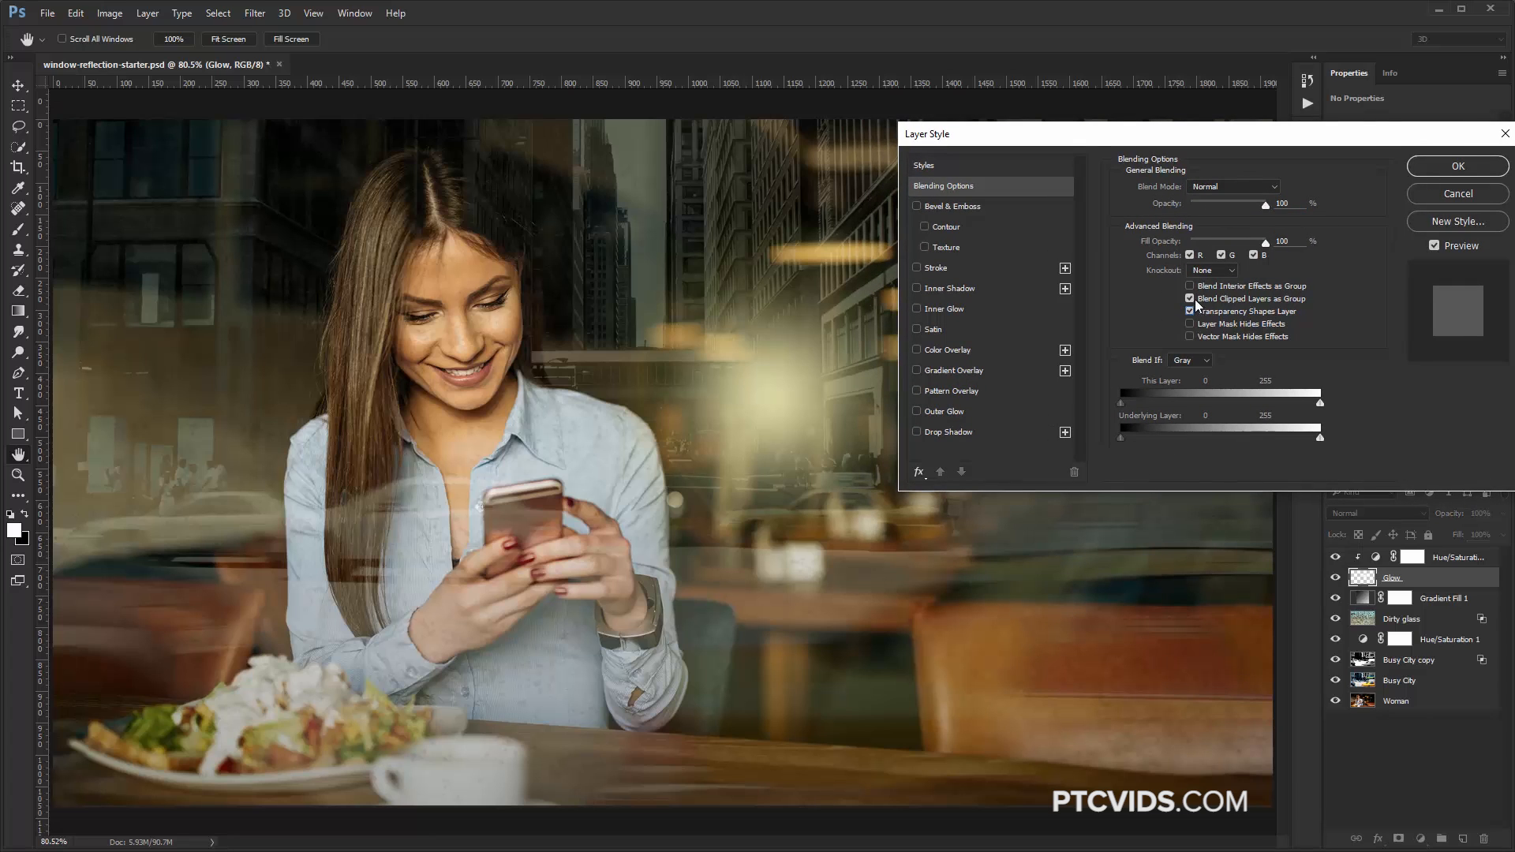
pyautogui.click(1233, 186)
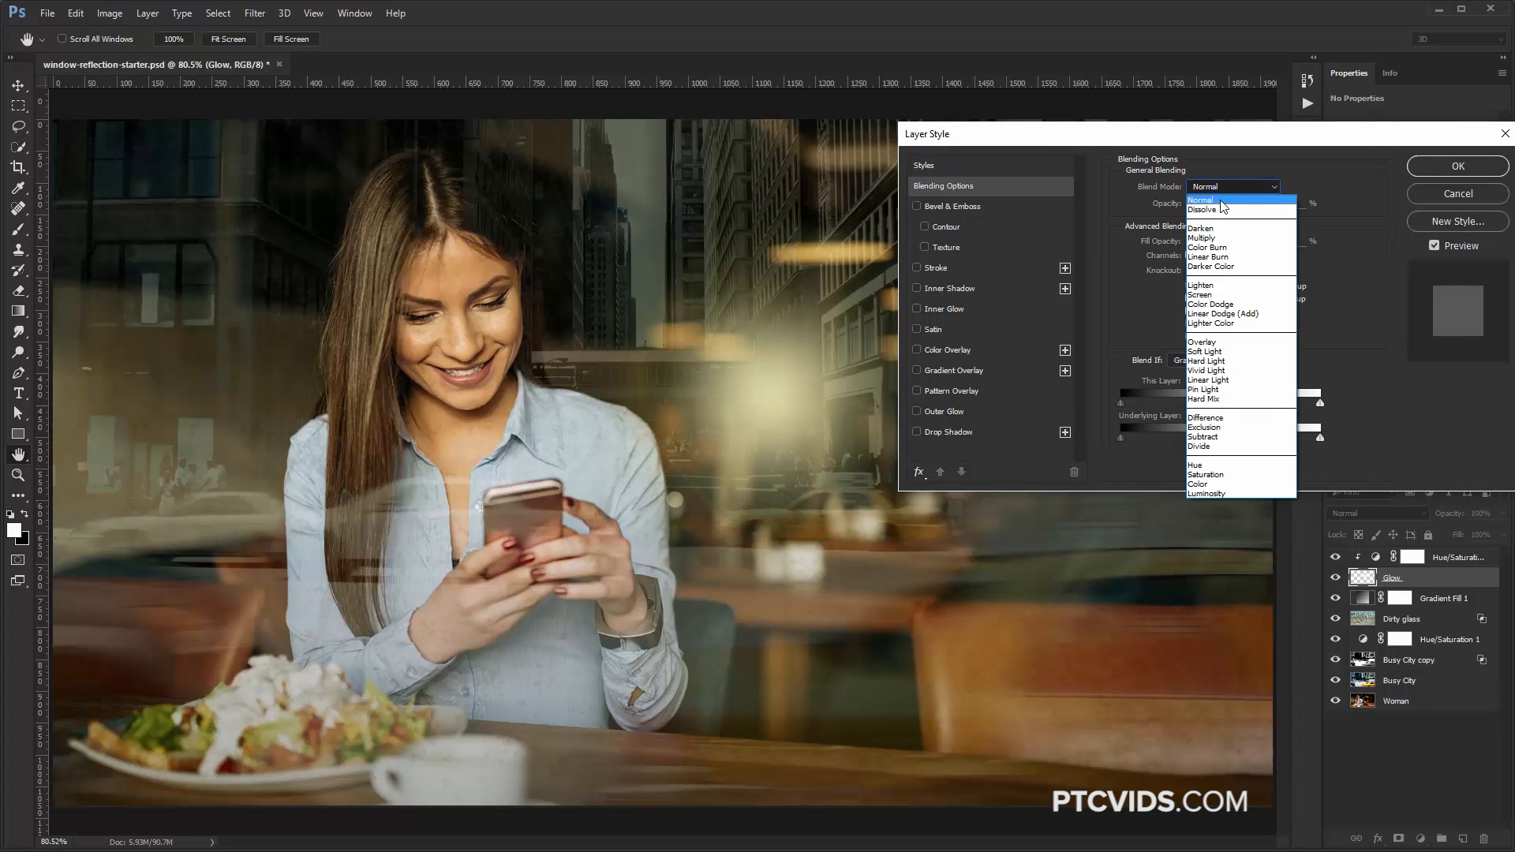
pyautogui.click(1222, 314)
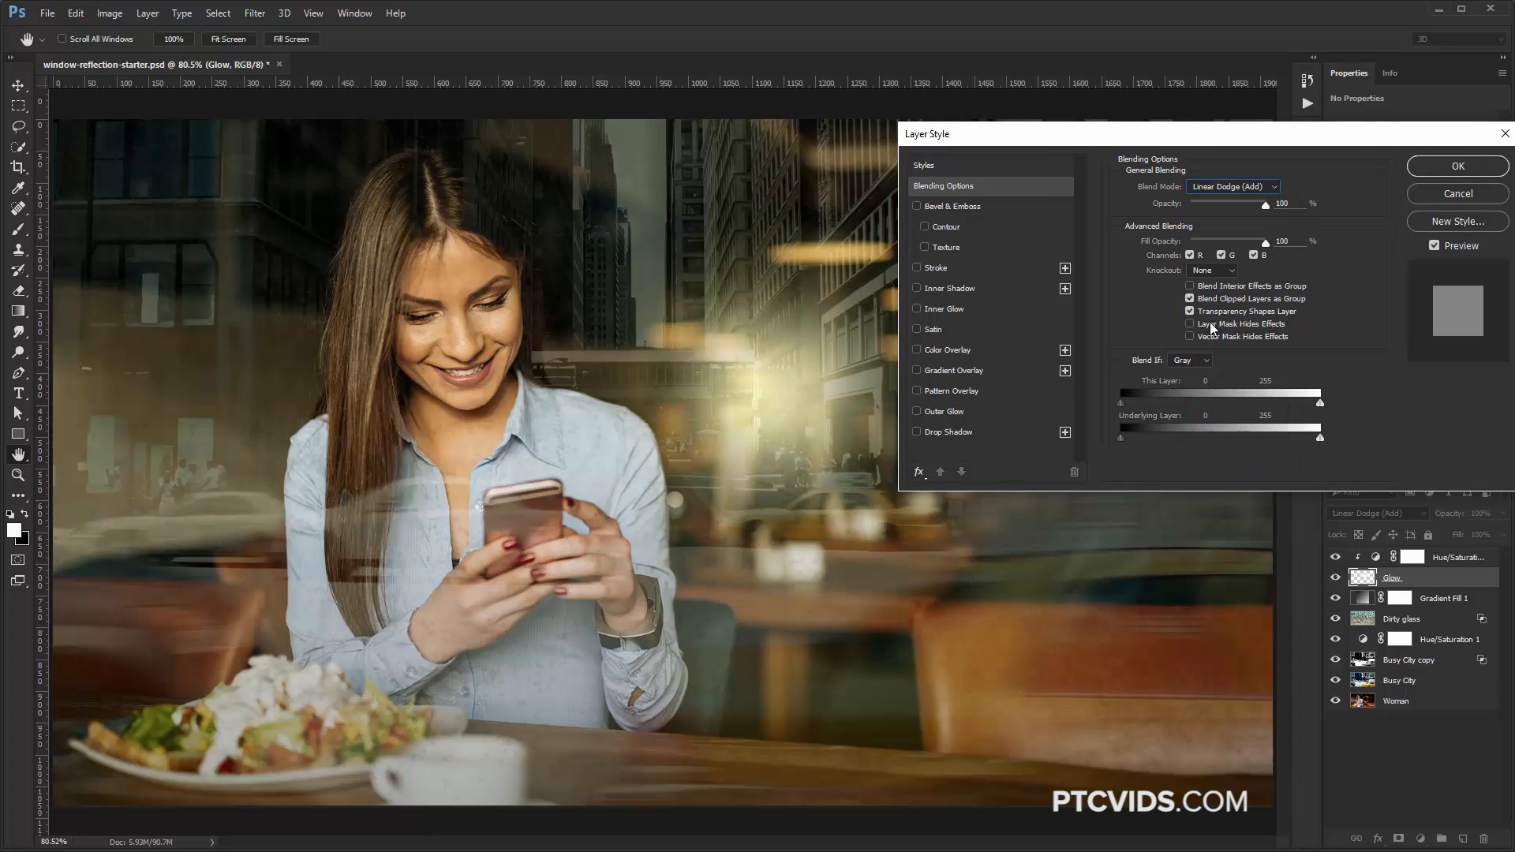
pyautogui.click(1189, 311)
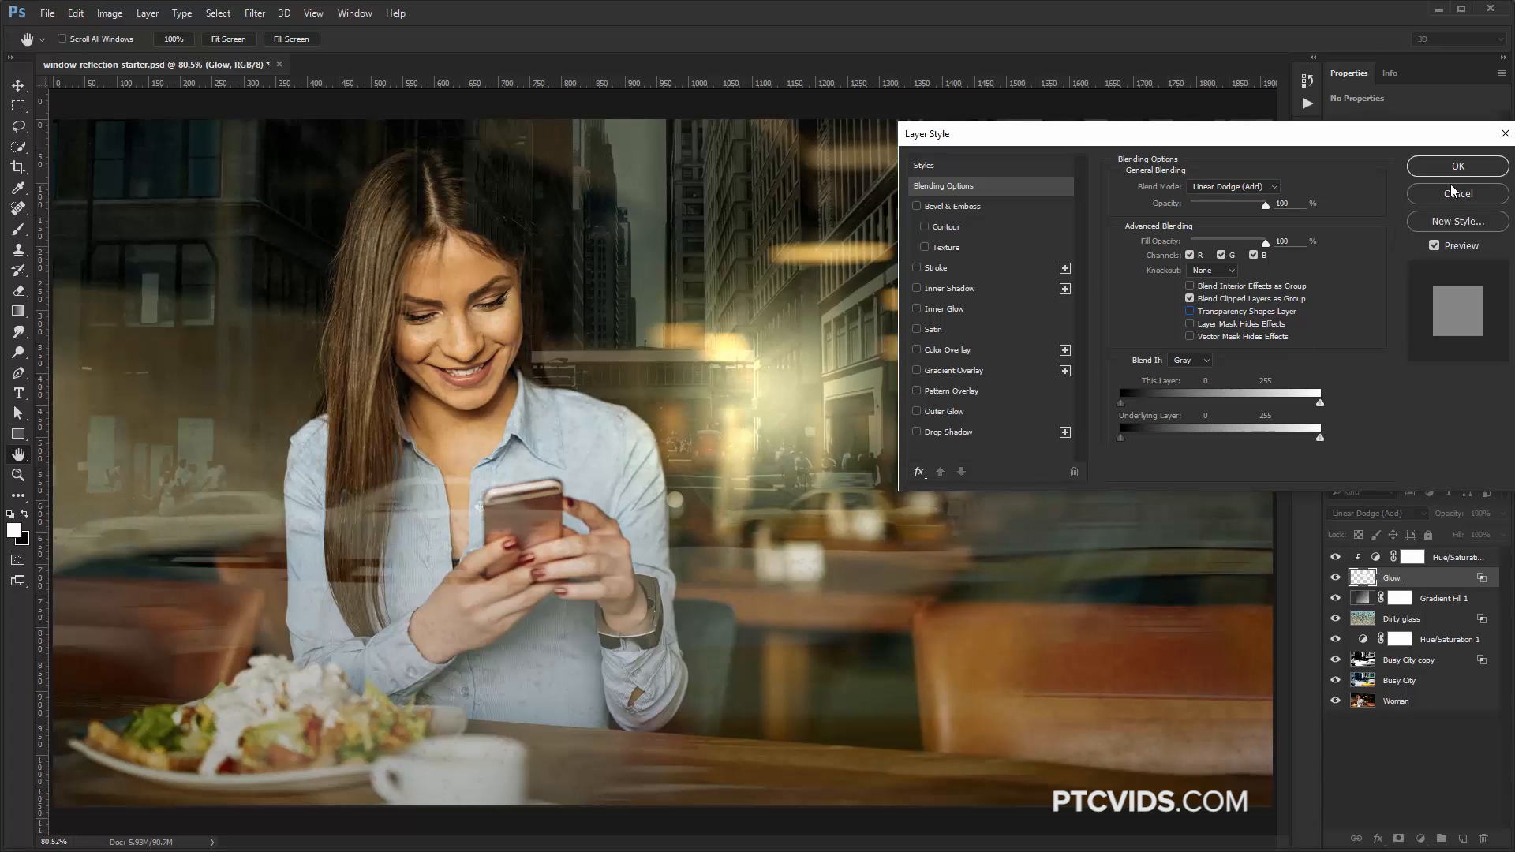
pyautogui.click(1456, 165)
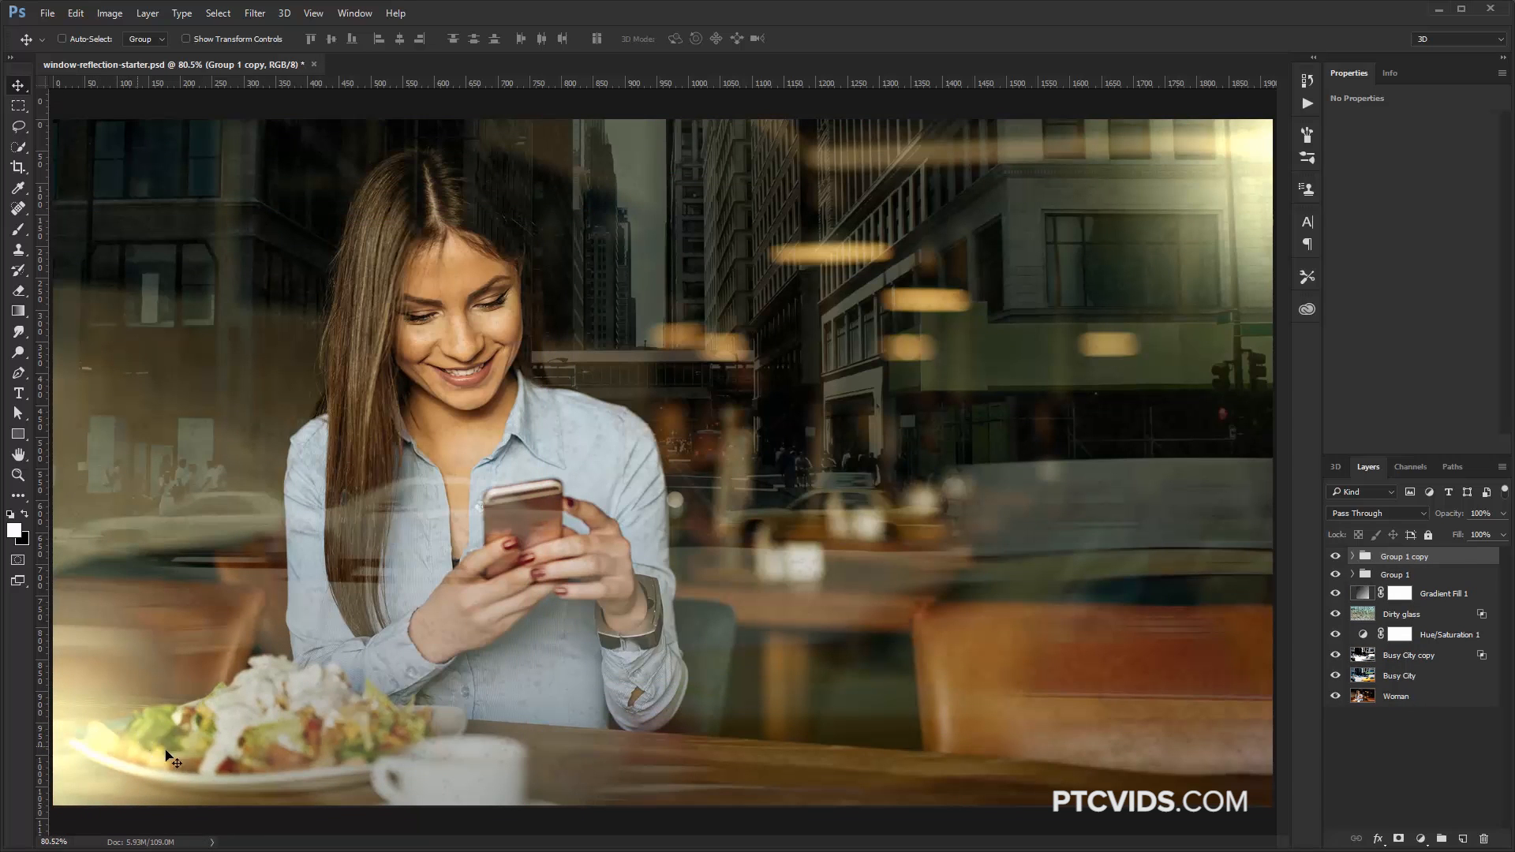
# Step: Expand the duplicated and original glow groups to check each holds Glow and its tint
pyautogui.click(1351, 555)
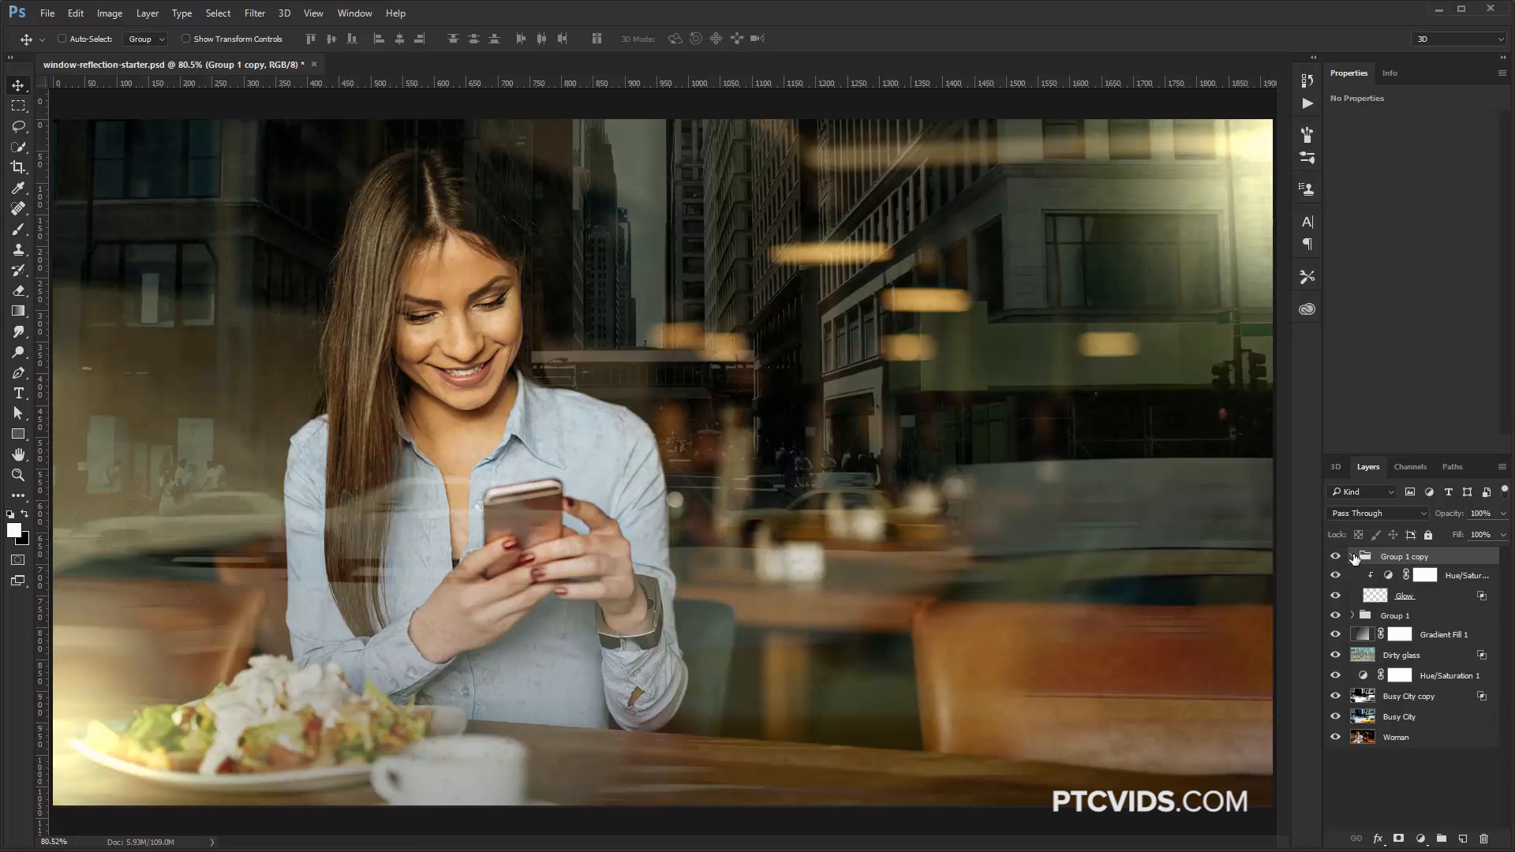
pyautogui.click(1404, 595)
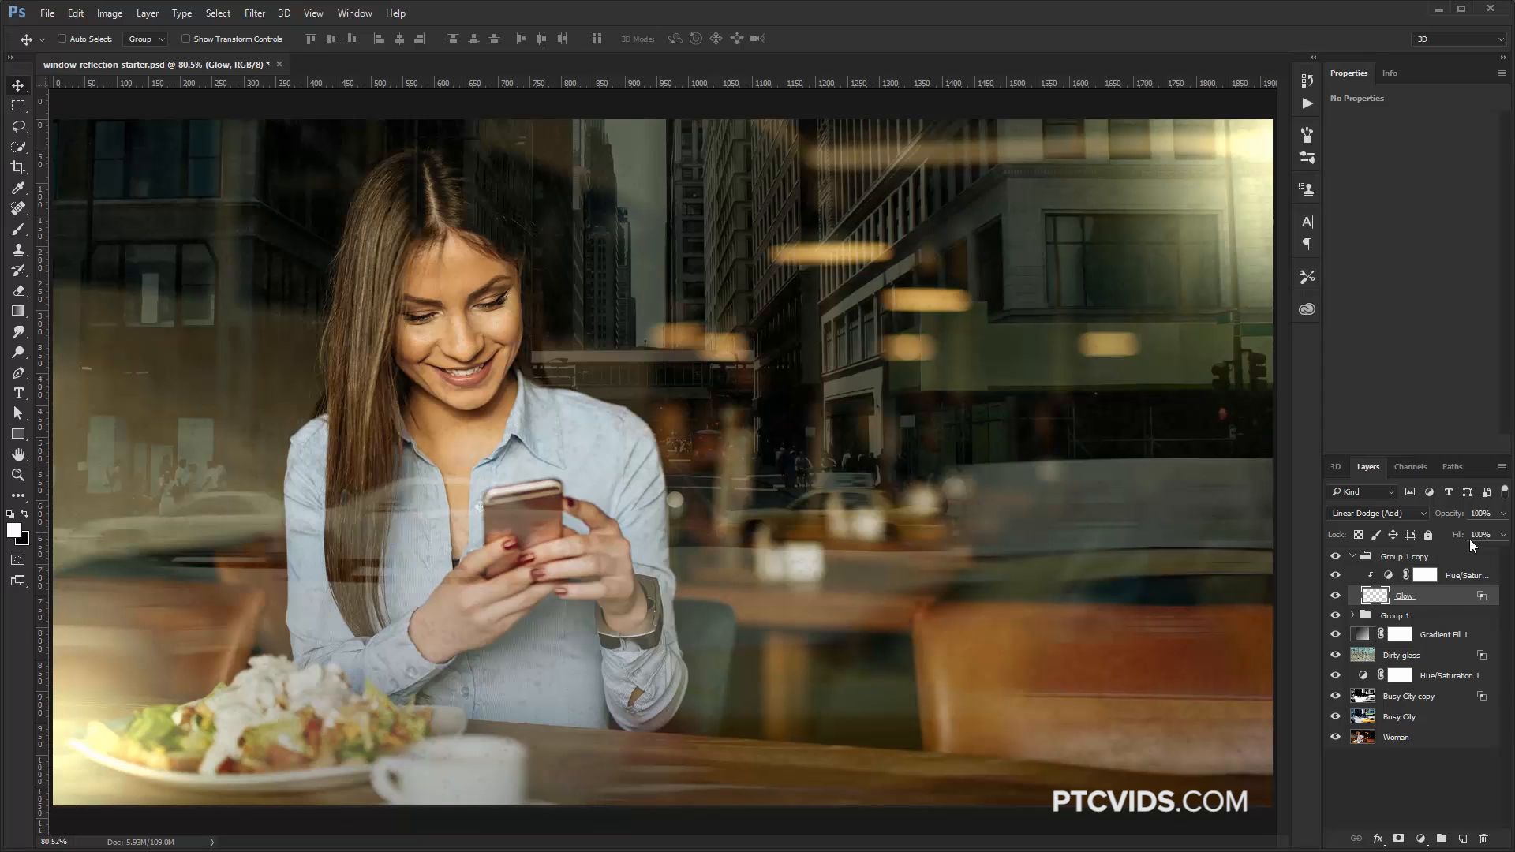
pyautogui.moveTo(1377, 520)
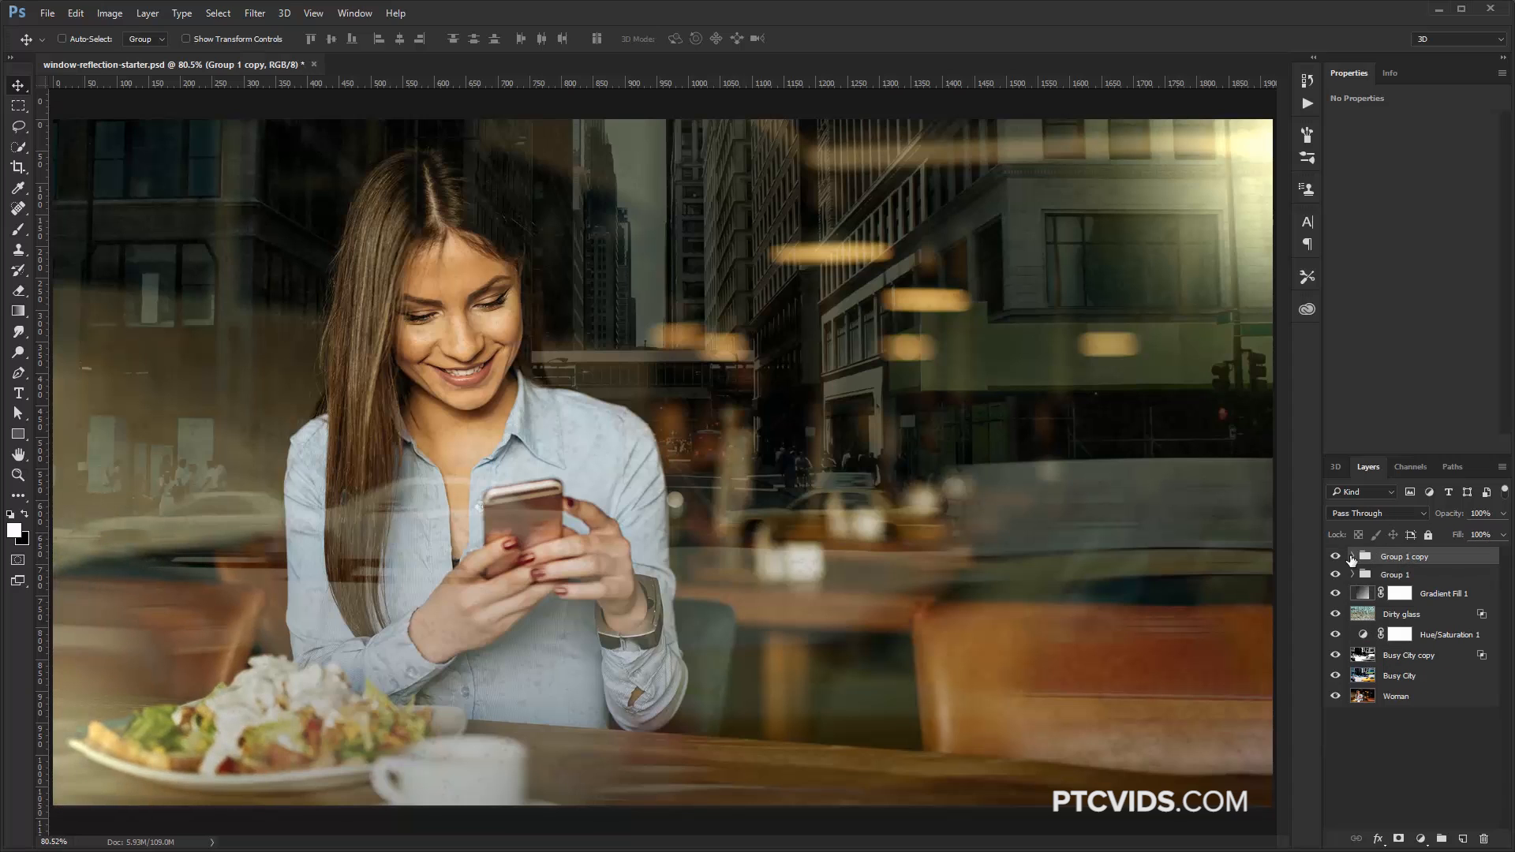
pyautogui.click(1351, 556)
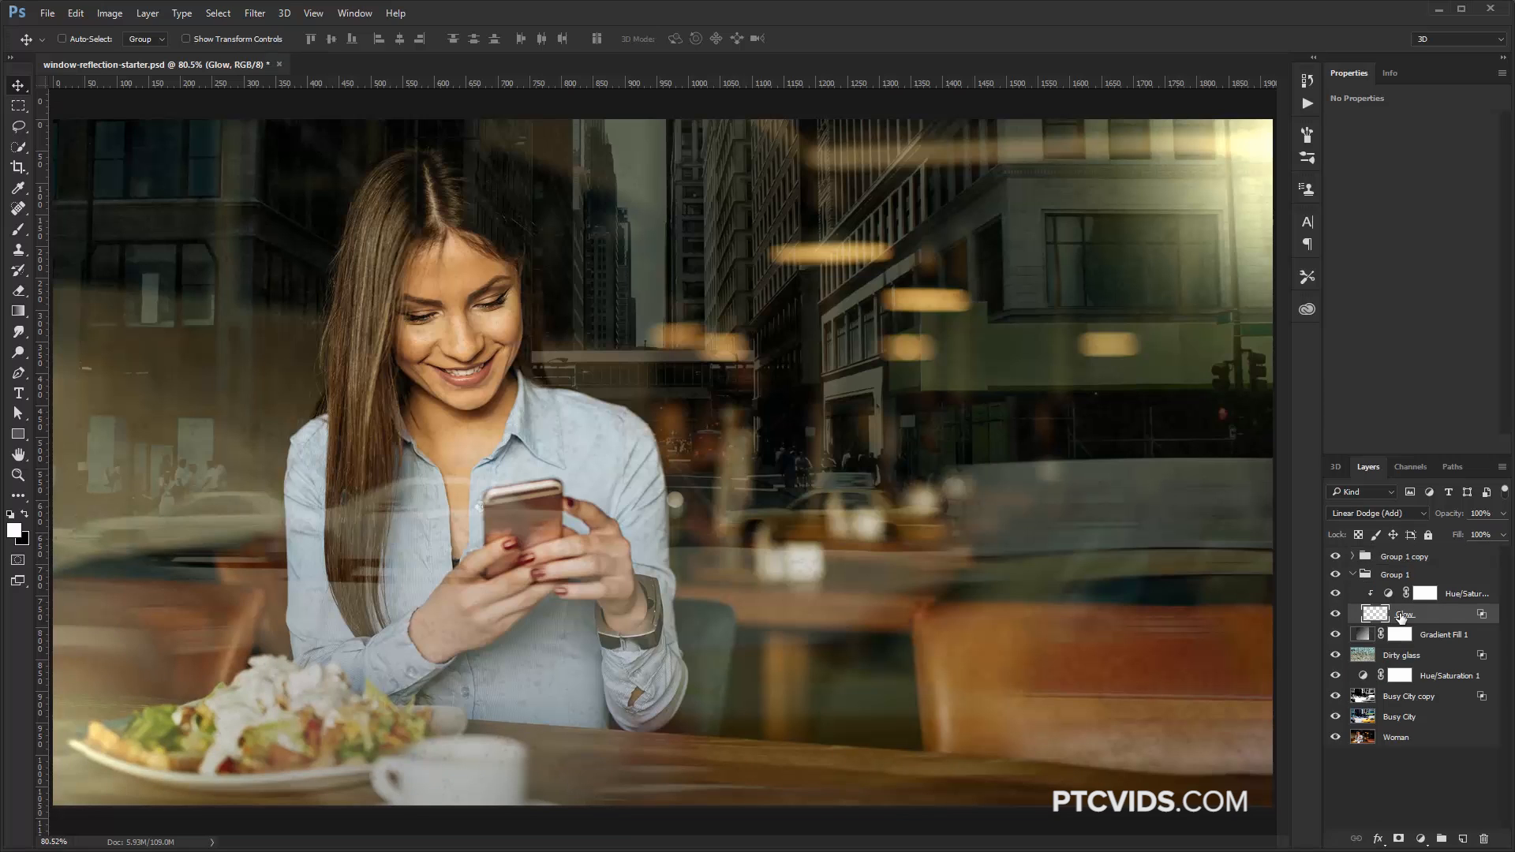
pyautogui.moveTo(1481, 535); pyautogui.dragTo(1449, 534)
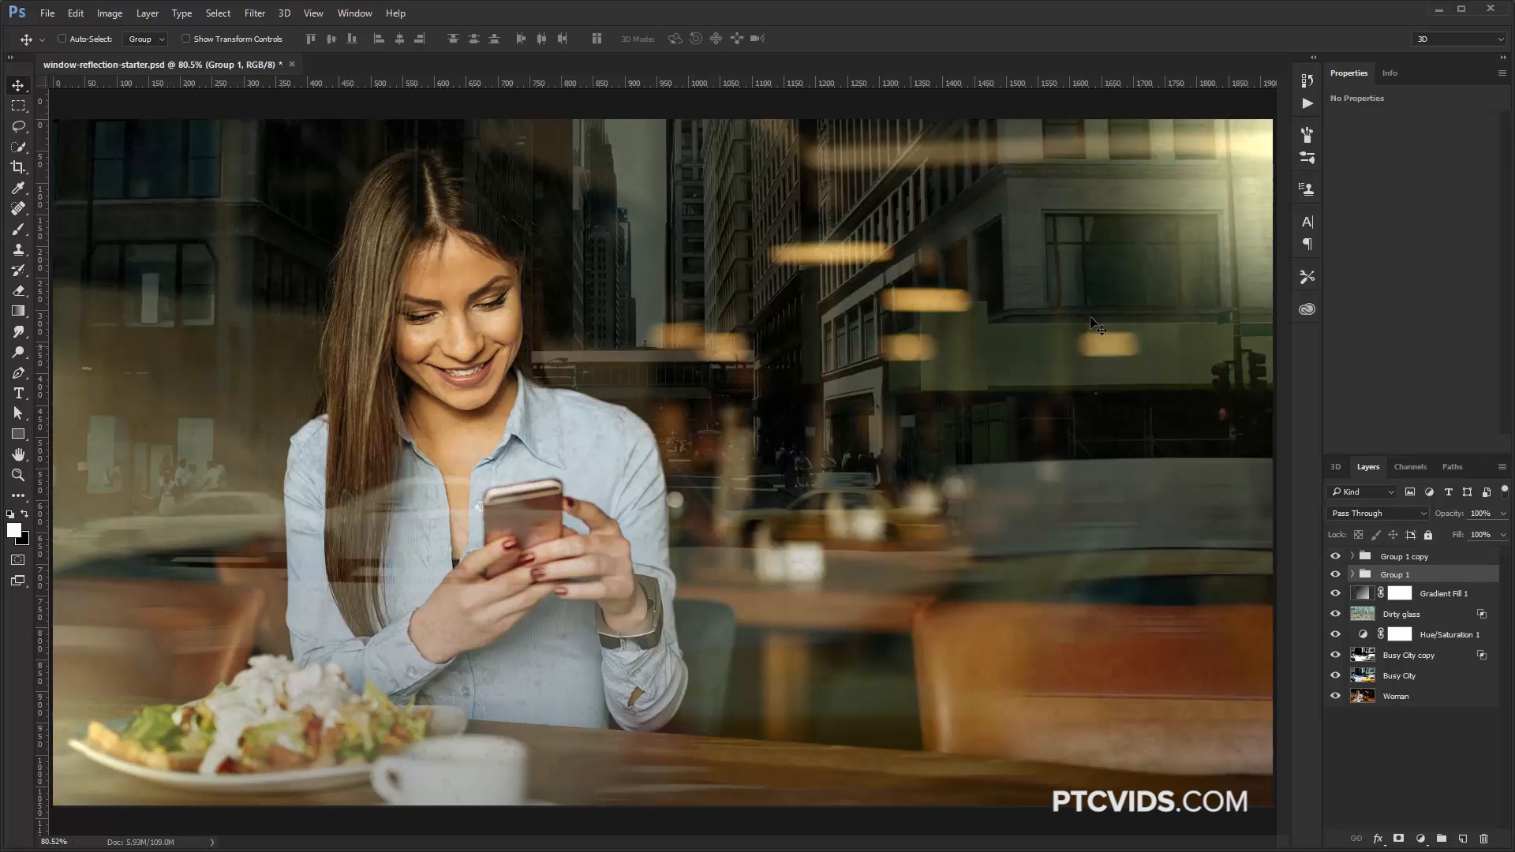
pyautogui.moveTo(1320, 576)
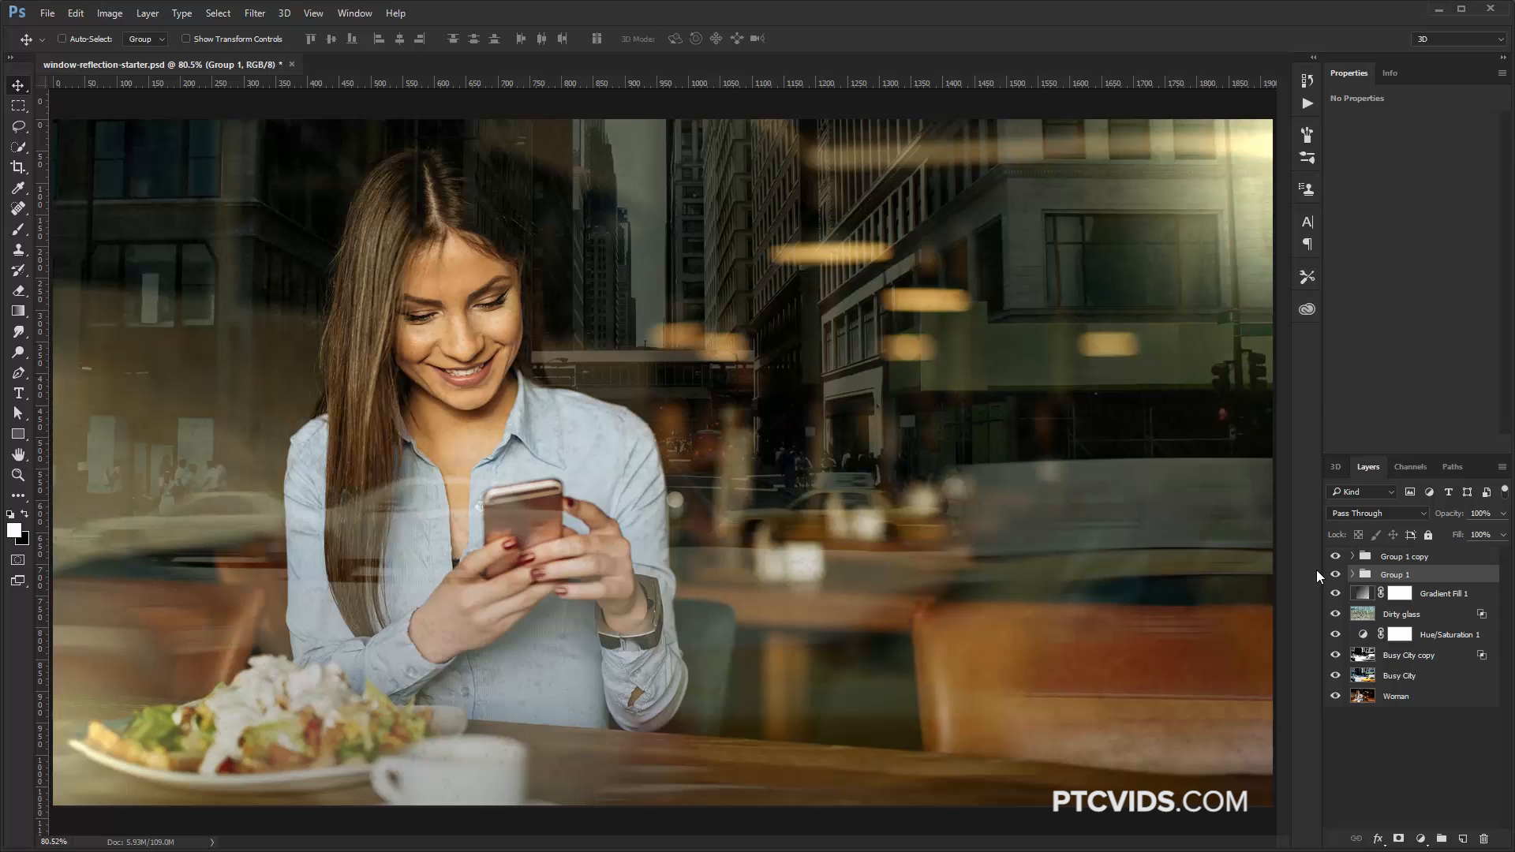
# Step: Select the layers, then make the top layer active for stamping a merged Layer 1
pyautogui.click(1398, 676)
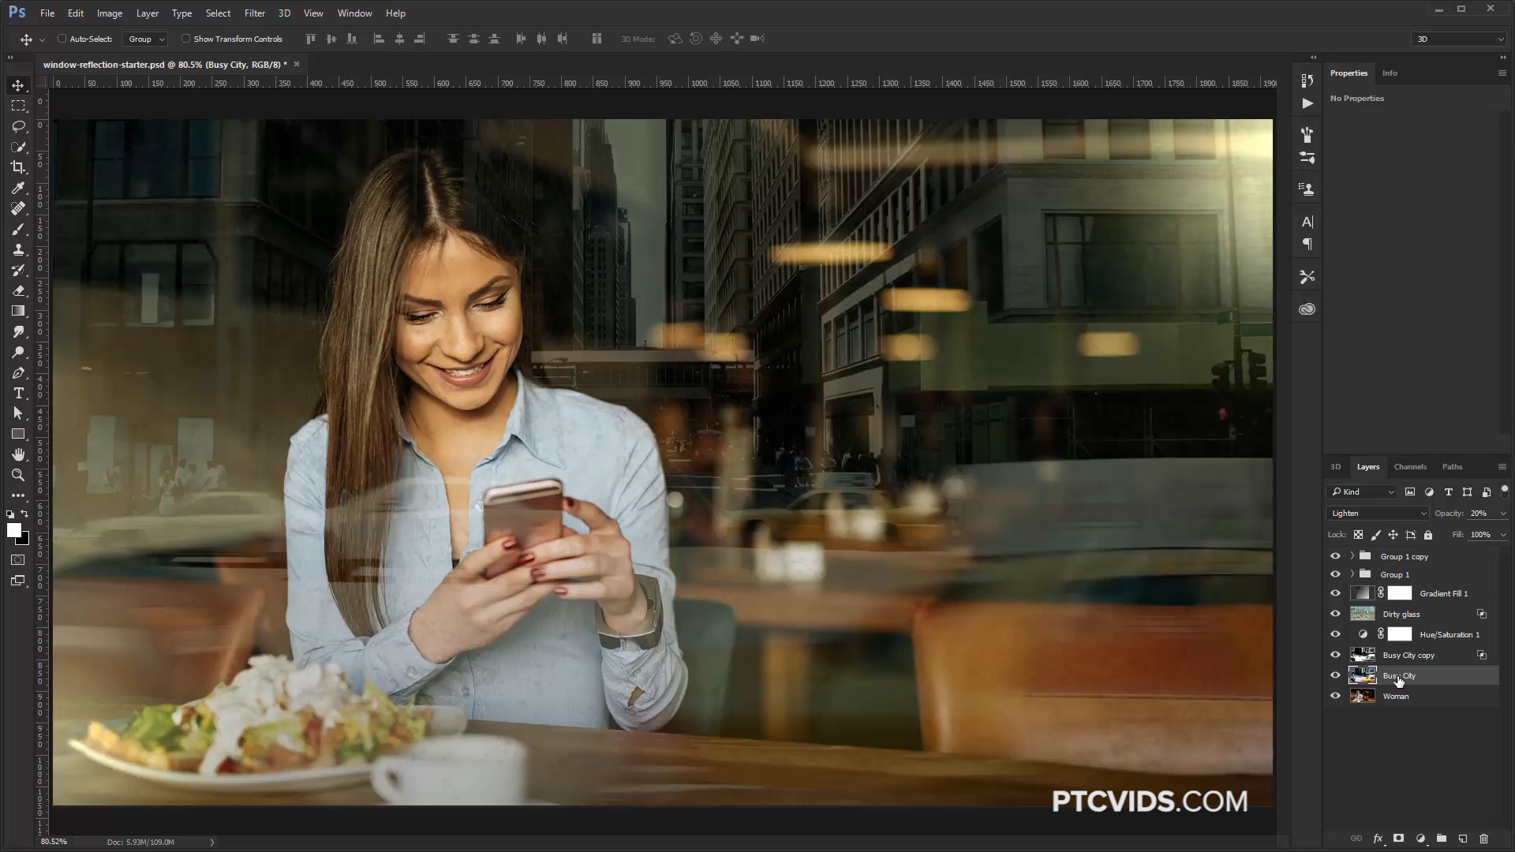
pyautogui.click(1407, 655)
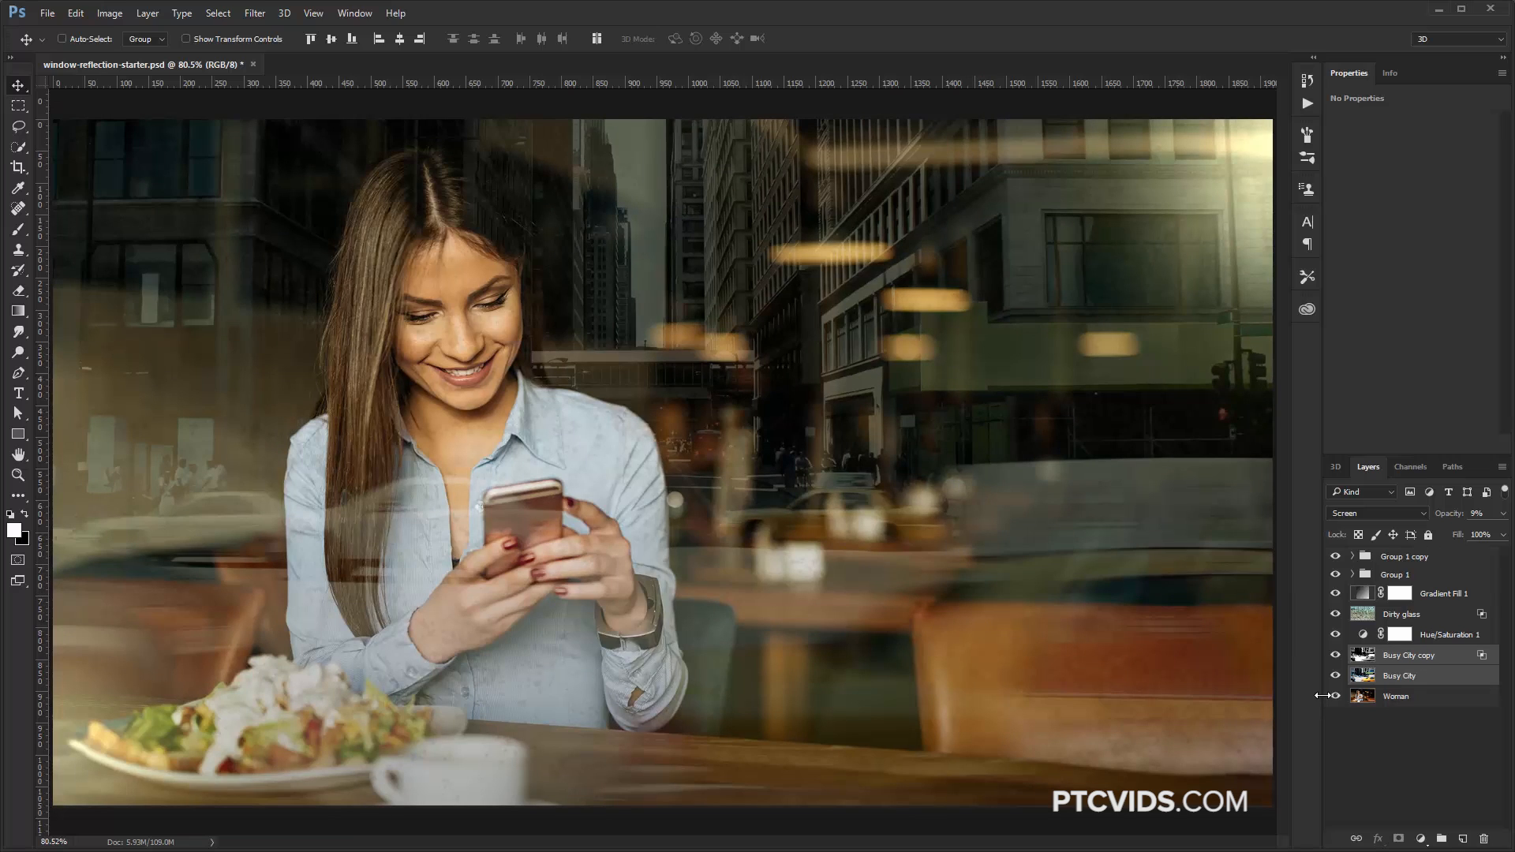
pyautogui.moveTo(1377, 580)
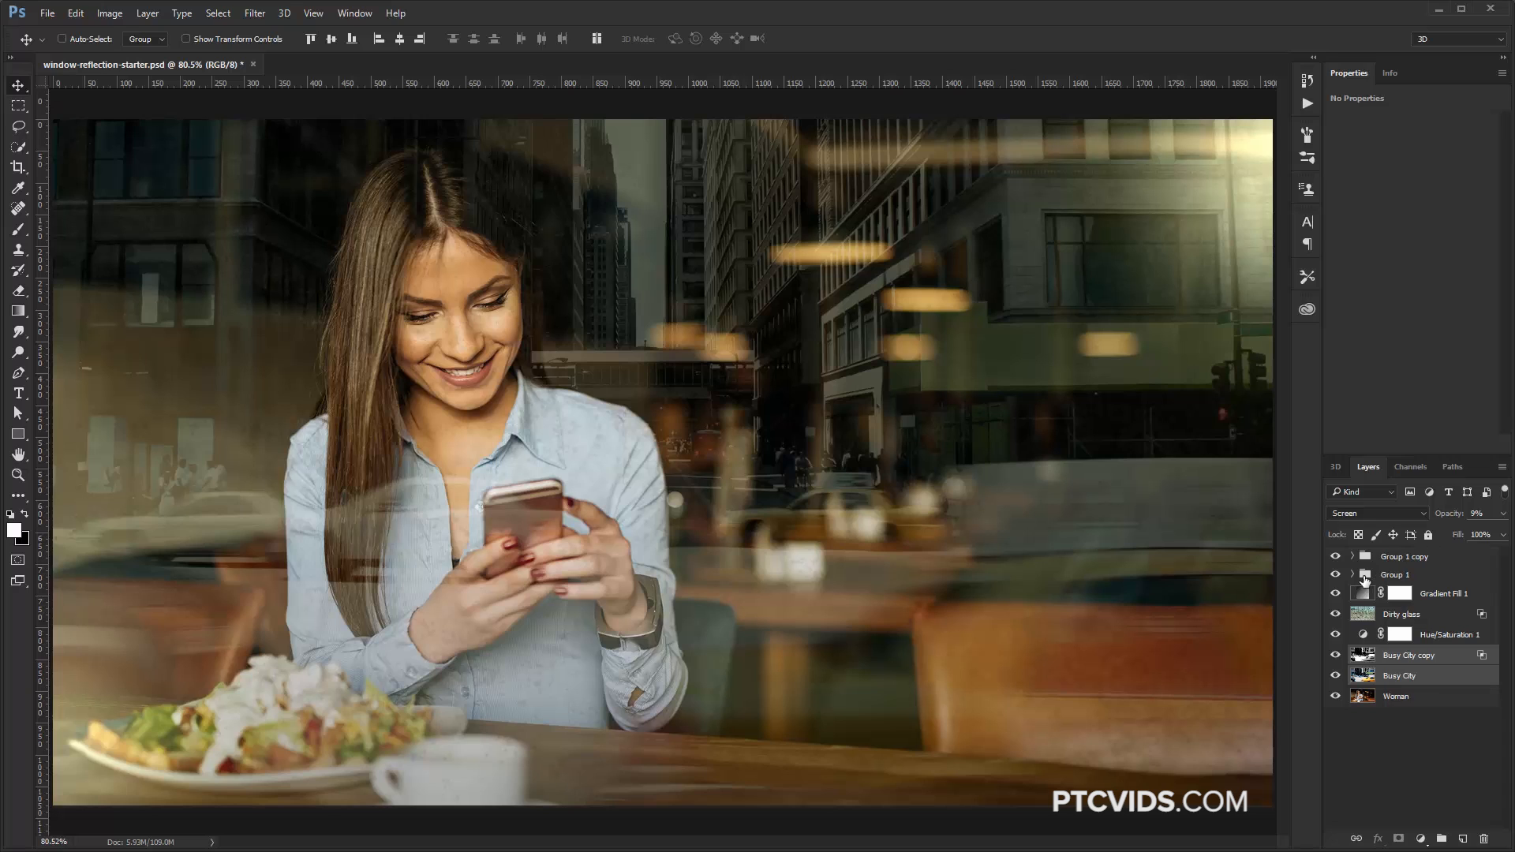
pyautogui.click(1403, 555)
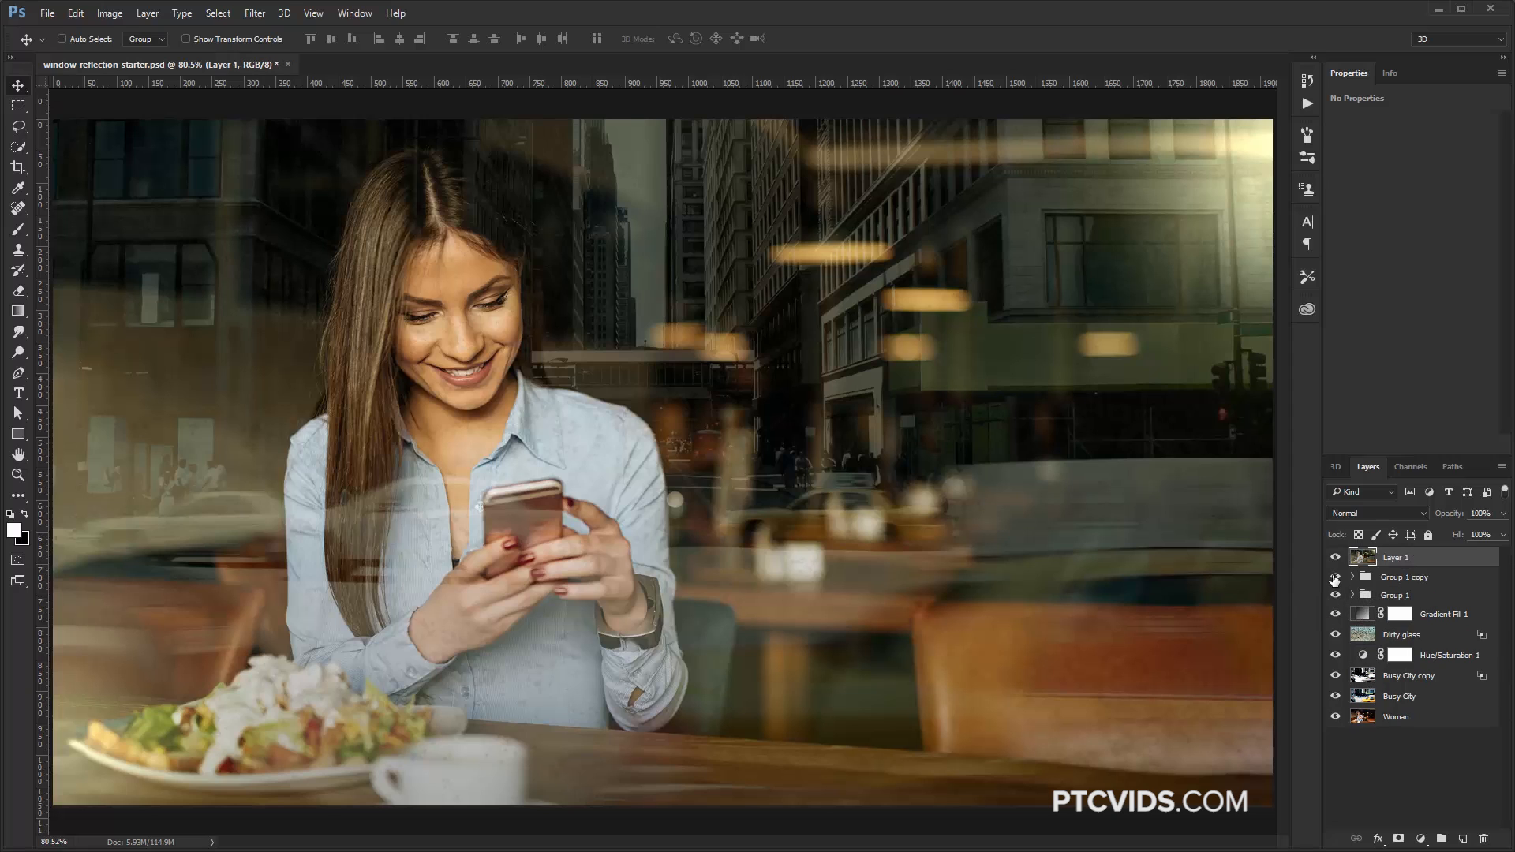
pyautogui.click(1336, 576)
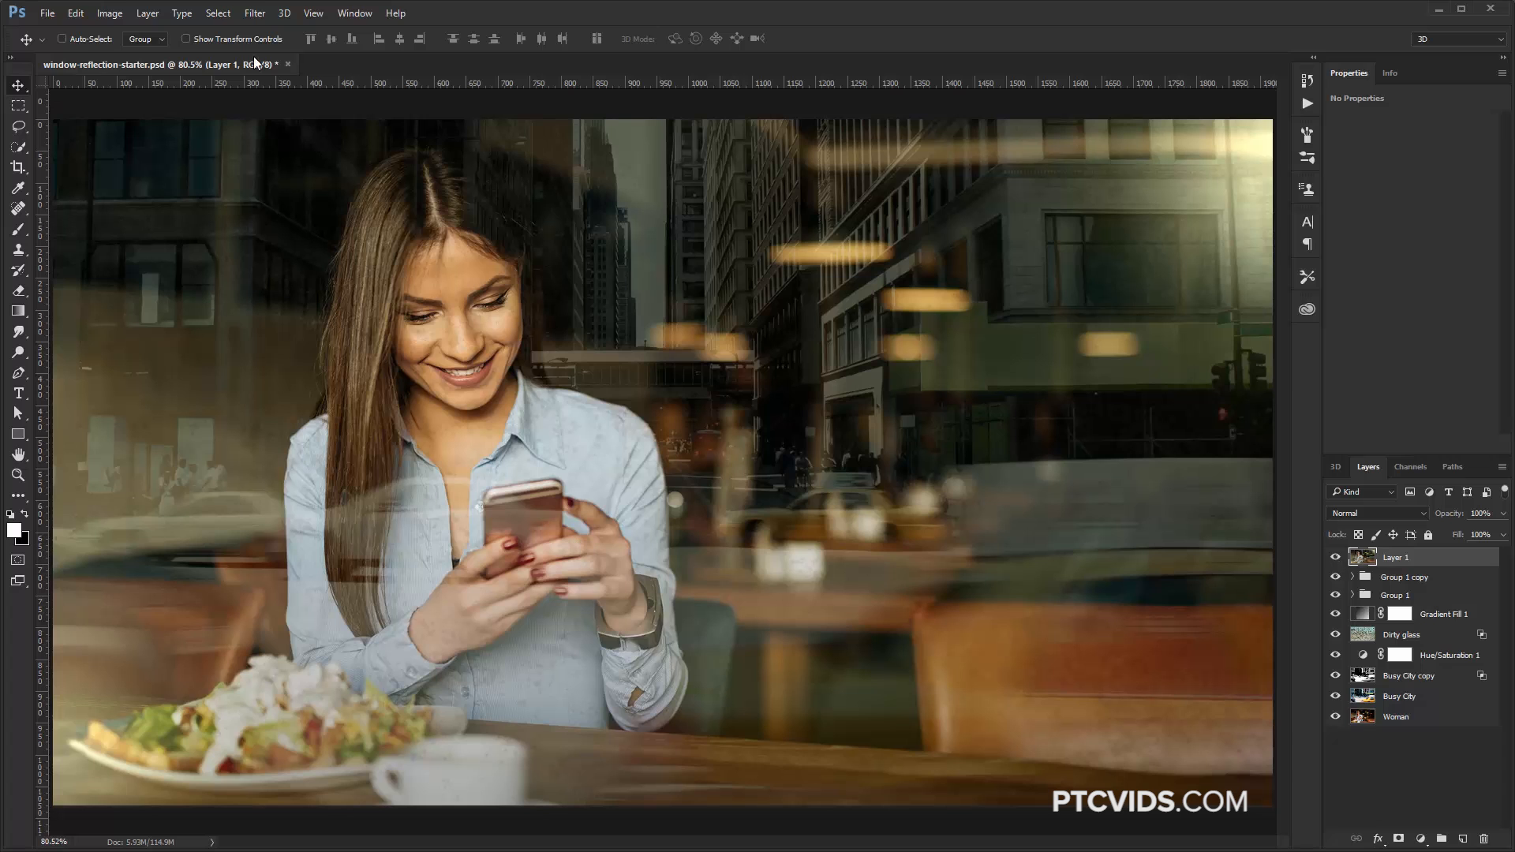
# Step: Apply Lens Blur at radius 4 with monochromatic noise amount 3, previewed at 200%
pyautogui.click(254, 12)
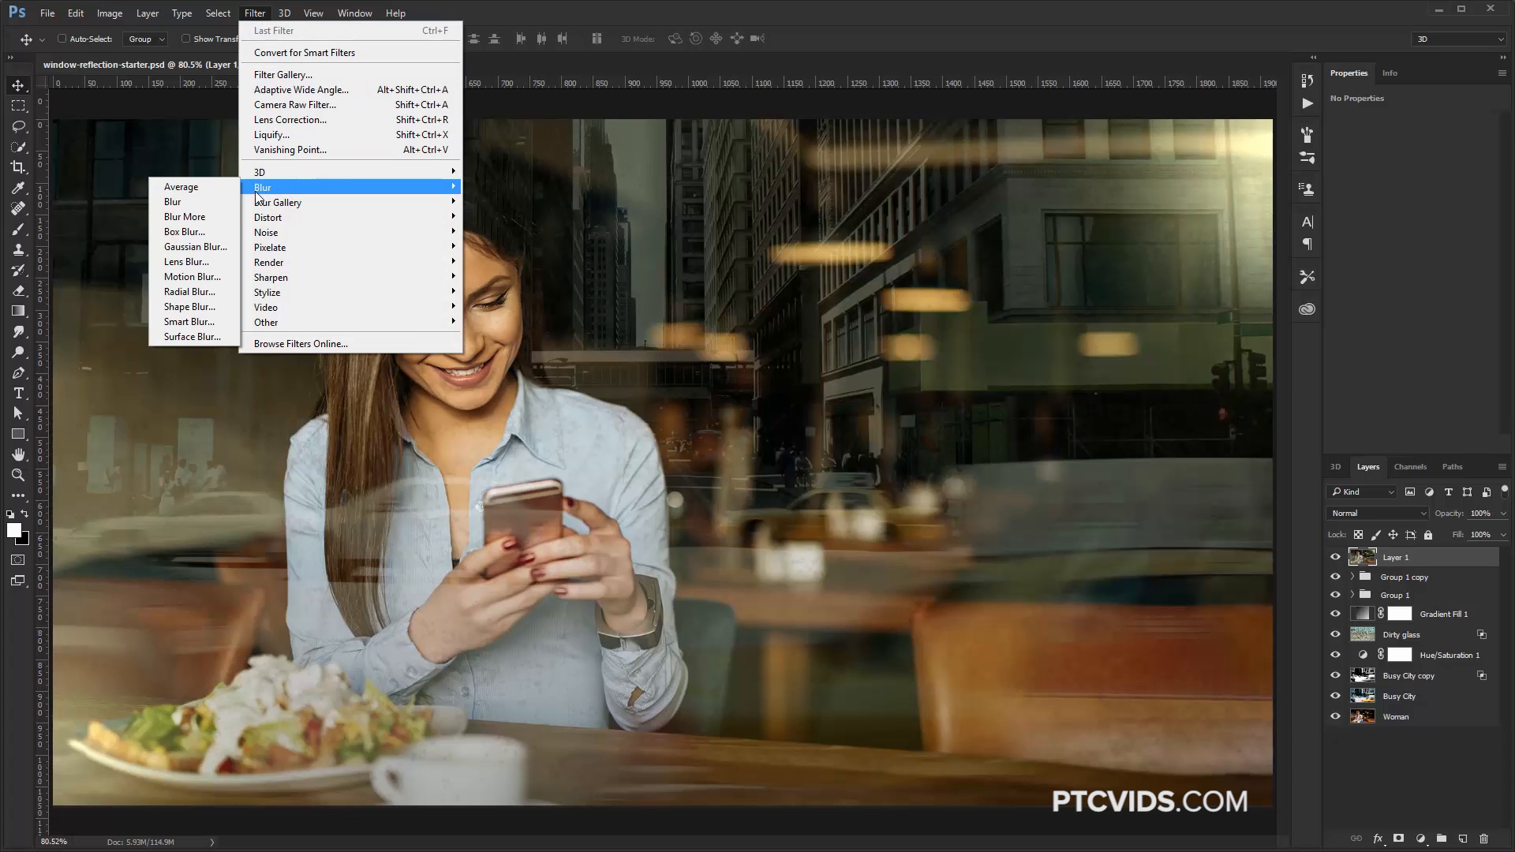
pyautogui.click(186, 262)
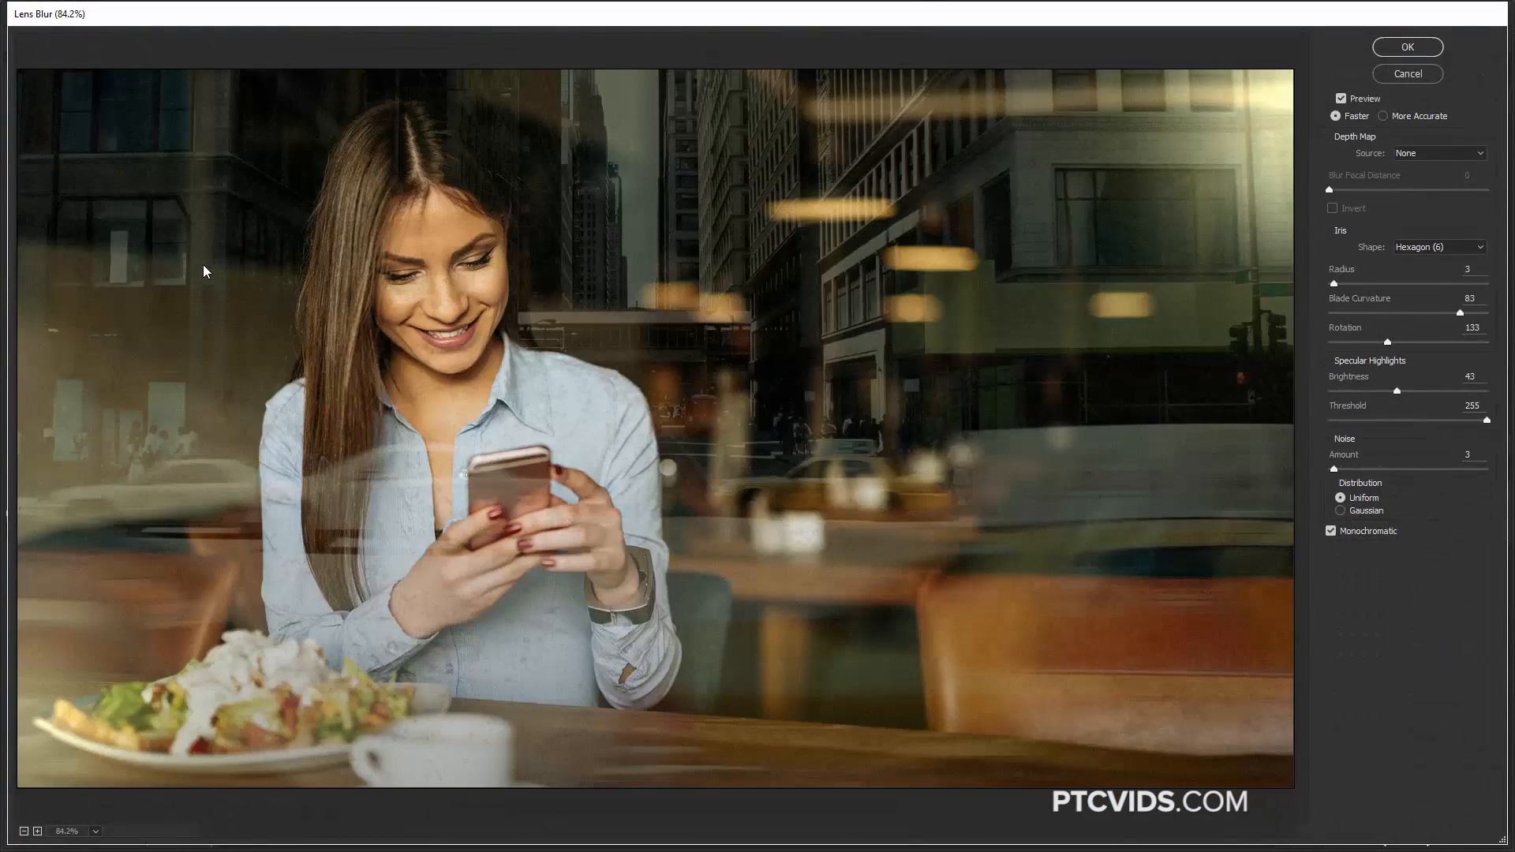
pyautogui.click(37, 830)
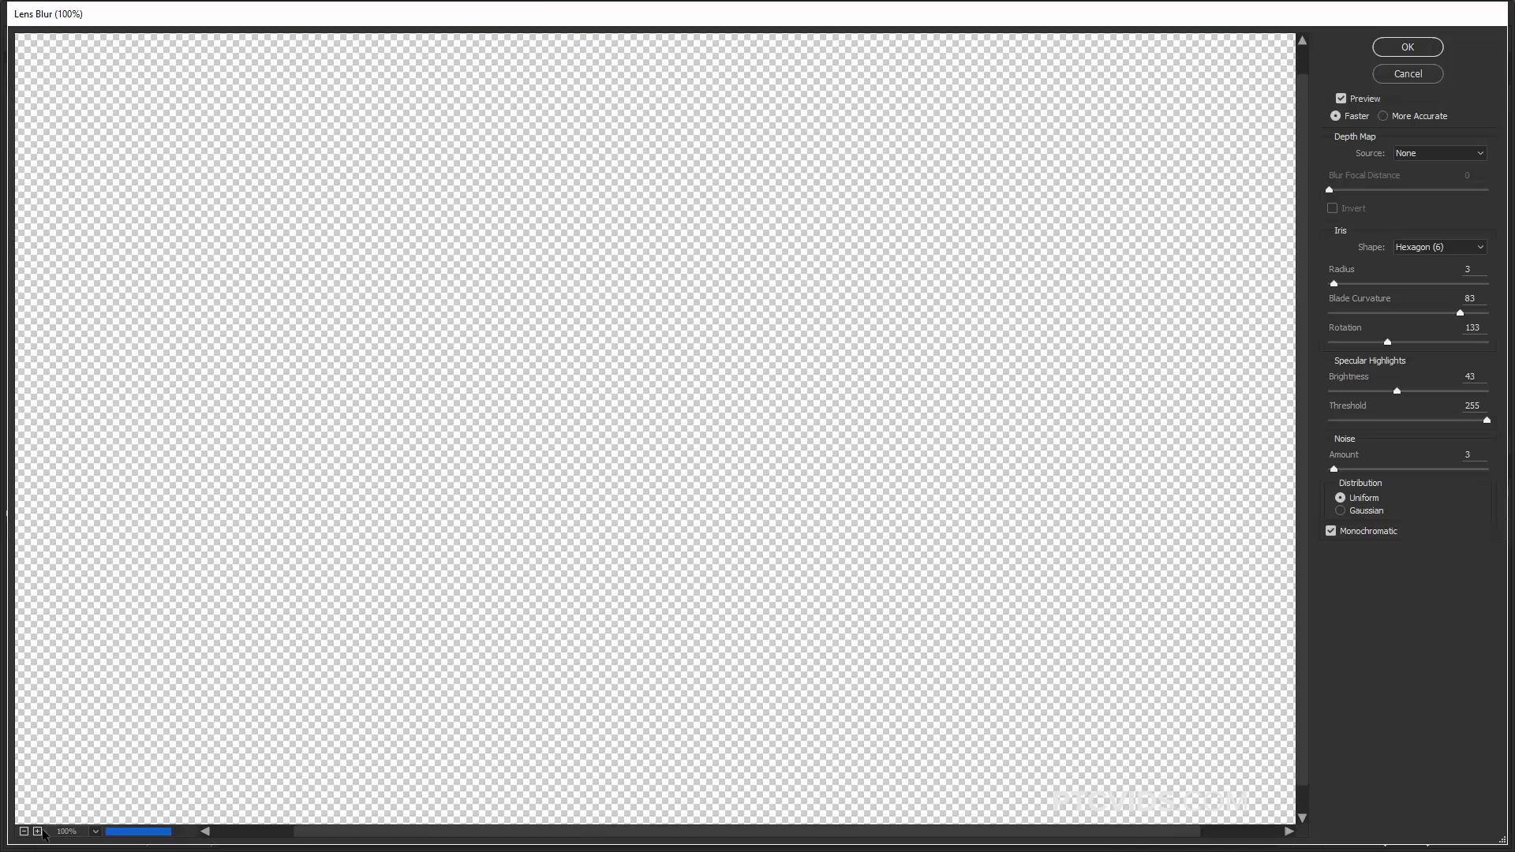
pyautogui.click(38, 831)
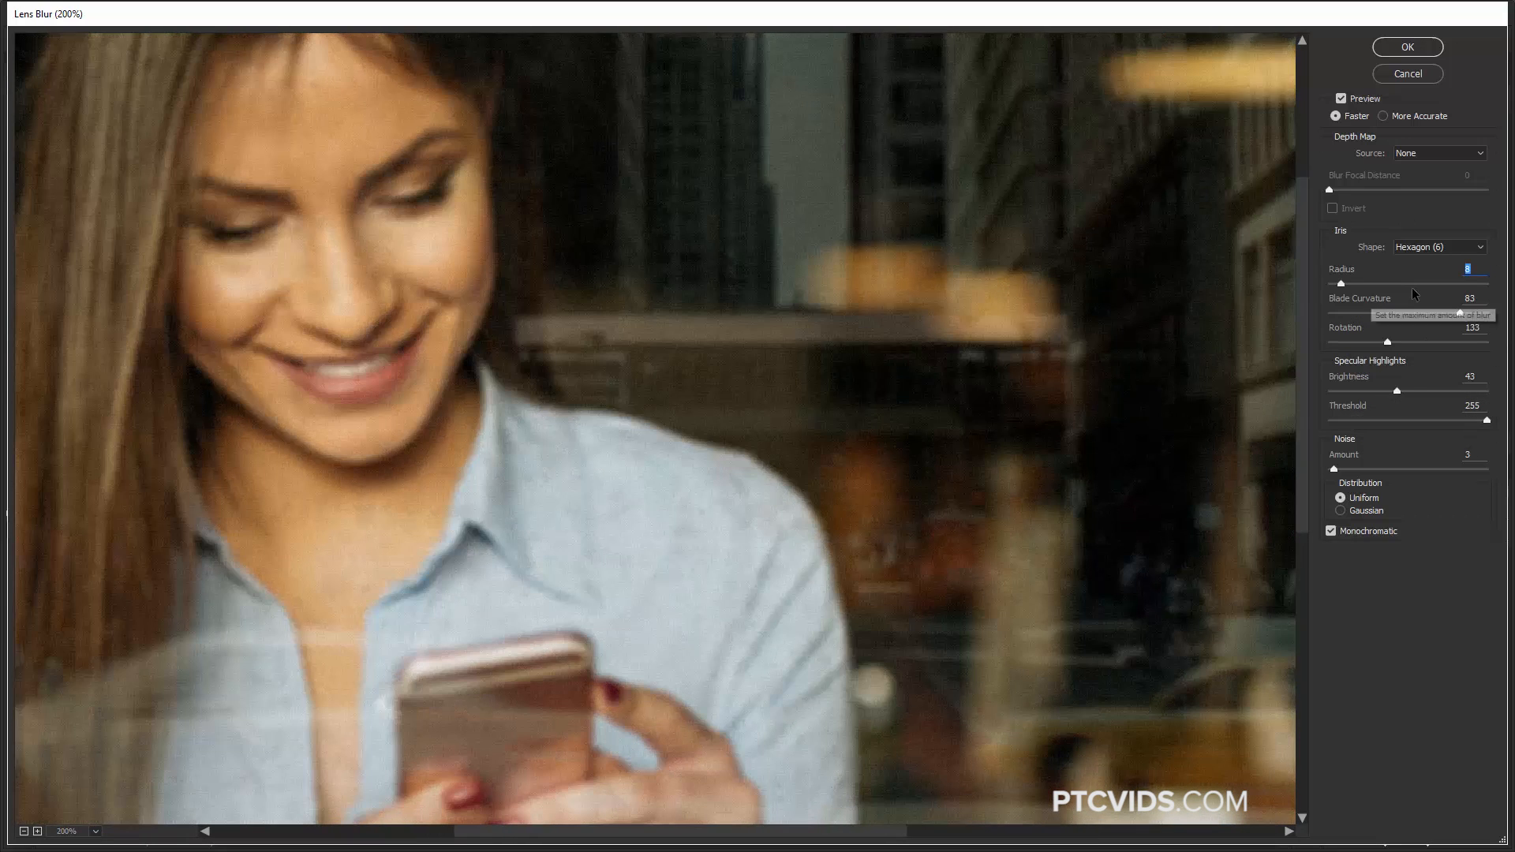
pyautogui.moveTo(1329, 281); pyautogui.dragTo(1411, 281)
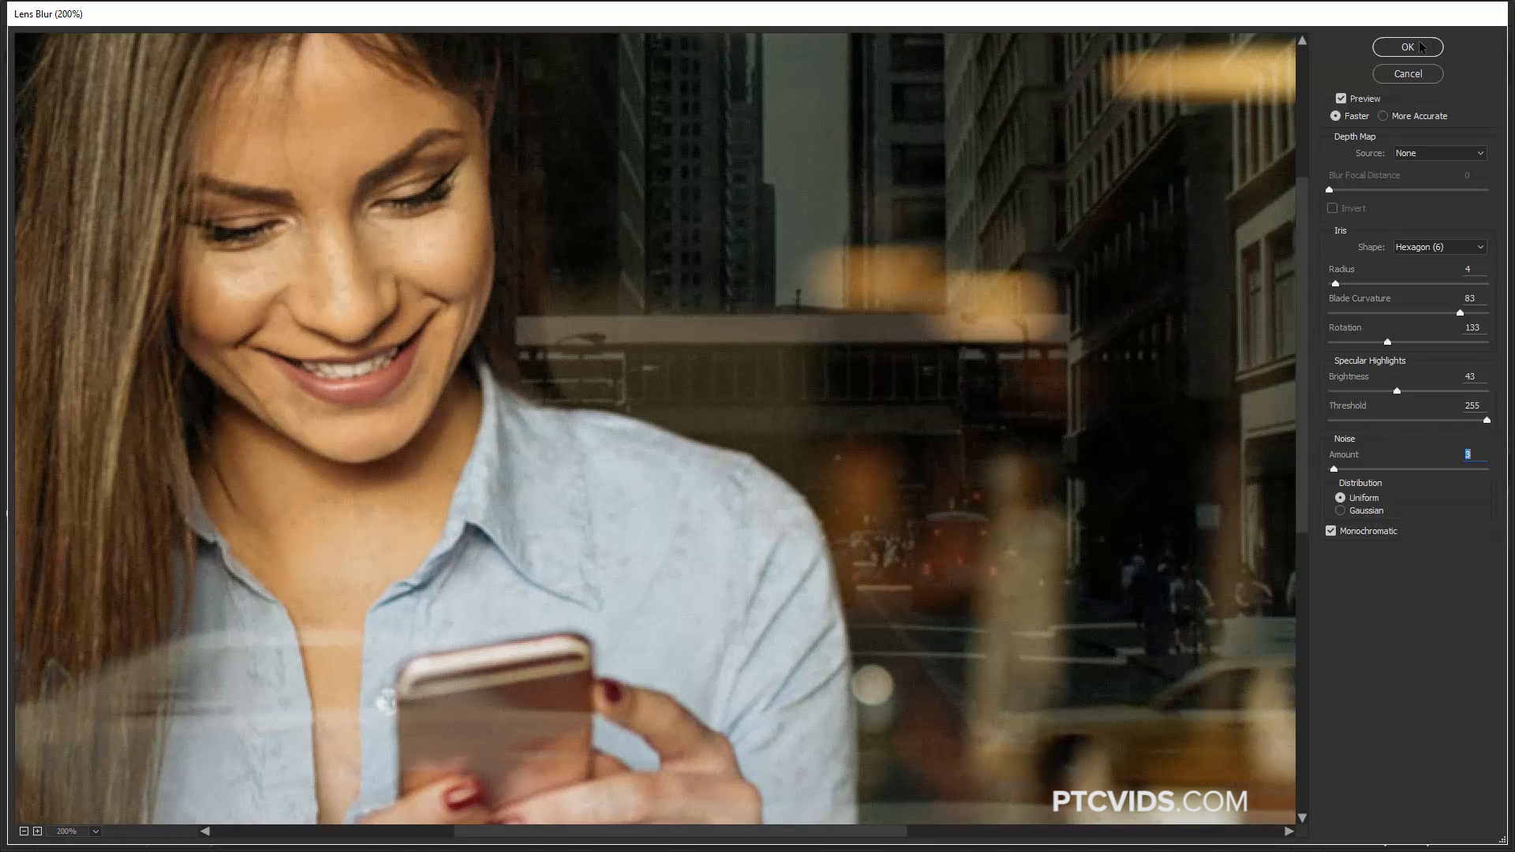
pyautogui.click(1406, 47)
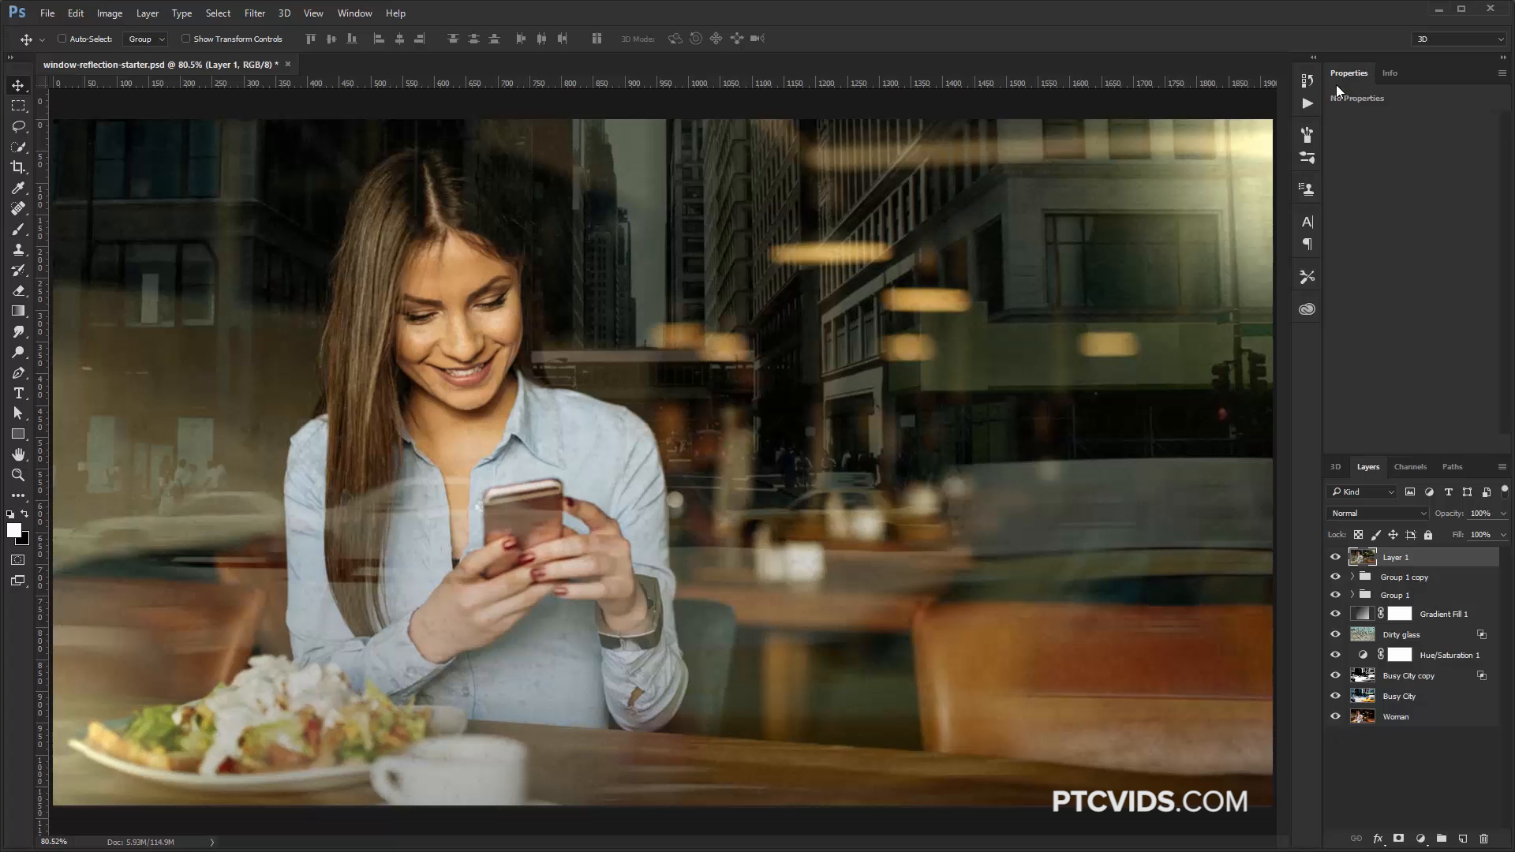
pyautogui.moveTo(1347, 524)
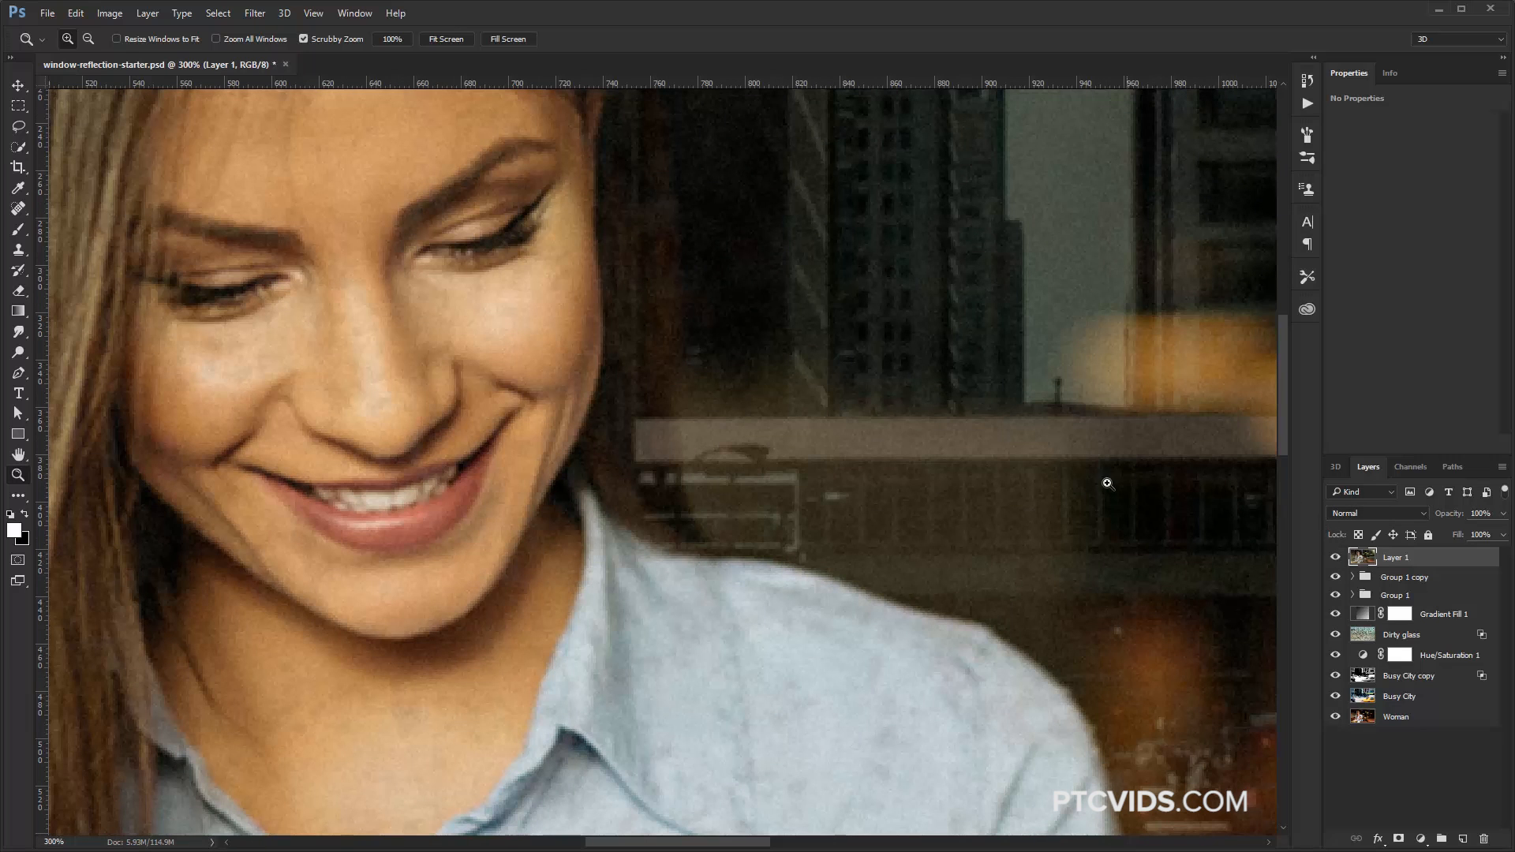
# Step: Fit the image on screen and toggle Group 2's visibility to compare with the Woman photo
pyautogui.rightClick(1108, 483)
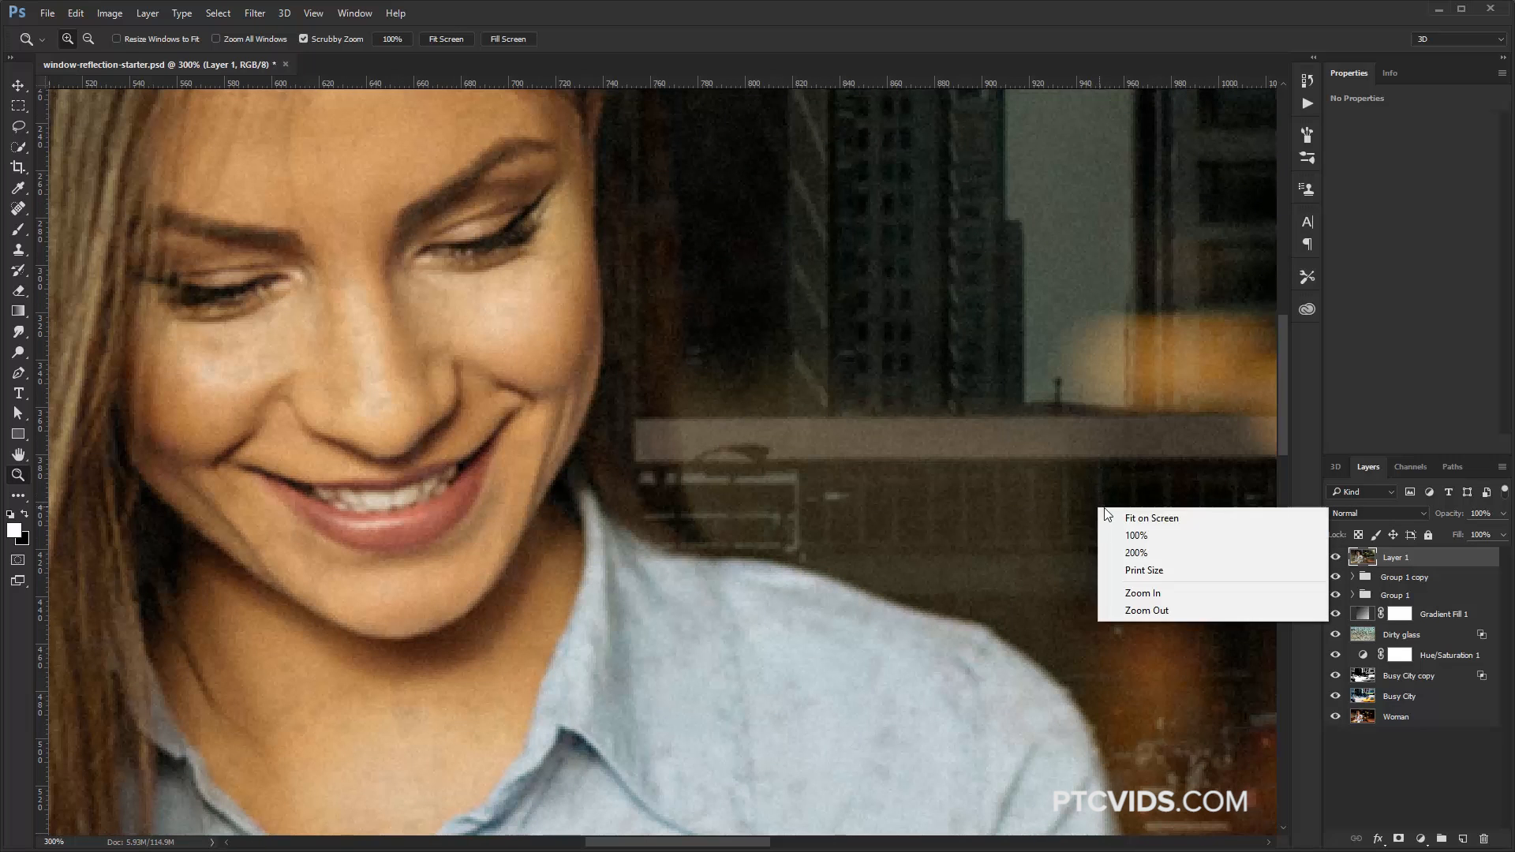
pyautogui.click(1151, 517)
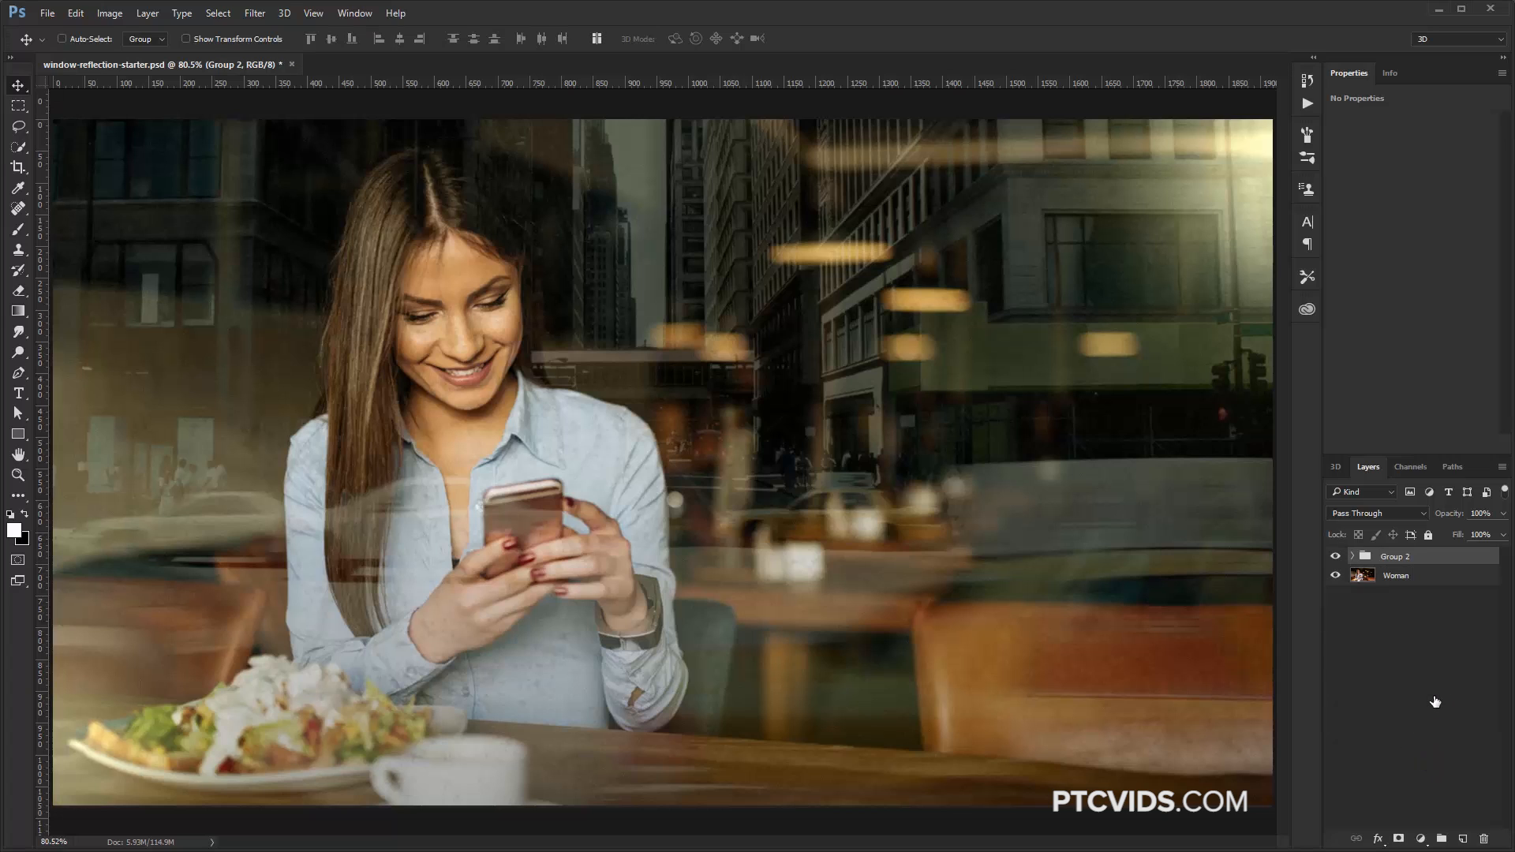
pyautogui.click(1336, 560)
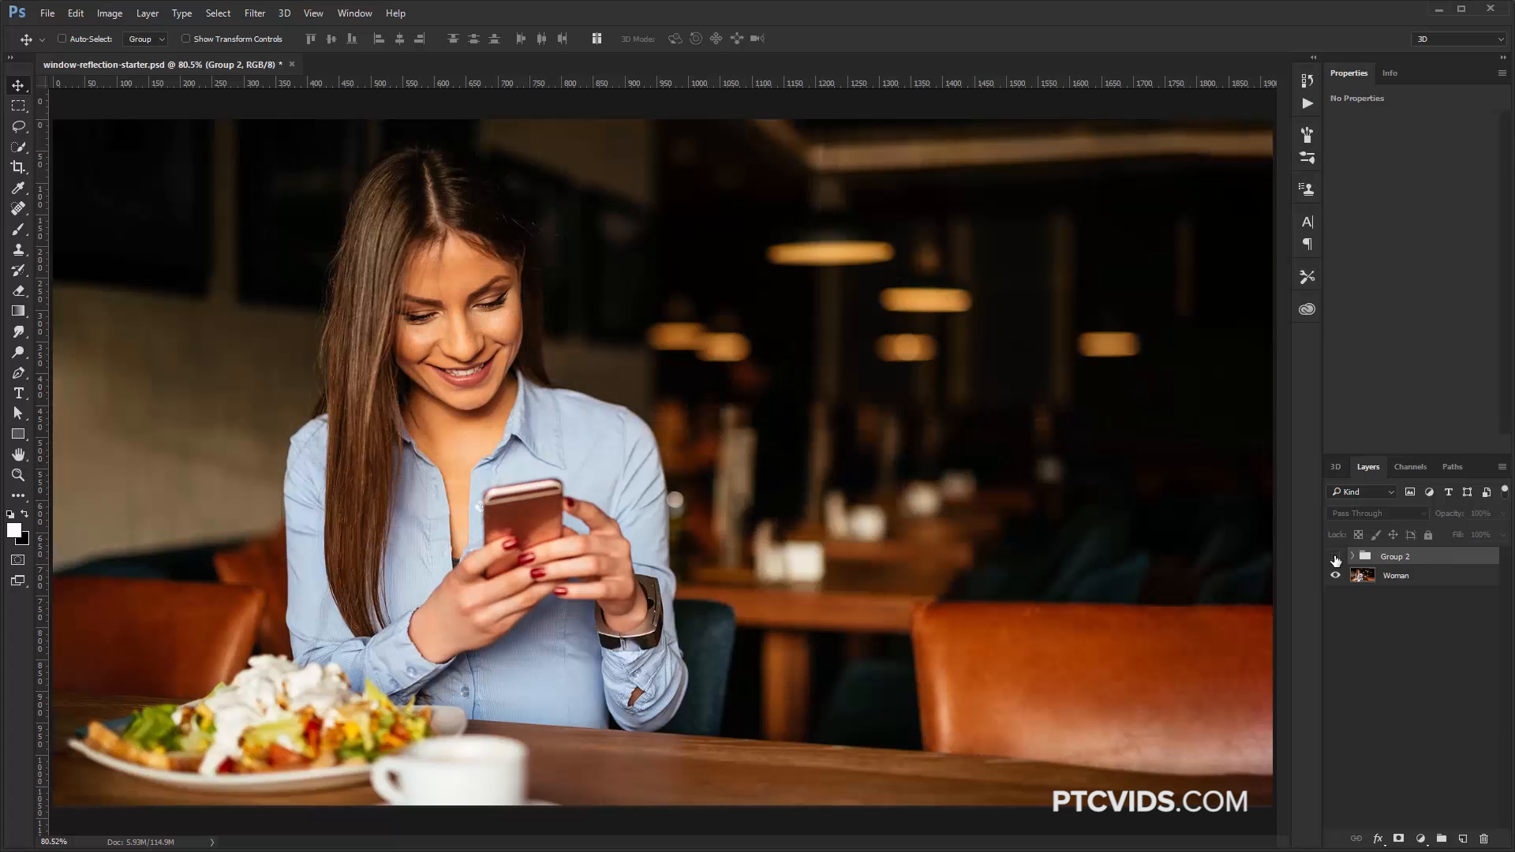
pyautogui.click(1336, 558)
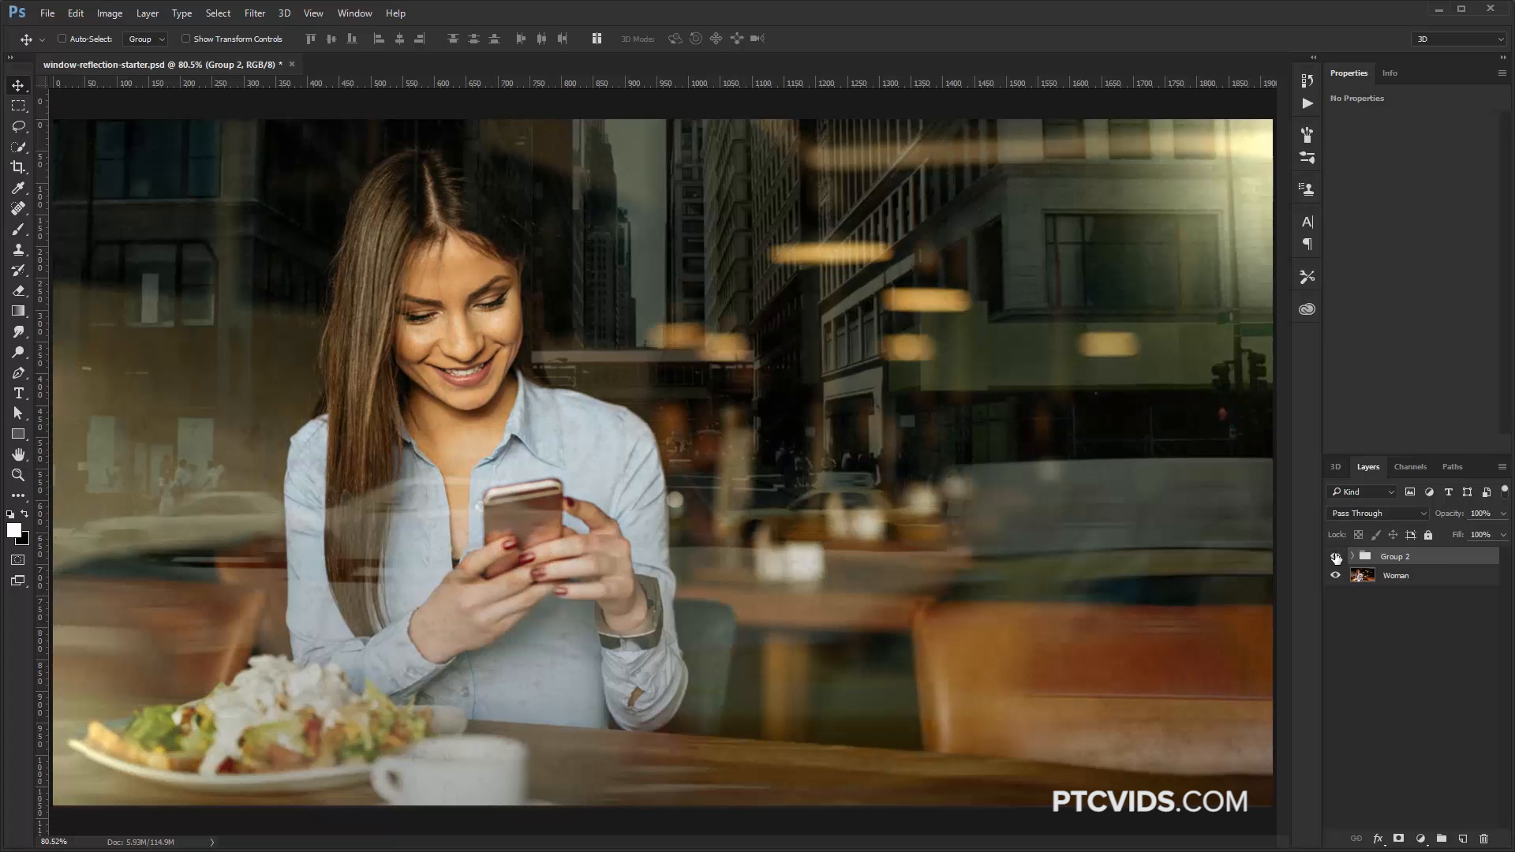